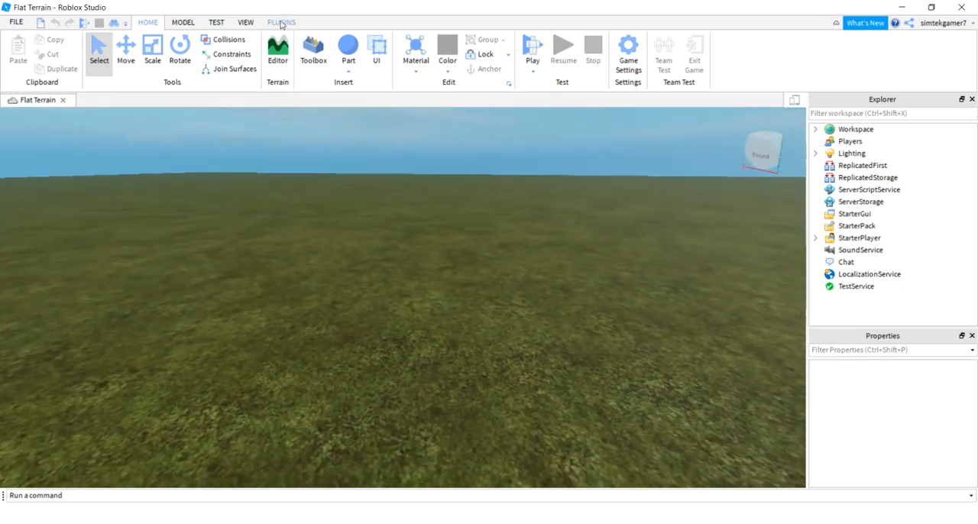
Add an R15 Man Rig dummy to the terrain using the Rig Builder plugin.
{"action": "left_click", "coordinate": [282, 22]}
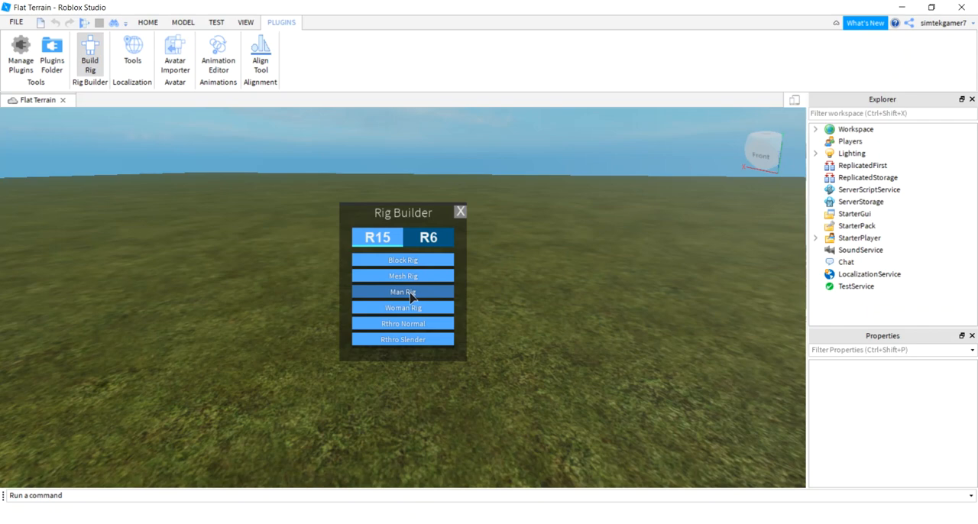
{"action": "left_click", "coordinate": [403, 291]}
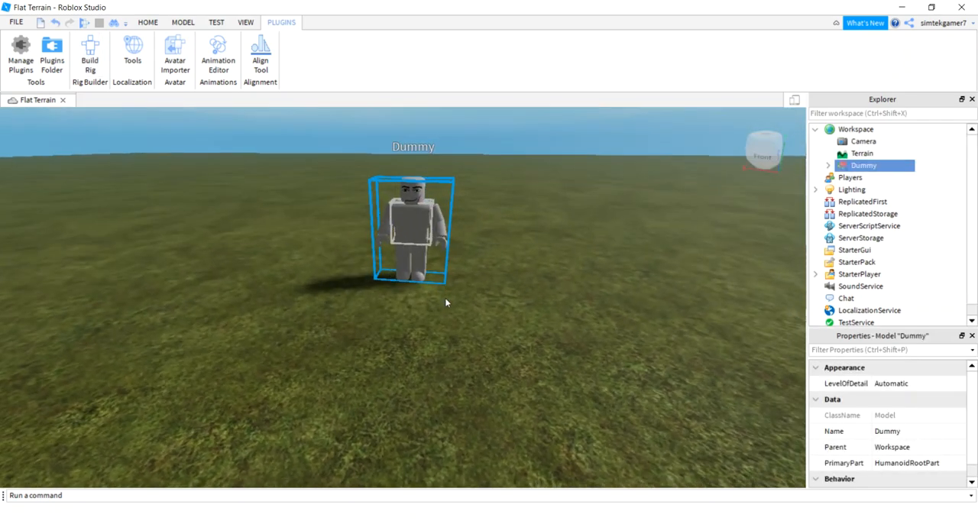
{"action": "mouse_move", "coordinate": [264, 183]}
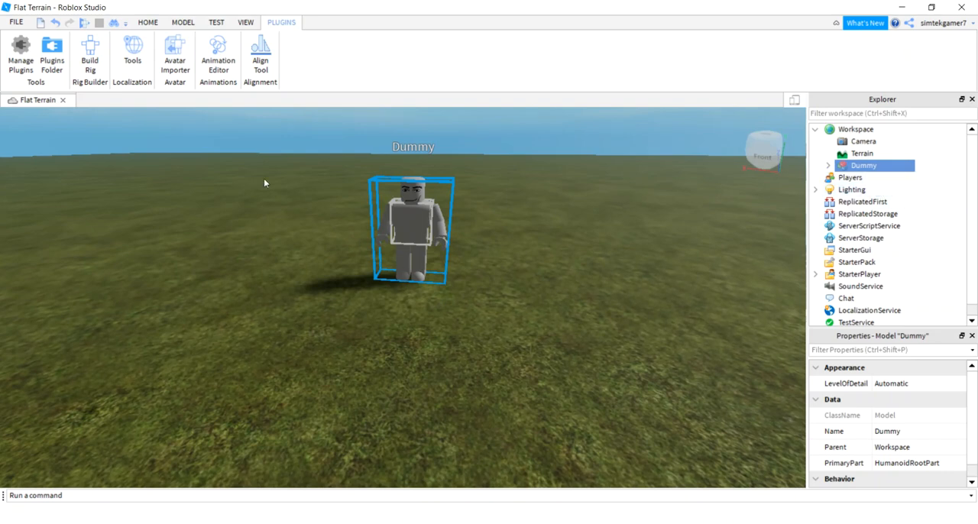
Create a new animation clip named Punch for the dummy in the Animation Editor.
{"action": "left_click", "coordinate": [218, 55]}
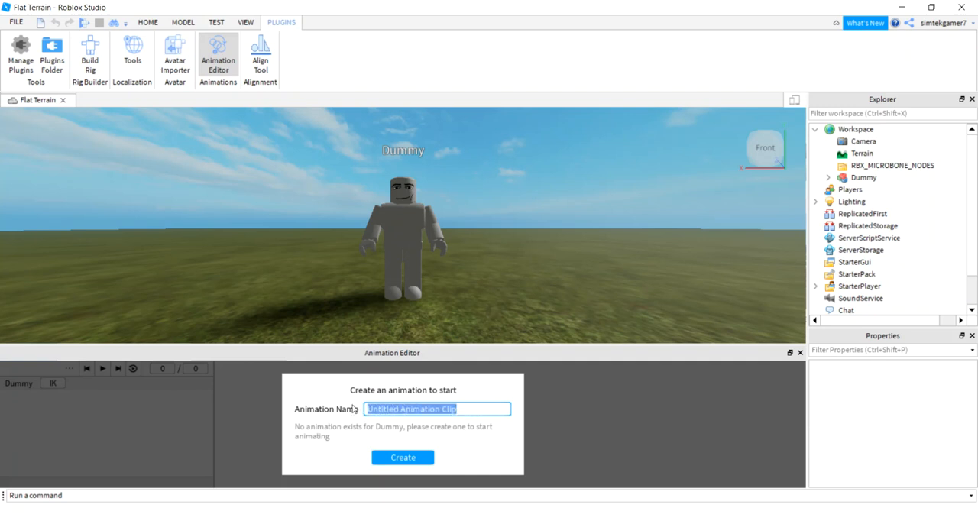
{"action": "type", "text": "Pun"}
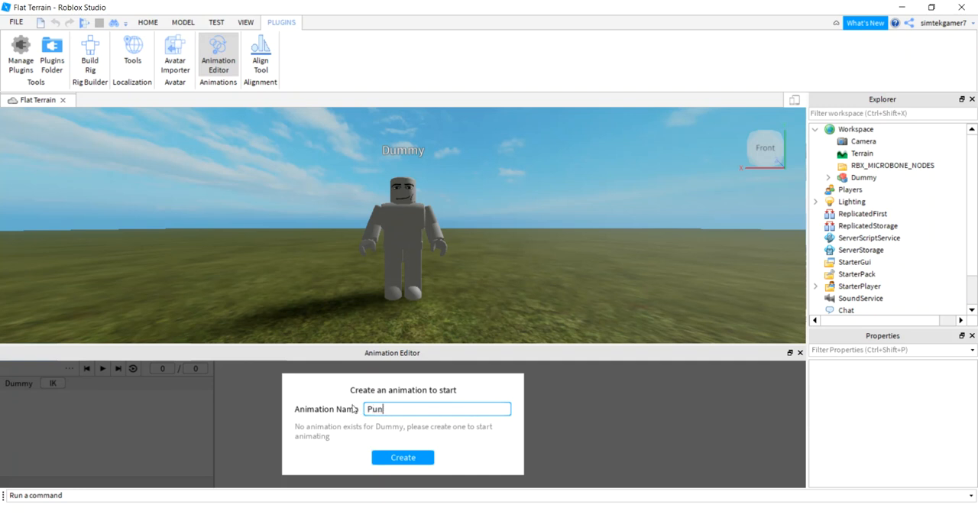
{"action": "left_click", "coordinate": [403, 457]}
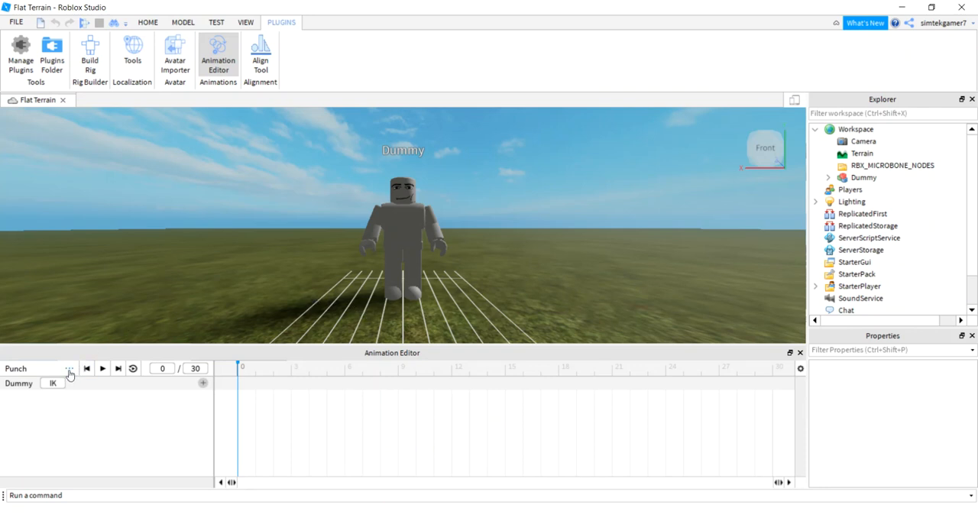
Set the Punch animation's priority to Action.
{"action": "left_click", "coordinate": [69, 369]}
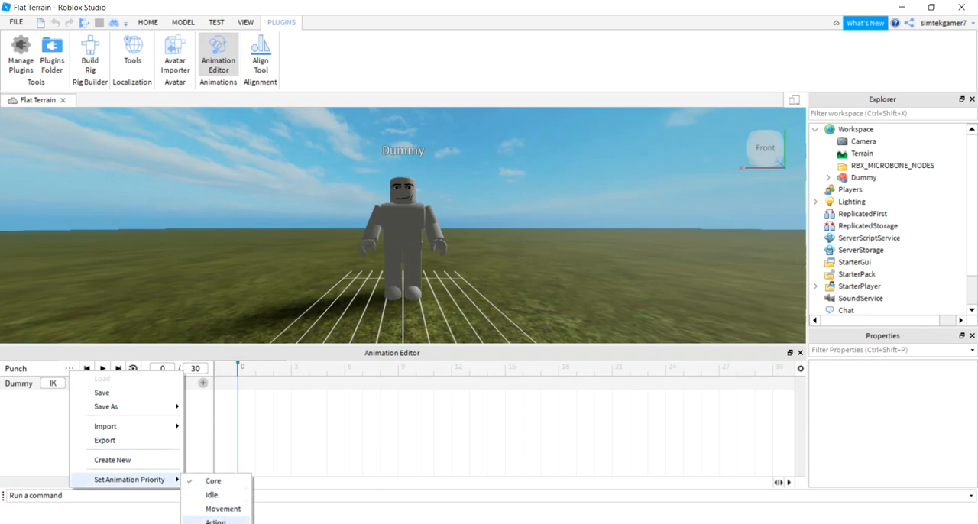
{"action": "left_click", "coordinate": [69, 369]}
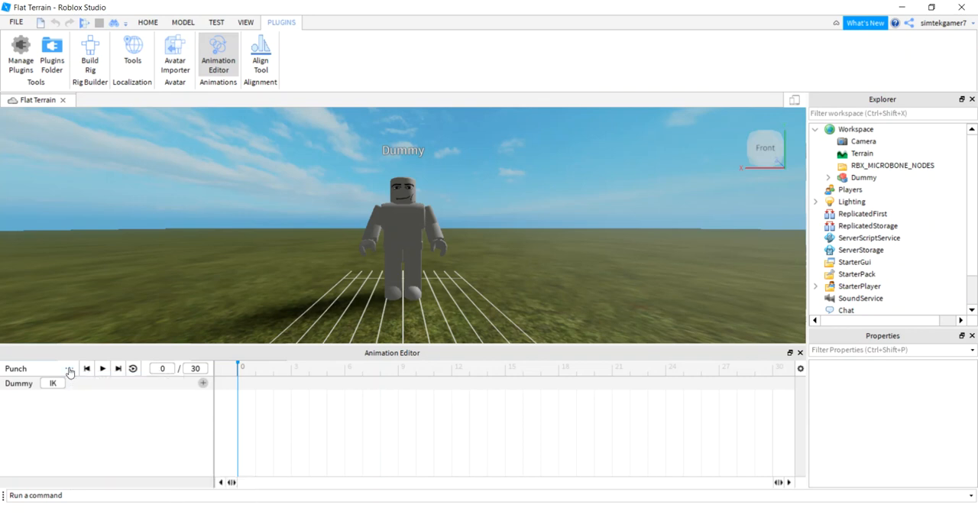
{"action": "left_click", "coordinate": [68, 368]}
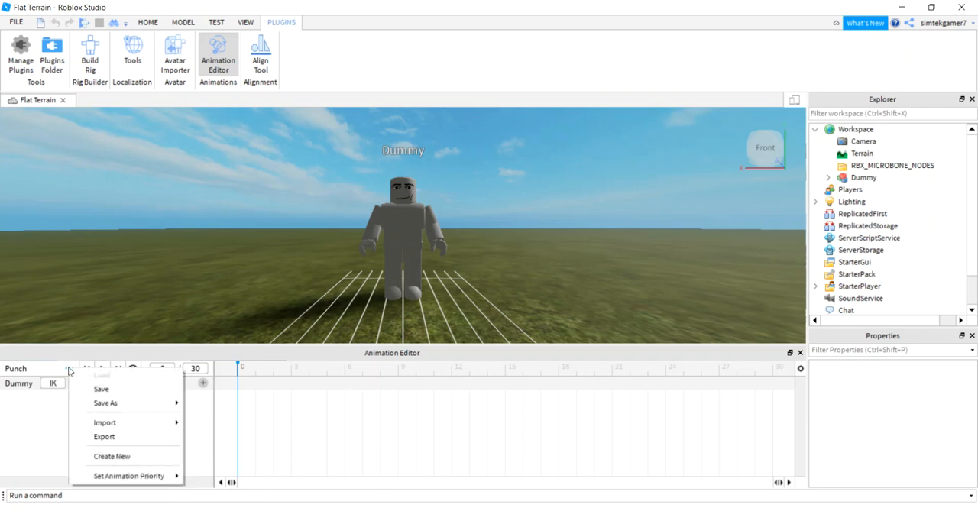
{"action": "left_click", "coordinate": [101, 389]}
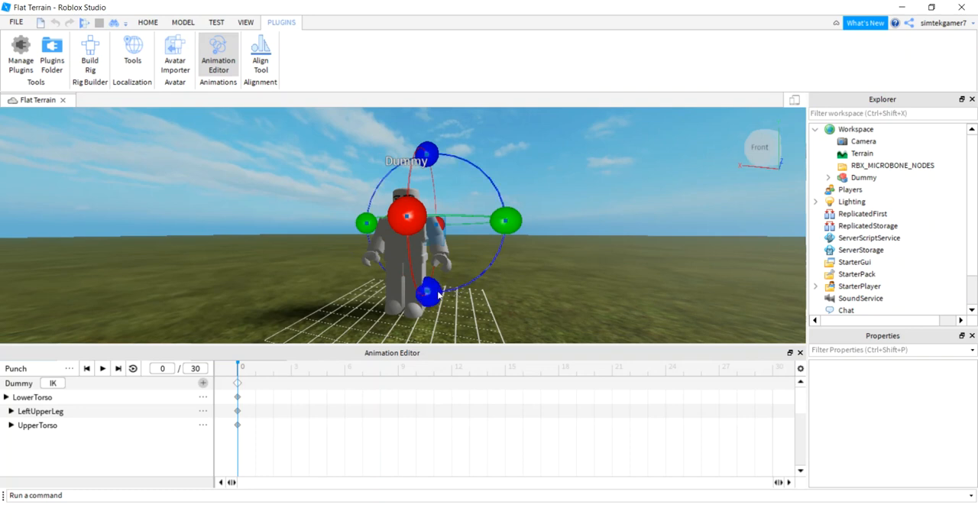
Add a frame-0 keyframe for the dummy's LeftUpperArm.
{"action": "left_click", "coordinate": [428, 293]}
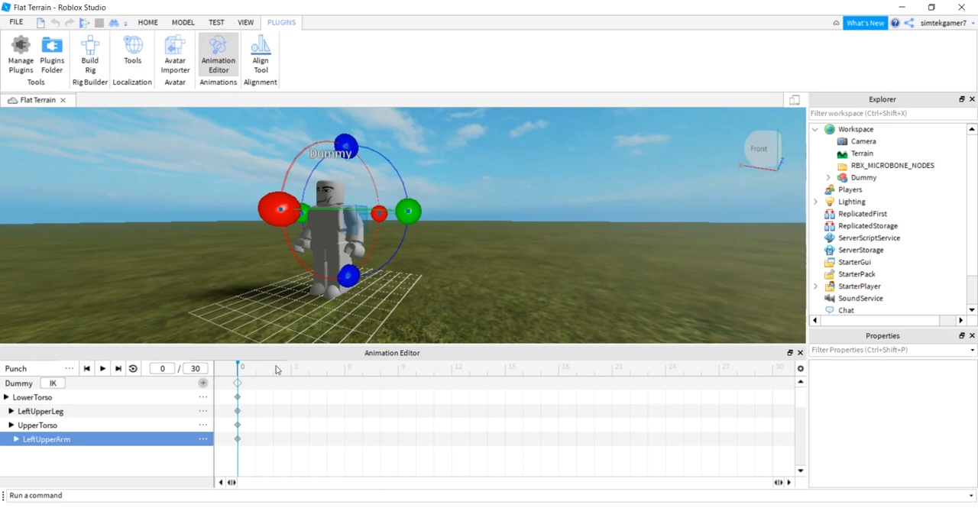
{"action": "mouse_move", "coordinate": [362, 376]}
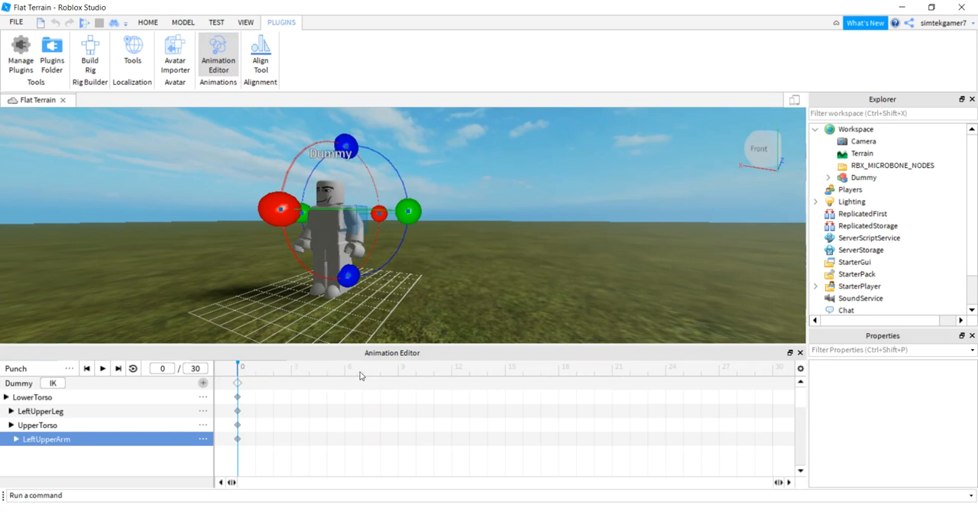
{"action": "mouse_move", "coordinate": [803, 374]}
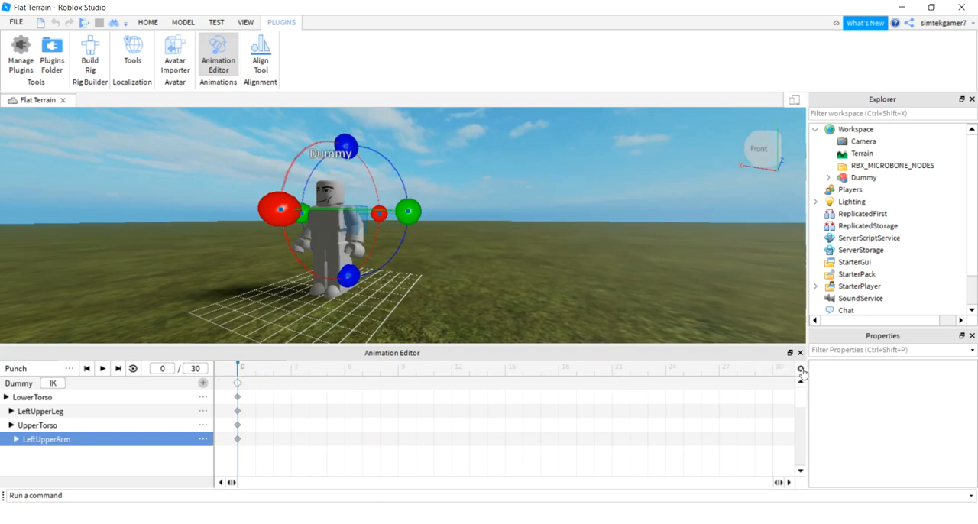
Change the Punch animation's frame rate from 30 to 24 fps and verify it.
{"action": "left_click", "coordinate": [801, 370]}
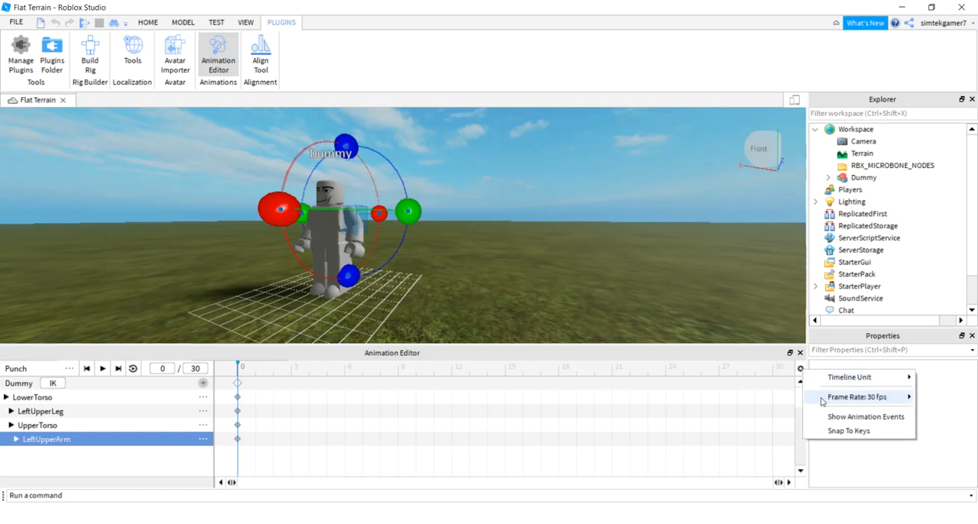
{"action": "left_click", "coordinate": [858, 397]}
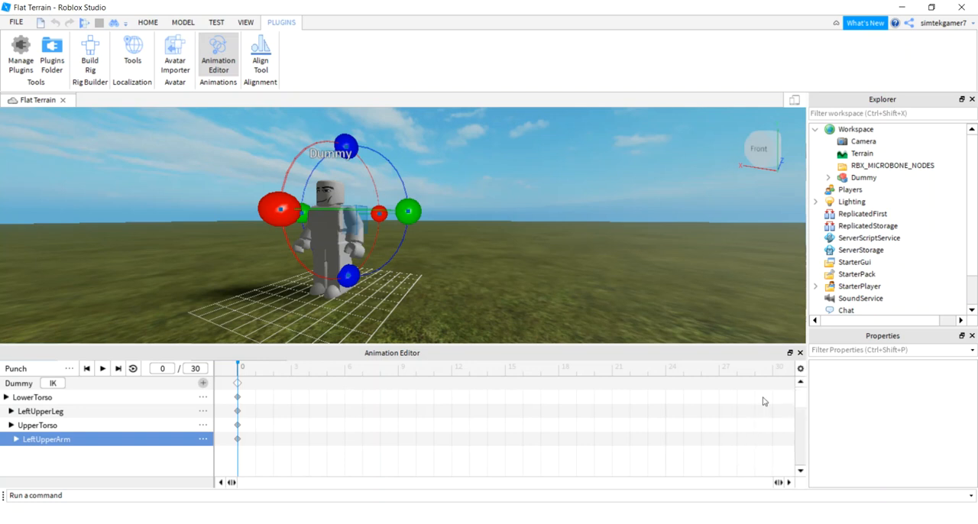
{"action": "mouse_move", "coordinate": [535, 393]}
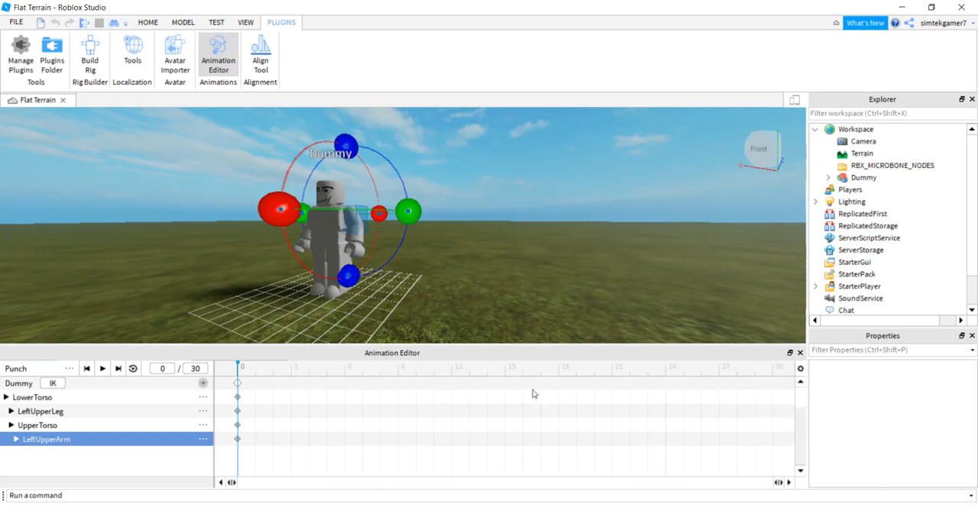
{"action": "mouse_move", "coordinate": [681, 385]}
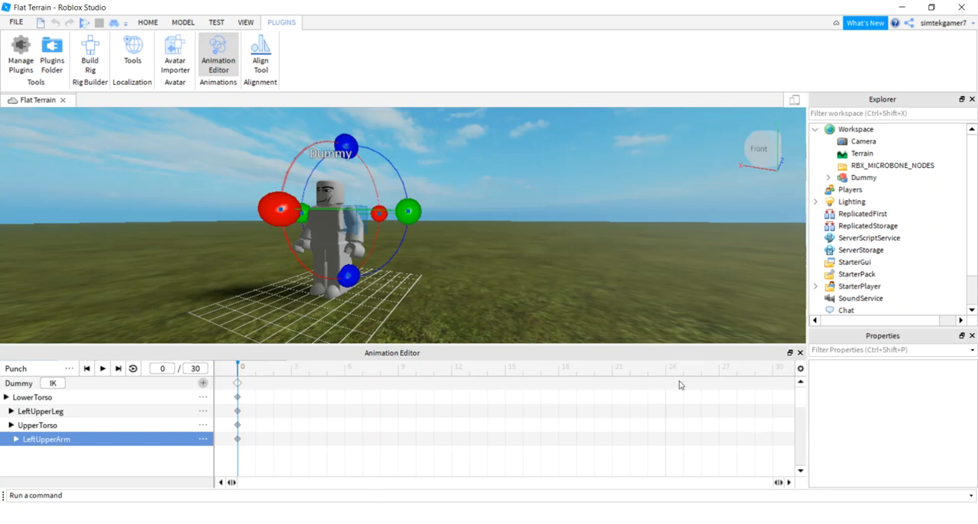
{"action": "left_click", "coordinate": [800, 368]}
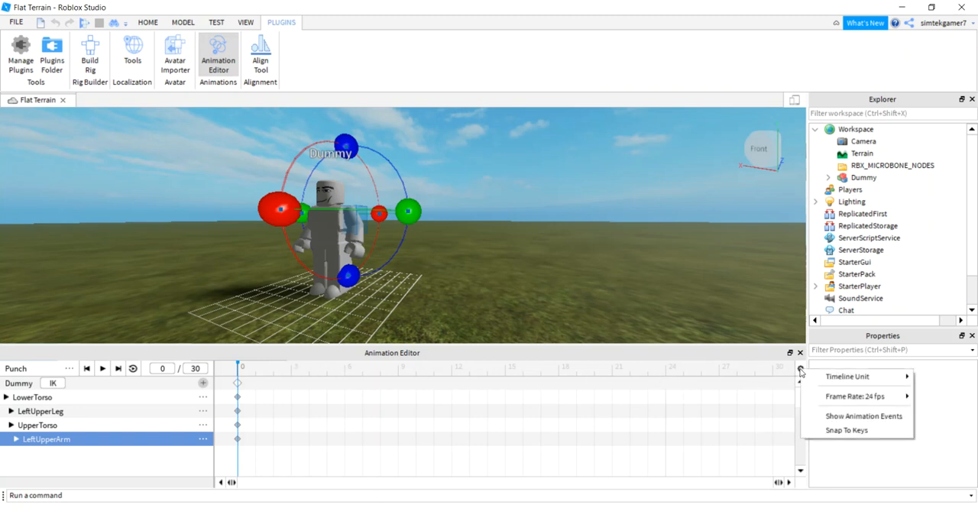
{"action": "left_click", "coordinate": [849, 377]}
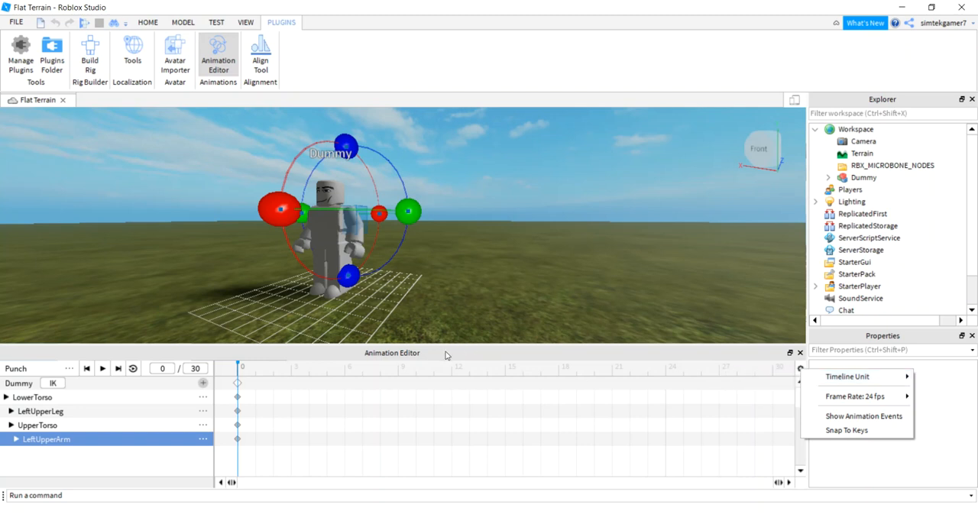
{"action": "mouse_move", "coordinate": [349, 376]}
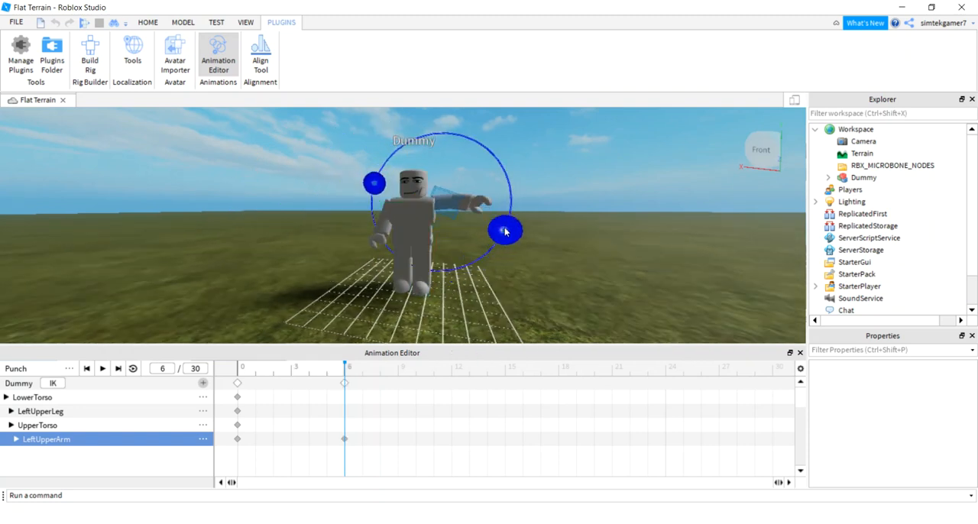
Rotate the left upper arm into a punch and twist the upper torso at frame 12.
{"action": "left_click_drag", "start_coordinate": [505, 231], "coordinate": [497, 243]}
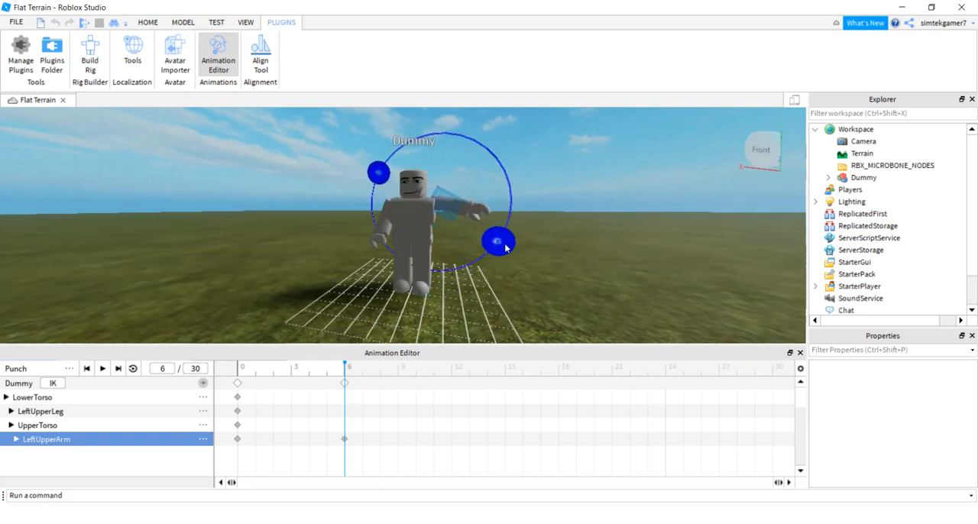
{"action": "left_click_drag", "start_coordinate": [498, 241], "coordinate": [505, 231]}
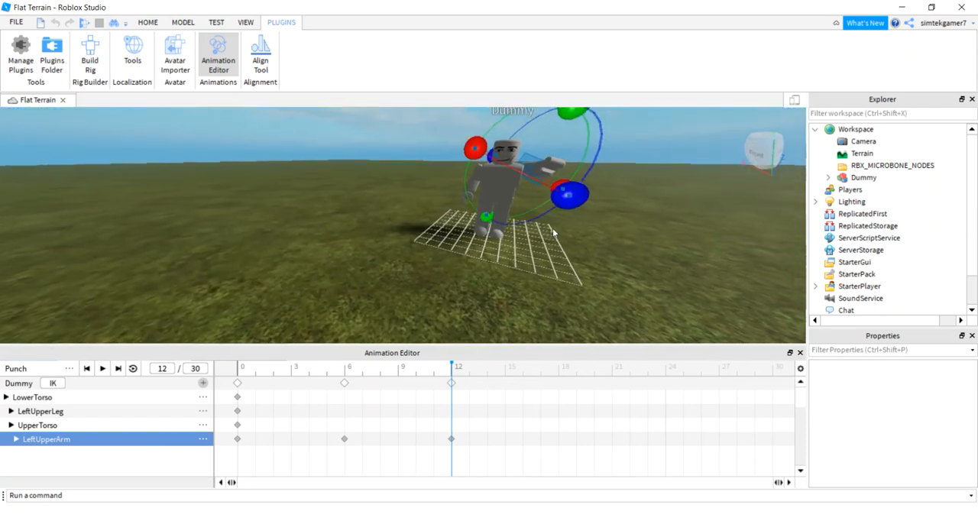
{"action": "left_click", "coordinate": [37, 425]}
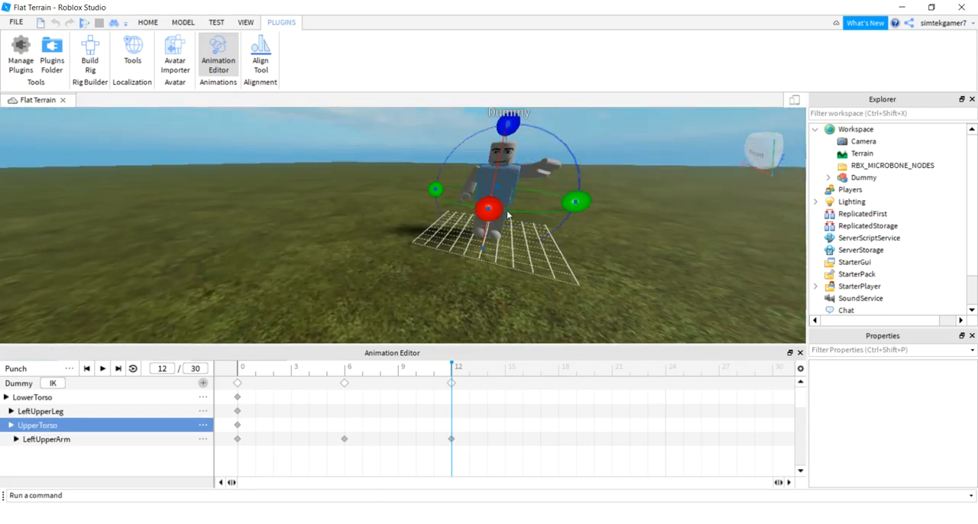
{"action": "left_click", "coordinate": [32, 397]}
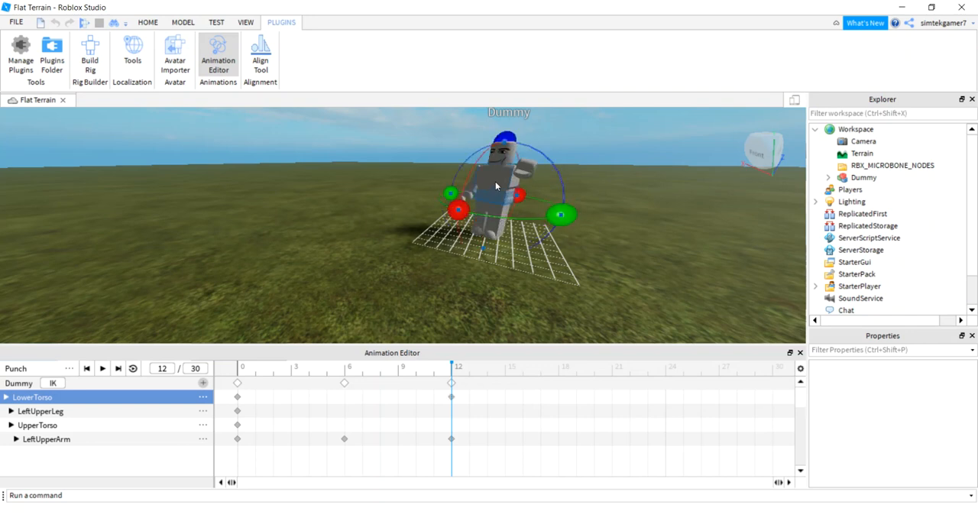
{"action": "left_click", "coordinate": [37, 426]}
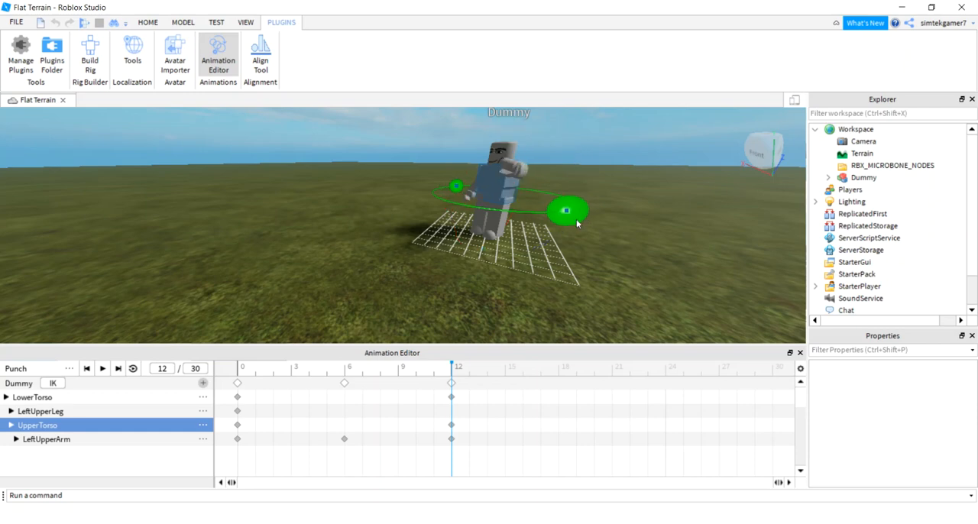
{"action": "left_click_drag", "start_coordinate": [567, 210], "coordinate": [554, 212]}
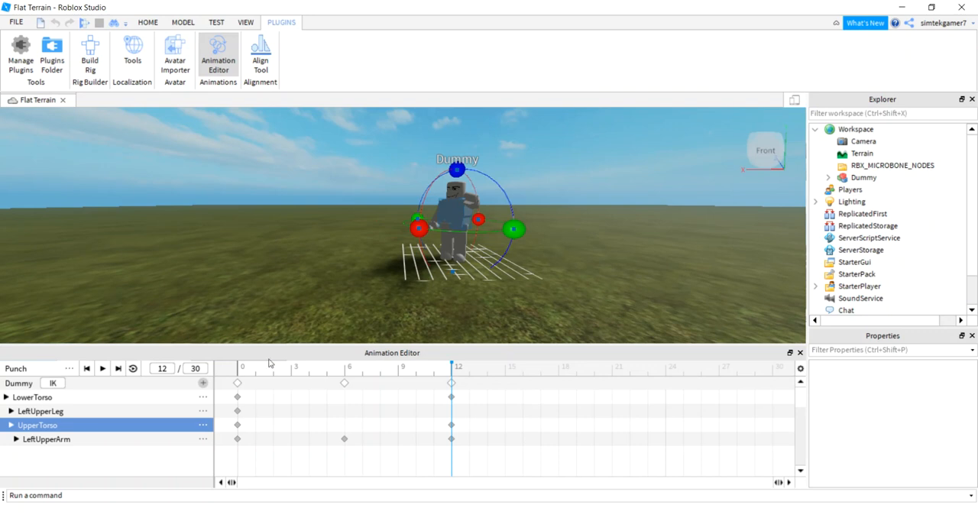
Copy the frame-0 starting keyframes and paste them at frame 18.
{"action": "left_click", "coordinate": [237, 384]}
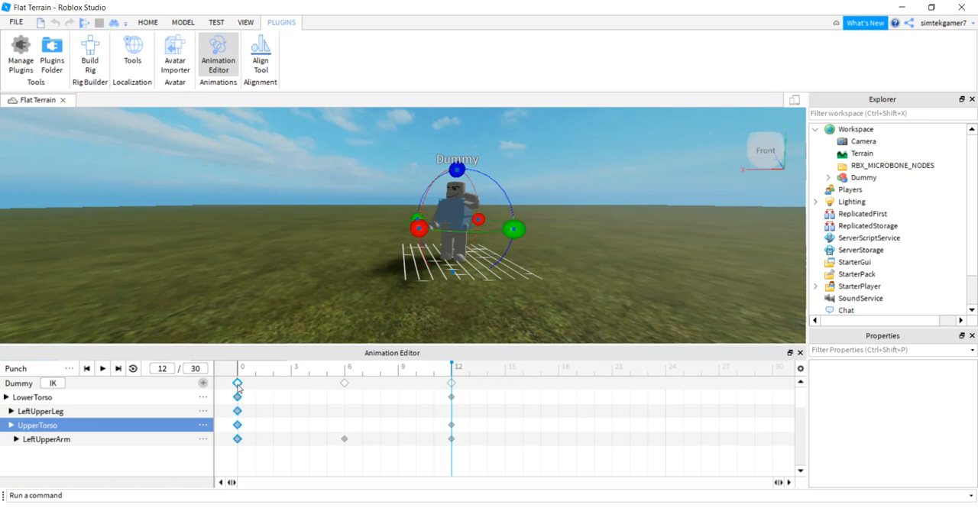
{"action": "right_click", "coordinate": [238, 383]}
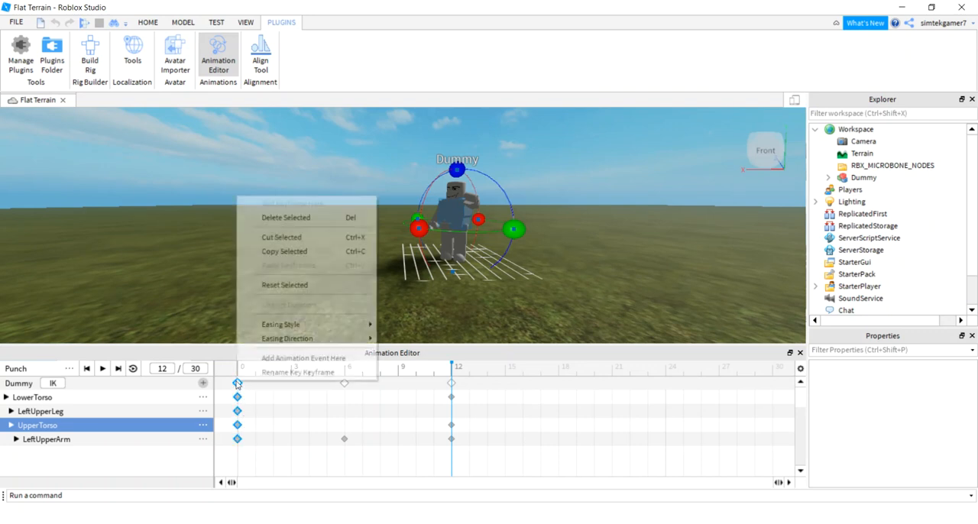
{"action": "left_click", "coordinate": [279, 255]}
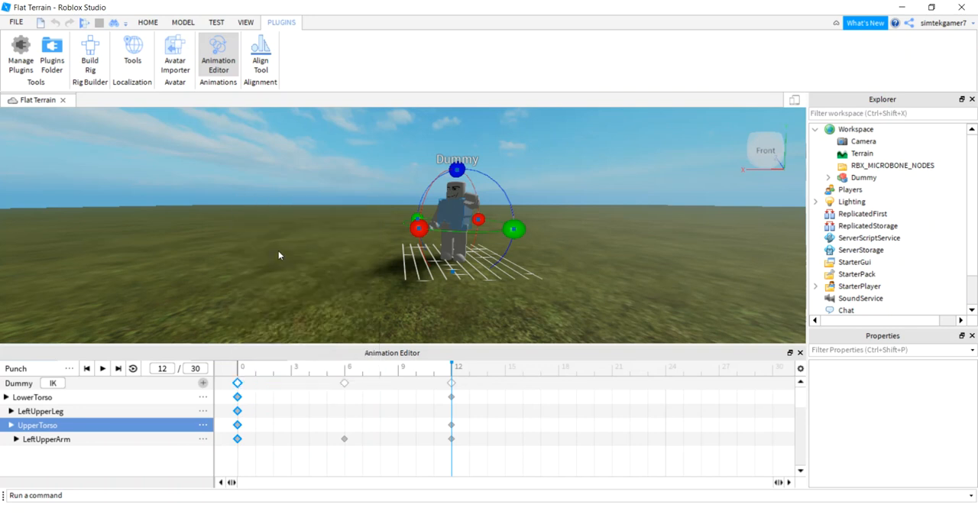
{"action": "mouse_move", "coordinate": [560, 378]}
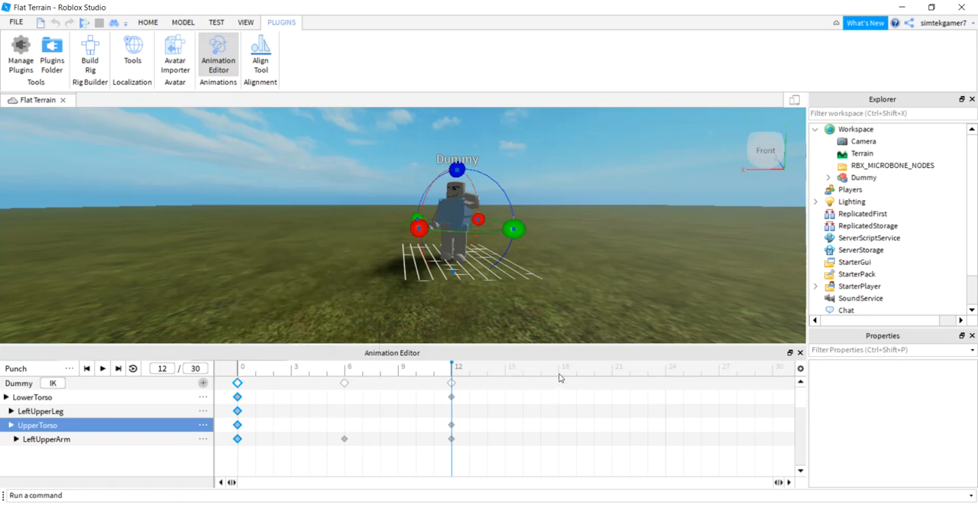
{"action": "right_click", "coordinate": [559, 375]}
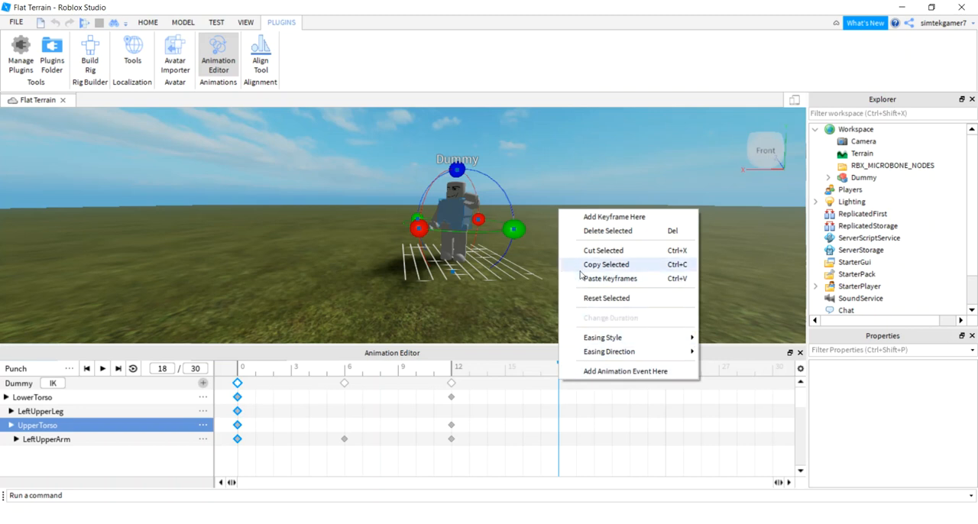
{"action": "left_click", "coordinate": [598, 283]}
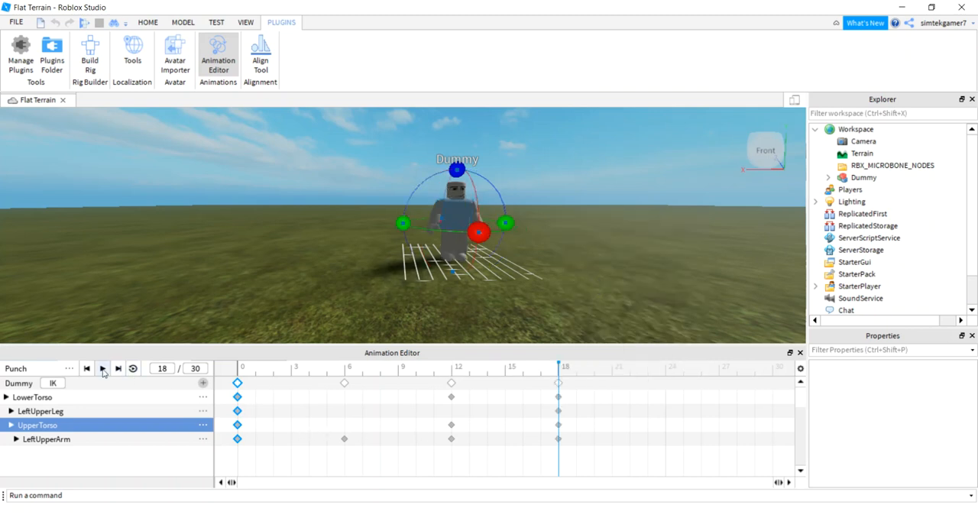
Adjust the left upper leg at frame 12 and play back the Punch animation to check it.
{"action": "left_click", "coordinate": [103, 369]}
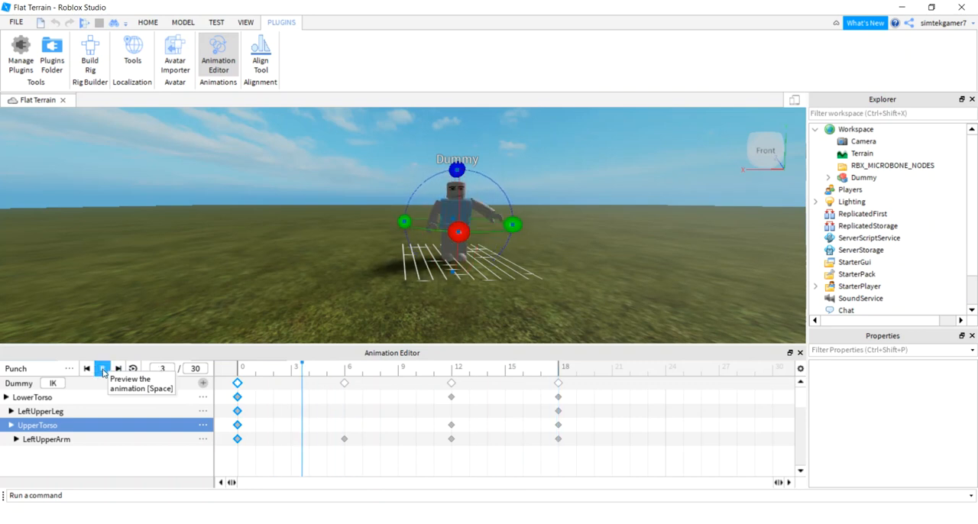
{"action": "left_click", "coordinate": [102, 369]}
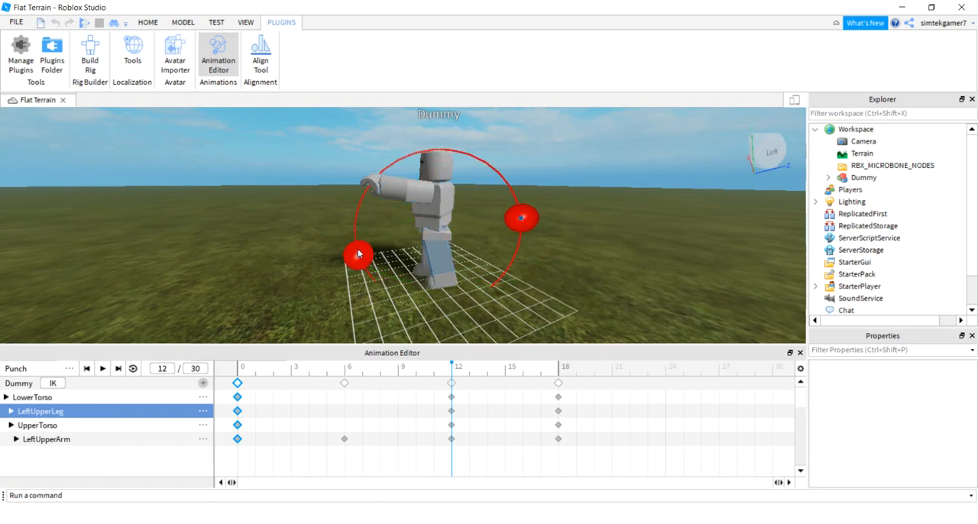
{"action": "left_click", "coordinate": [103, 369]}
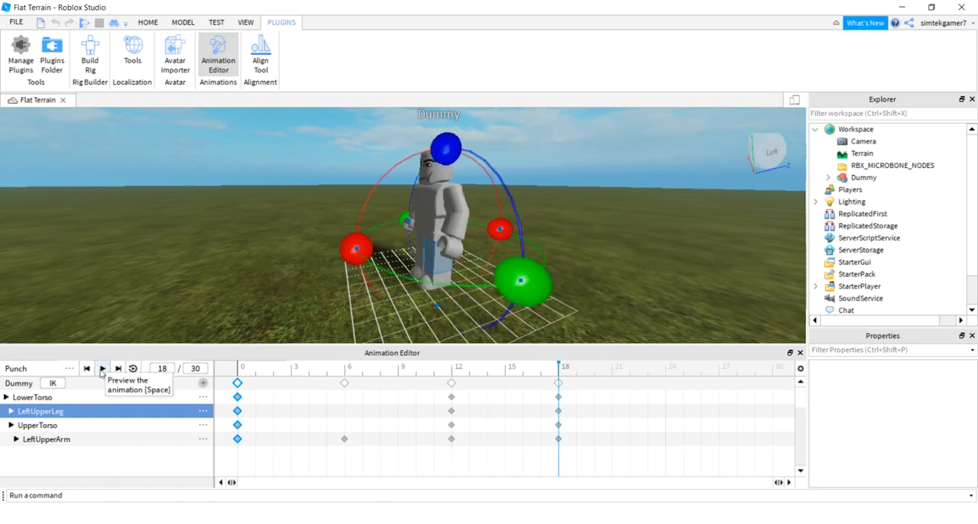
{"action": "left_click", "coordinate": [102, 368]}
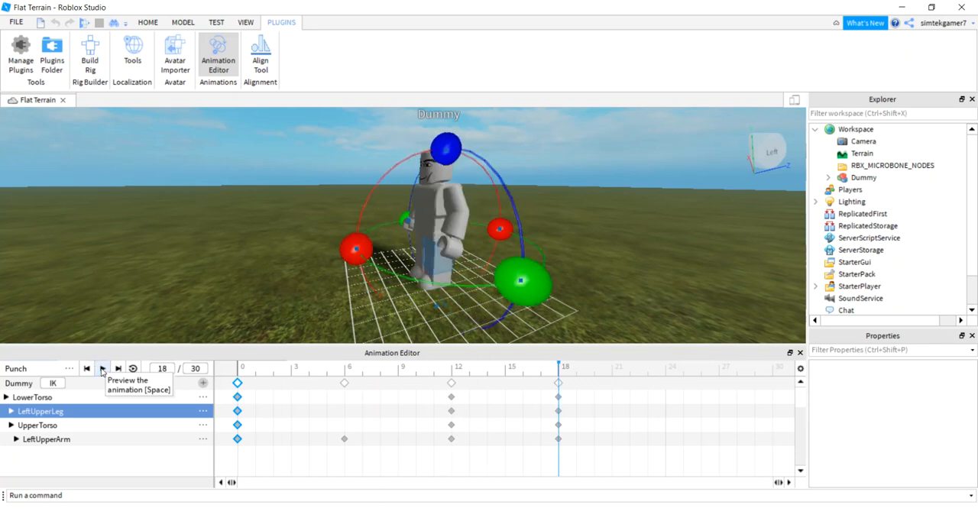
{"action": "left_click", "coordinate": [102, 369]}
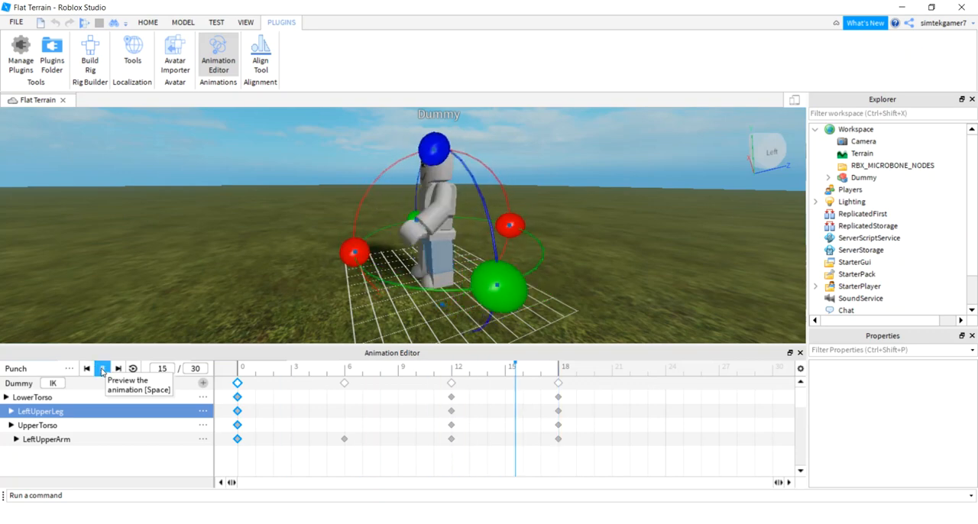
{"action": "left_click", "coordinate": [103, 368]}
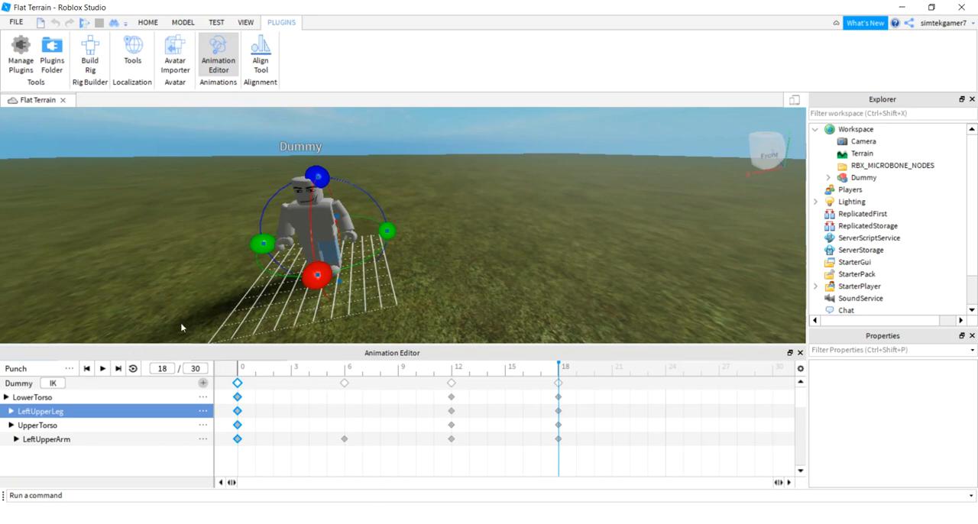
Save the Punch animation and reopen its options menu for exporting.
{"action": "left_click", "coordinate": [69, 368]}
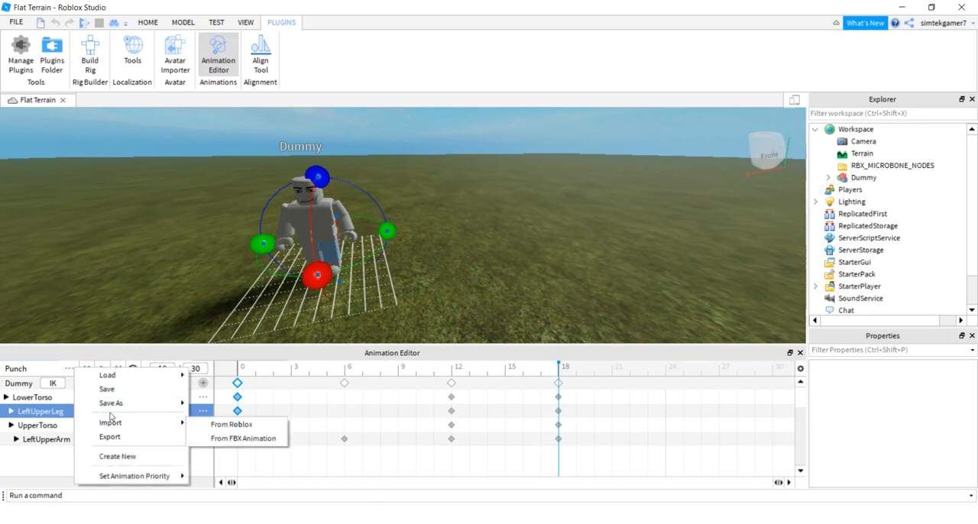
{"action": "left_click", "coordinate": [106, 389]}
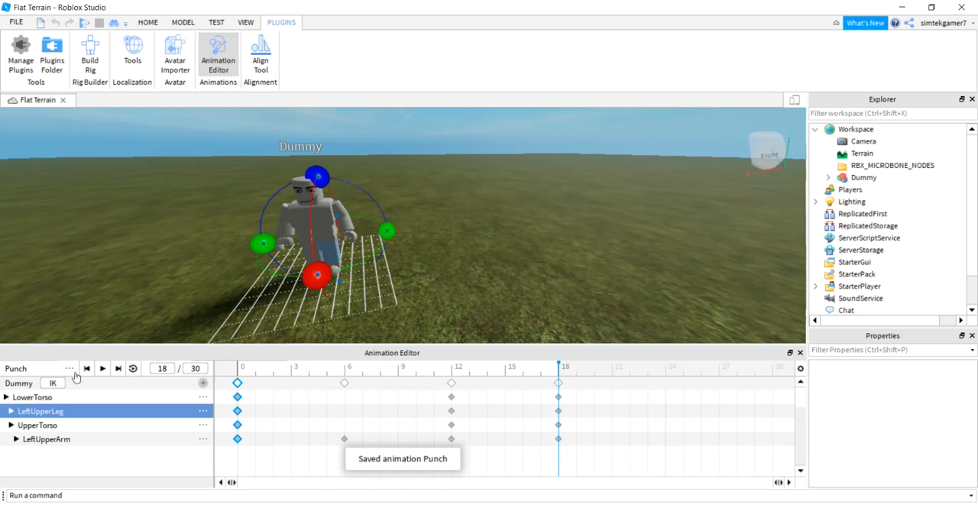
{"action": "left_click", "coordinate": [69, 368]}
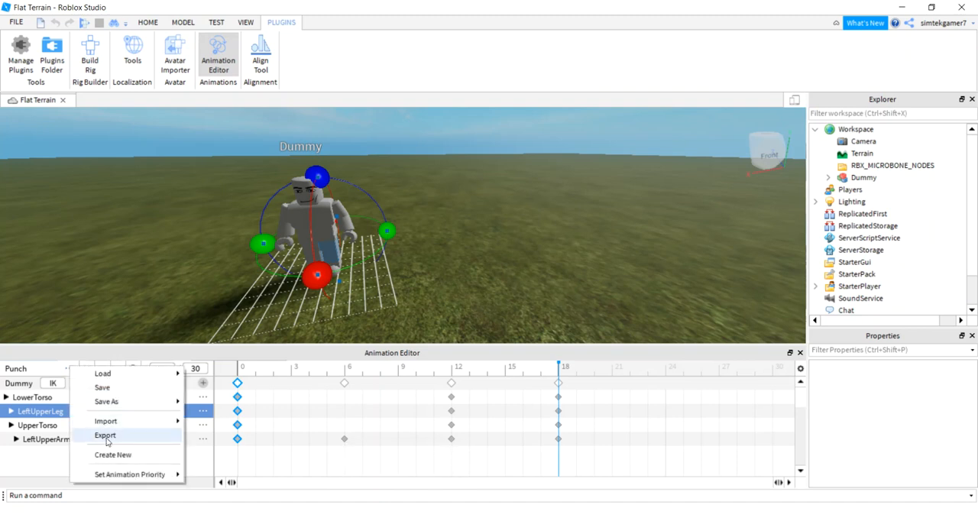
{"action": "left_click", "coordinate": [106, 435]}
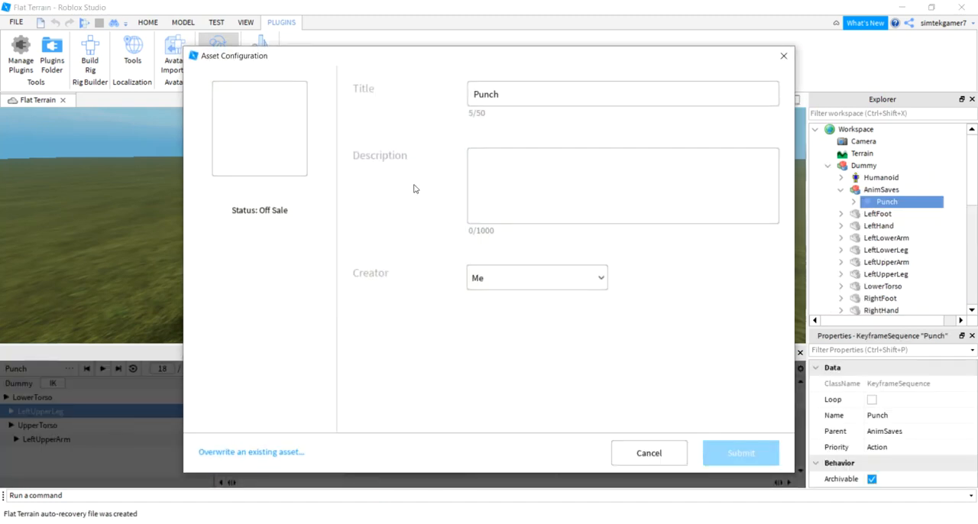
{"action": "type", "text": "P"}
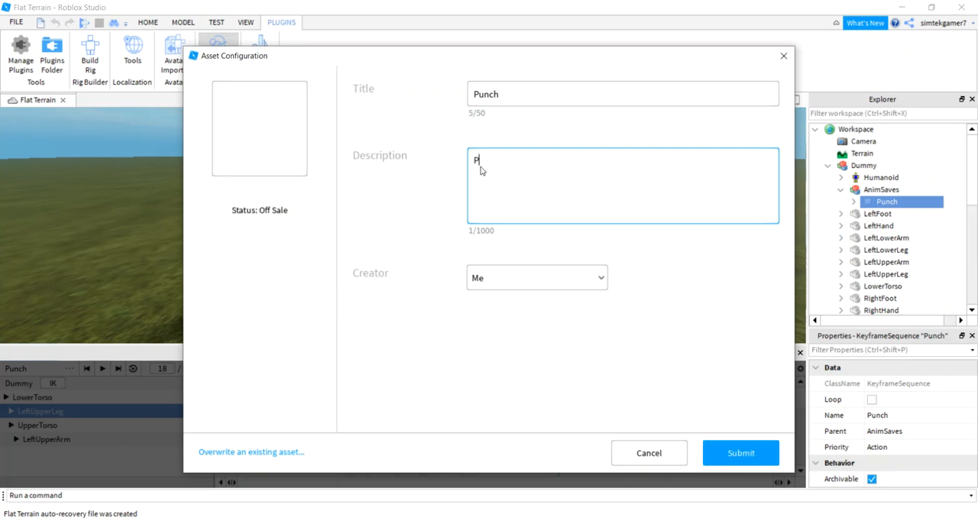
{"action": "type", "text": "unch"}
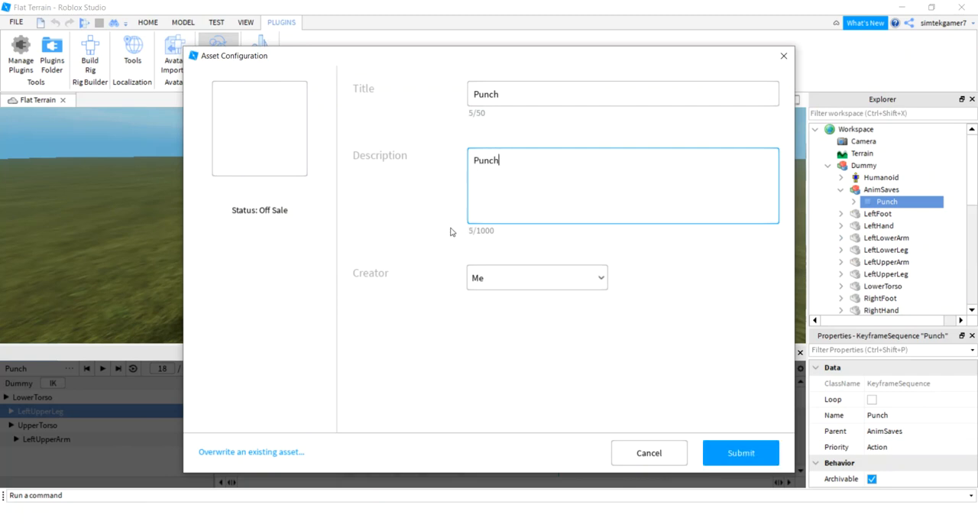
{"action": "left_click", "coordinate": [740, 452]}
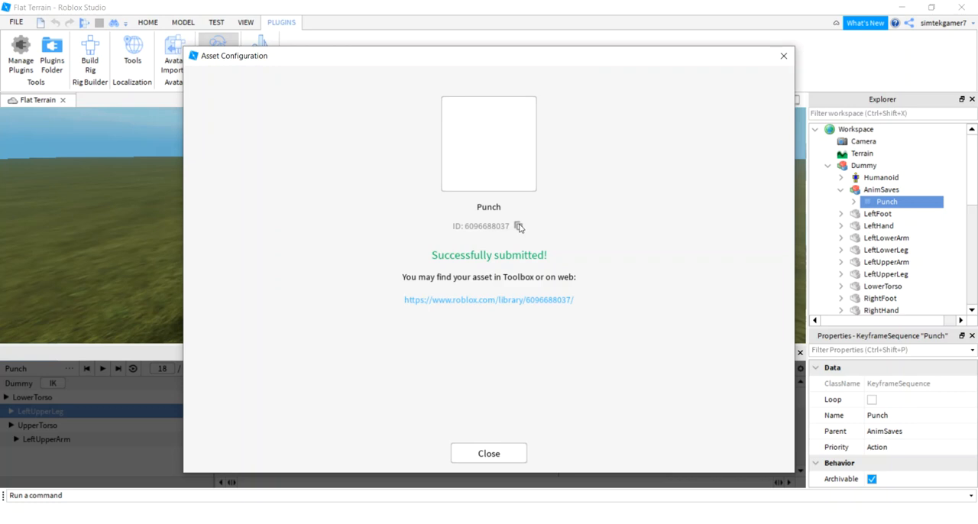
{"action": "left_click", "coordinate": [518, 226]}
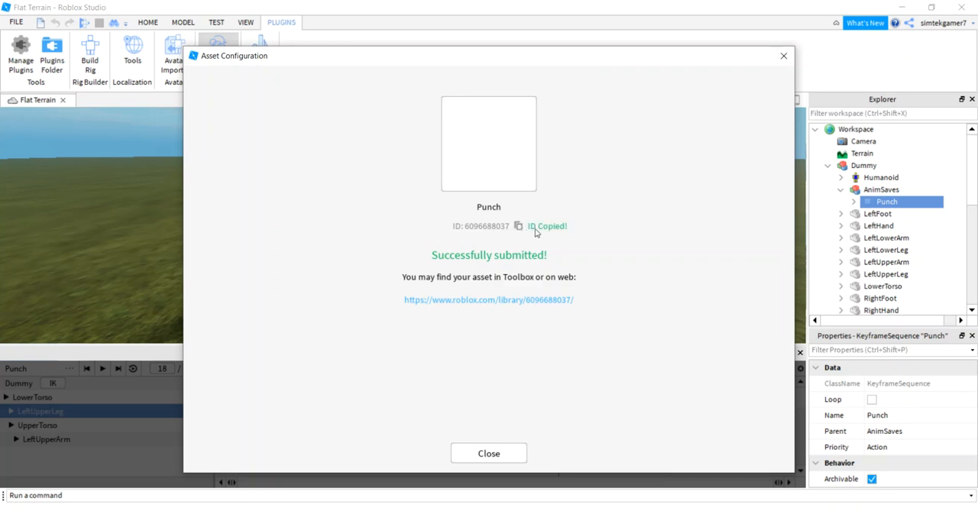
{"action": "mouse_move", "coordinate": [488, 453]}
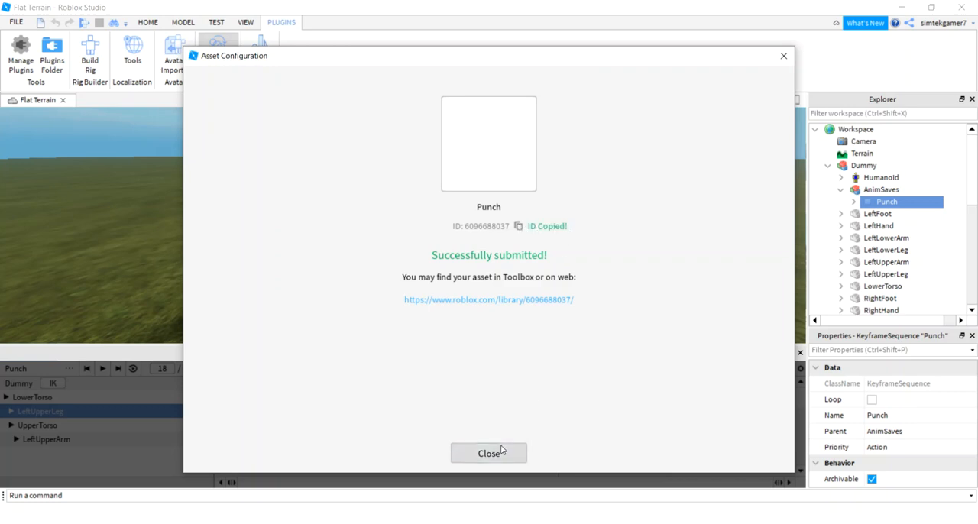
Close the submission window and insert a LocalScript under StarterPlayerScripts.
{"action": "left_click", "coordinate": [489, 453]}
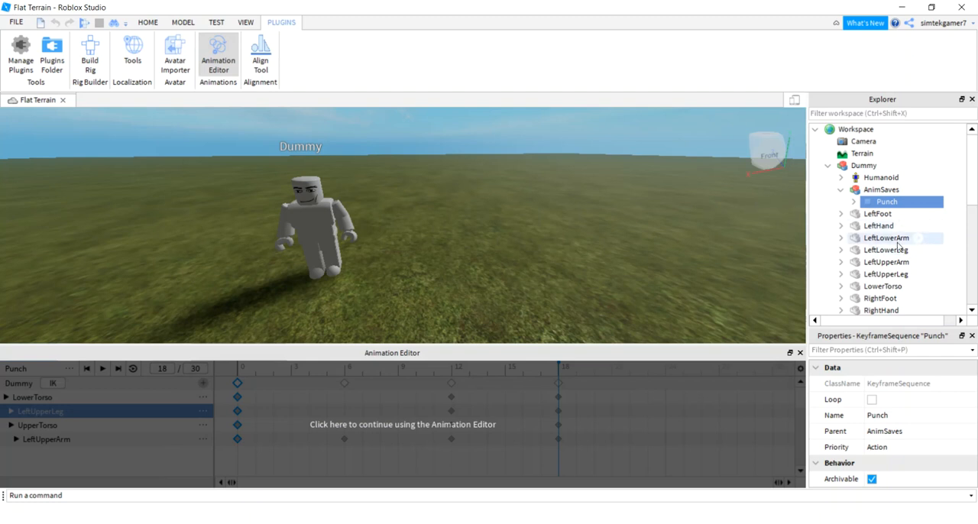
{"action": "scroll", "scroll_direction": "down", "scroll_amount": 3}
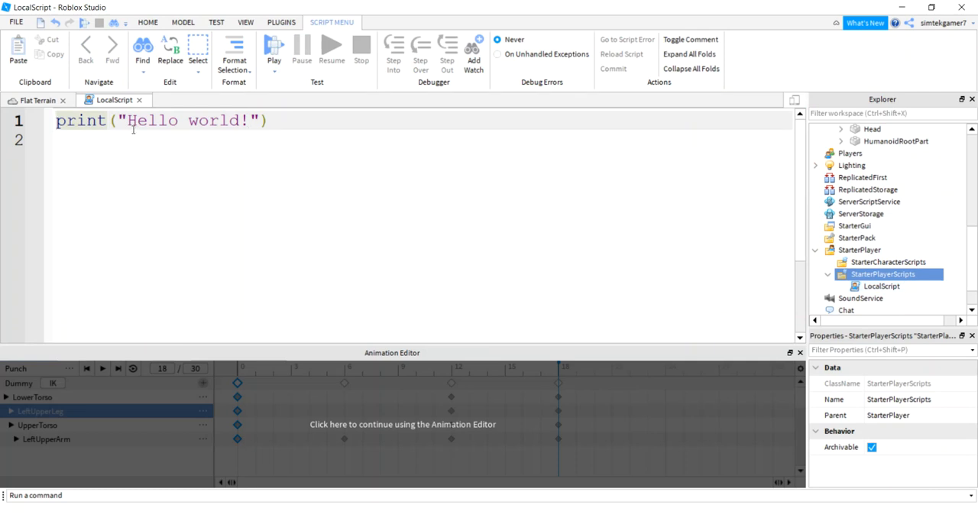
Replace the default code with an ID comment and local anim = Instance.new("Animation").
{"action": "key", "text": "ctrl+a"}
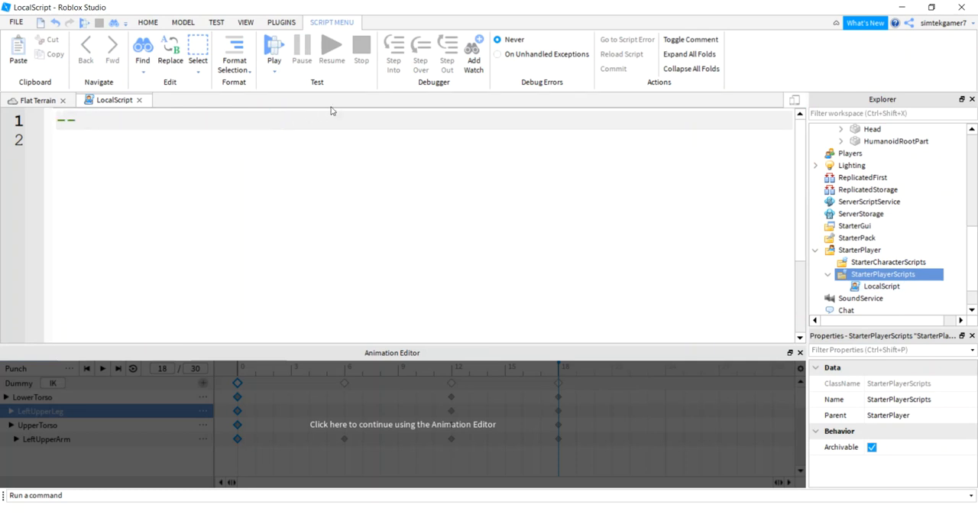
{"action": "type", "text": "6096688037"}
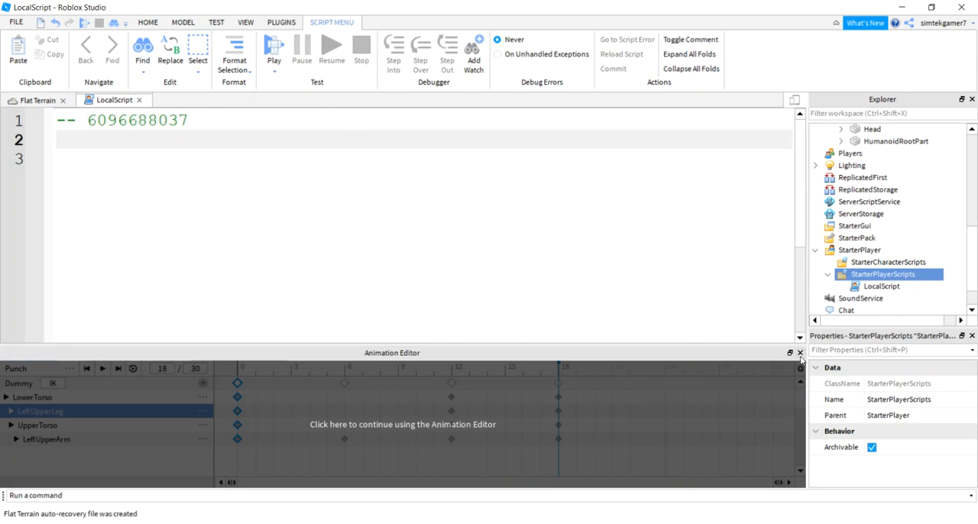
{"action": "left_click", "coordinate": [800, 353]}
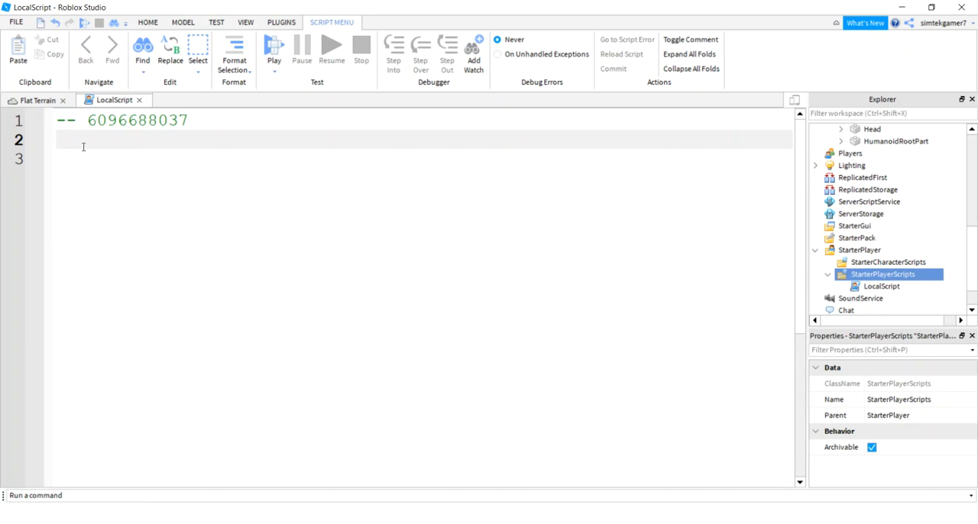
{"action": "type", "text": "local"}
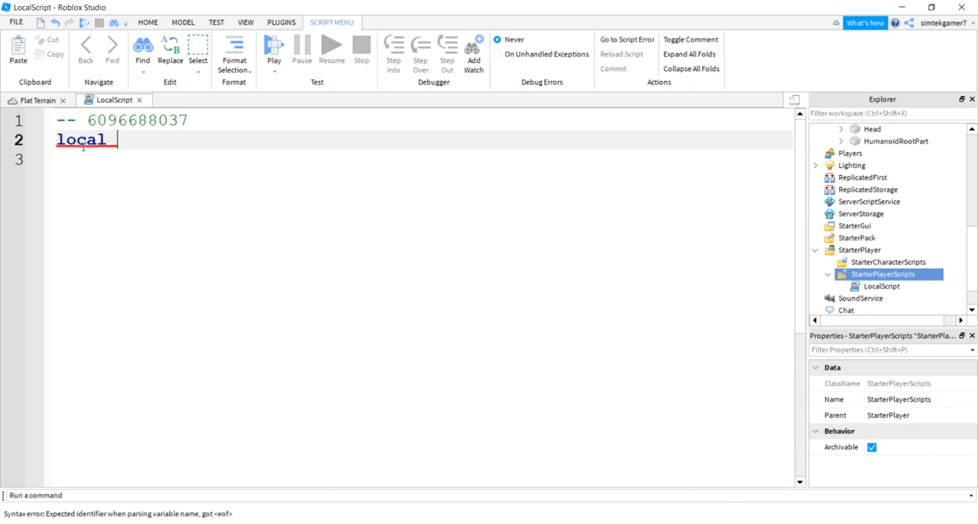
{"action": "type", "text": "anim ="}
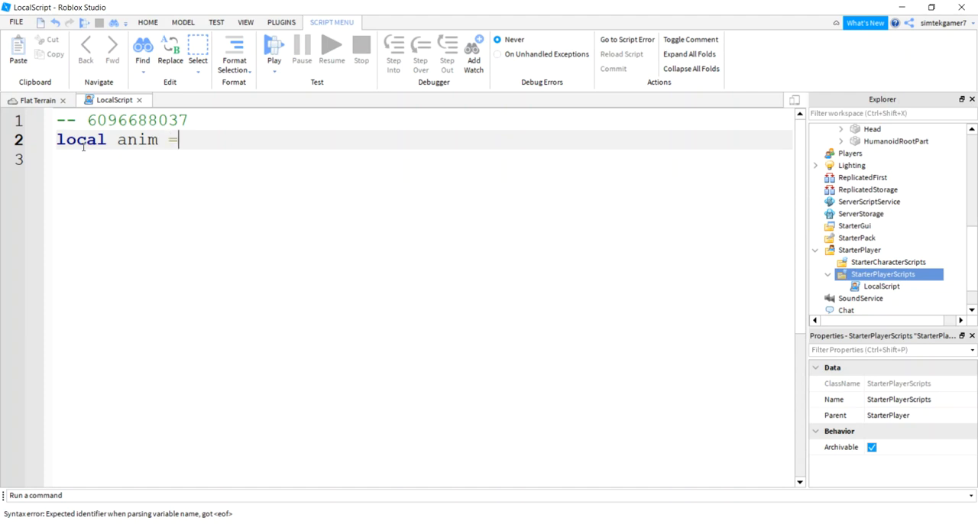
{"action": "type", "text": "Instance.new(\""}
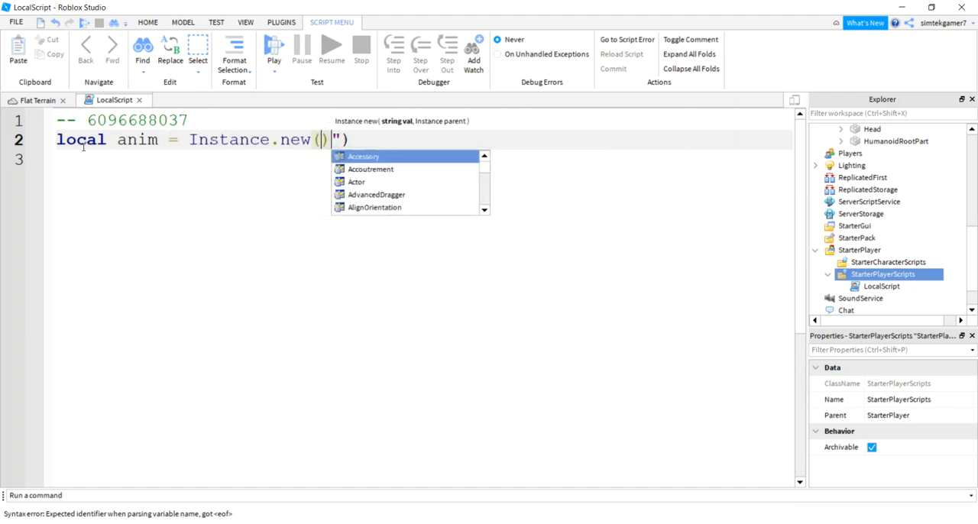
{"action": "type", "text": "Animation"}
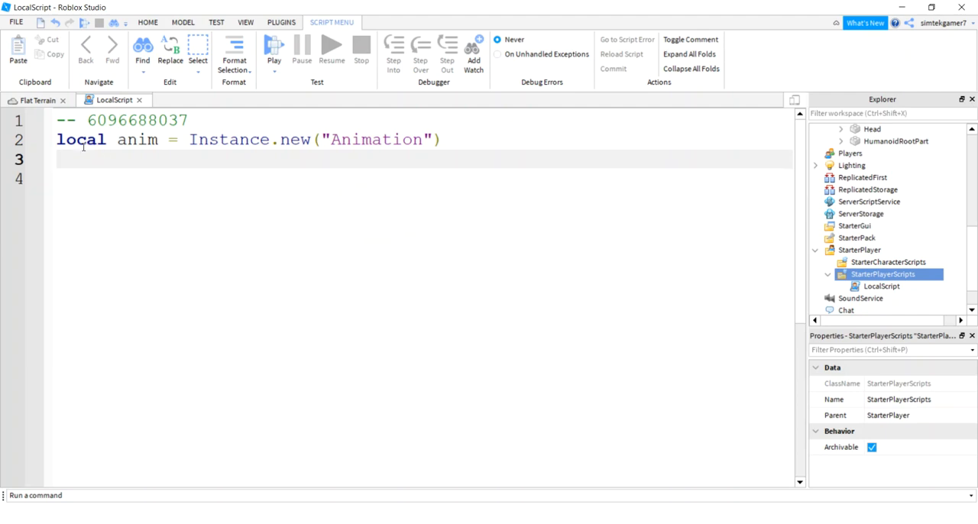
{"action": "type", "text": "anim.AnimationId"}
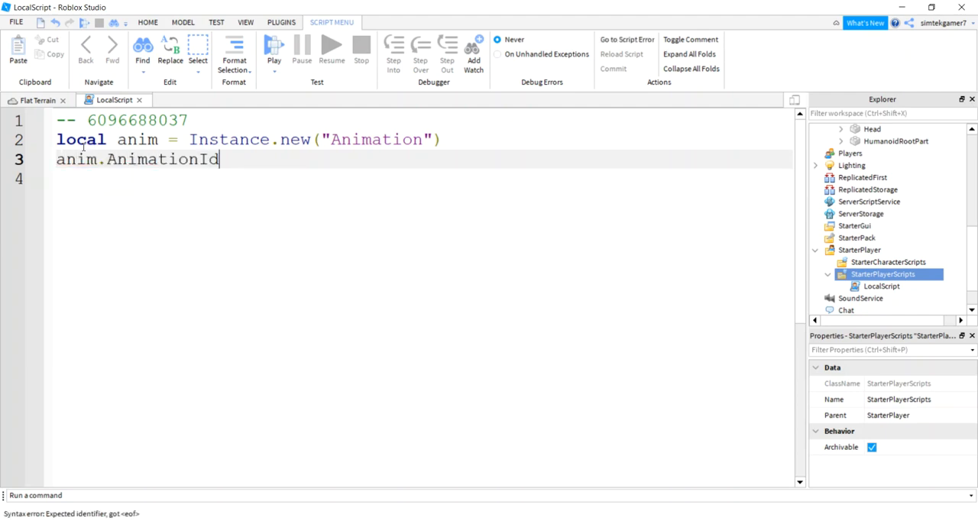
{"action": "type", "text": "= \"\""}
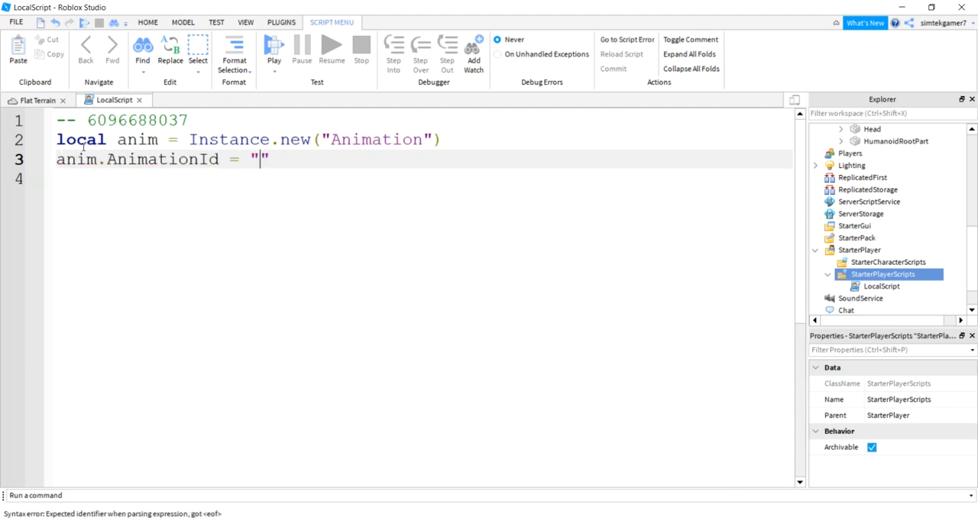
{"action": "type", "text": "rbxa"}
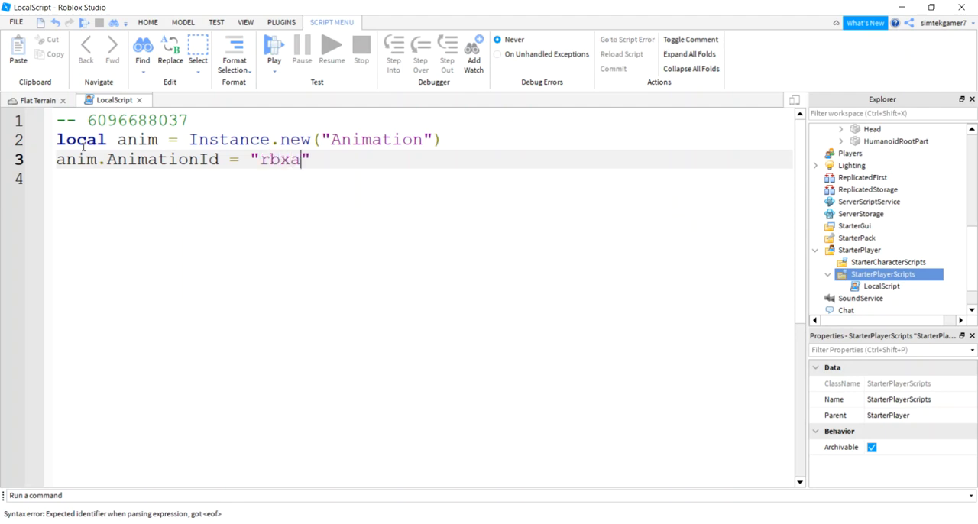
{"action": "type", "text": "ssetid"}
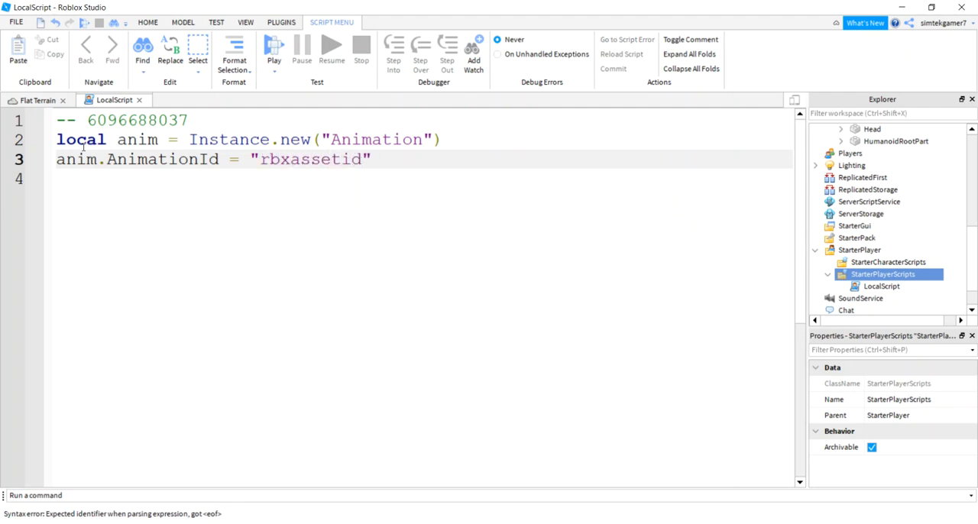
{"action": "type", "text": "://"}
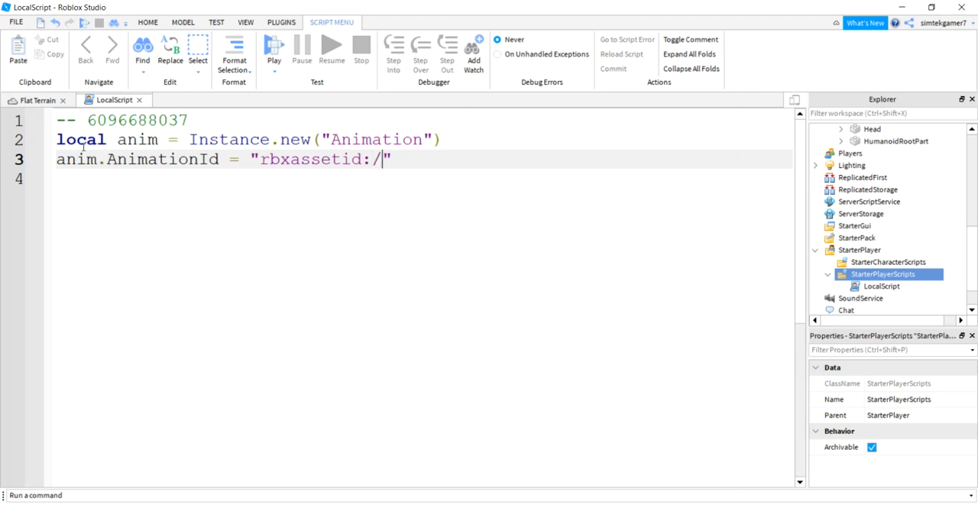
{"action": "key", "text": "Backspace"}
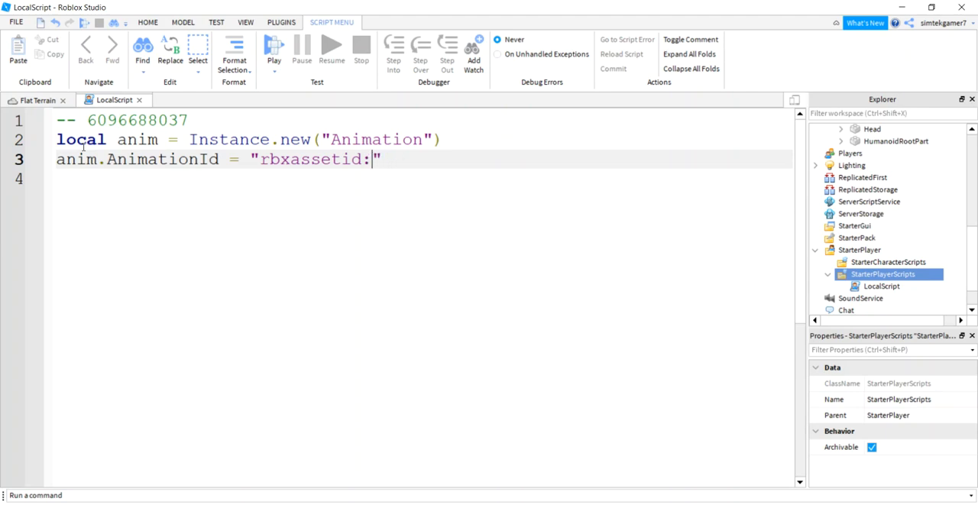
{"action": "type", "text": "//"}
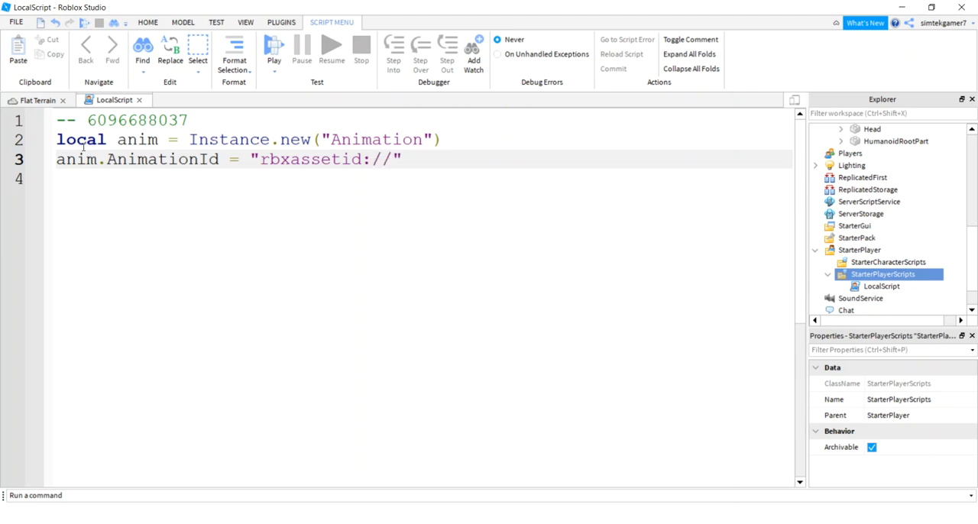
{"action": "type", "text": "6096688037"}
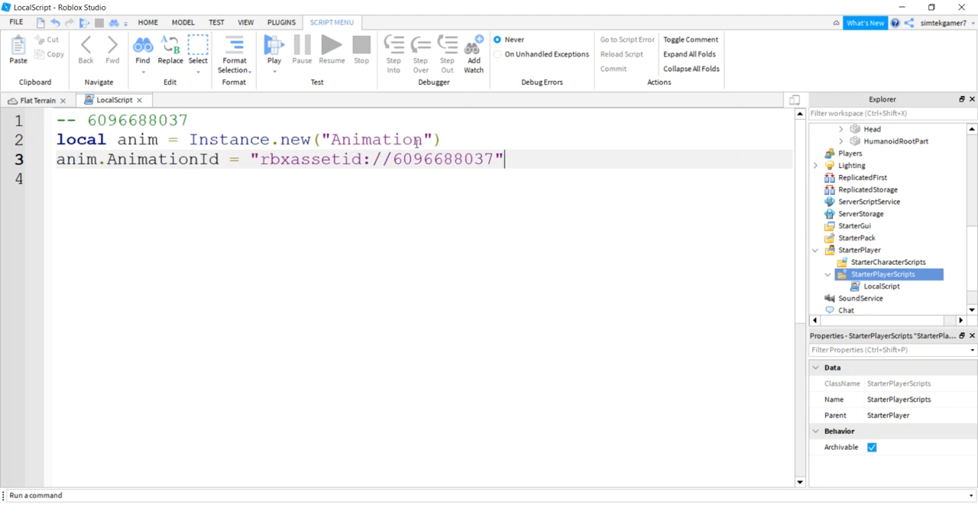
{"action": "double_click", "coordinate": [138, 120]}
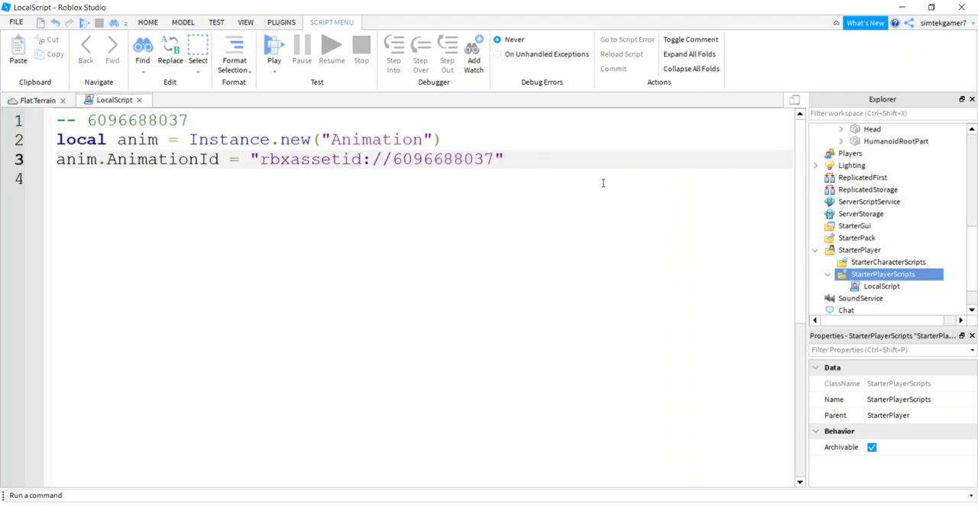
Declare player as Players.LocalPlayer and uis as the UserInputService.
{"action": "key", "text": "enter"}
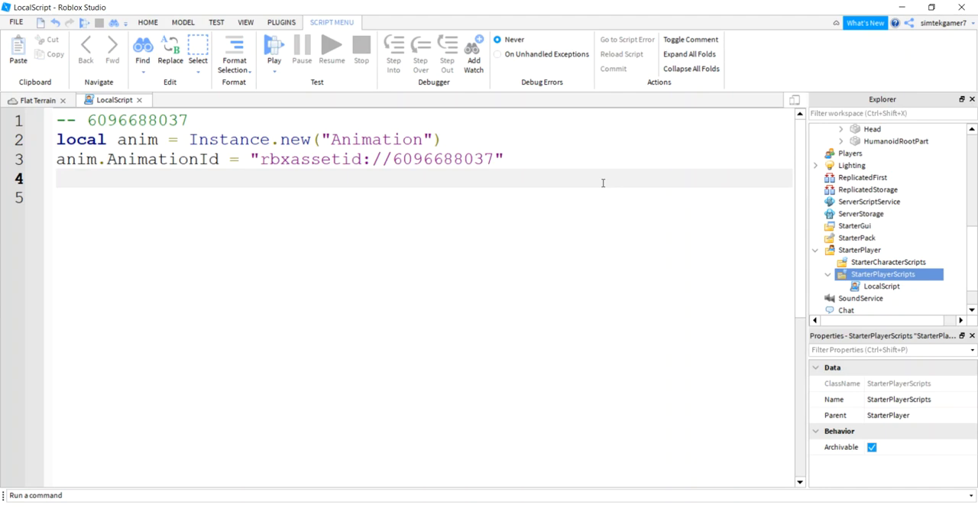
{"action": "type", "text": "local player ="}
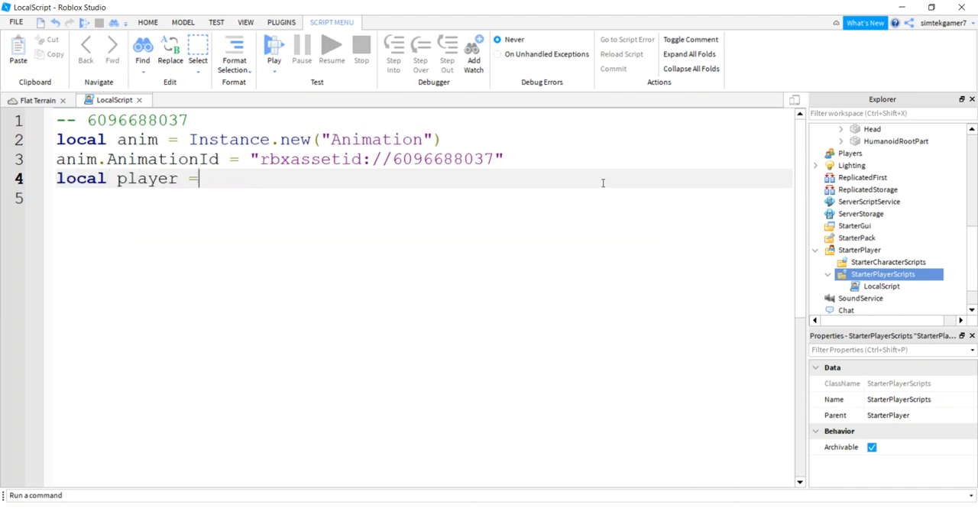
{"action": "type", "text": "game"}
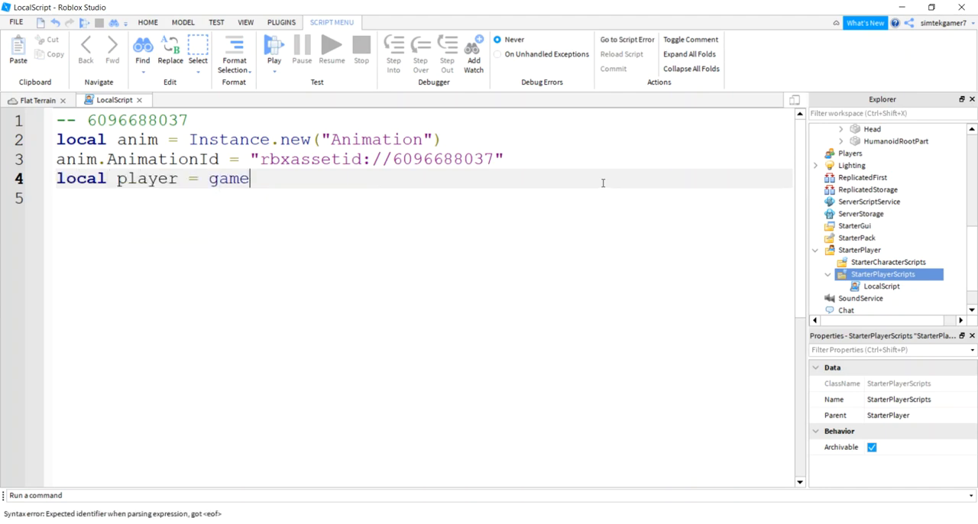
{"action": "type", "text": ":GetService(\"Players"}
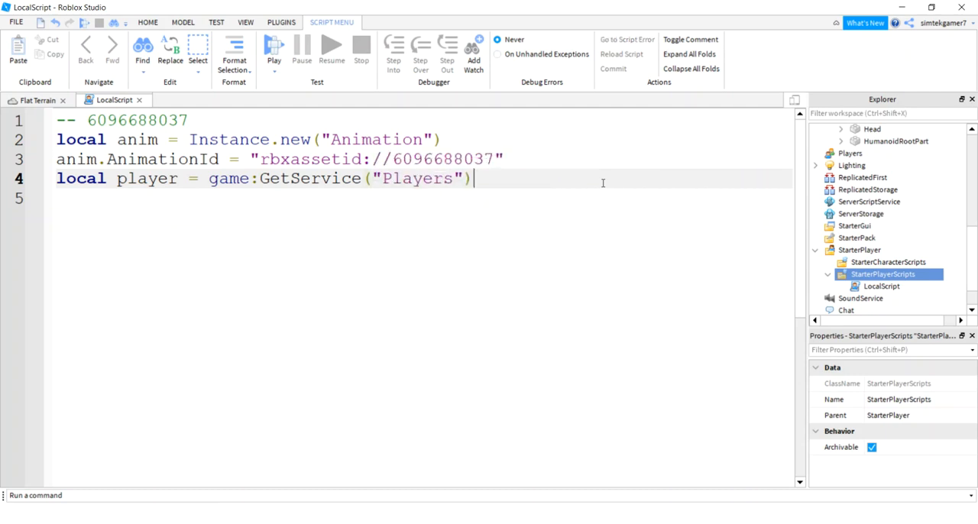
{"action": "type", "text": ".LocalPl"}
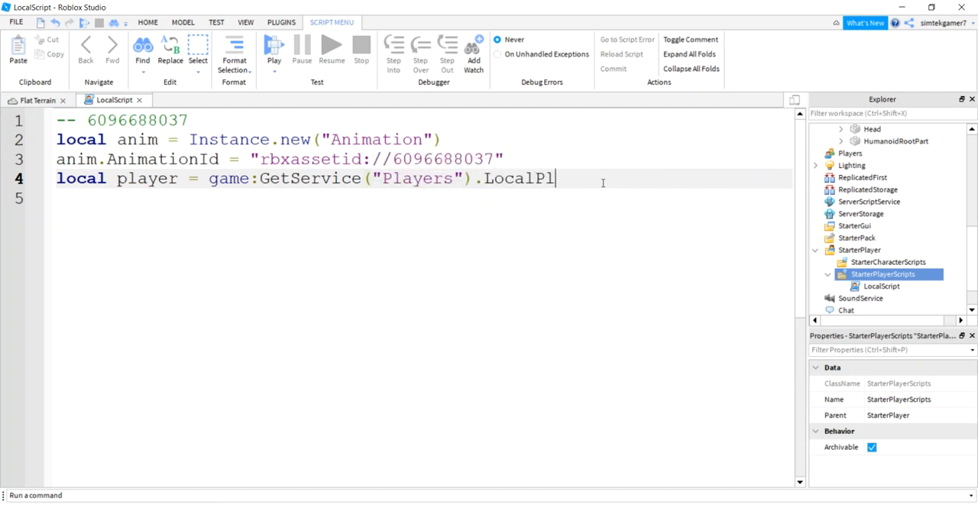
{"action": "type", "text": "ayer"}
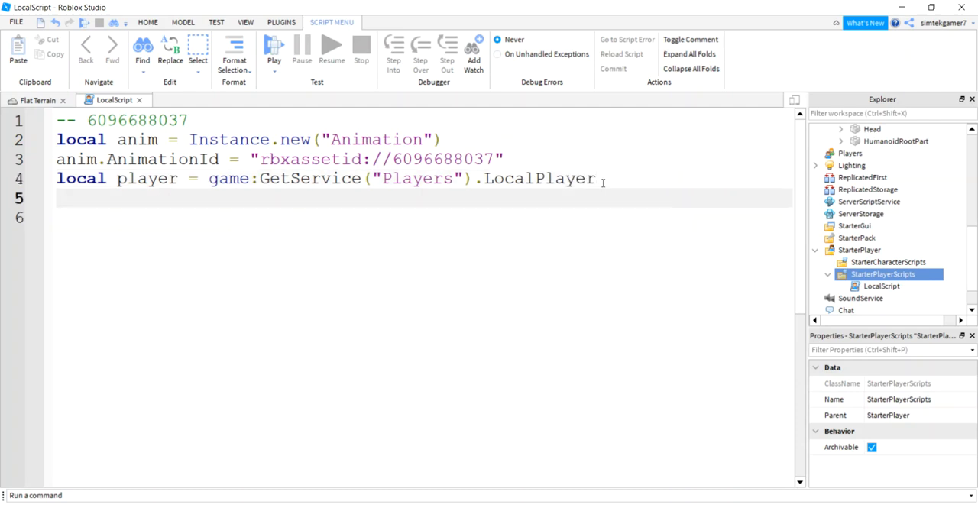
{"action": "type", "text": "local uis ="}
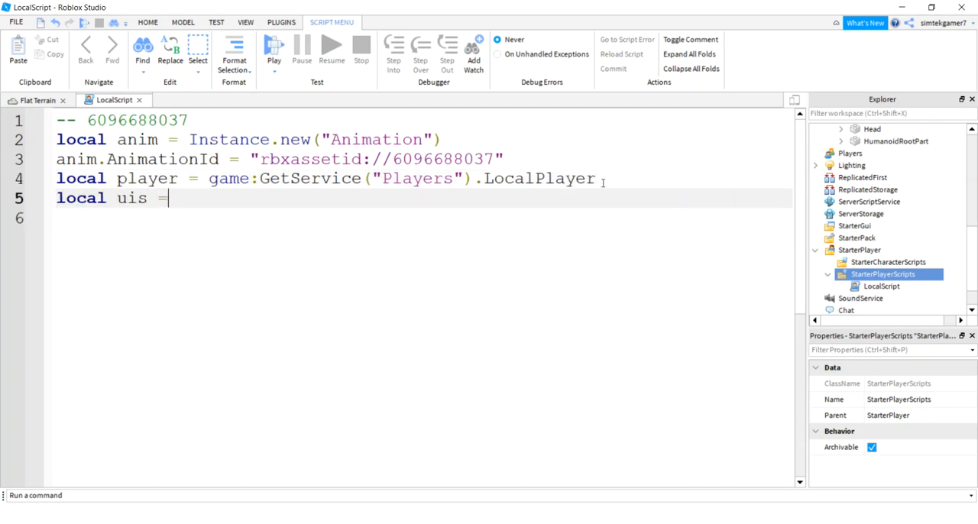
{"action": "type", "text": "game:GetService(\"UserInputService\""}
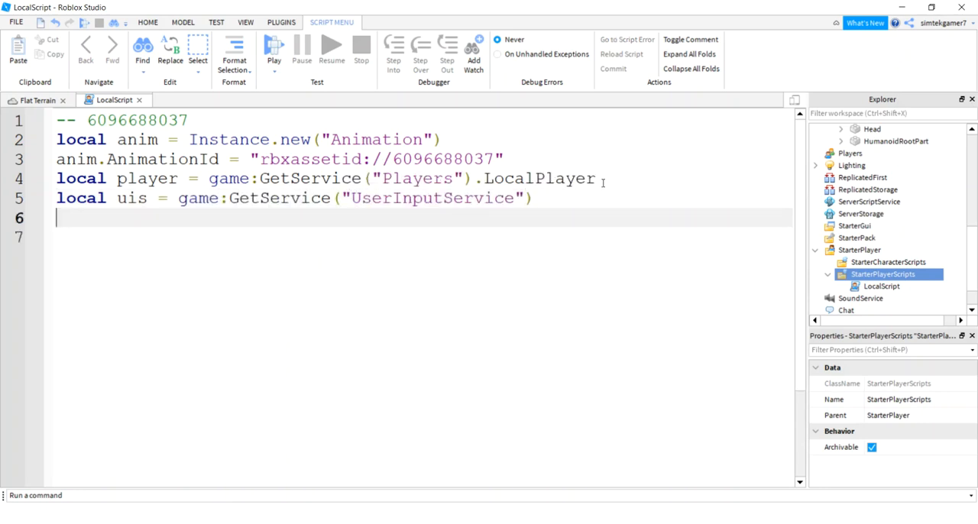
Declare punchKey = Enum.KeyCode.B, isFinished = true, and begin a local sound variable.
{"action": "type", "text": "local"}
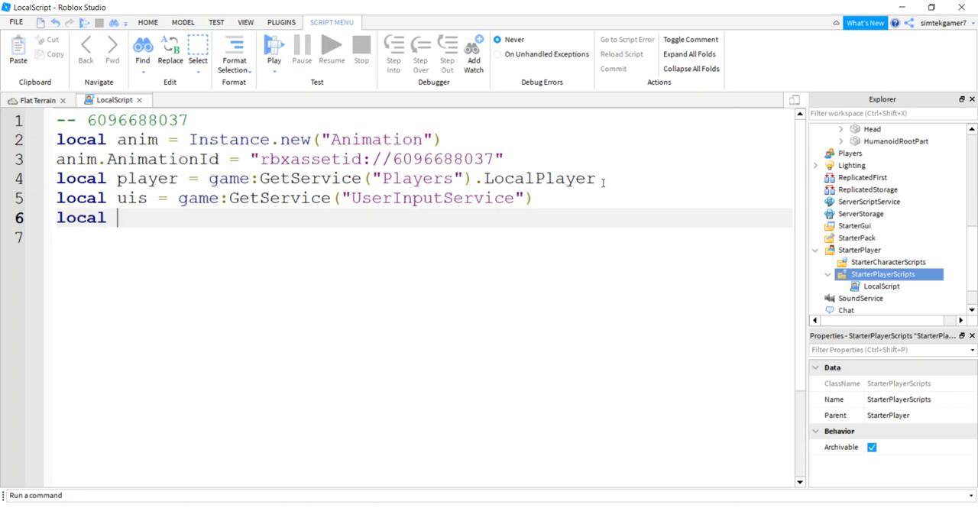
{"action": "type", "text": "punchKey"}
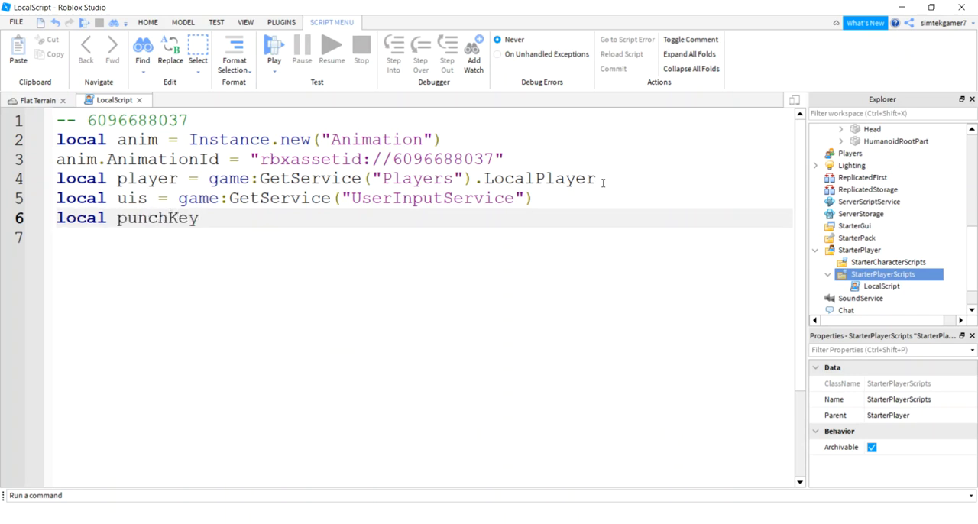
{"action": "type", "text": "="}
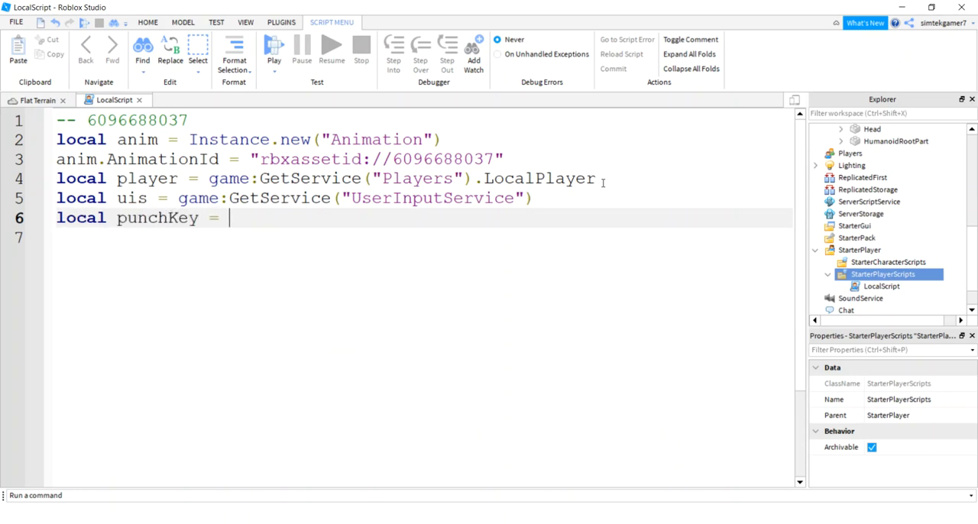
{"action": "type", "text": "Enum."}
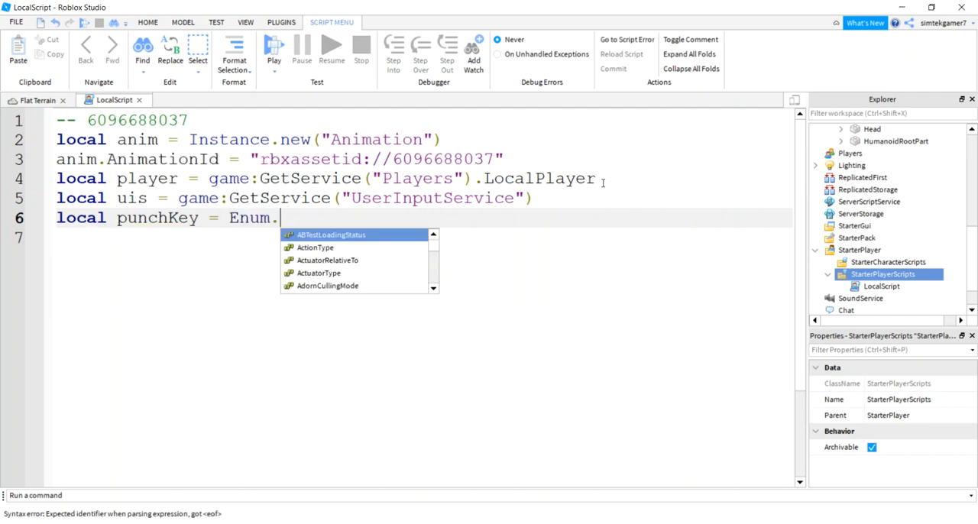
{"action": "type", "text": "KeyCode.B"}
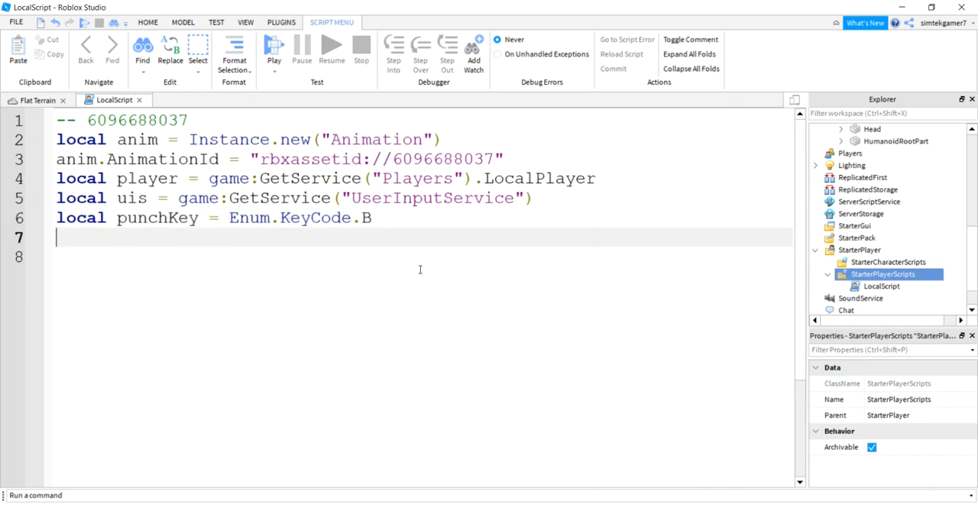
{"action": "type", "text": "local isFi"}
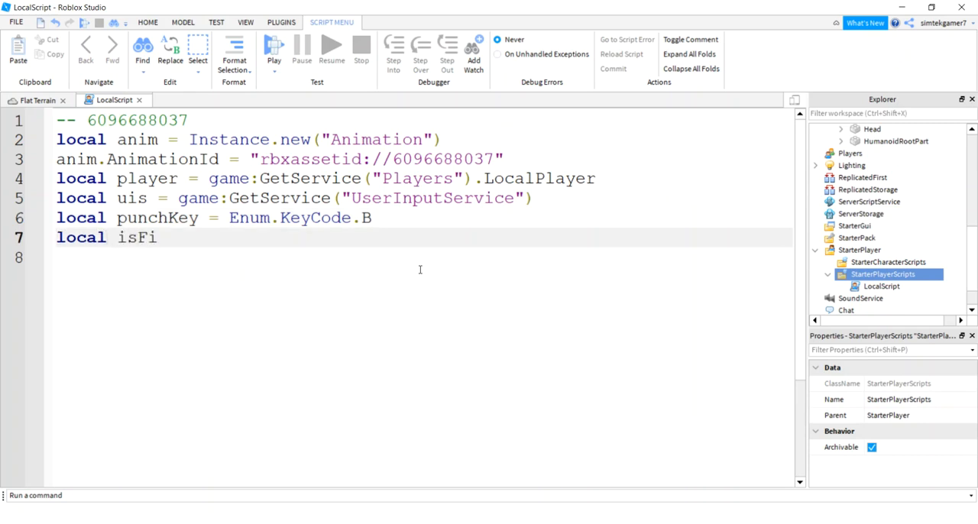
{"action": "type", "text": "nished ="}
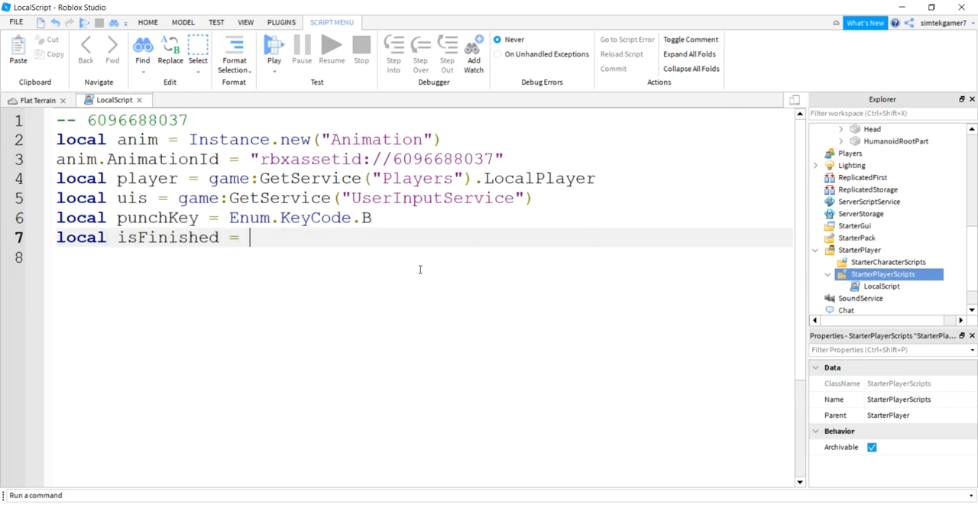
{"action": "type", "text": "true"}
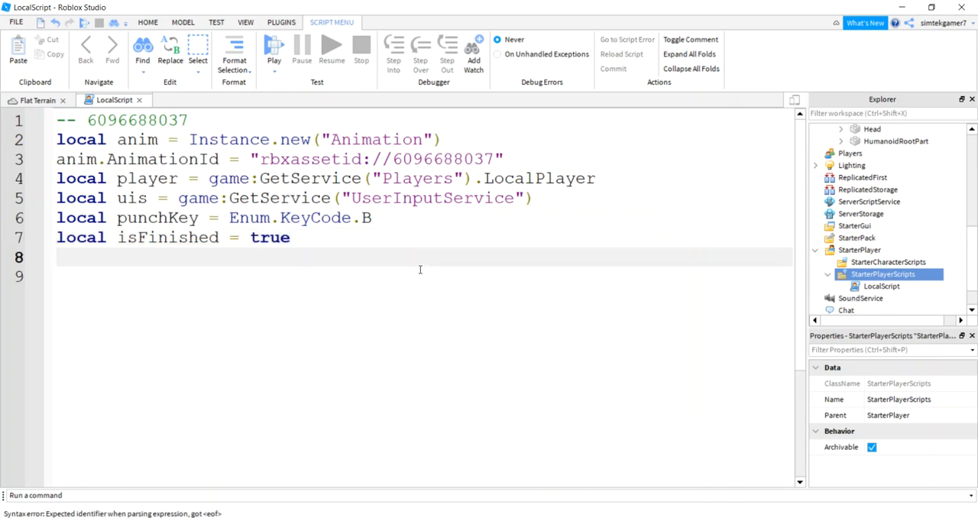
{"action": "type", "text": "local"}
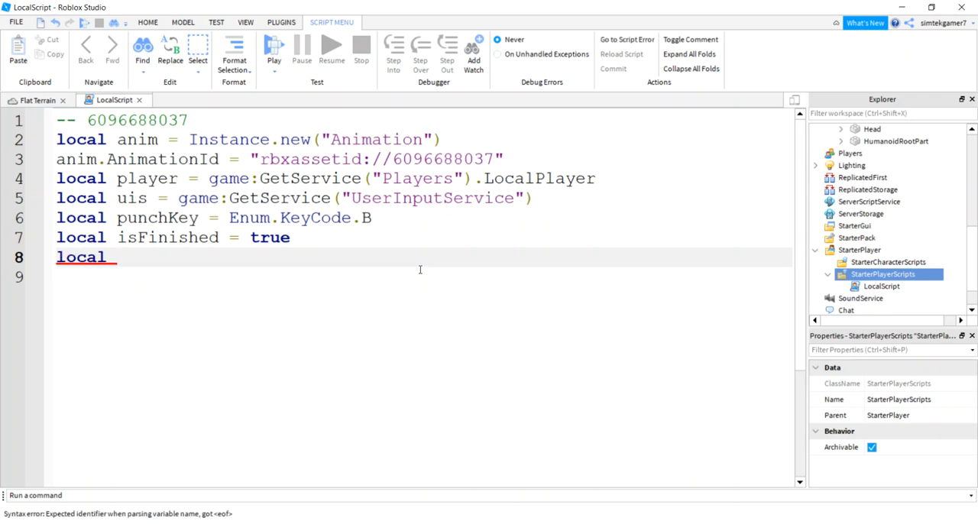
{"action": "type", "text": "sound"}
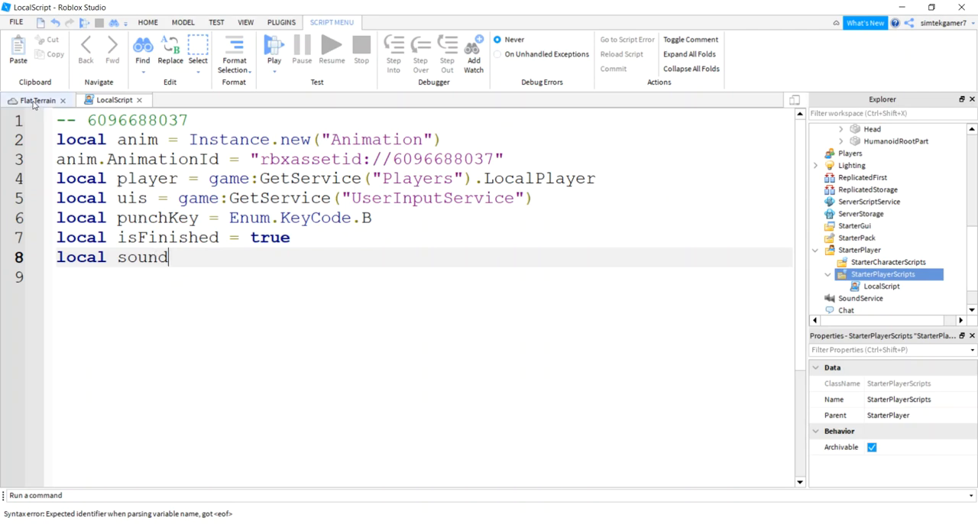
Search the Toolbox audio category for "punch" to find a punch sound effect.
{"action": "left_click", "coordinate": [37, 100]}
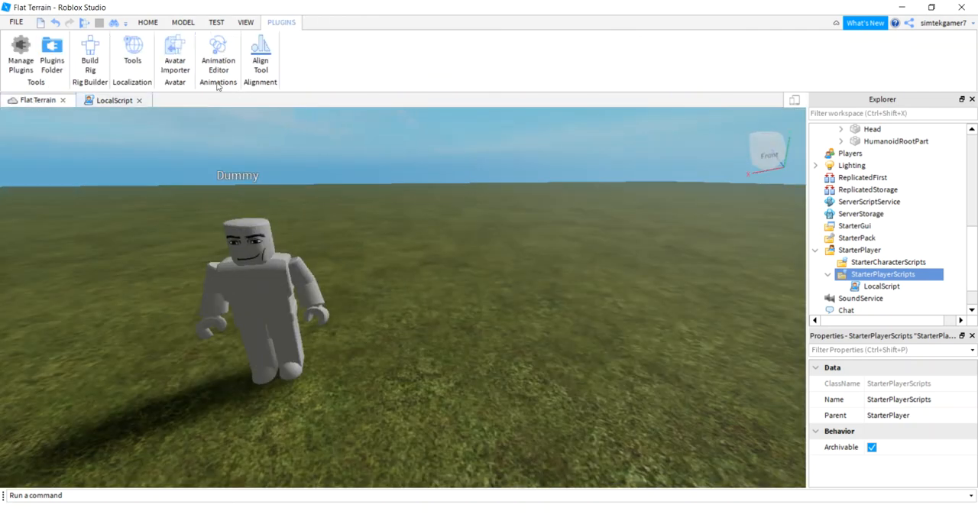
{"action": "left_click", "coordinate": [147, 21]}
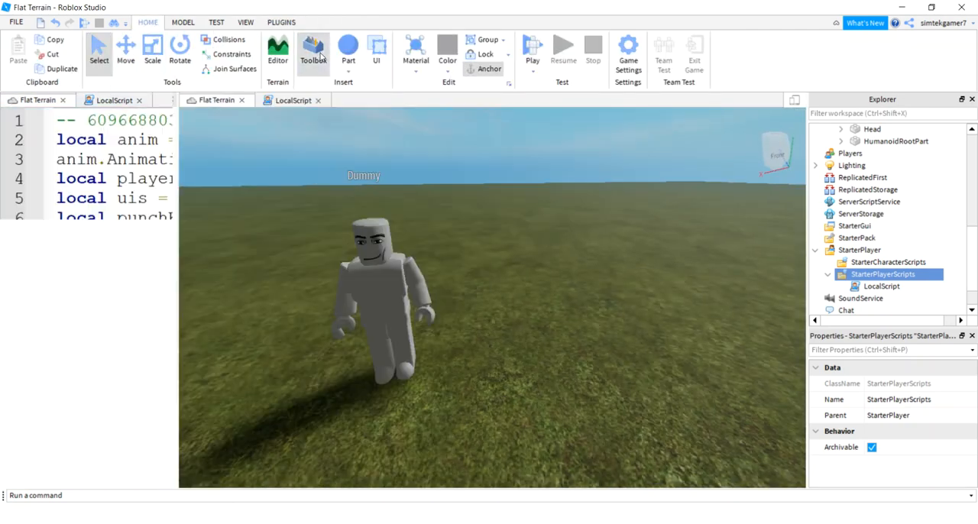
{"action": "left_click", "coordinate": [312, 51]}
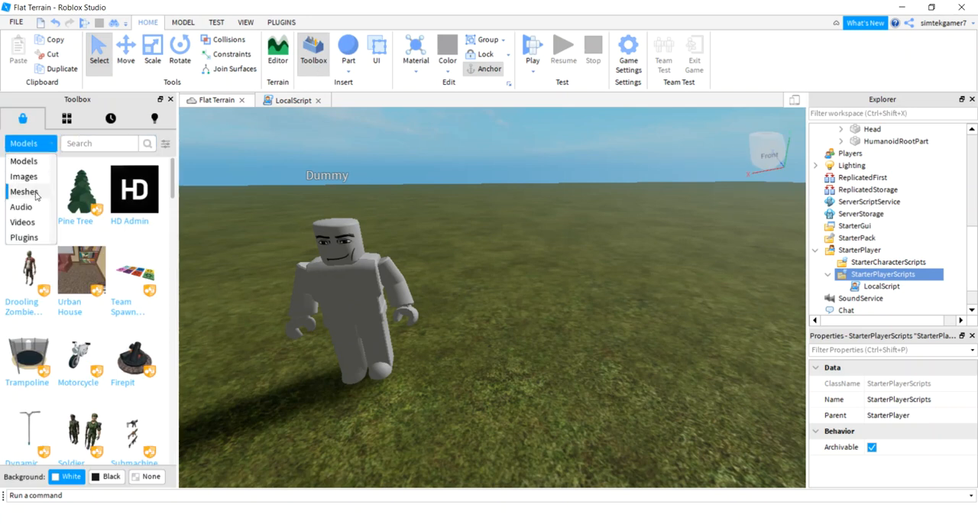
{"action": "left_click", "coordinate": [22, 206]}
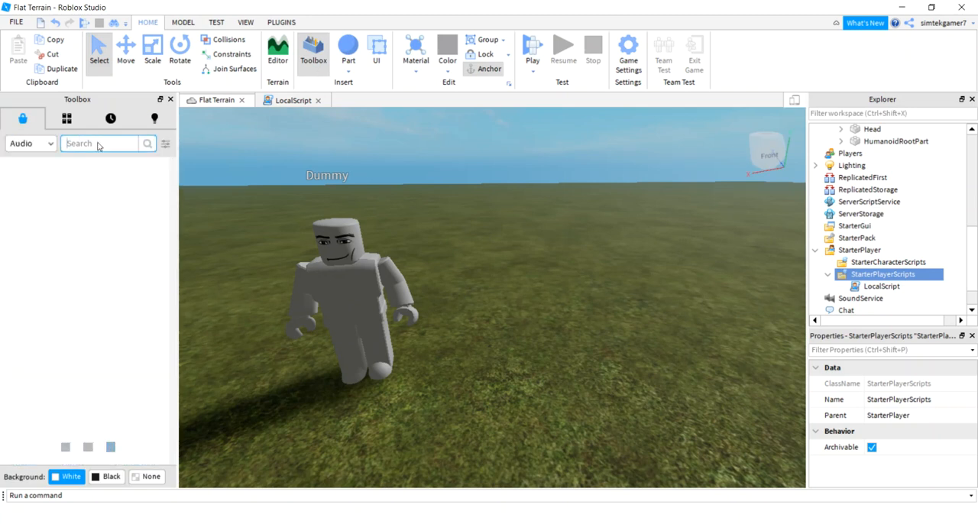
{"action": "type", "text": "punch"}
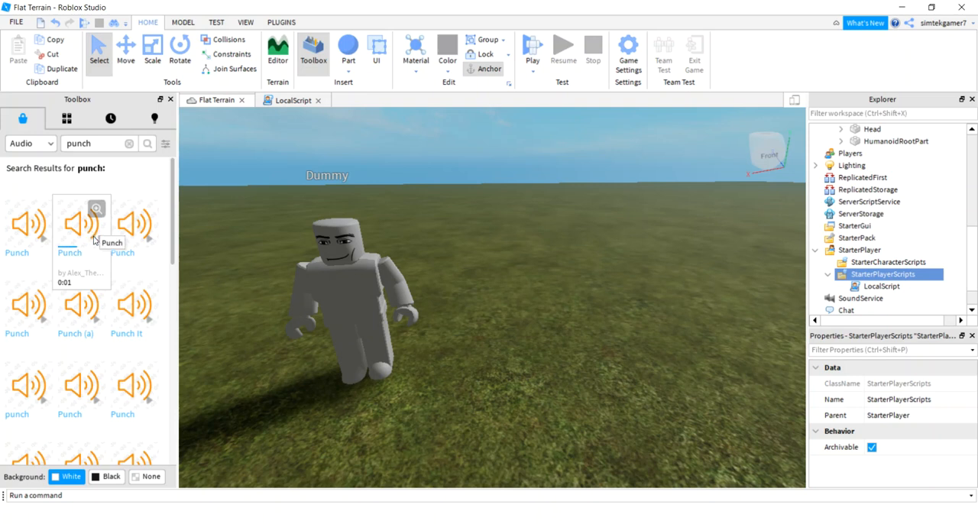
{"action": "mouse_move", "coordinate": [49, 301]}
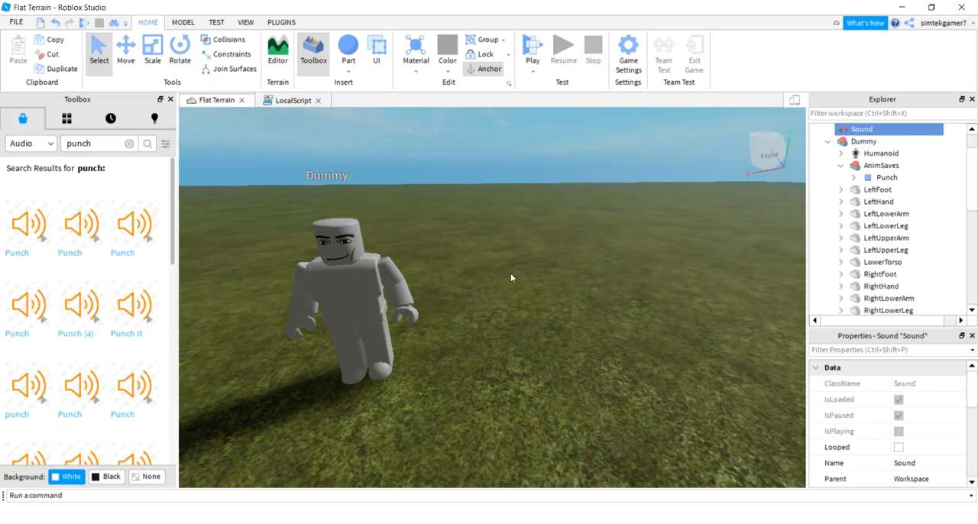
Nest the Sound under the LocalScript and rename the script MeleeLoc.
{"action": "left_click", "coordinate": [840, 142]}
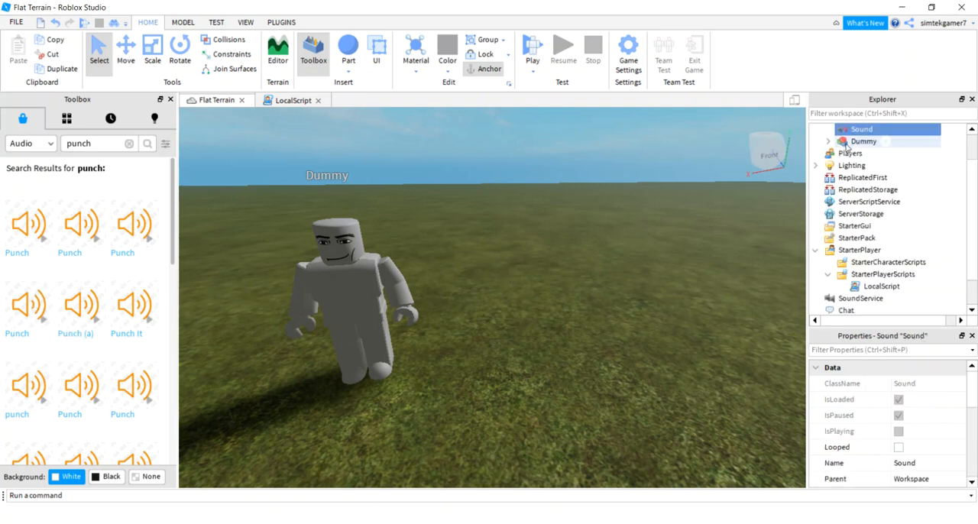
{"action": "left_click", "coordinate": [816, 129]}
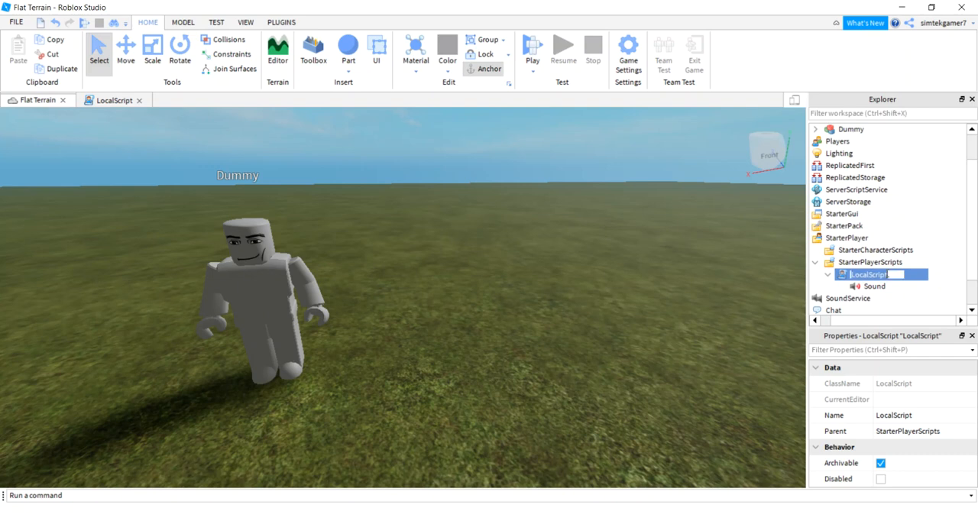
{"action": "type", "text": "MeleeLoc"}
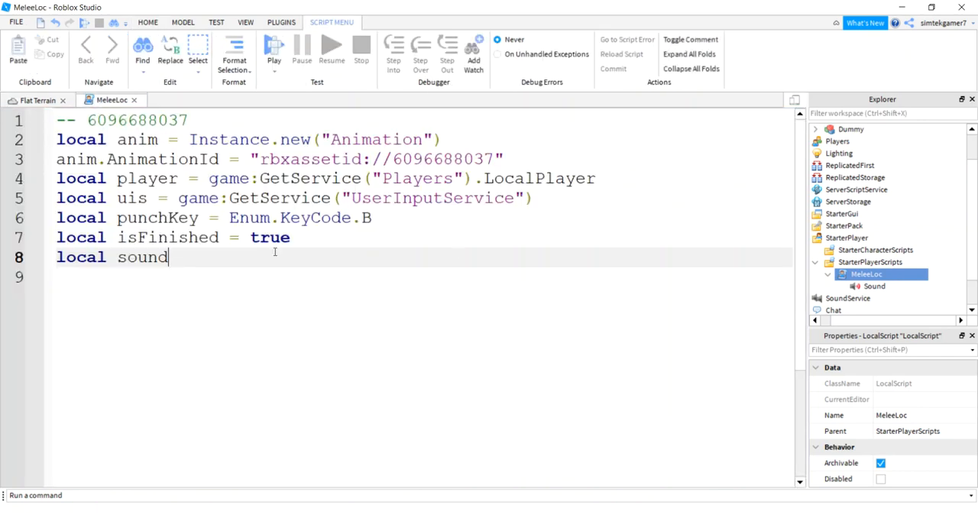
Finish the sound variable so it points to script.Punch.
{"action": "left_click", "coordinate": [874, 286]}
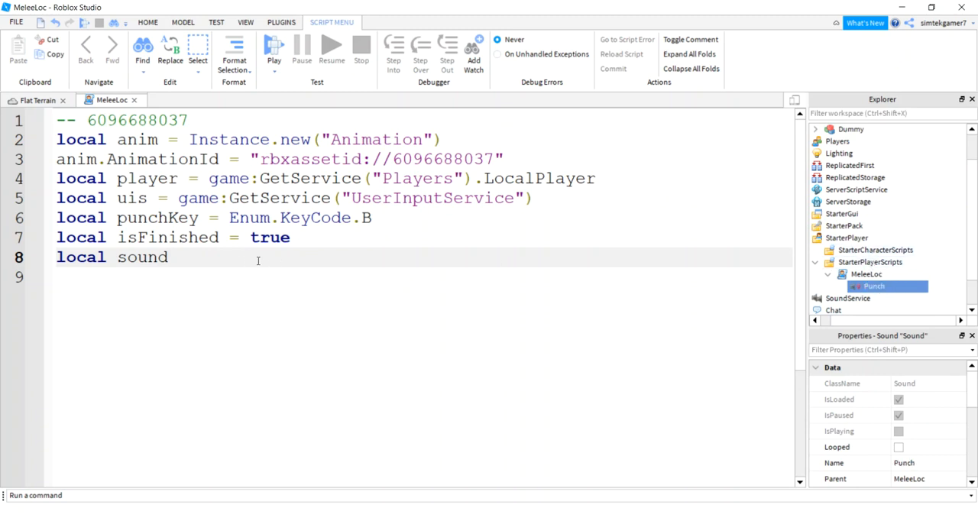
{"action": "type", "text": "="}
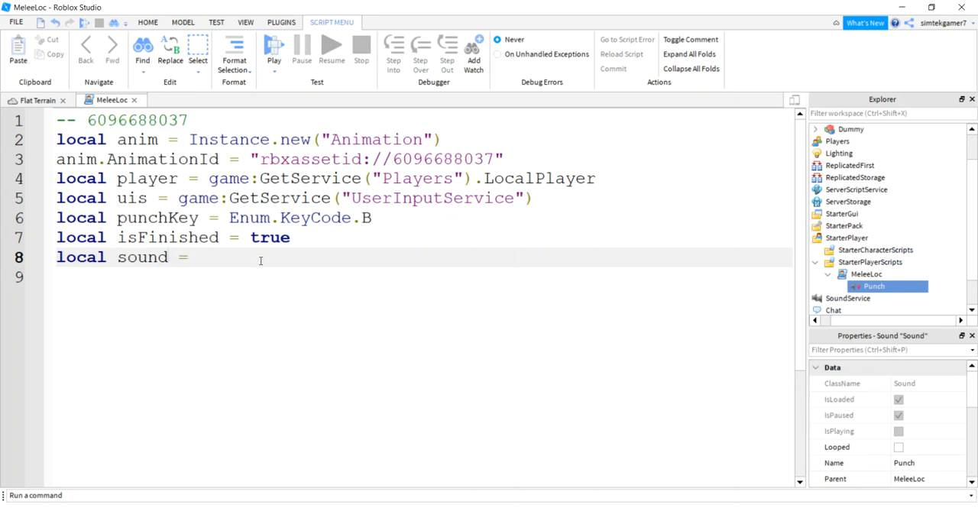
{"action": "type", "text": "script."}
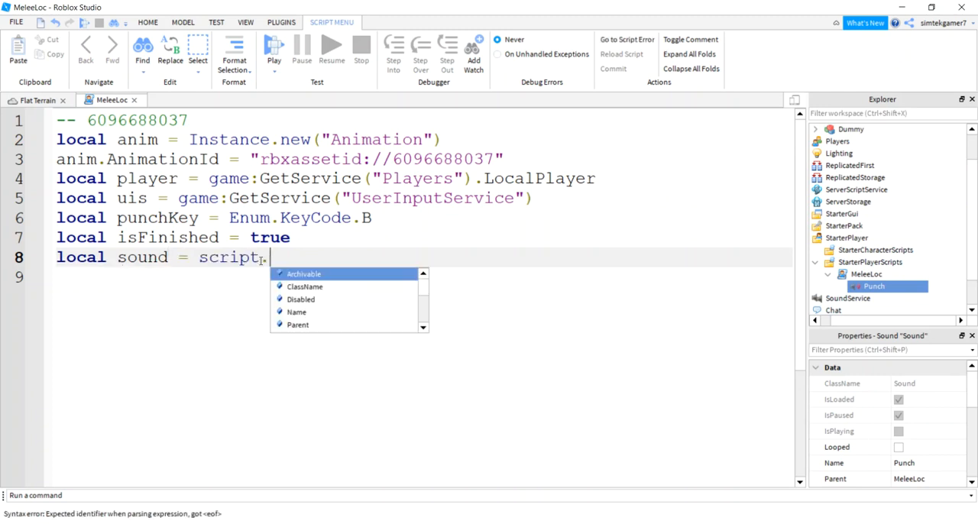
{"action": "type", "text": "Punch"}
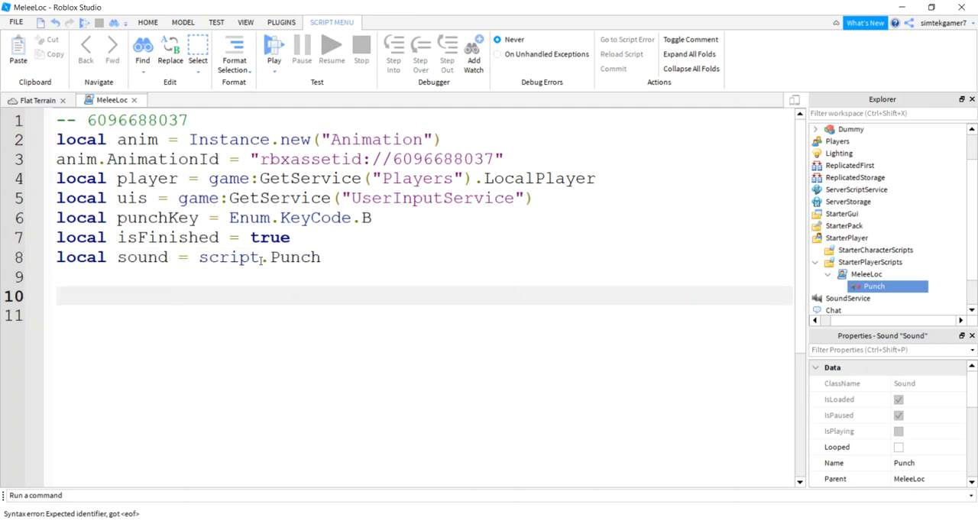
Write playAnim that, if isFinished, gets char from player.Character or CharacterAdded:Wait().
{"action": "type", "text": "local fu"}
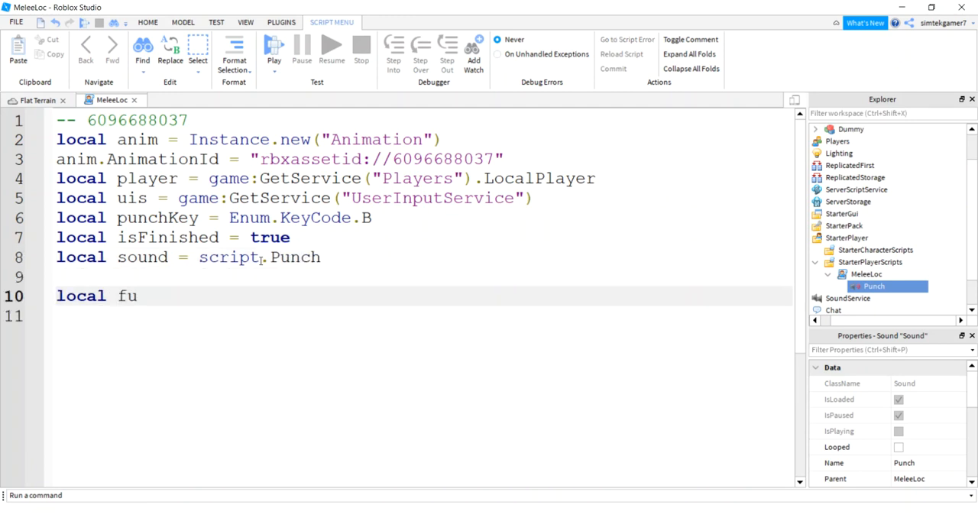
{"action": "type", "text": "nction"}
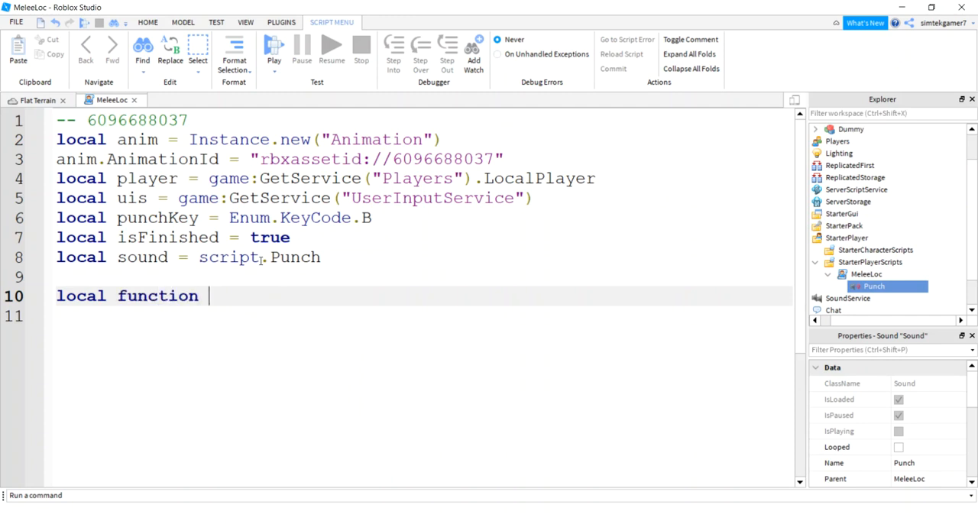
{"action": "type", "text": "playAnim("}
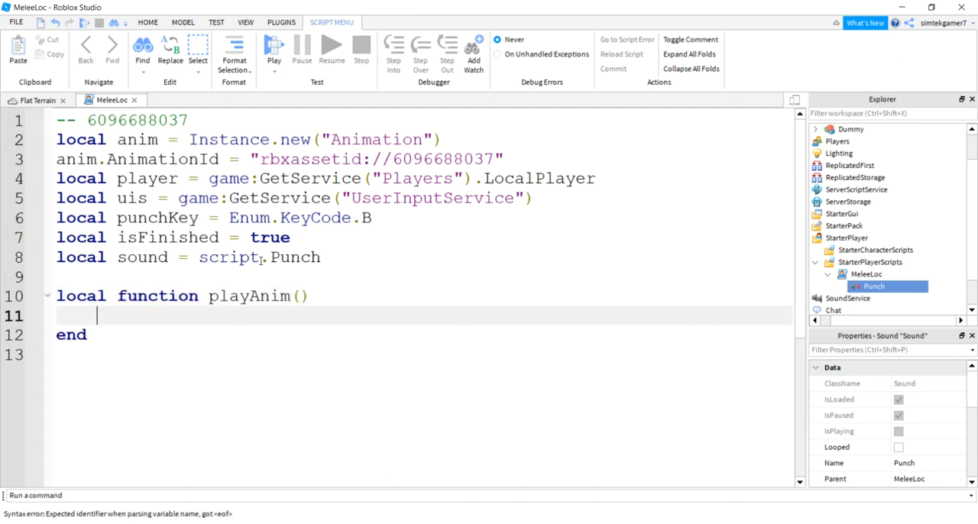
{"action": "type", "text": "if isFinished then"}
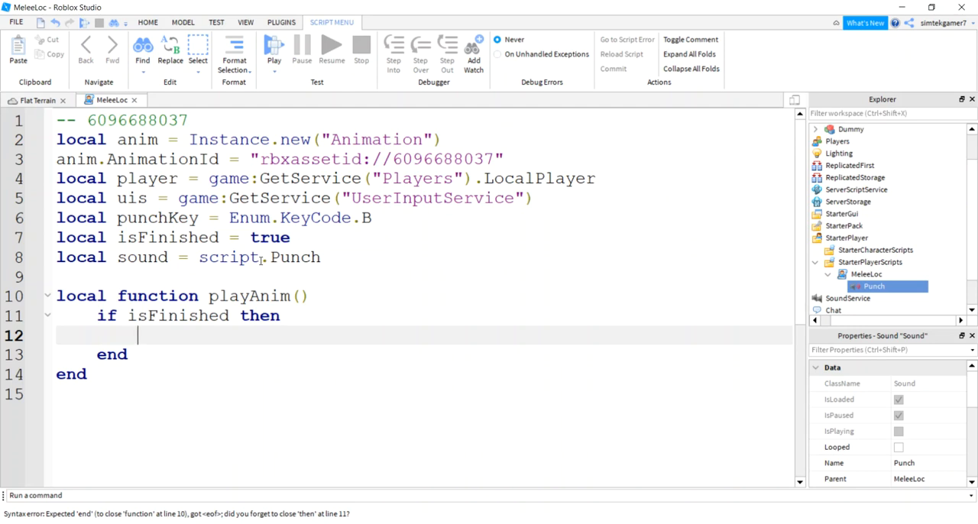
{"action": "type", "text": "local char ="}
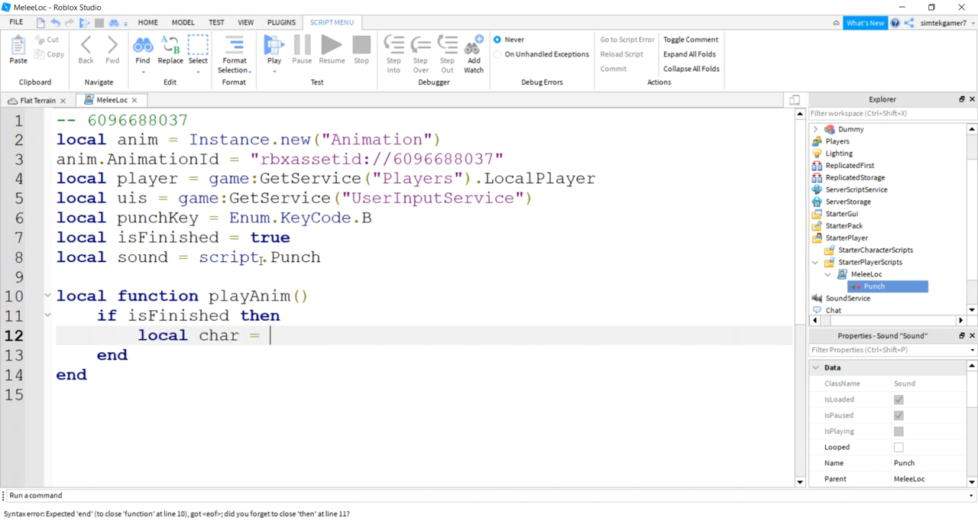
{"action": "type", "text": "player."}
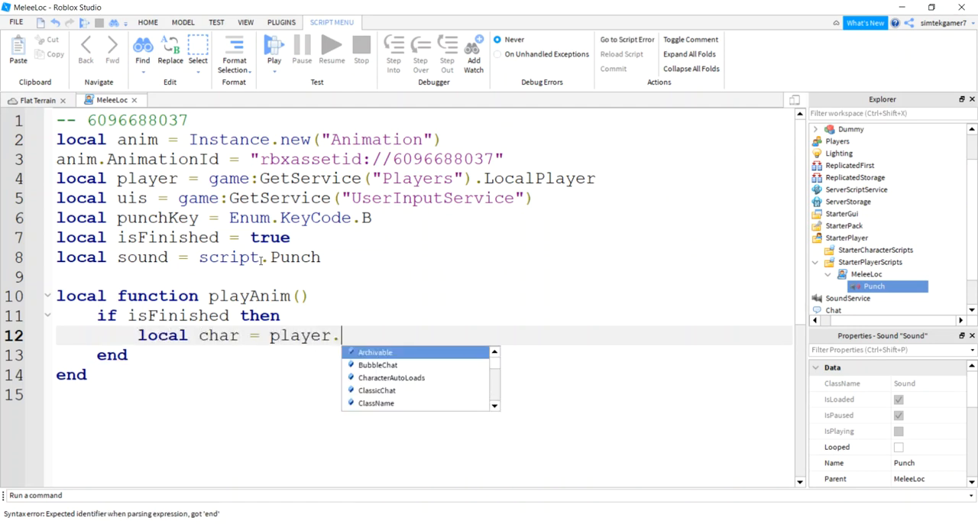
{"action": "type", "text": "Character"}
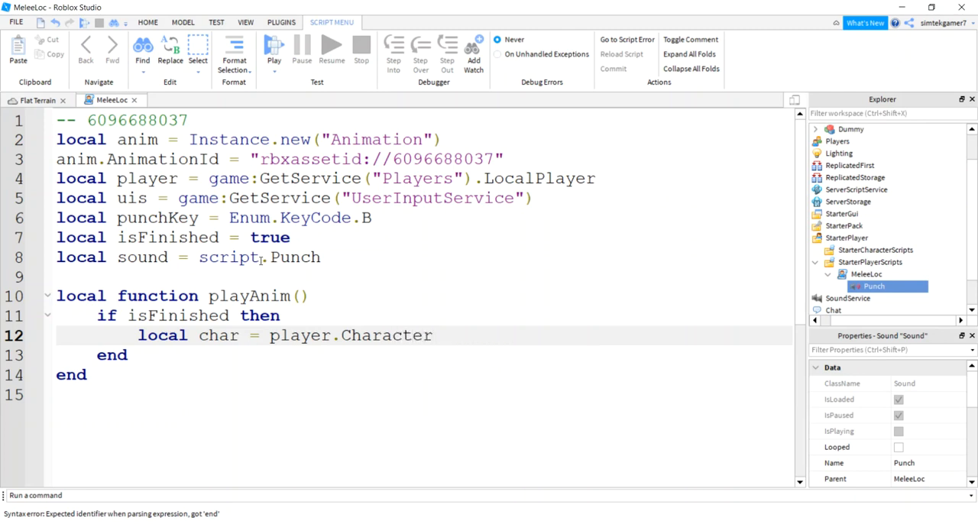
{"action": "type", "text": "or player"}
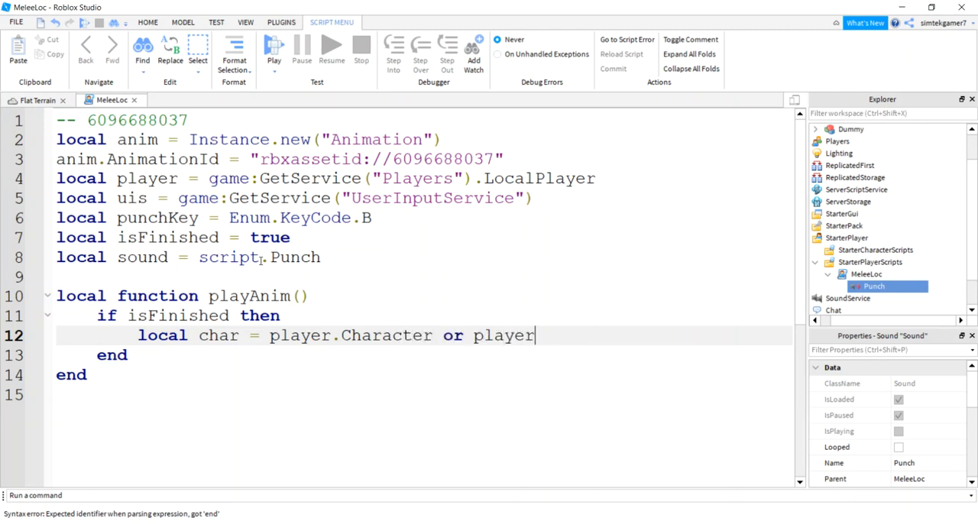
{"action": "type", "text": ".CharacterAdded:"}
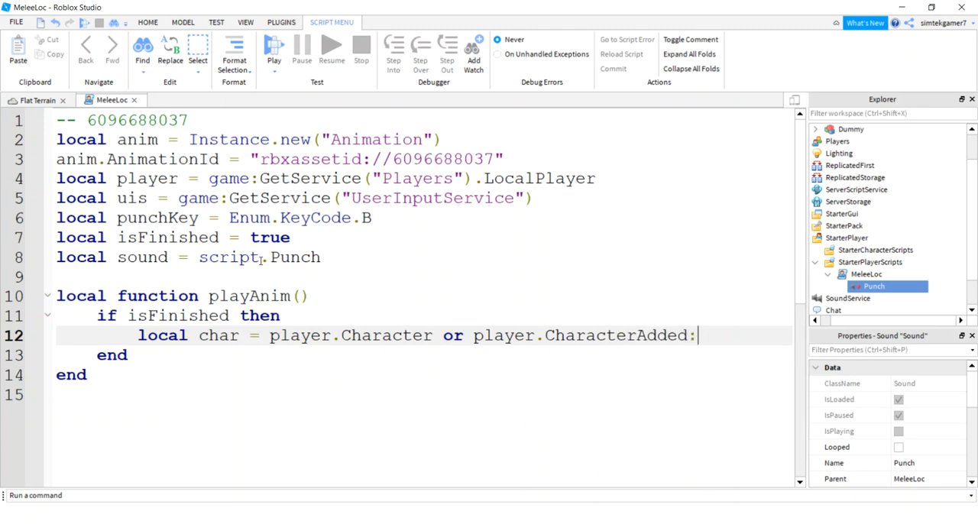
{"action": "type", "text": "Wait()"}
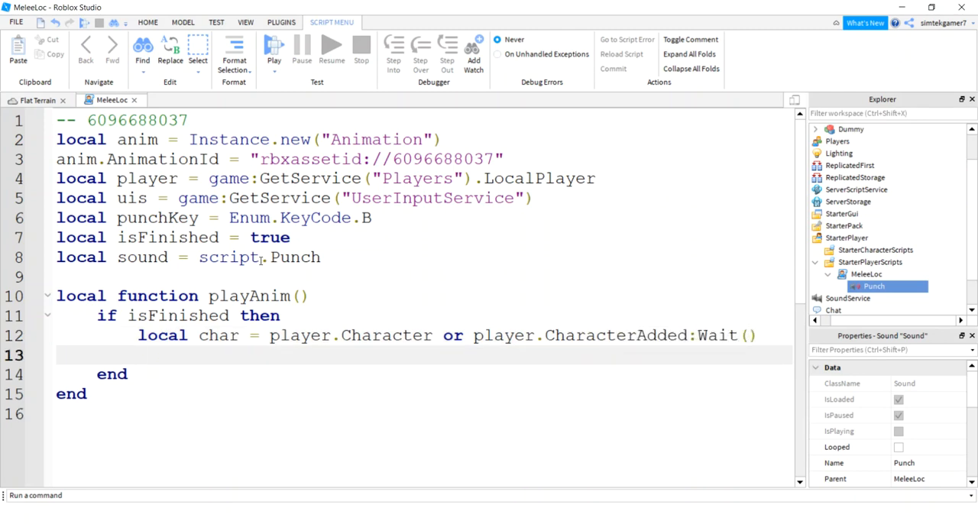
Add local hum = char:WaitForChild("Humanoid") inside the if block.
{"action": "left_click", "coordinate": [137, 355]}
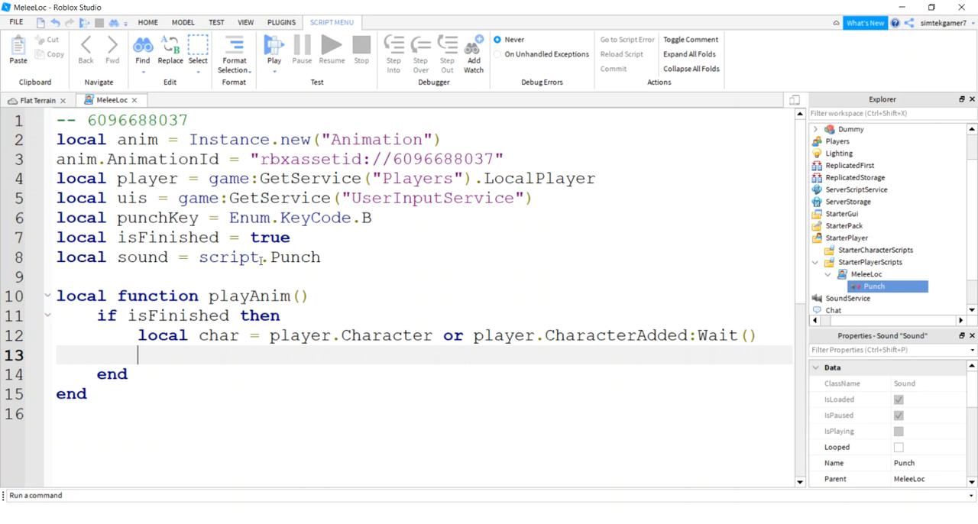
{"action": "type", "text": "local hum =-"}
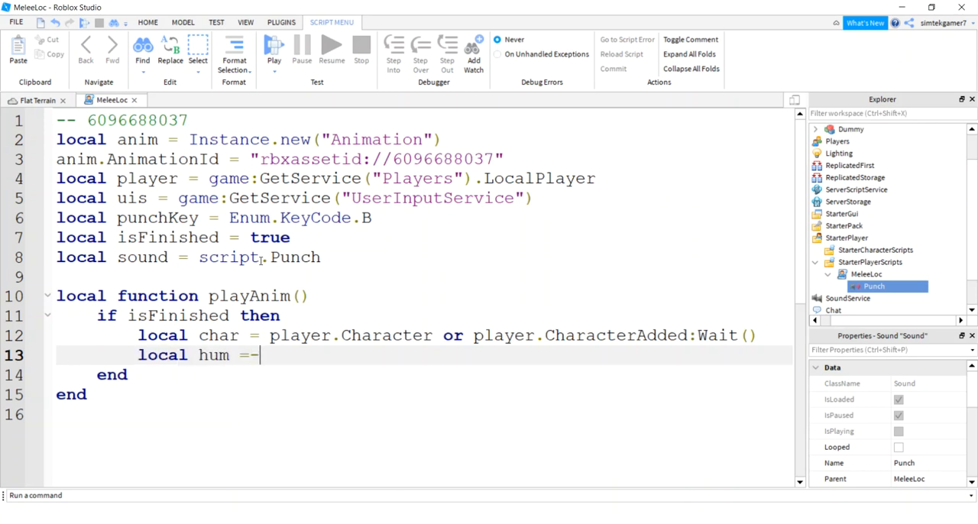
{"action": "type", "text": "h"}
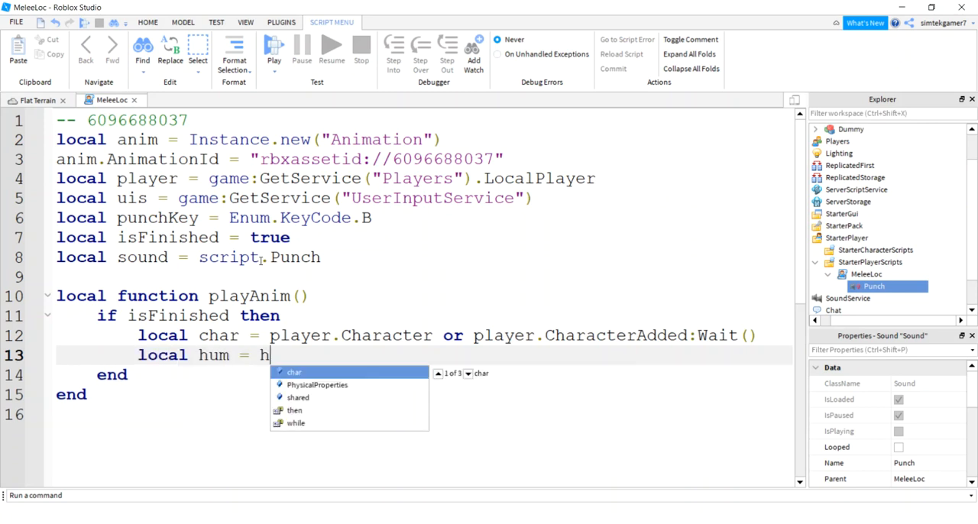
{"action": "type", "text": "char"}
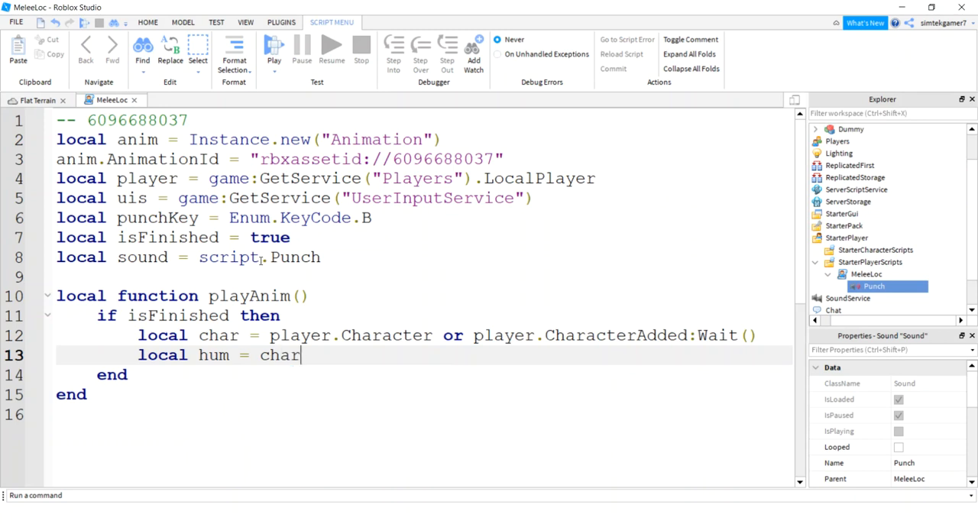
{"action": "type", "text": ":WaitFor"}
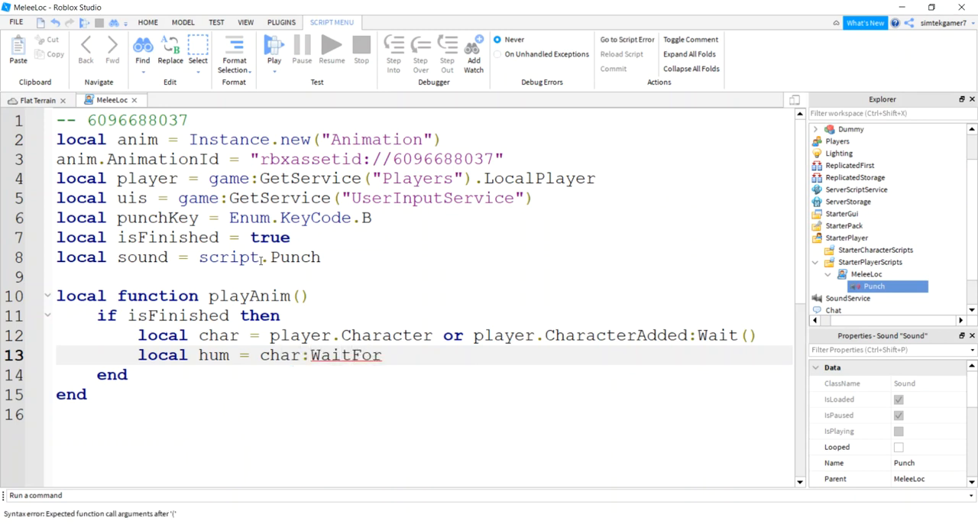
{"action": "type", "text": "Child(\"H\")"}
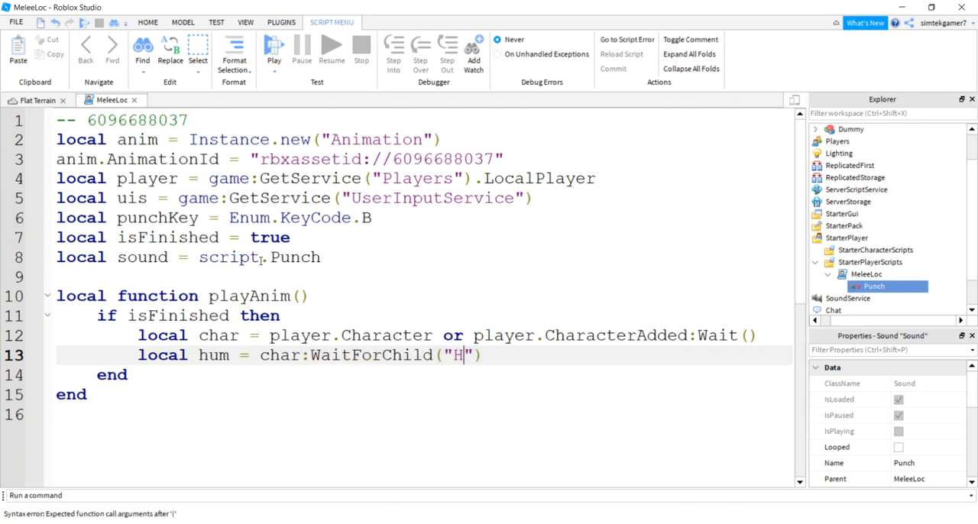
{"action": "type", "text": "umanoid"}
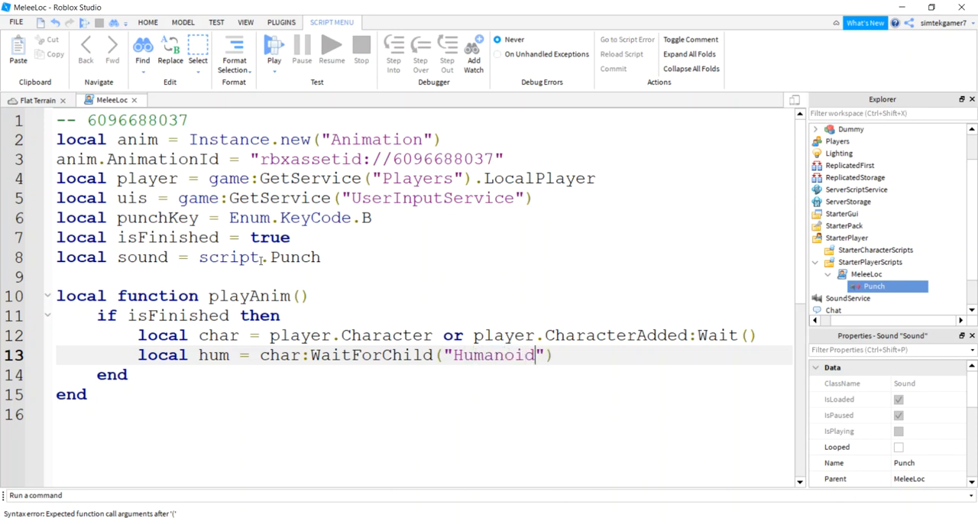
{"action": "key", "text": "enter"}
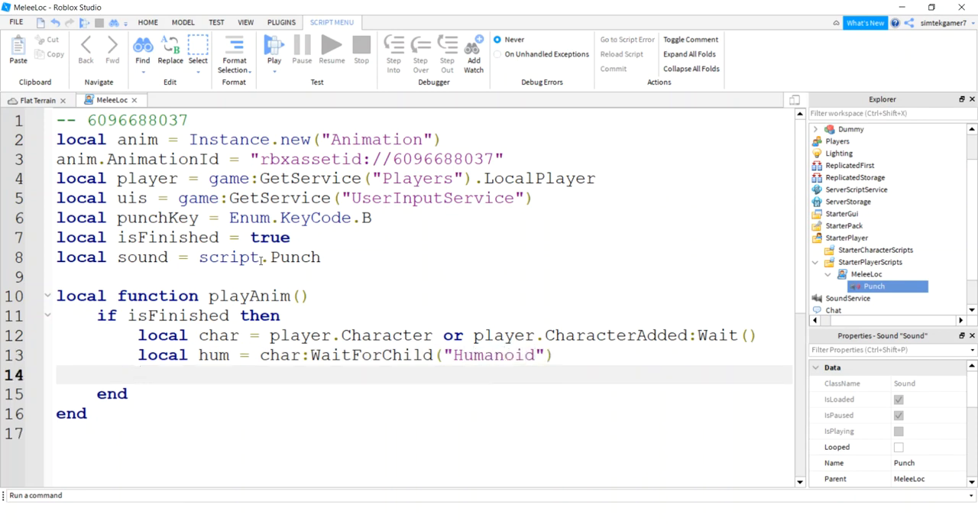
Add local track = hum:LoadAnimation(anim) inside playAnim.
{"action": "scroll", "scroll_direction": "down", "scroll_amount": 3}
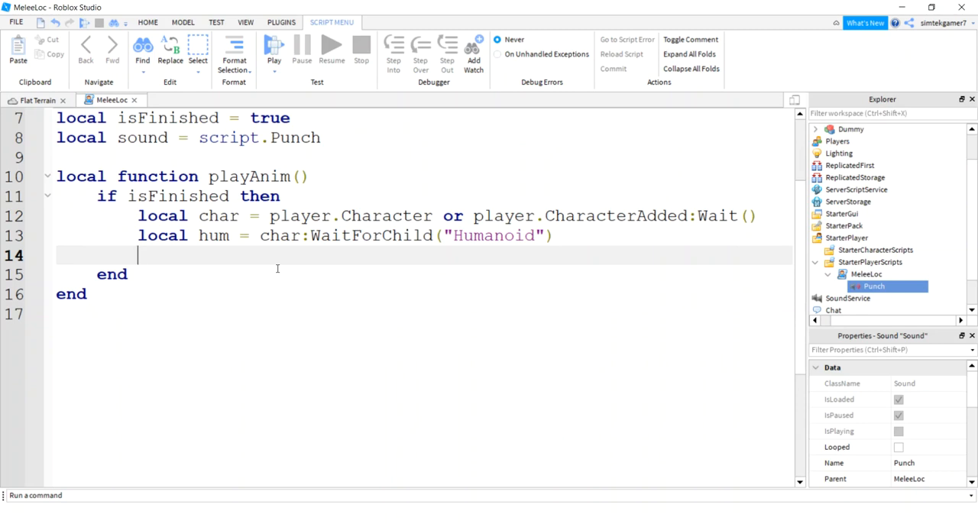
{"action": "type", "text": "local"}
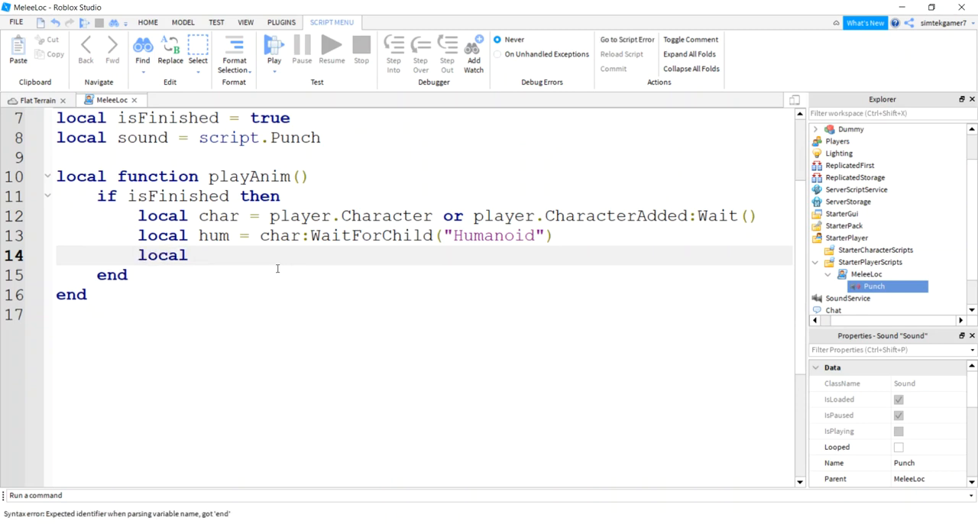
{"action": "type", "text": "track ="}
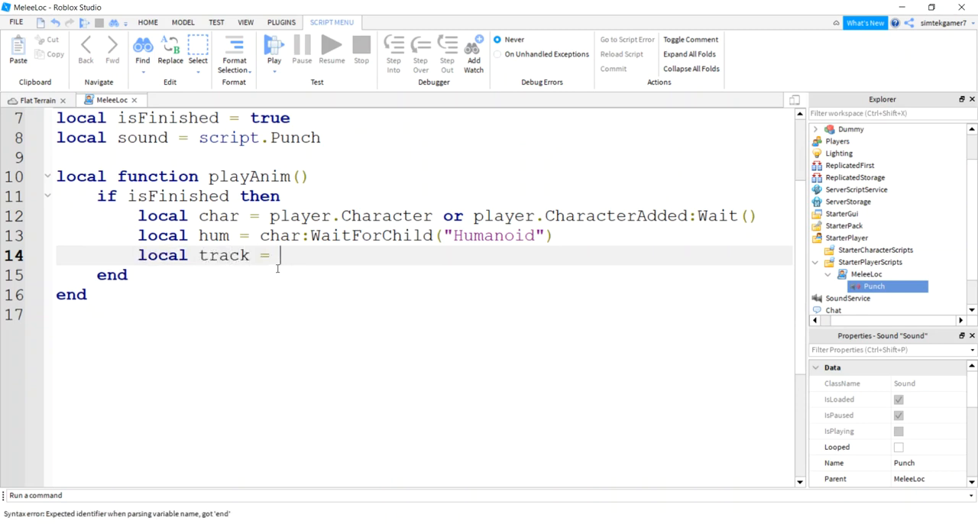
{"action": "type", "text": "hum"}
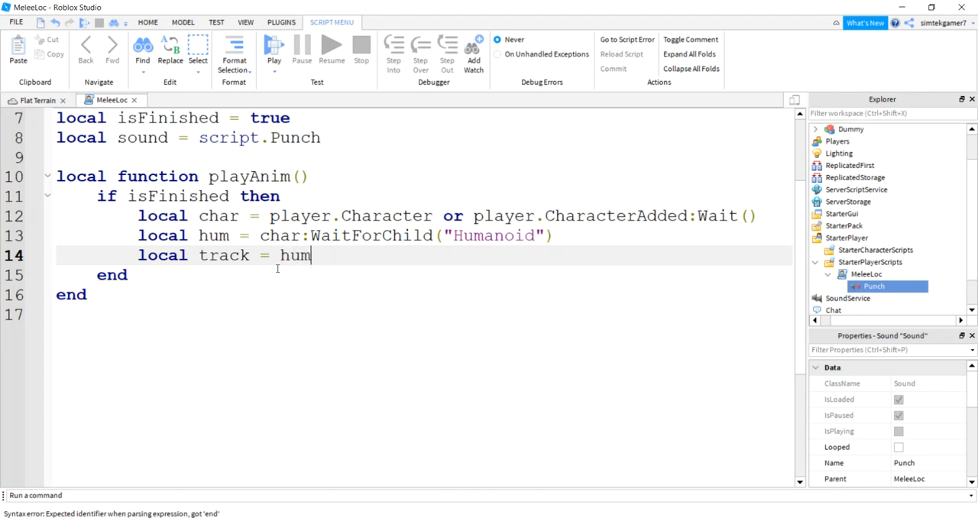
{"action": "type", "text": ":Load"}
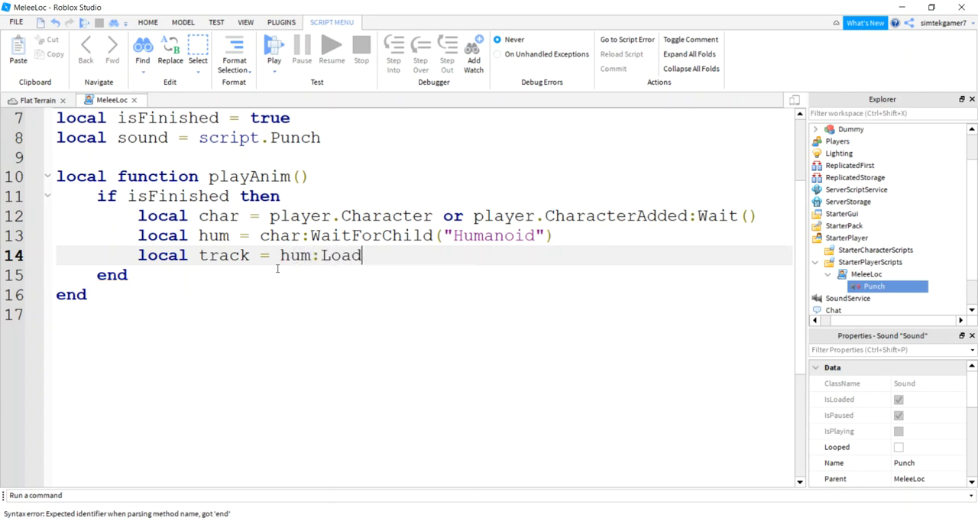
{"action": "type", "text": "A"}
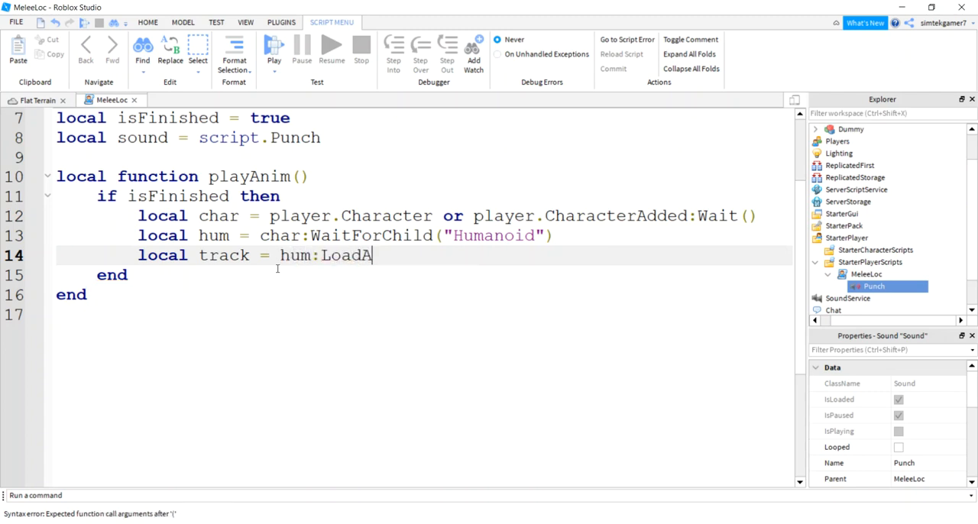
{"action": "type", "text": "nimation"}
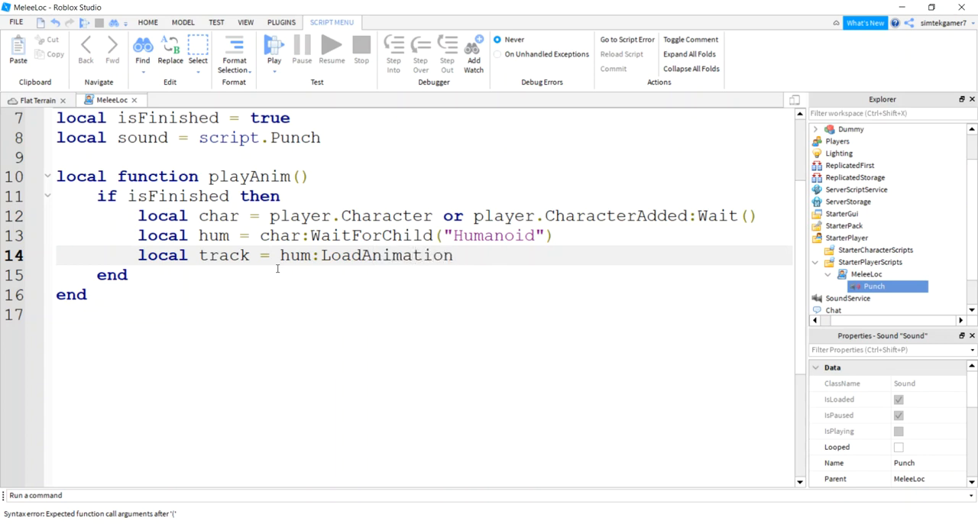
{"action": "type", "text": "(anim)"}
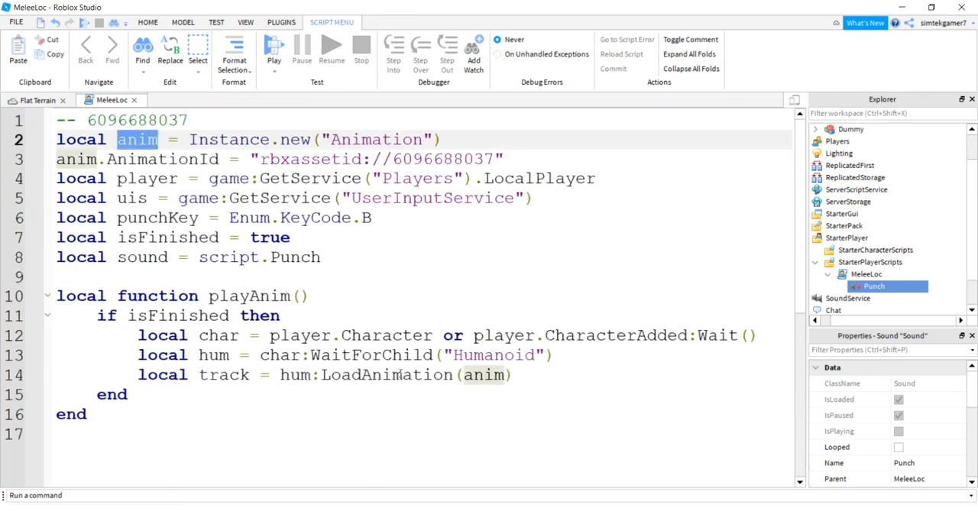
Call track:Play() and add a "speed up here" comment referencing track.
{"action": "scroll", "scroll_direction": "down", "scroll_amount": 3}
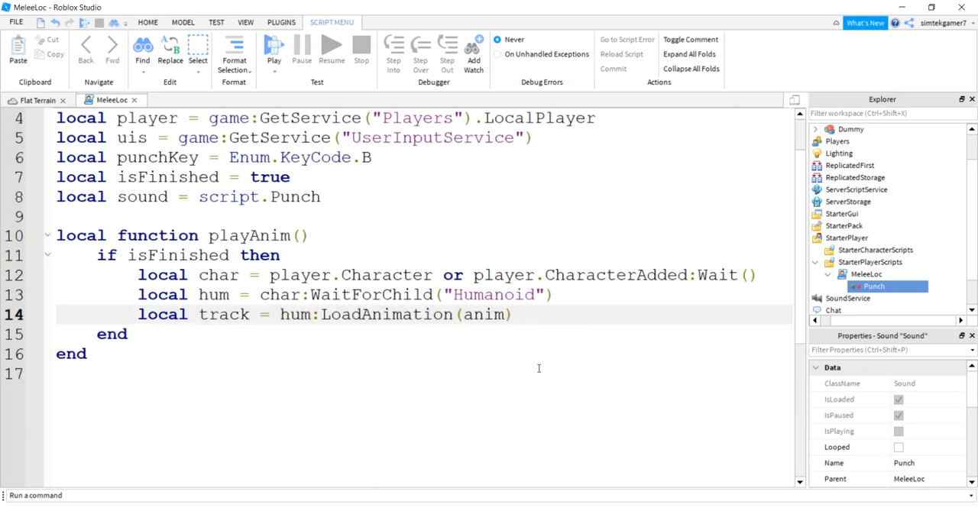
{"action": "key", "text": "Enter"}
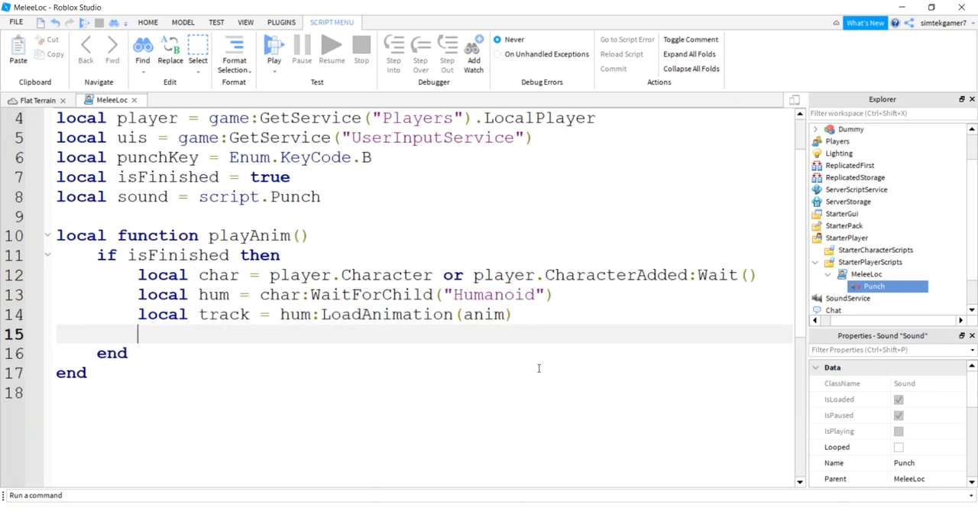
{"action": "type", "text": "tra"}
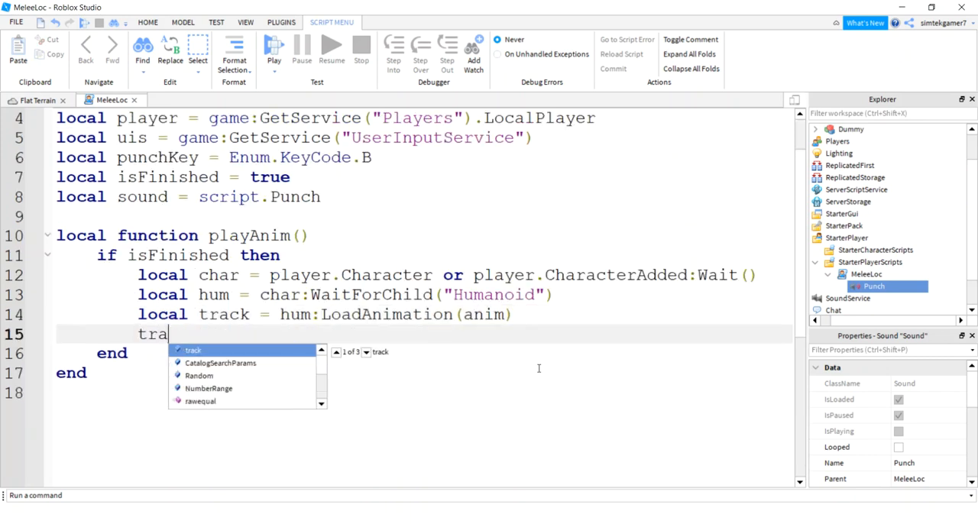
{"action": "type", "text": "ck:Play("}
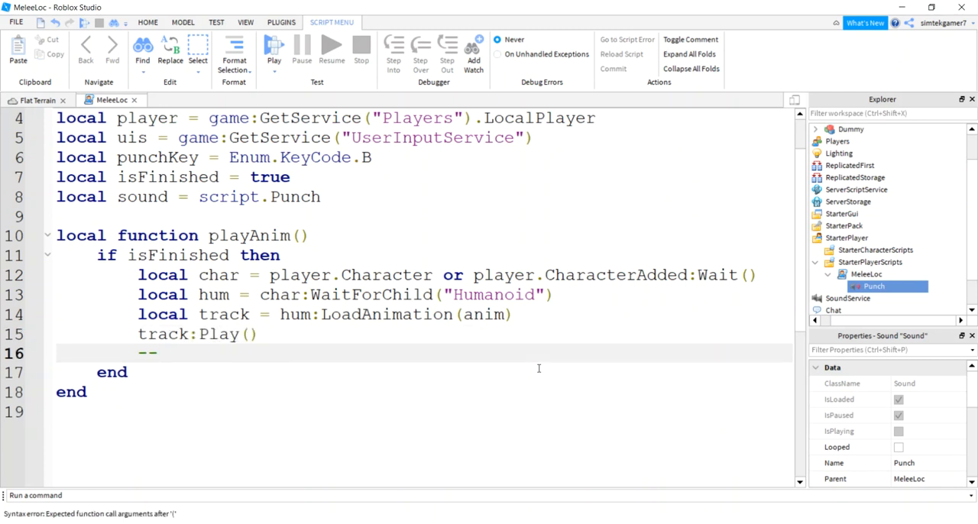
{"action": "type", "text": "speed up here"}
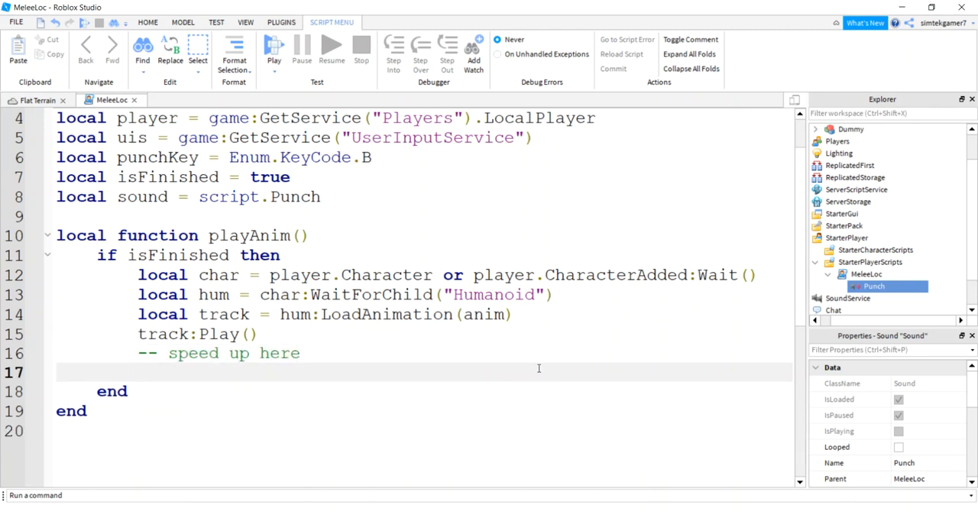
{"action": "type", "text": "track"}
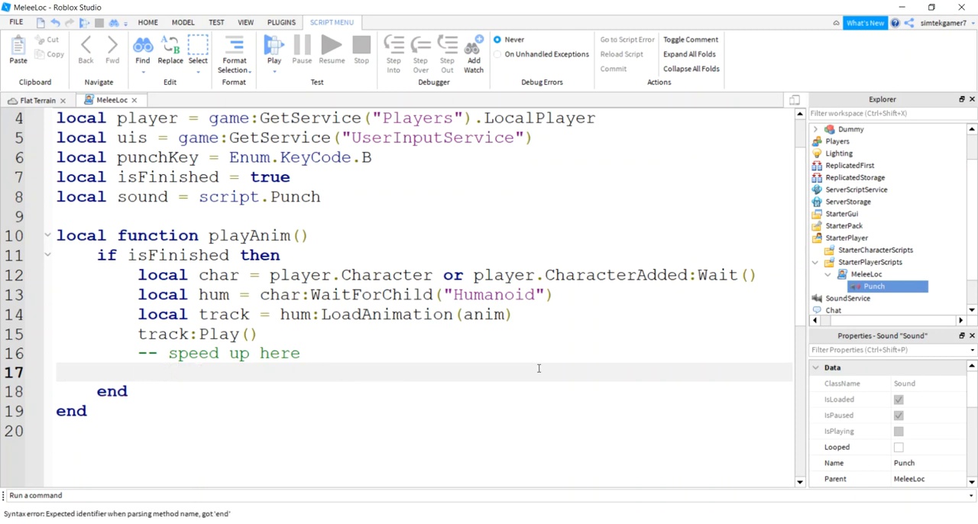
Add sound:Play(), wait(.5), then isFinished = true after the track plays.
{"action": "type", "text": "sound:P"}
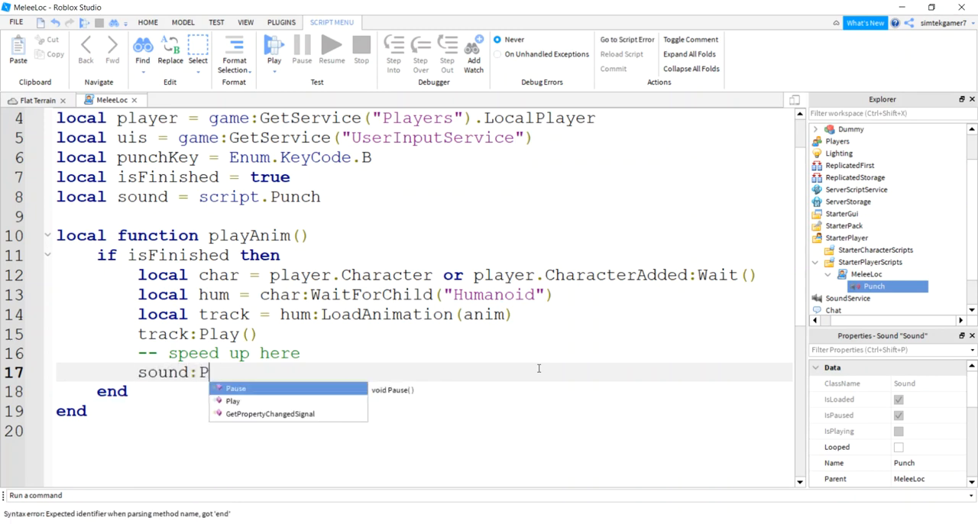
{"action": "type", "text": "lay()"}
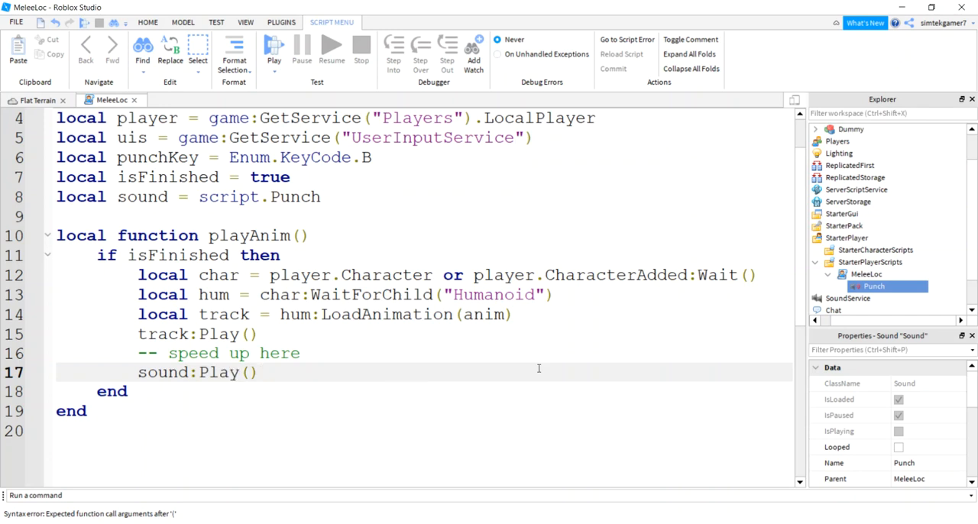
{"action": "key", "text": "enter"}
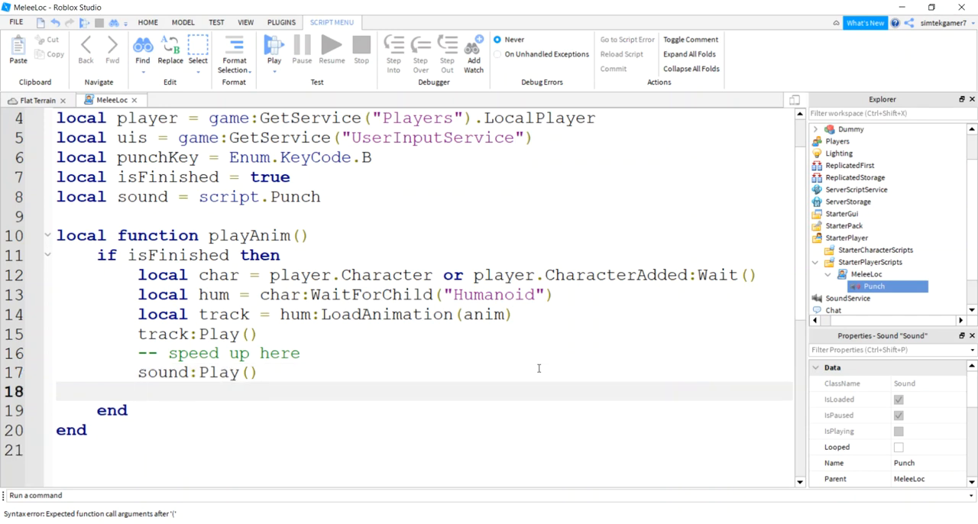
{"action": "type", "text": "wait(5)"}
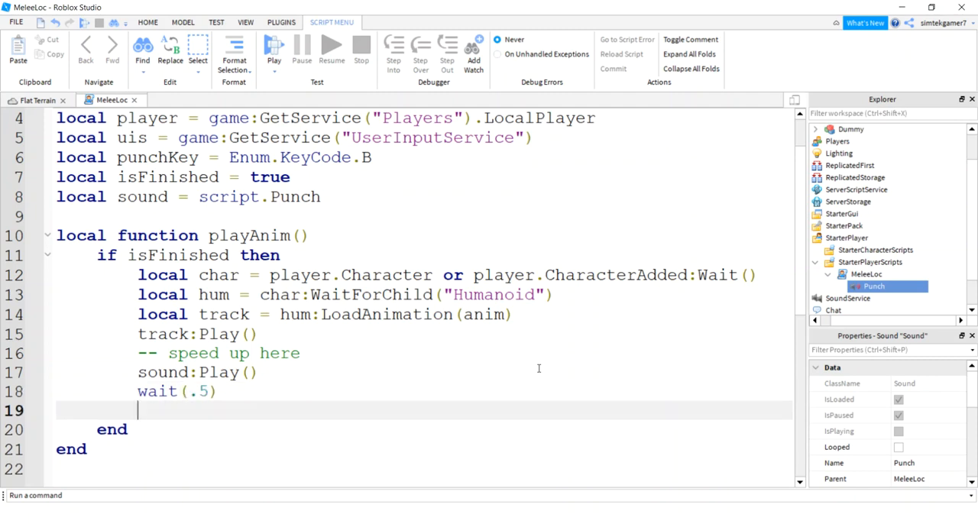
{"action": "type", "text": "isFinished"}
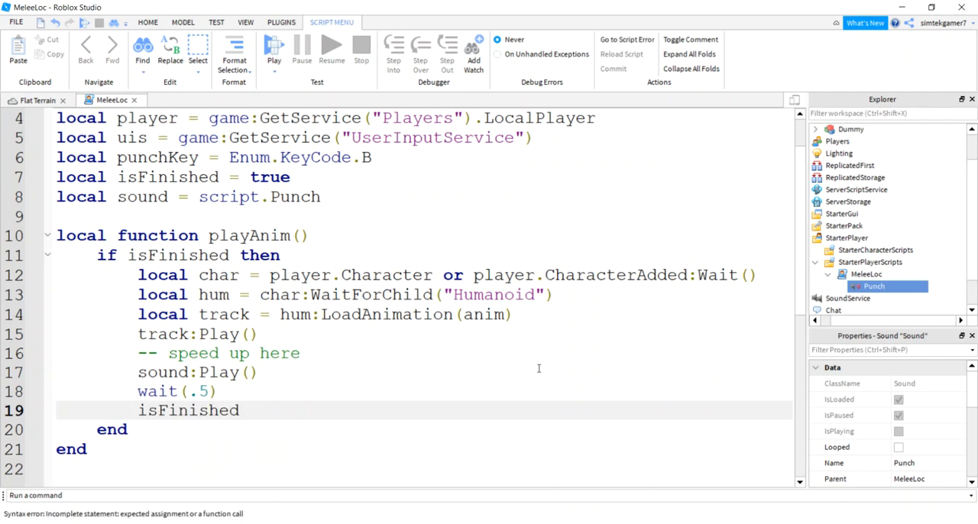
{"action": "type", "text": "="}
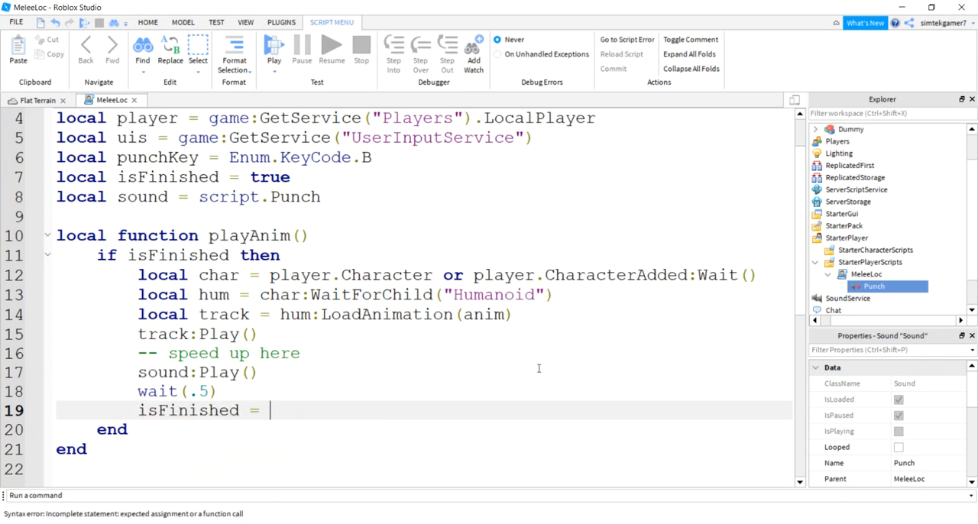
{"action": "type", "text": "true"}
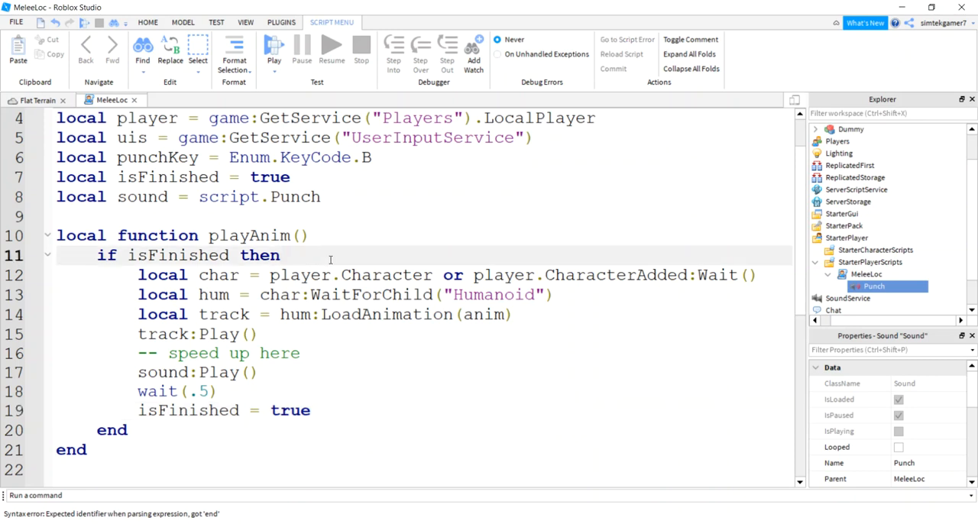
Insert isFinished = false right after the isFinished check.
{"action": "type", "text": "isFinished ="}
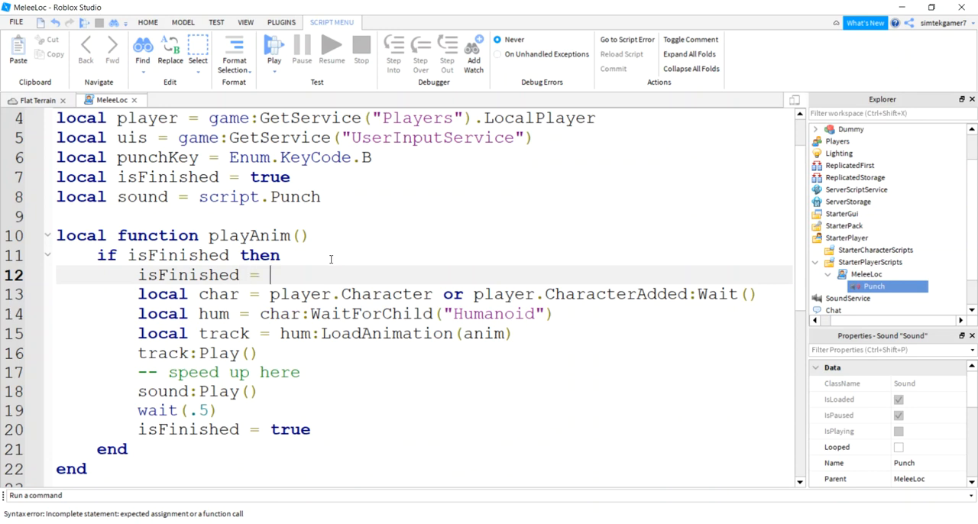
{"action": "type", "text": "false"}
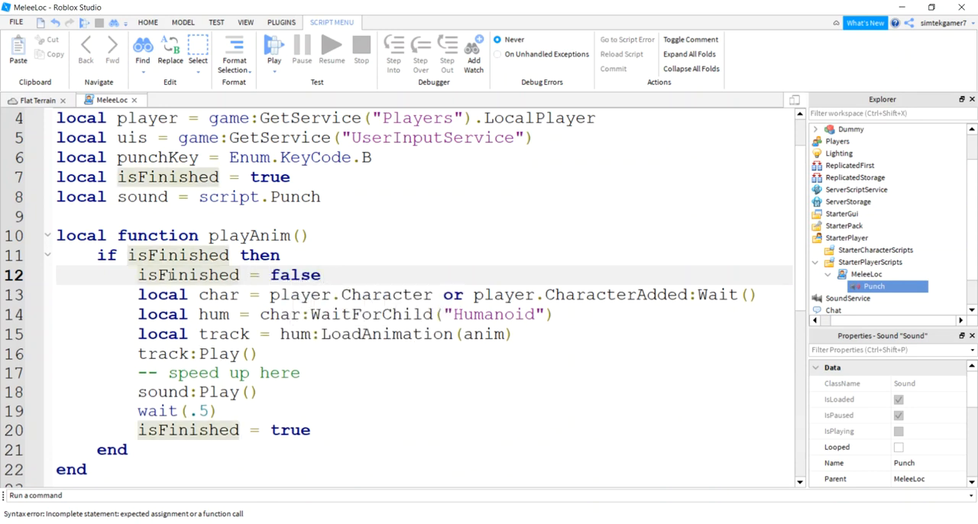
{"action": "double_click", "coordinate": [188, 275]}
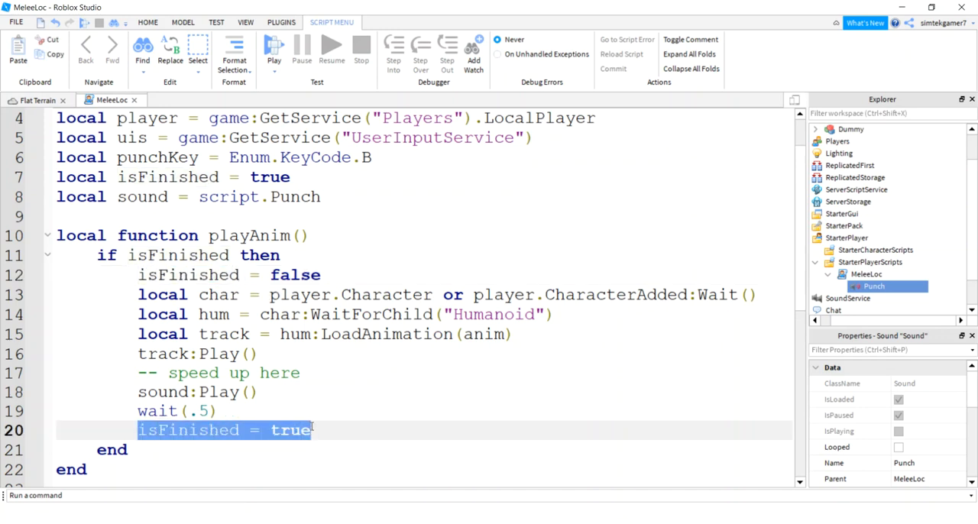
{"action": "scroll", "scroll_direction": "down", "scroll_amount": 3}
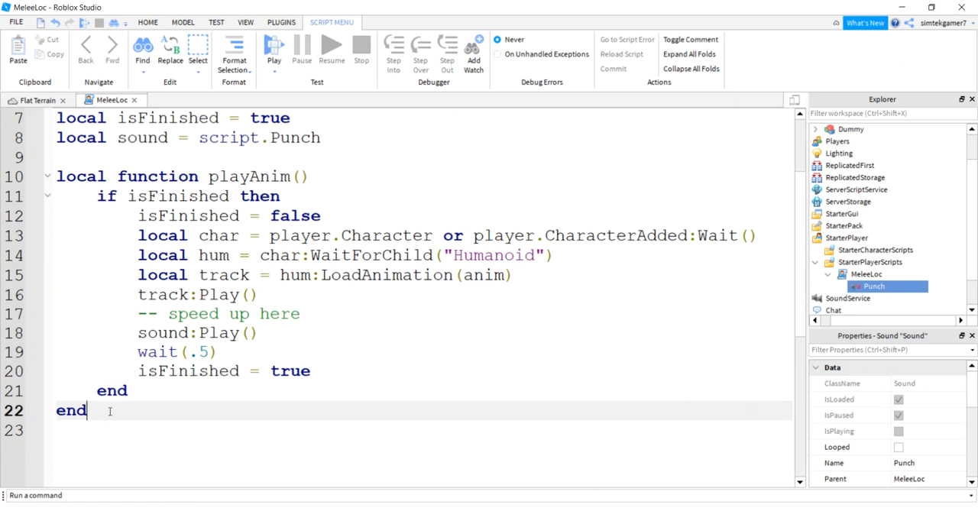
Define local function onAction(input, gameProcessed).
{"action": "type", "text": "locla"}
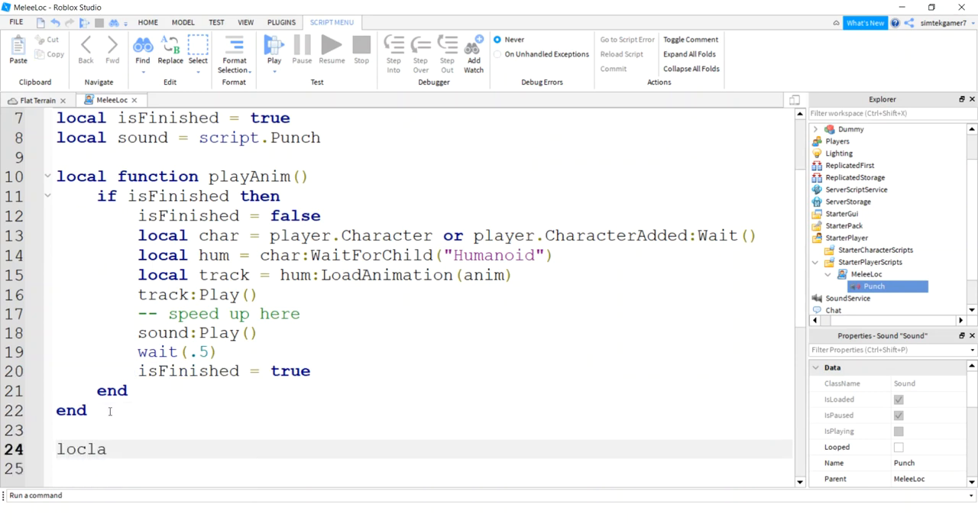
{"action": "scroll", "scroll_direction": "down", "scroll_amount": 3}
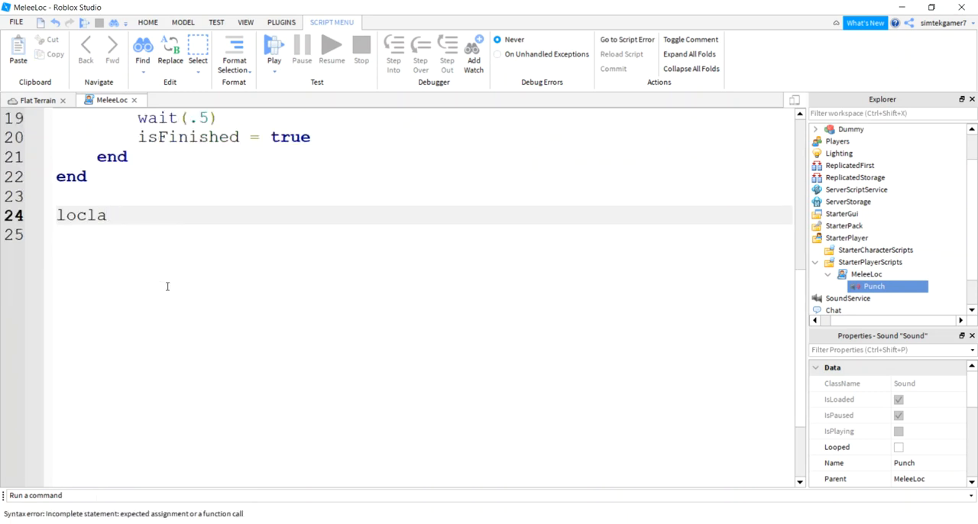
{"action": "type", "text": "local func"}
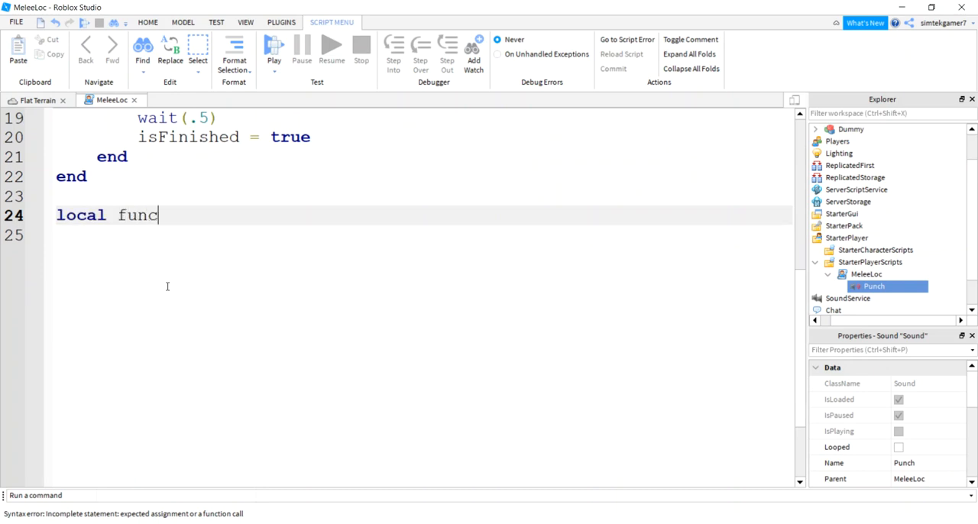
{"action": "type", "text": "tion on"}
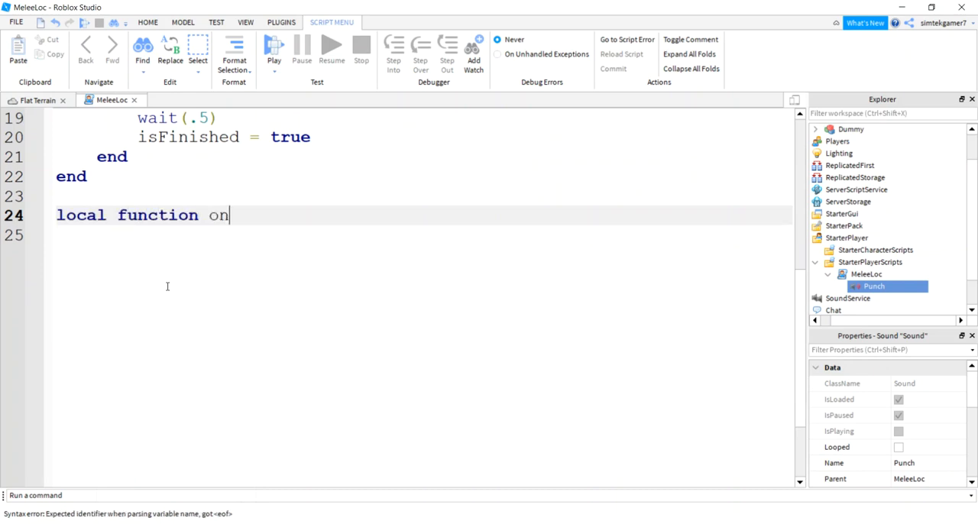
{"action": "type", "text": "Actio"}
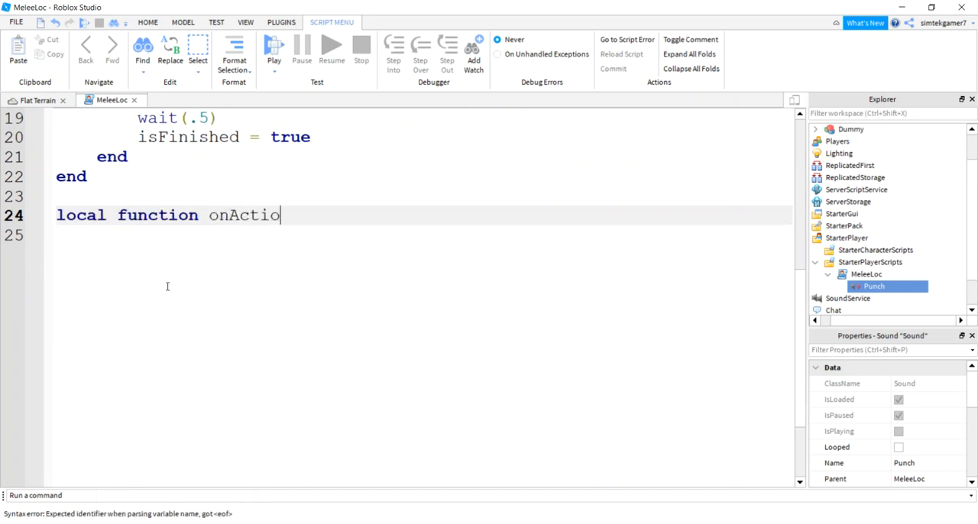
{"action": "type", "text": "n(input,)"}
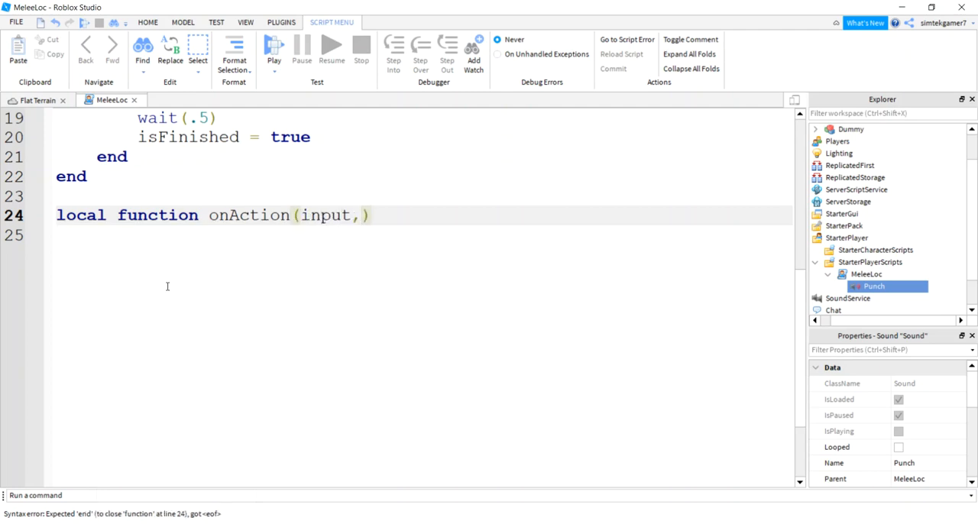
{"action": "type", "text": "game"}
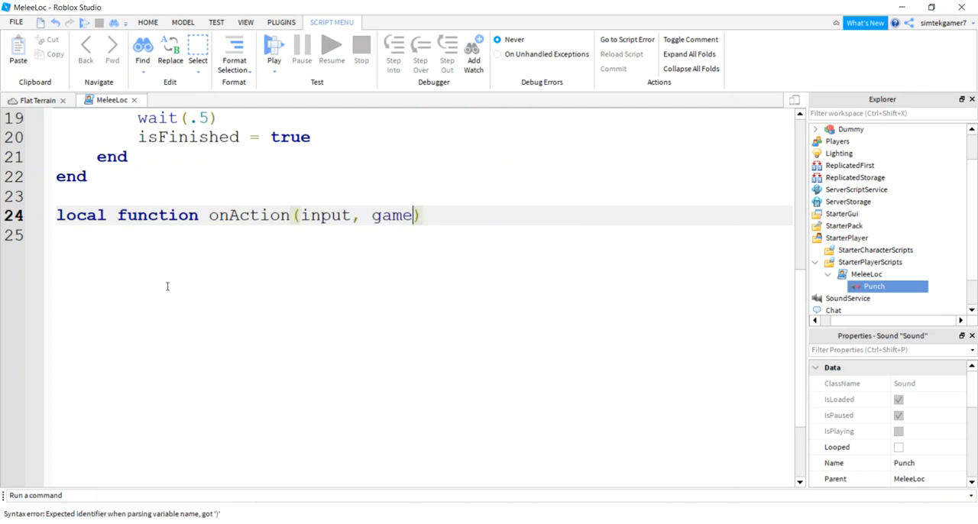
{"action": "type", "text": "Proc"}
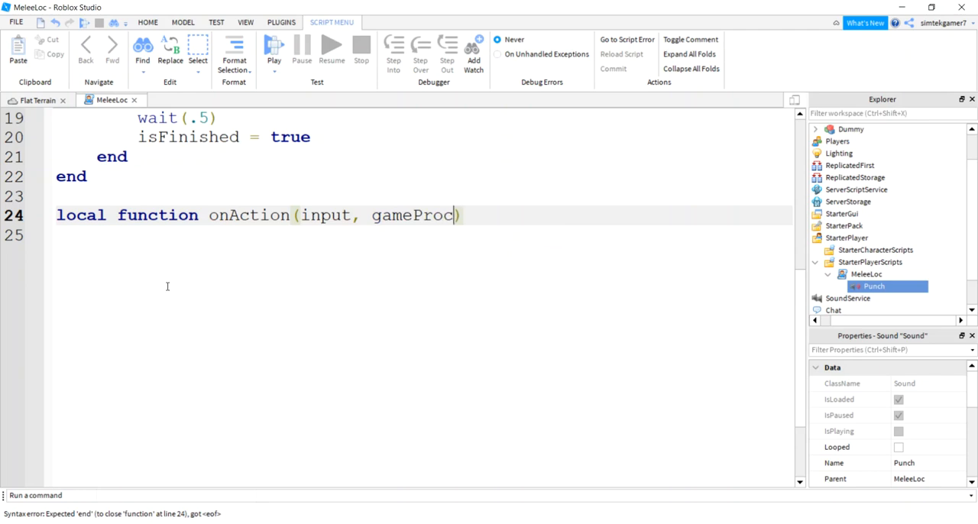
{"action": "type", "text": "essed"}
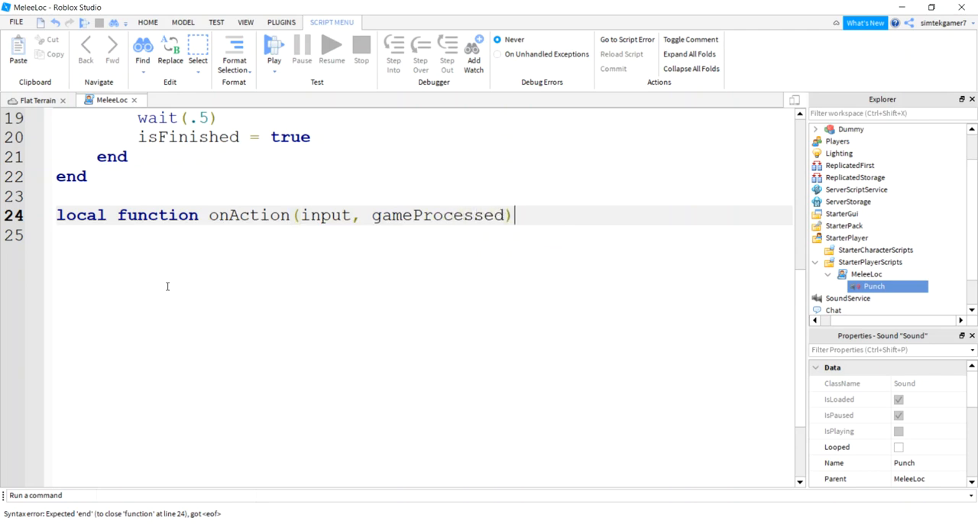
{"action": "key", "text": "enter"}
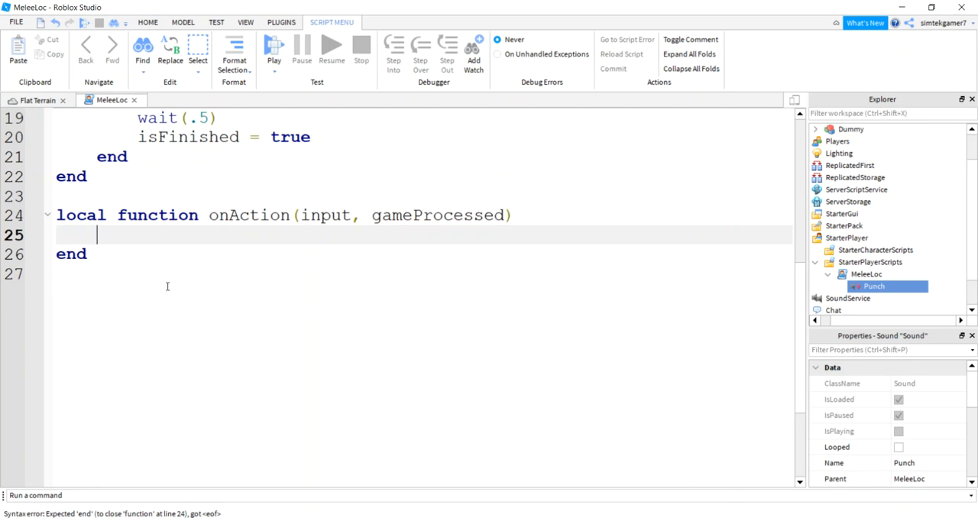
Inside onAction, call playAnim when input.KeyCode == punchKey.
{"action": "type", "text": "if"}
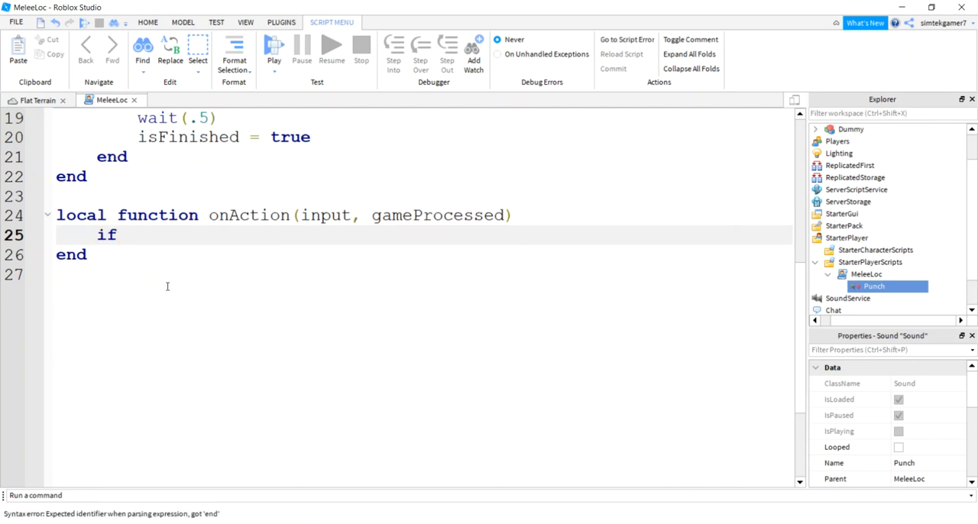
{"action": "type", "text": "i"}
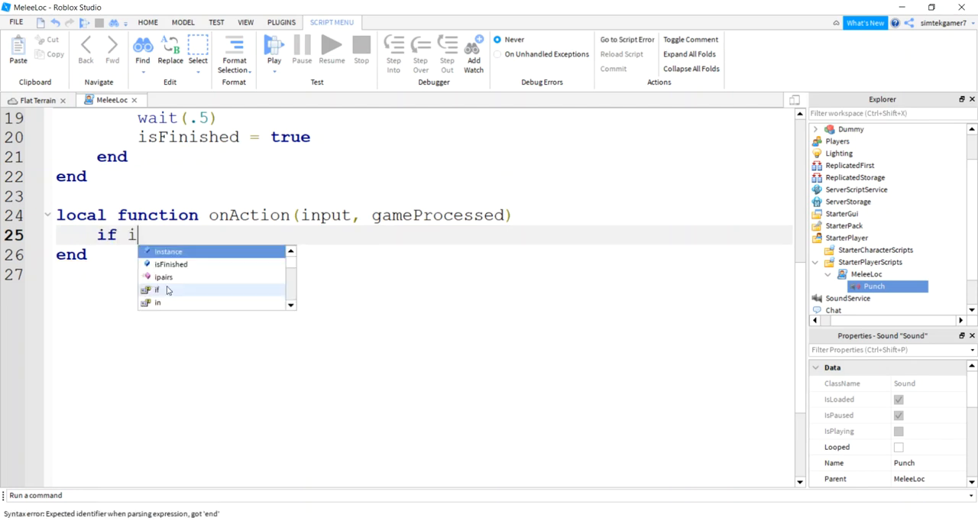
{"action": "type", "text": "nput.Key"}
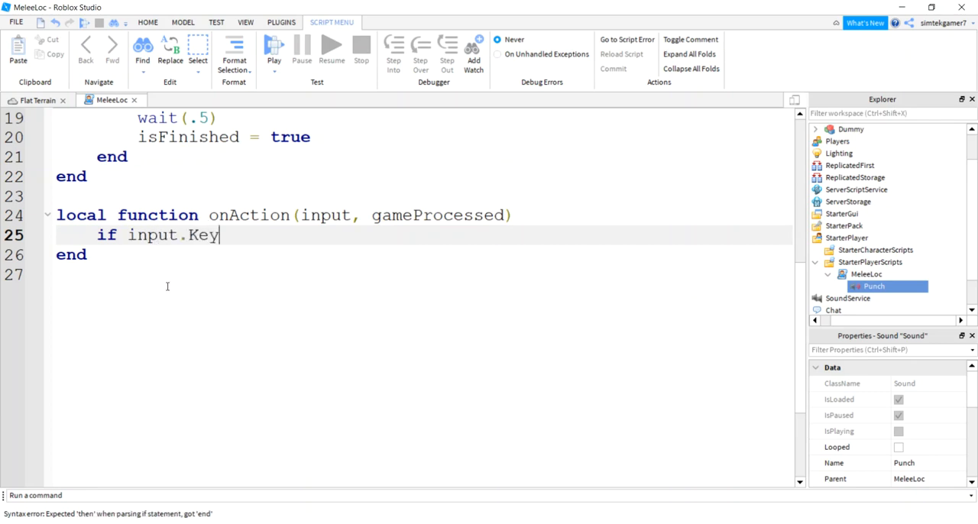
{"action": "type", "text": "Code"}
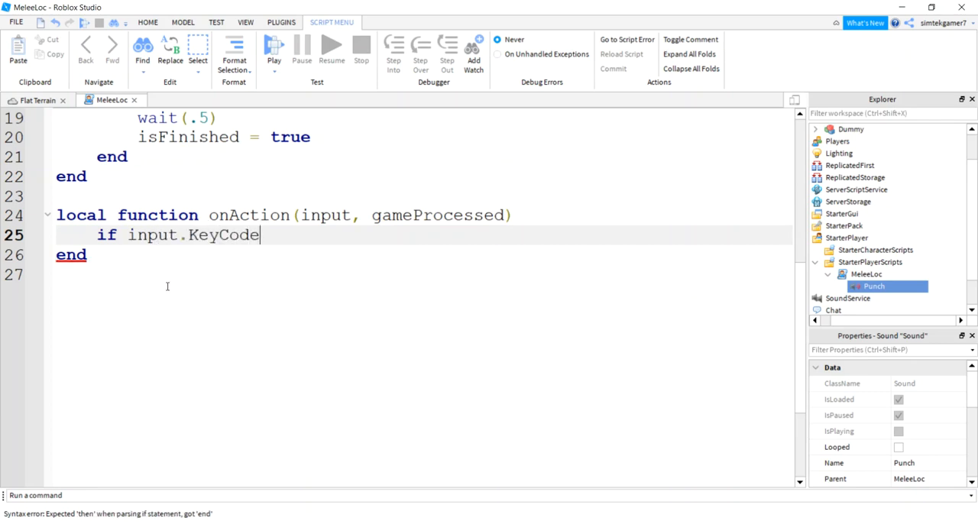
{"action": "type", "text": "=="}
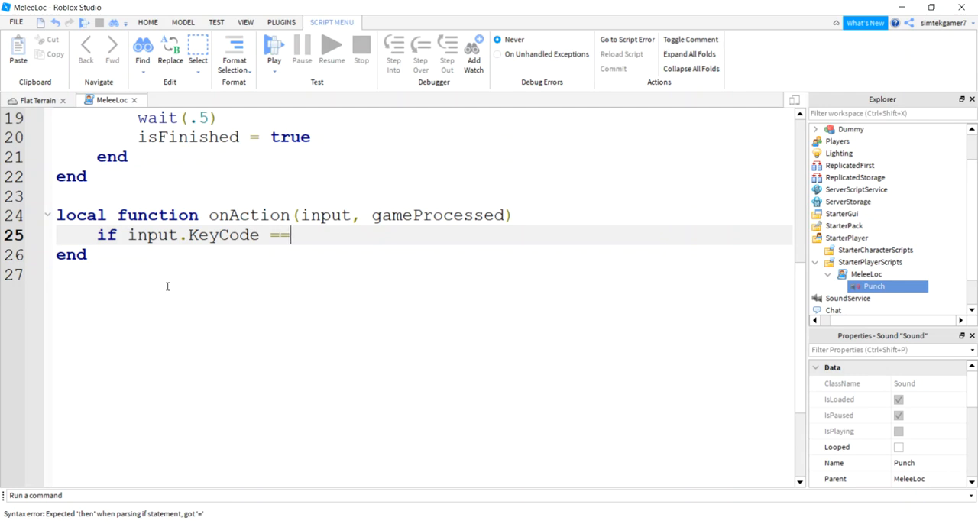
{"action": "type", "text": "punchKey then"}
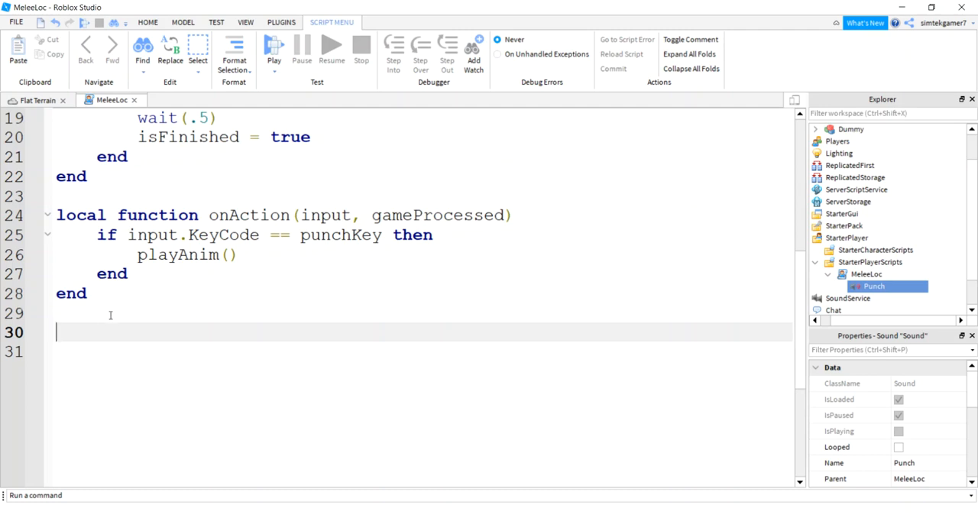
Connect onAction to uis.InputBegan, removing the stray parentheses.
{"action": "type", "text": "uis."}
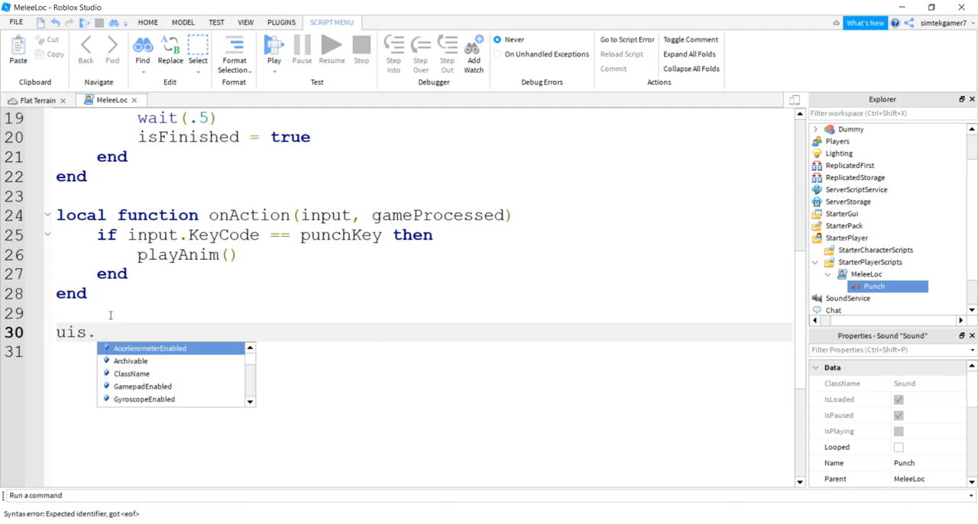
{"action": "type", "text": "InputBegan"}
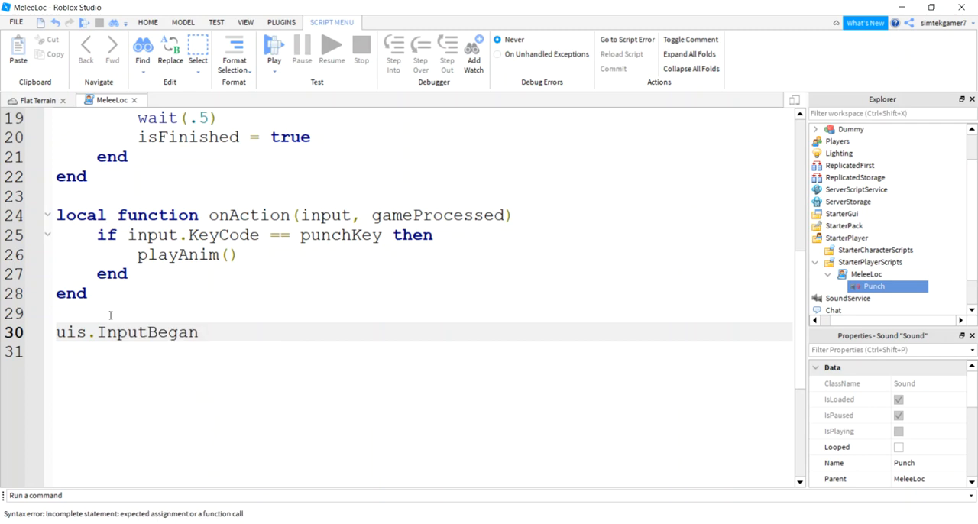
{"action": "type", "text": ":C"}
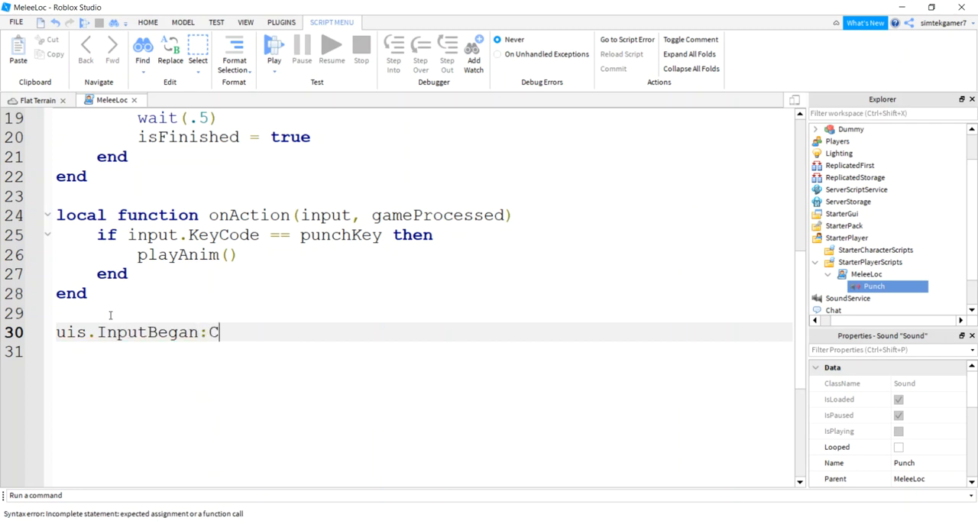
{"action": "type", "text": "onnect"}
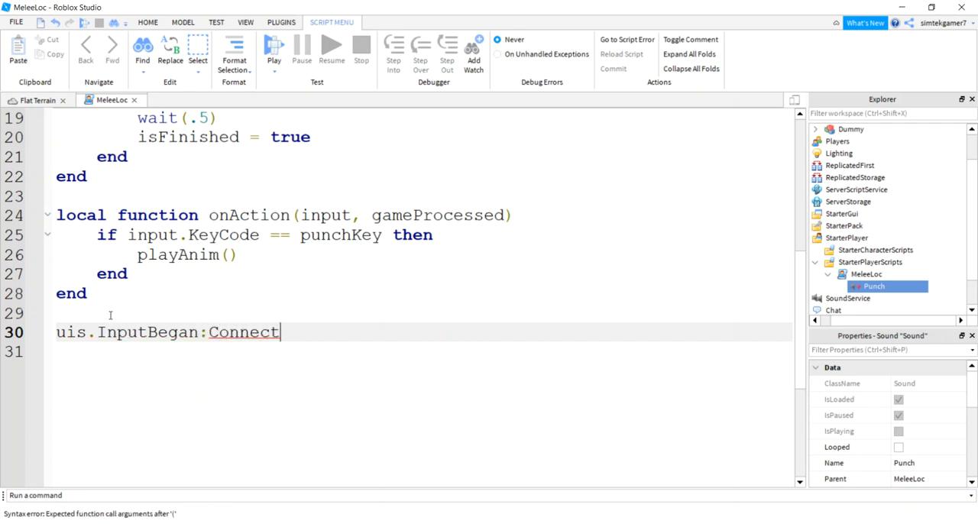
{"action": "type", "text": "(onAction()"}
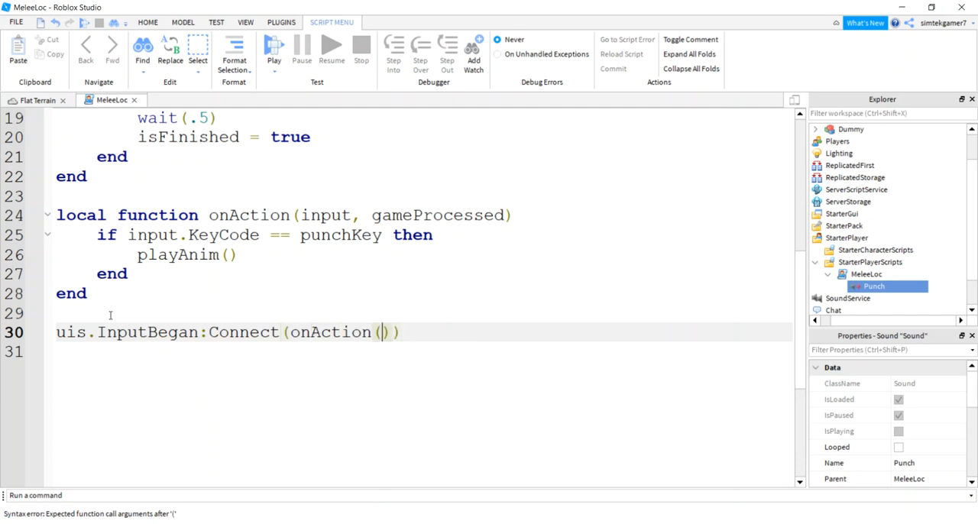
{"action": "key", "text": "Backspace"}
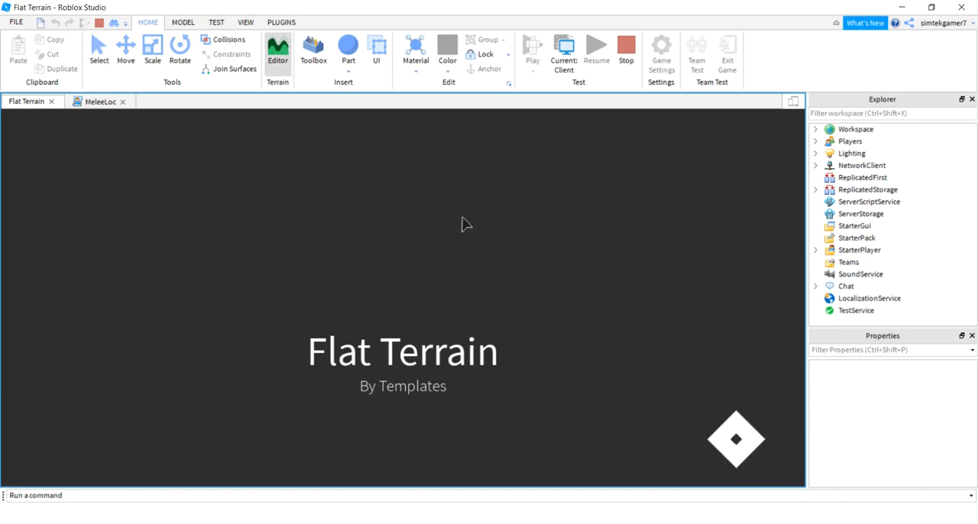
Stop the playtest and return to the MeleeLoc script.
{"action": "left_click", "coordinate": [533, 47]}
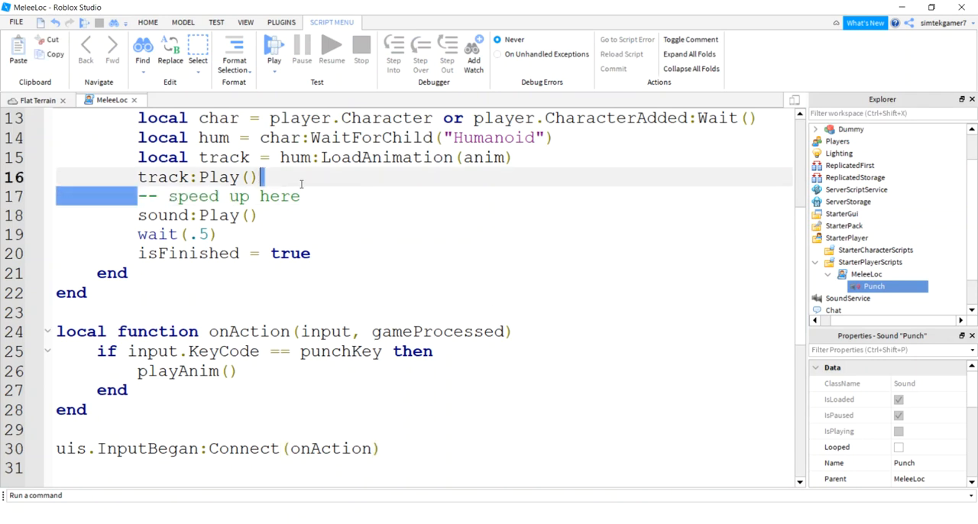
Replace the speed-up comment with track:AdjustSpeed(2).
{"action": "type", "text": "track"}
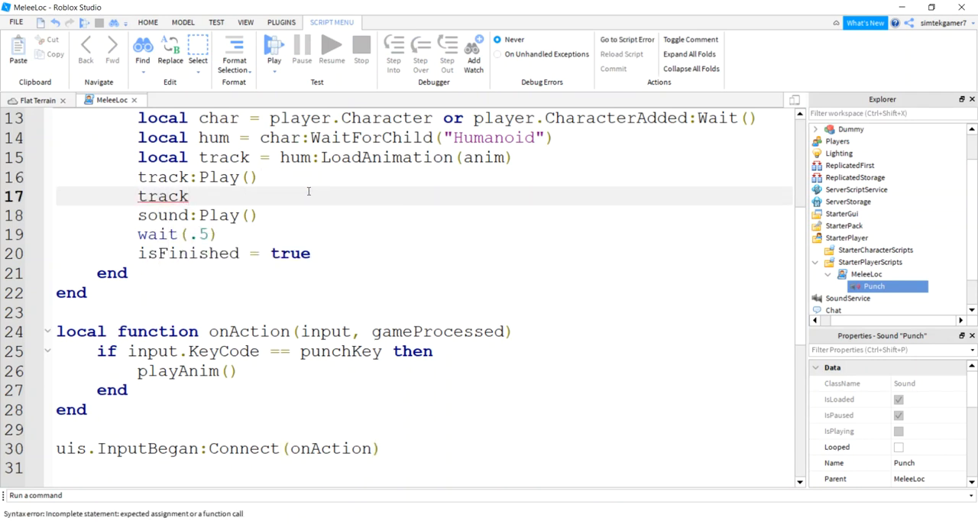
{"action": "type", "text": ":Ad"}
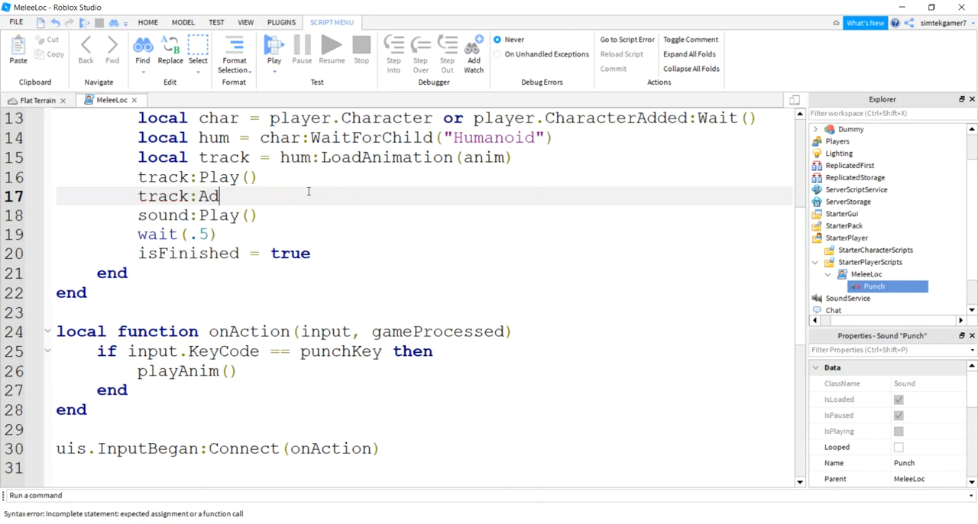
{"action": "type", "text": "just"}
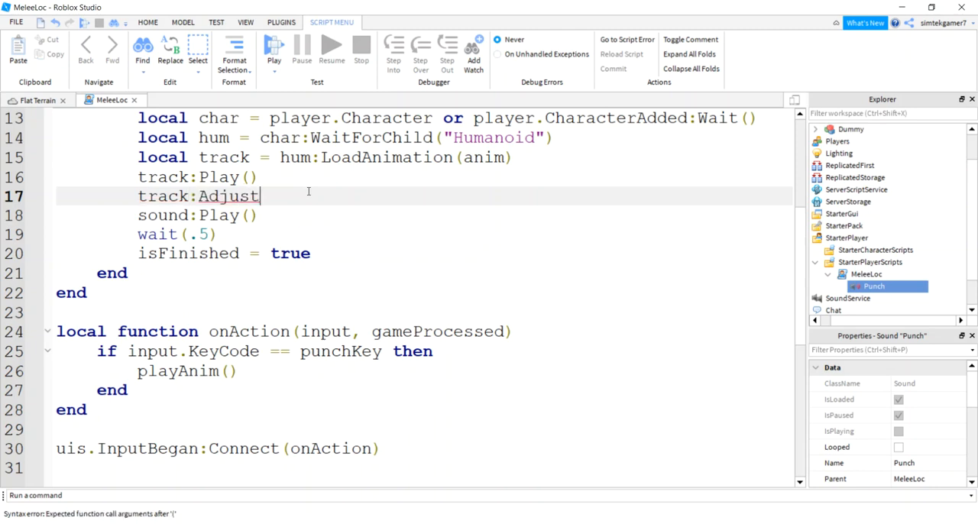
{"action": "type", "text": "Sp"}
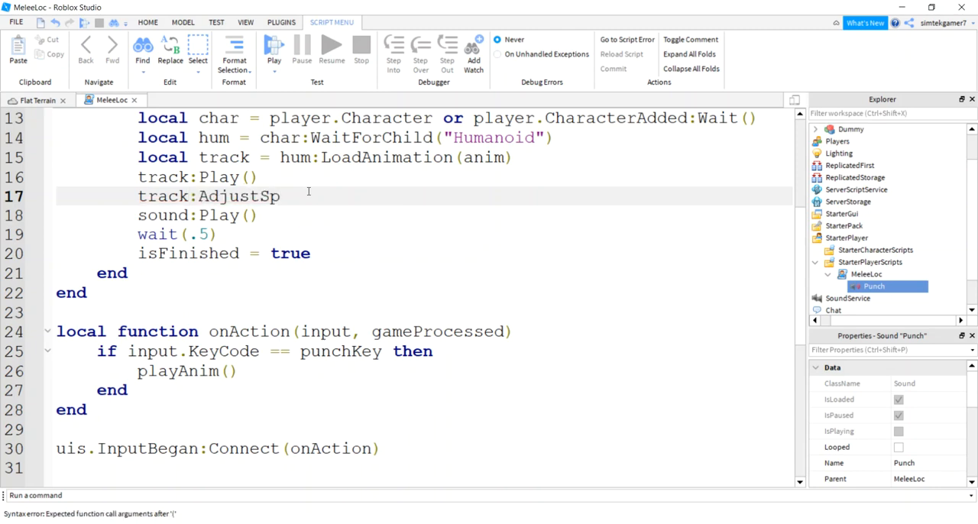
{"action": "type", "text": "eed(2)"}
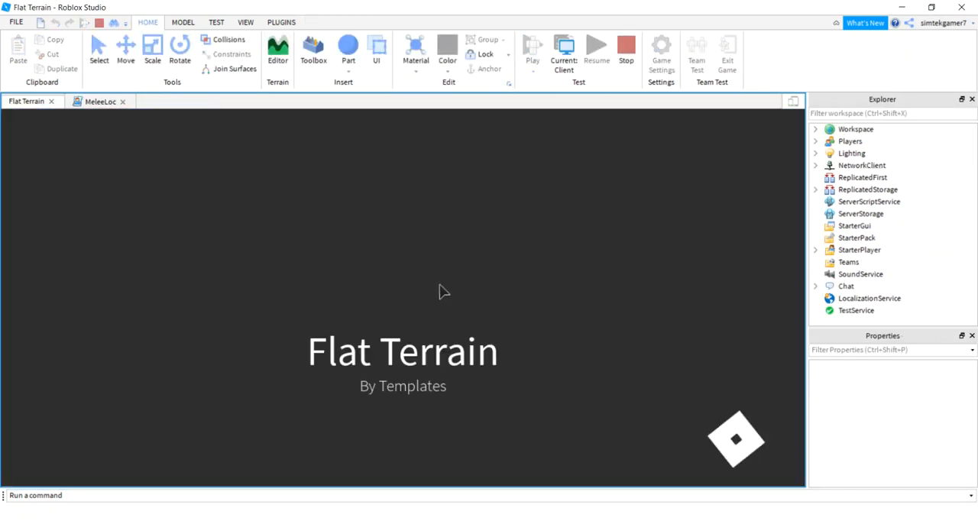
Start a playtest to try the faster punch near the Dummy.
{"action": "left_click", "coordinate": [533, 47]}
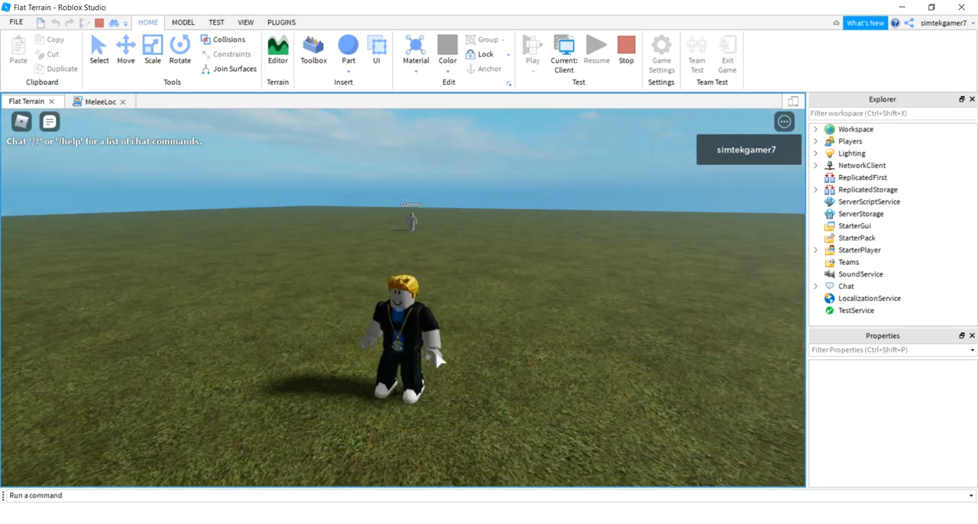
{"action": "mouse_move", "coordinate": [600, 386]}
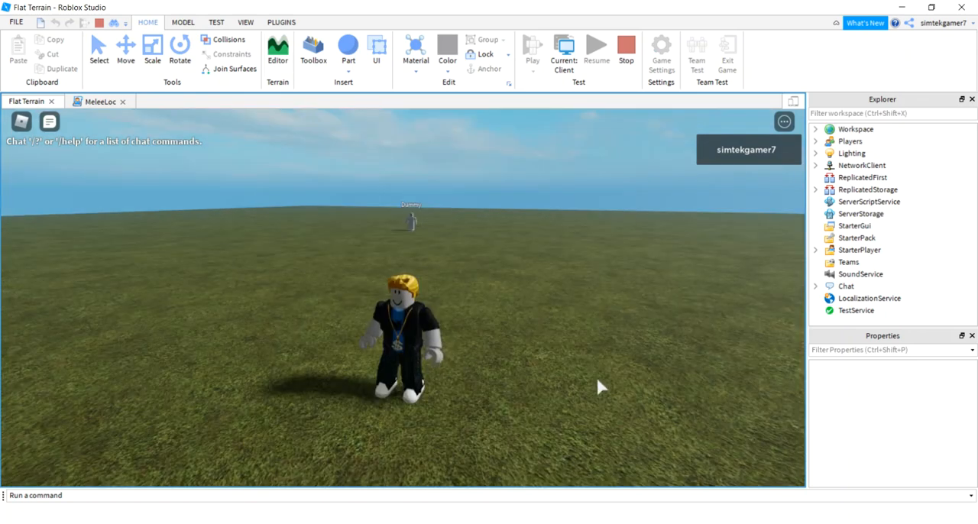
{"action": "mouse_move", "coordinate": [514, 360]}
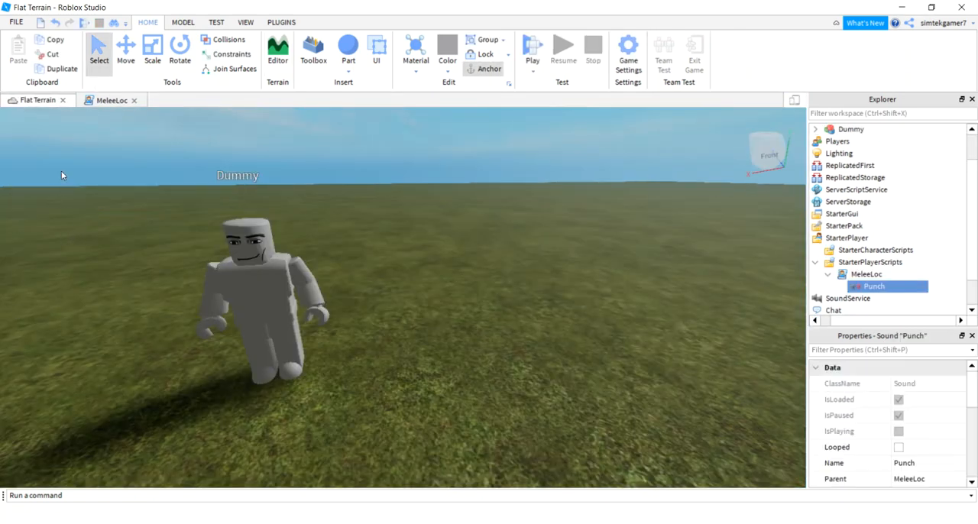
{"action": "mouse_move", "coordinate": [755, 208]}
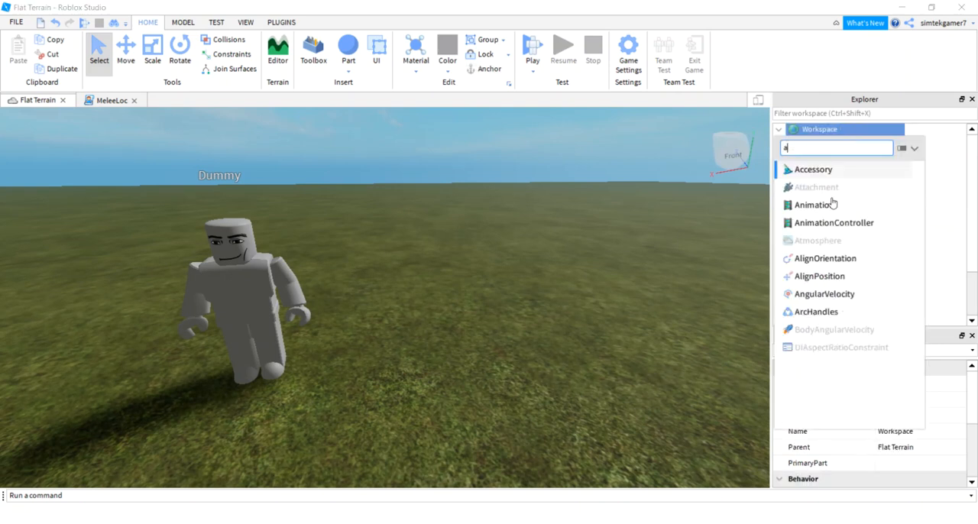
Insert a PunchAccessory into Workspace and add a ball-shaped part named Glove inside it.
{"action": "left_click", "coordinate": [813, 169]}
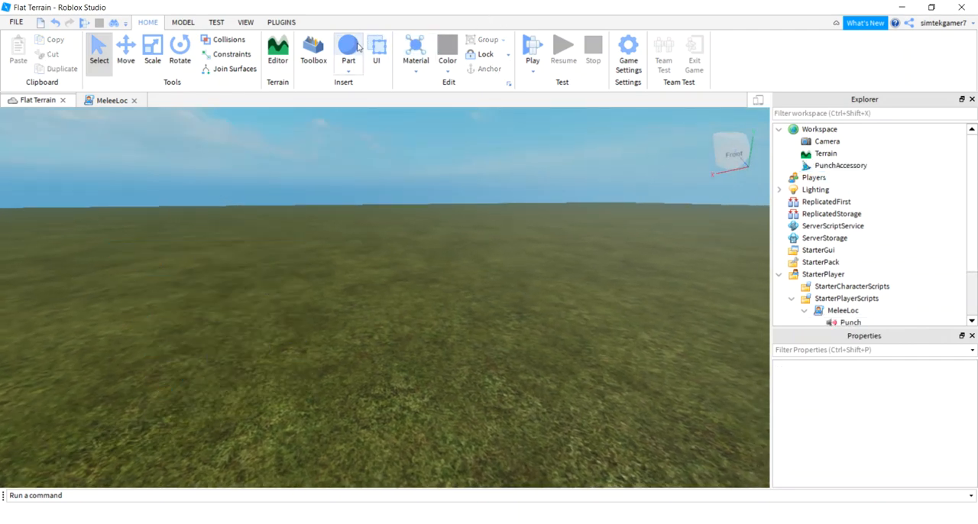
{"action": "left_click", "coordinate": [348, 47]}
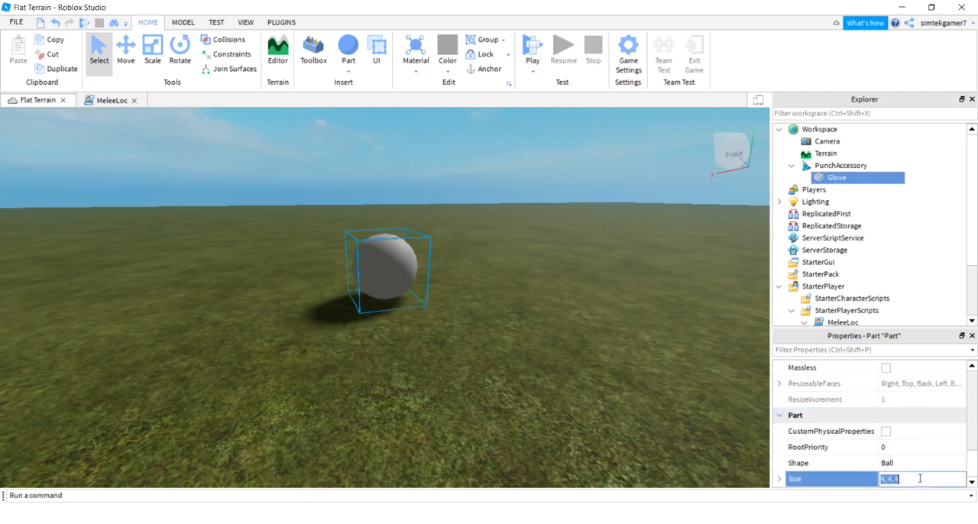
Set Glove size to 2,2,2, add a 0.5-size Handle ball, and give Glove transparency 0.5.
{"action": "type", "text": "2,2,2"}
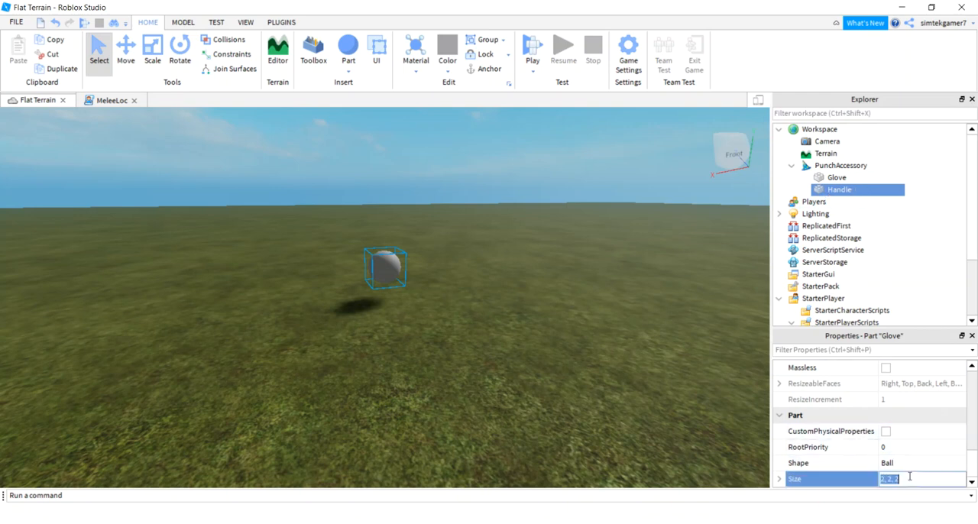
{"action": "type", "text": ".5"}
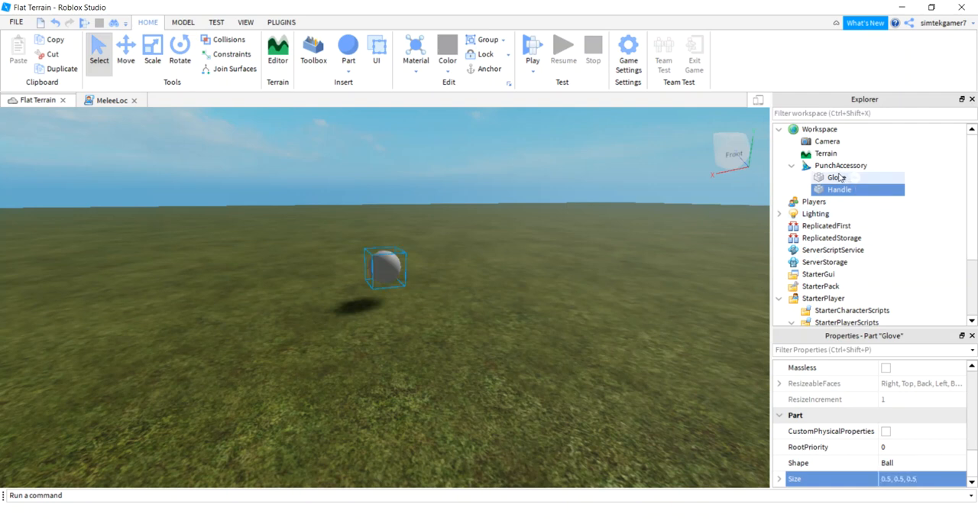
{"action": "left_click", "coordinate": [836, 177]}
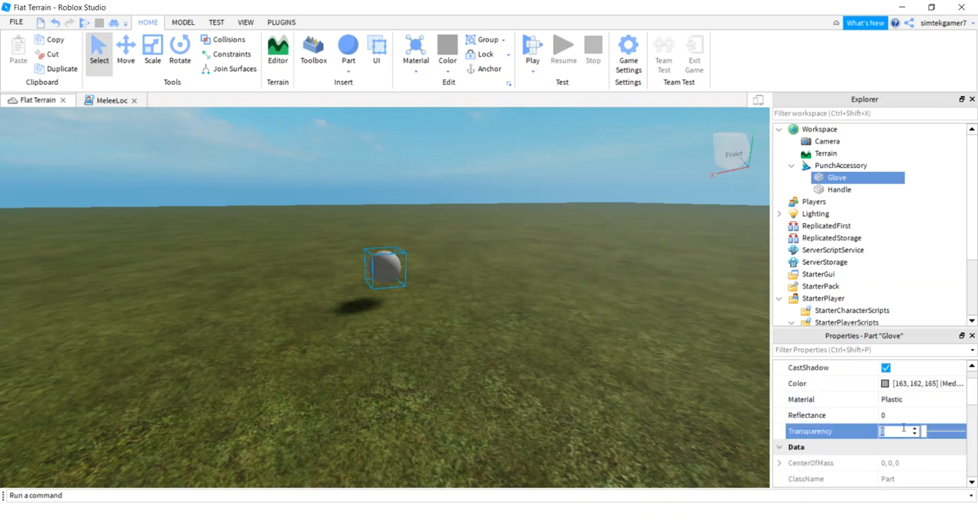
{"action": "type", "text": "0.5"}
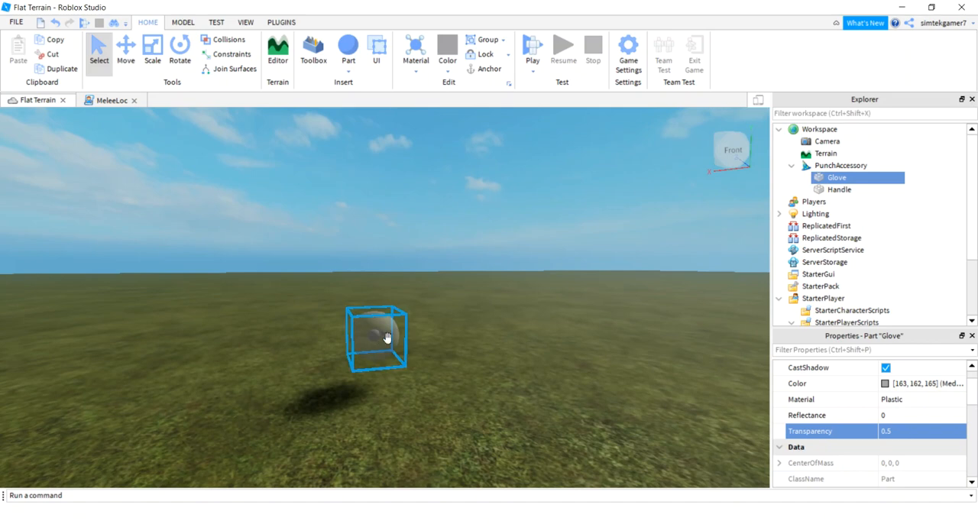
{"action": "right_click", "coordinate": [386, 338]}
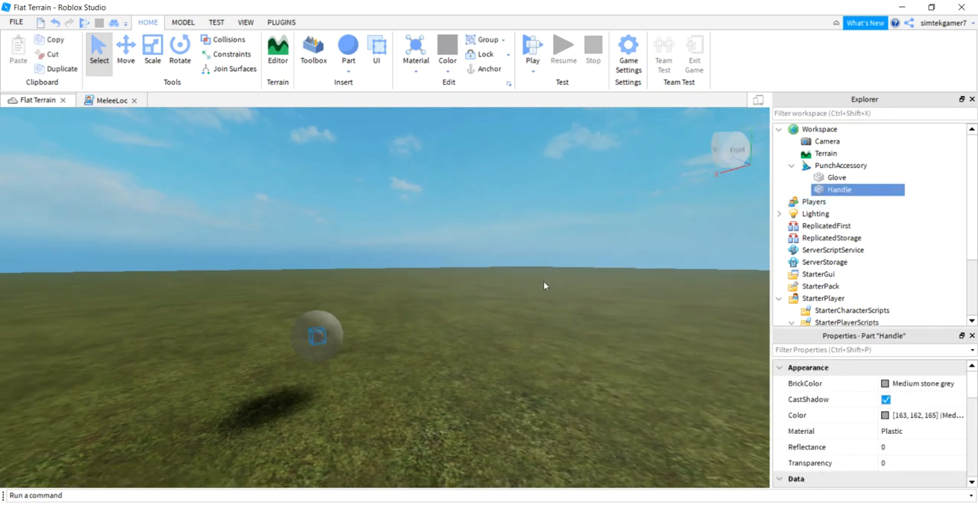
Use the Move tool to drag the Handle ball to the side of the Glove ball.
{"action": "left_click", "coordinate": [125, 50]}
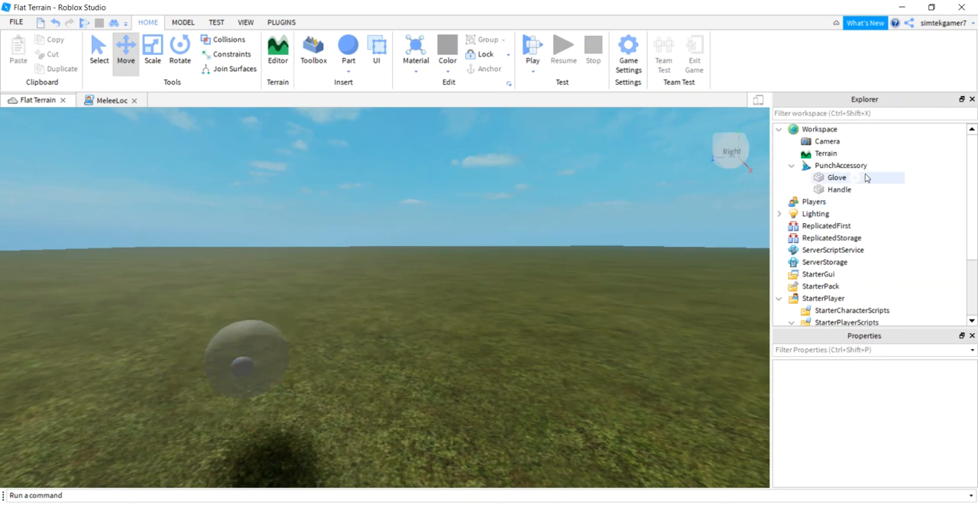
{"action": "left_click", "coordinate": [839, 189]}
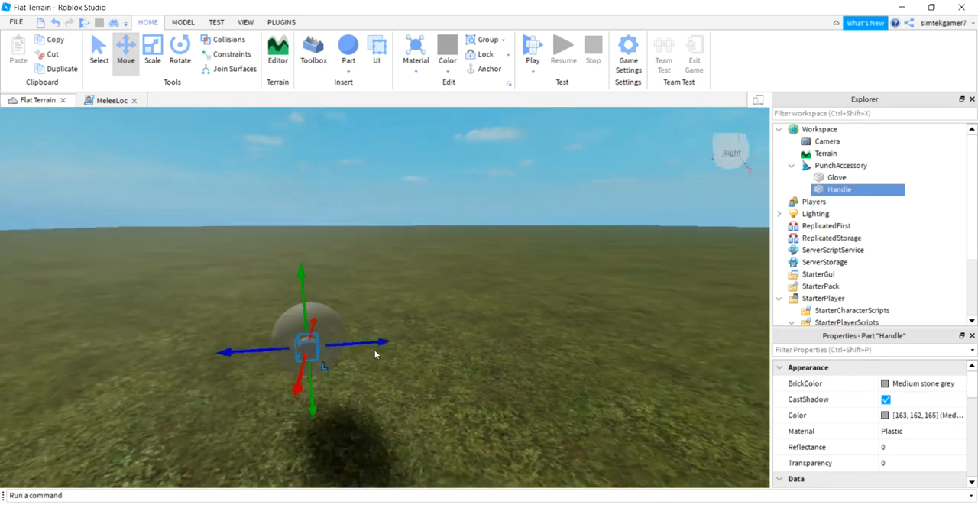
{"action": "left_click_drag", "start_coordinate": [375, 345], "coordinate": [366, 345]}
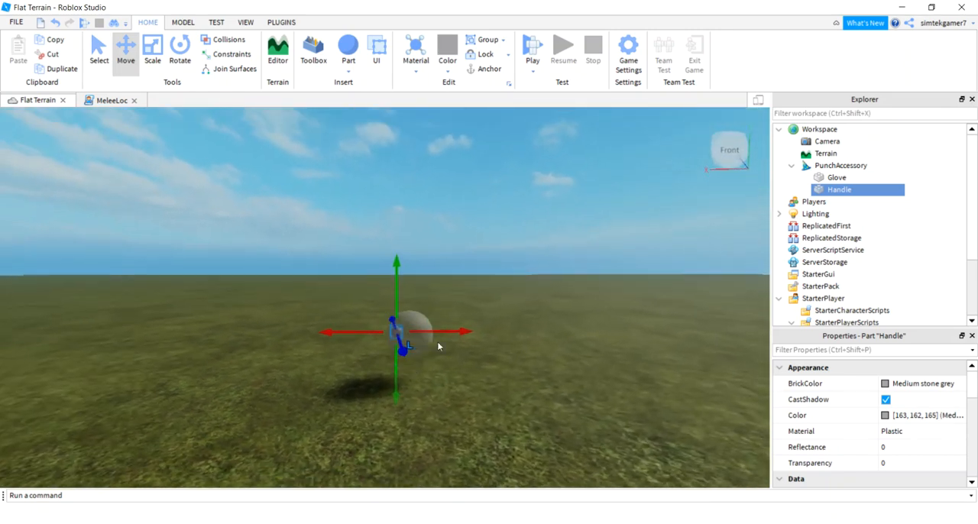
{"action": "left_click", "coordinate": [413, 337]}
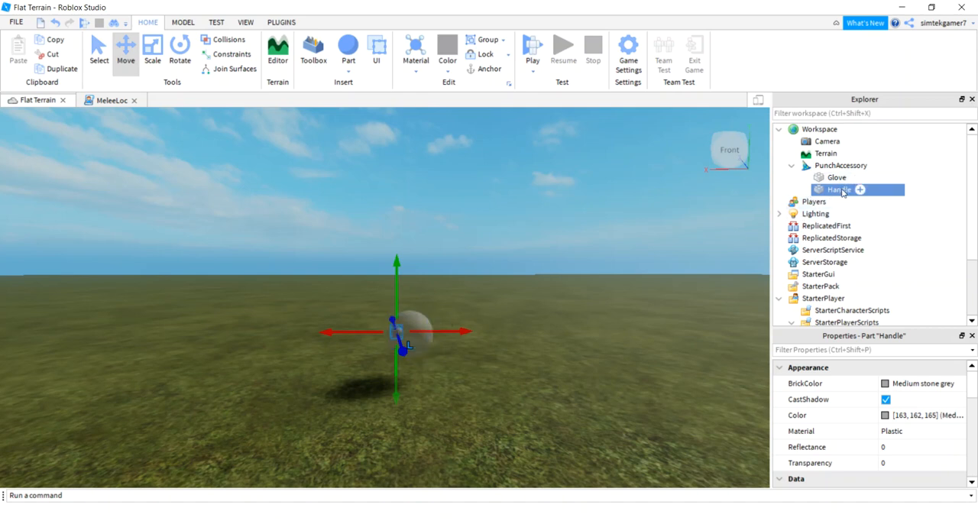
{"action": "mouse_move", "coordinate": [432, 313]}
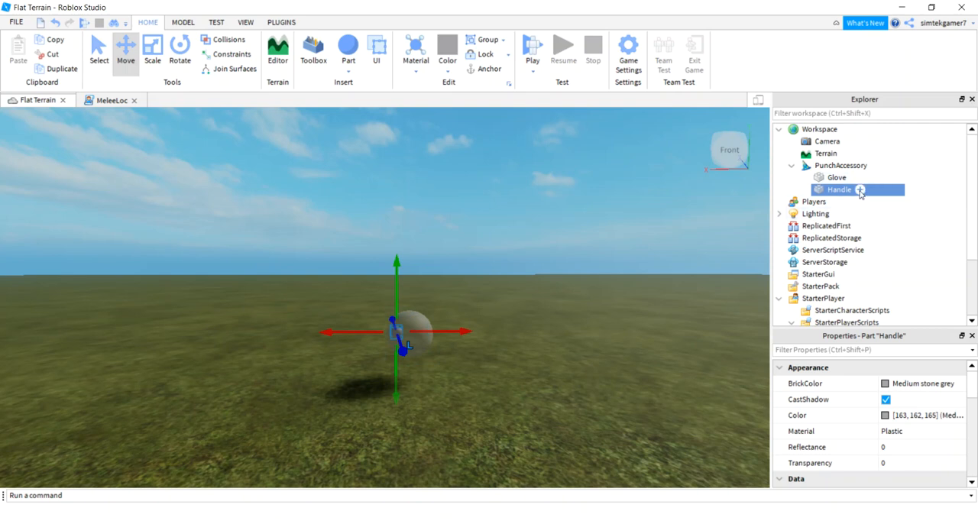
Insert an Attachment into Handle and name it LeftGripAttachment.
{"action": "left_click", "coordinate": [861, 189]}
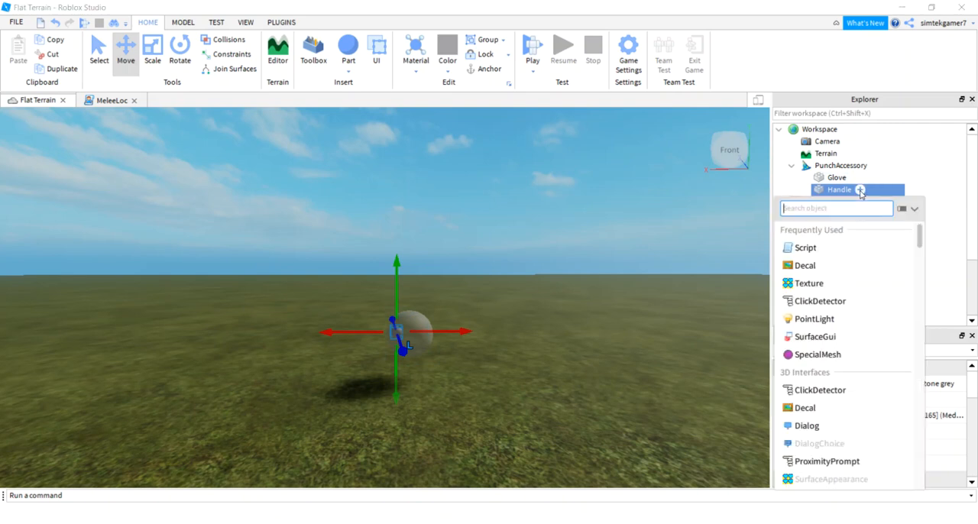
{"action": "type", "text": "achment"}
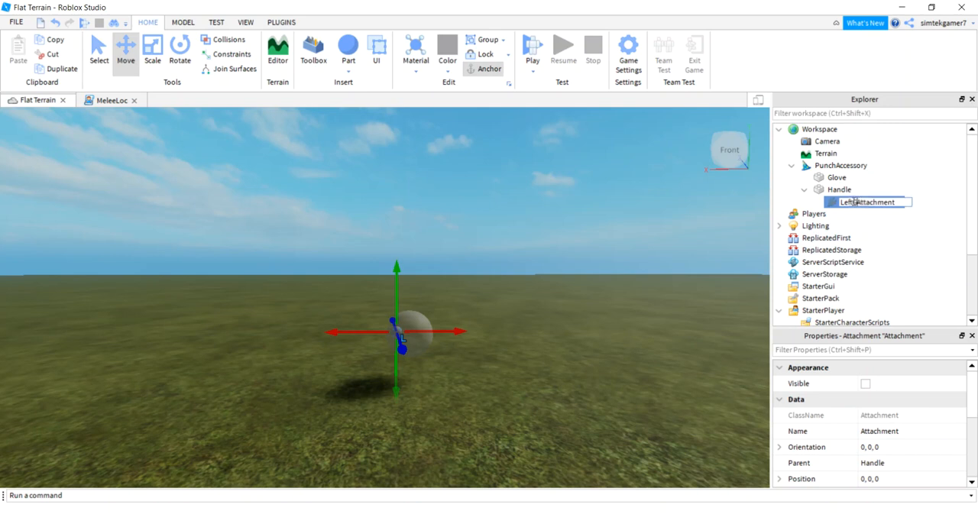
{"action": "type", "text": "LeftGripAttachment"}
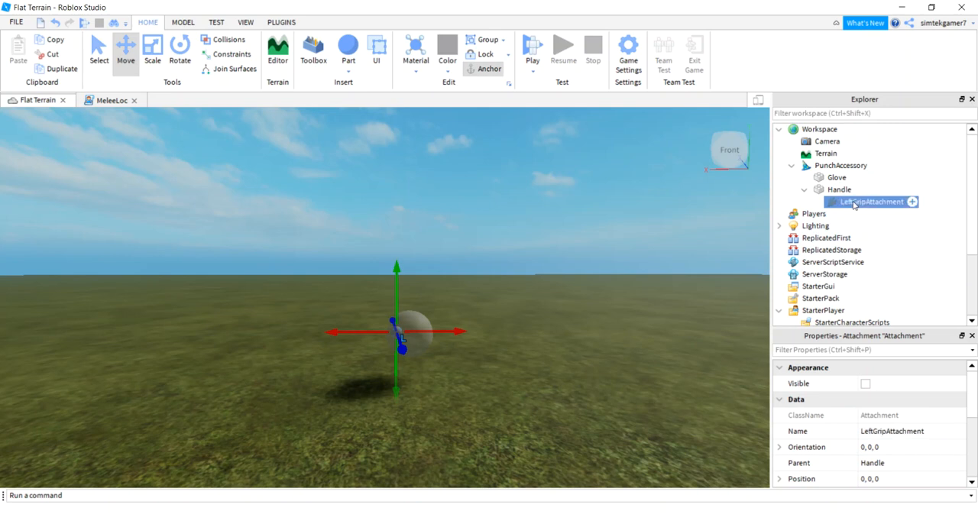
{"action": "mouse_move", "coordinate": [592, 292]}
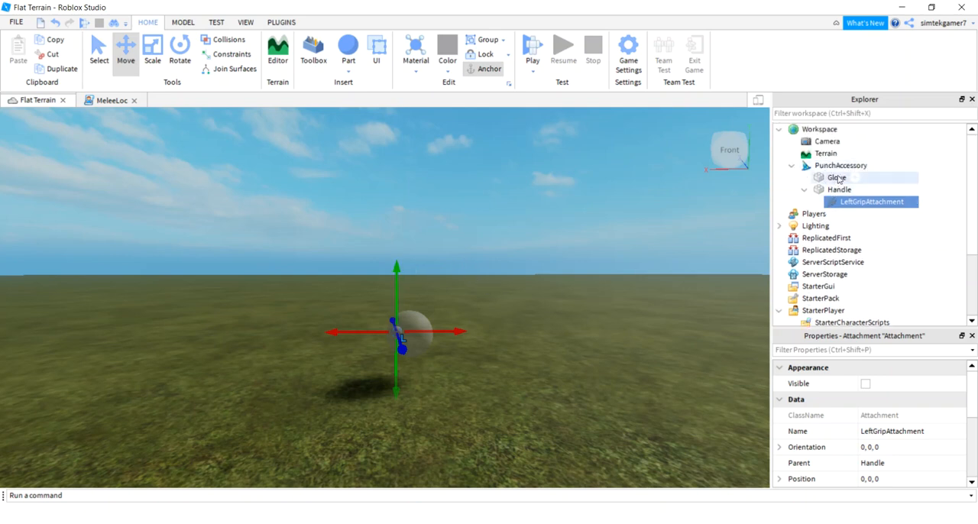
Weld Glove to Handle with a WeldConstraint and move PunchAccessory into ServerStorage.
{"action": "left_click", "coordinate": [841, 165]}
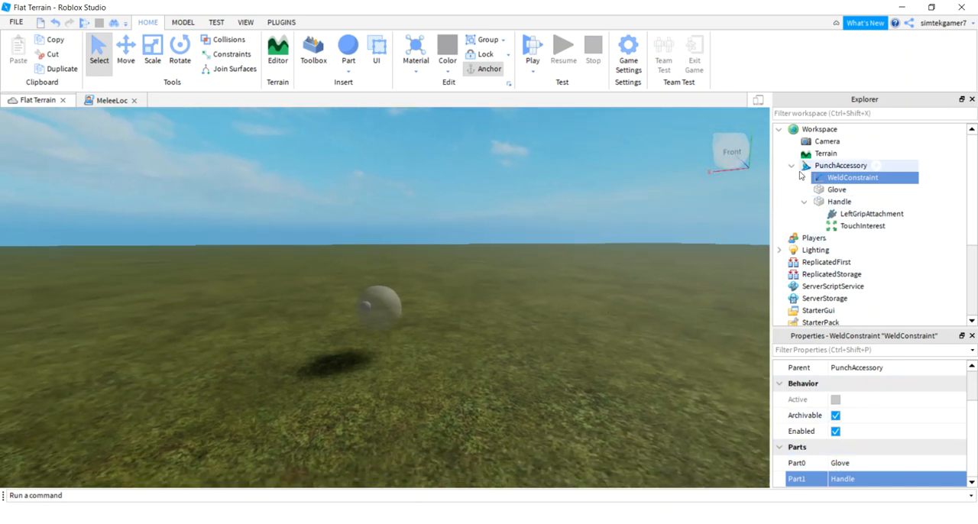
{"action": "left_click", "coordinate": [791, 165]}
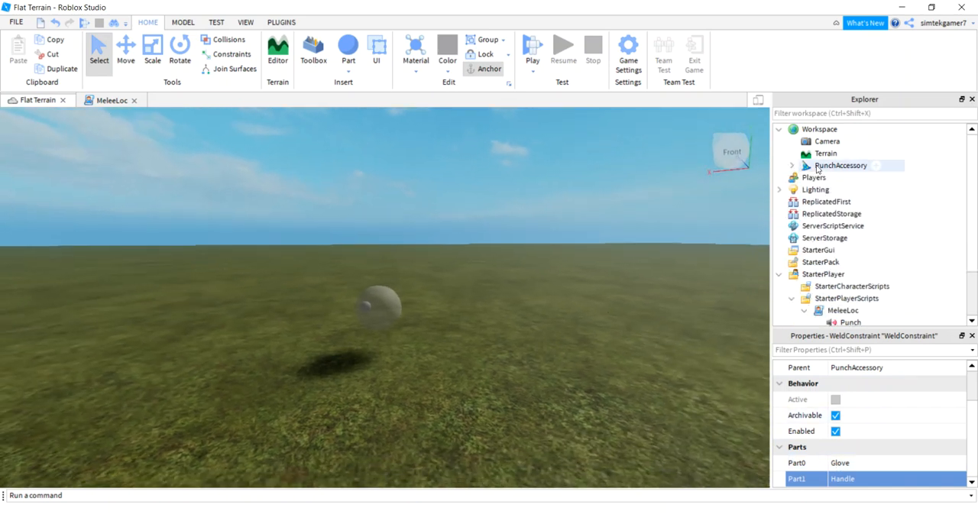
{"action": "left_click", "coordinate": [841, 165]}
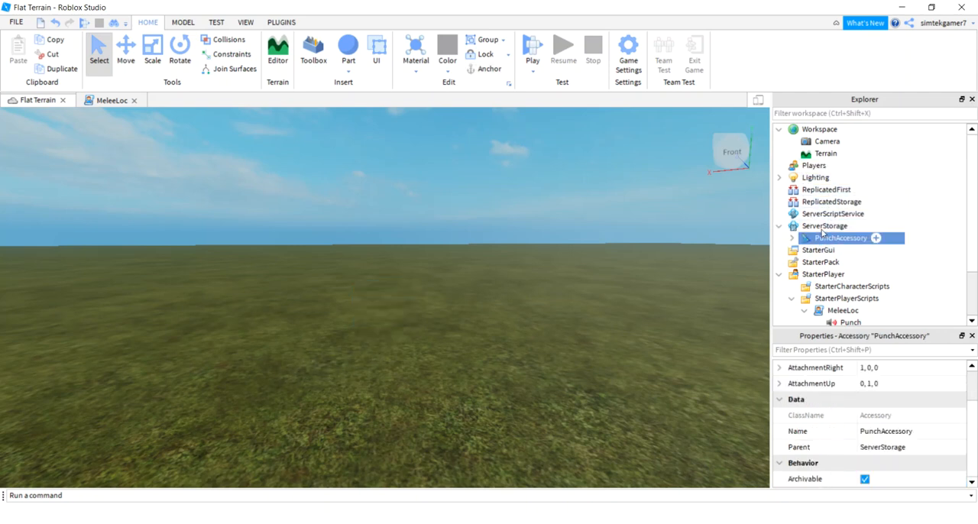
Add a server script named PunchMgr in ServerScriptService and delete its Hello world line.
{"action": "left_click", "coordinate": [873, 214]}
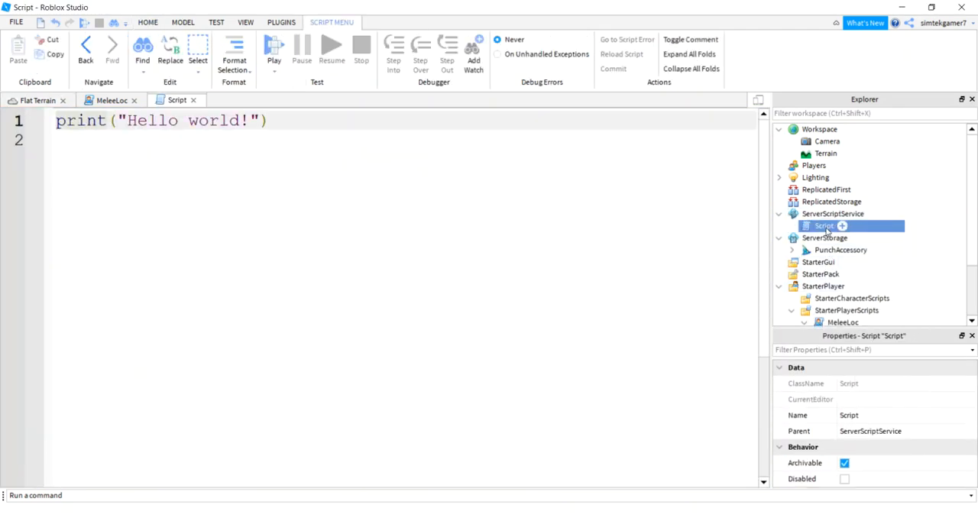
{"action": "double_click", "coordinate": [824, 226]}
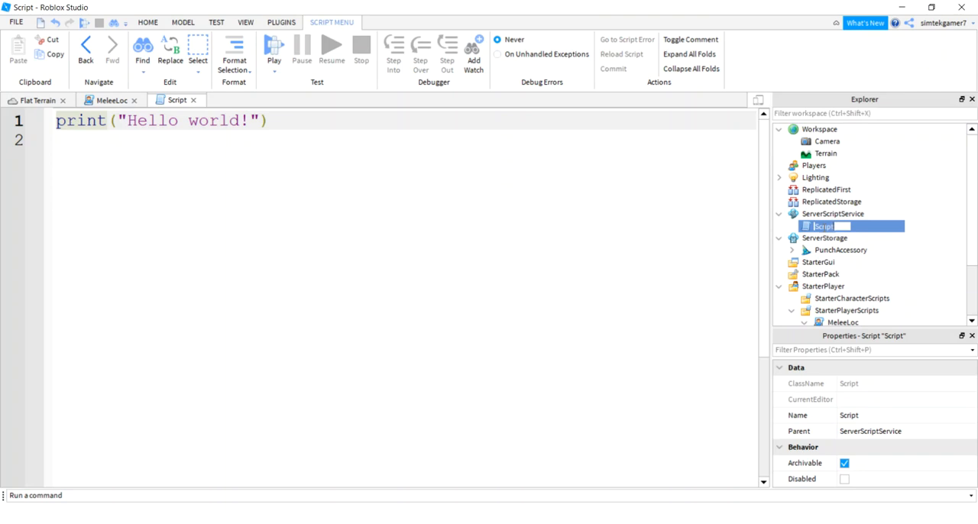
{"action": "type", "text": "PunchMgr"}
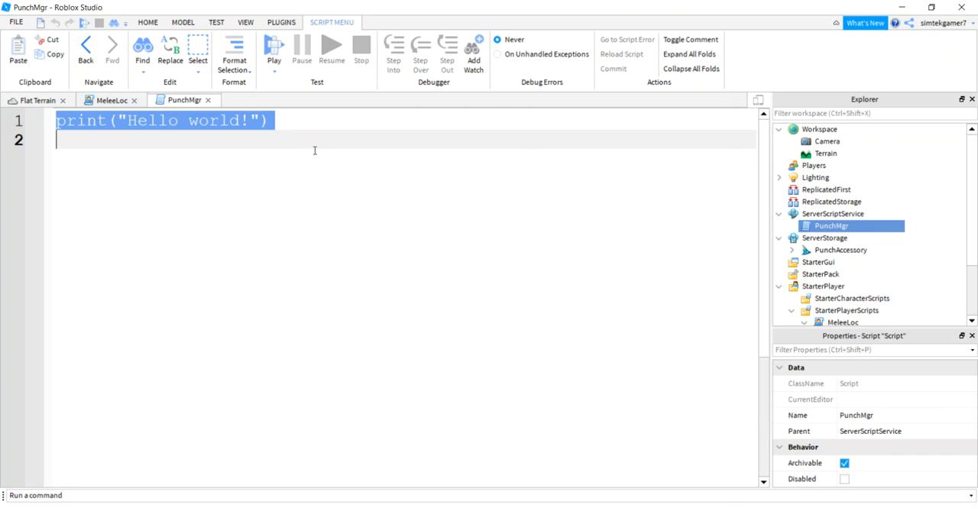
{"action": "key", "text": "Delete"}
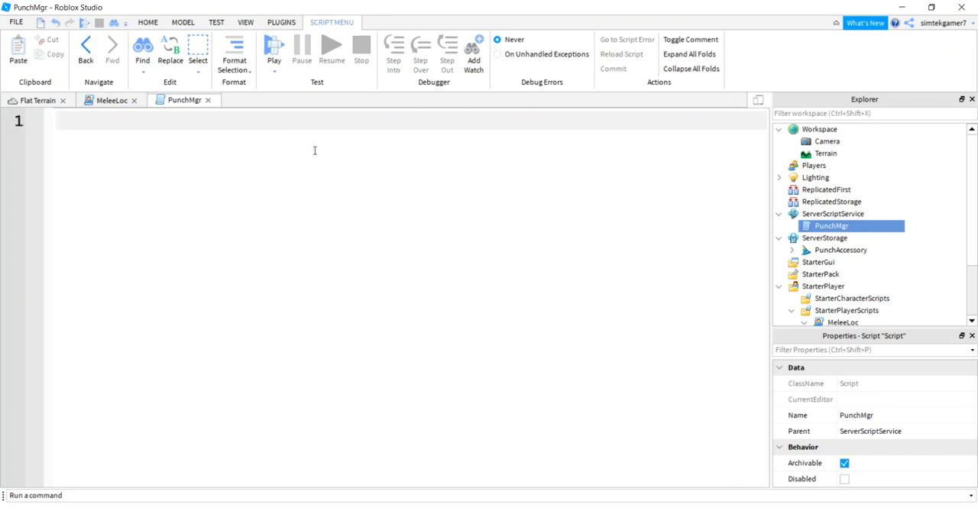
Write local ss = game:GetService("ServerStorage") as the script's first line.
{"action": "left_click", "coordinate": [58, 121]}
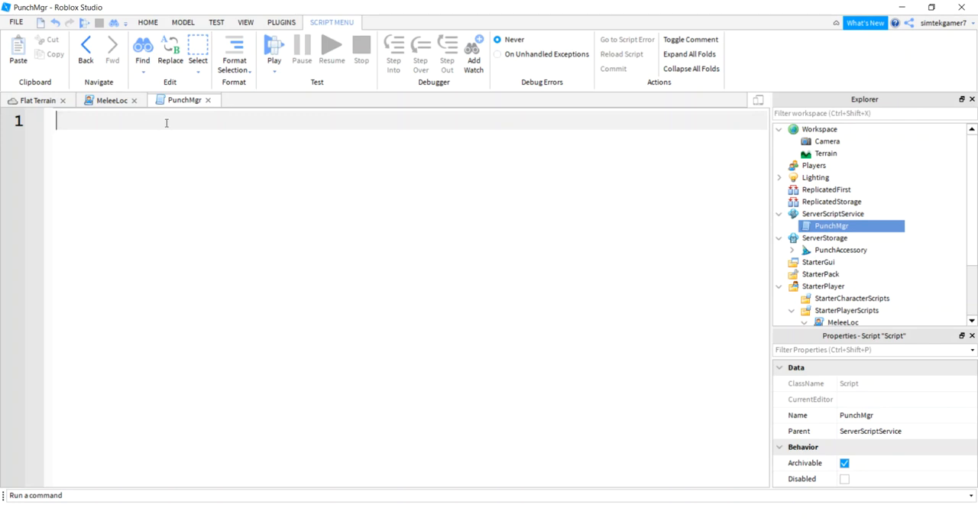
{"action": "type", "text": "local"}
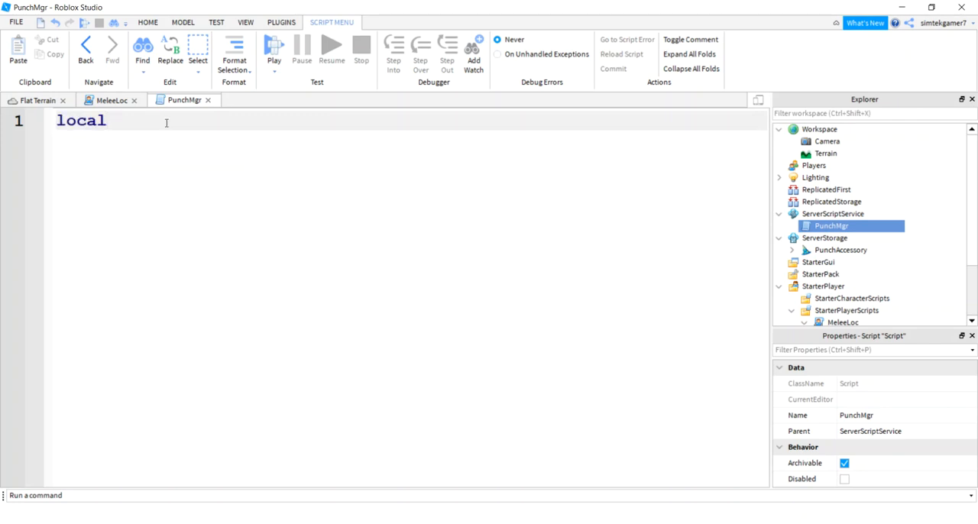
{"action": "type", "text": "ss = g"}
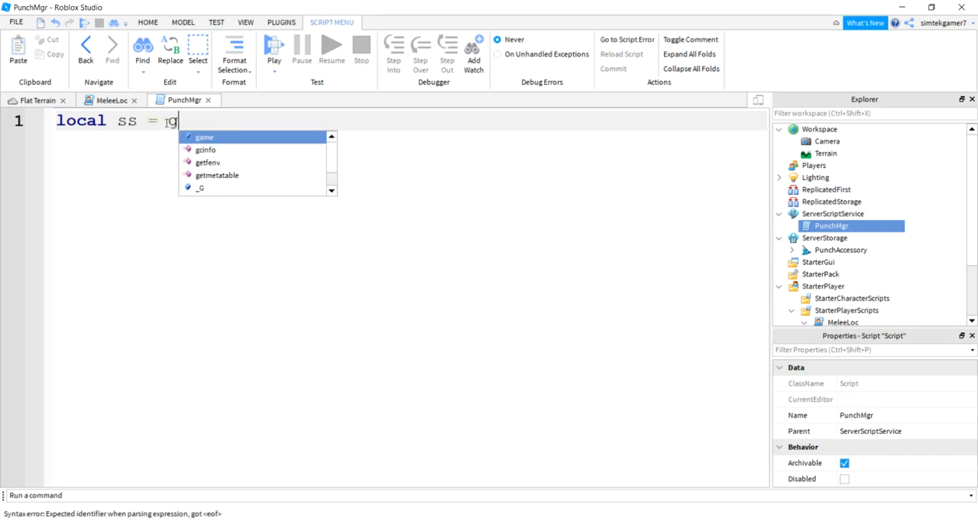
{"action": "type", "text": "game:GetService(\"\")"}
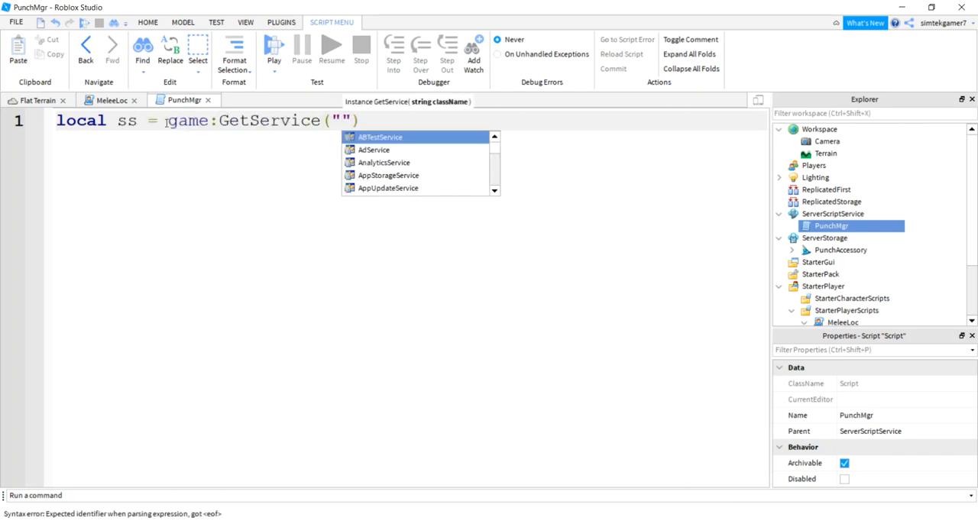
{"action": "type", "text": "ServerStorage"}
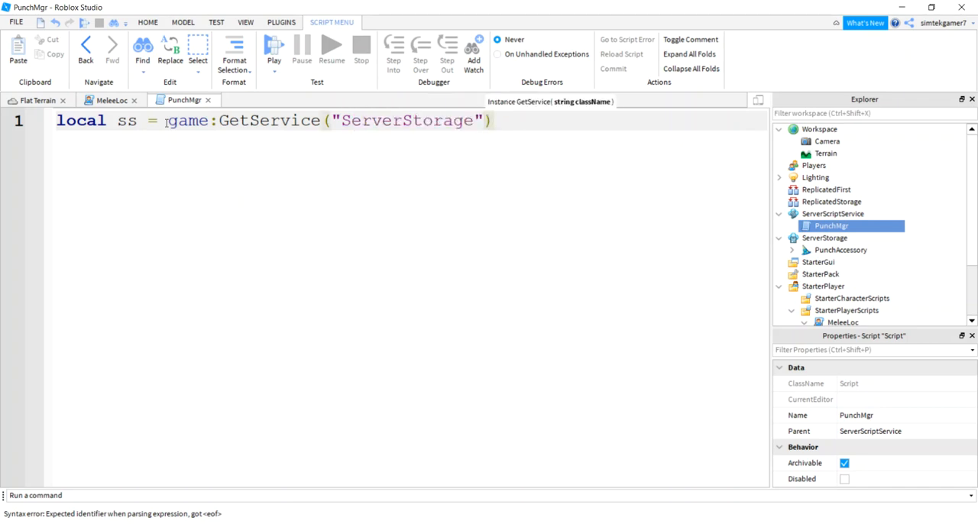
{"action": "key", "text": "enter"}
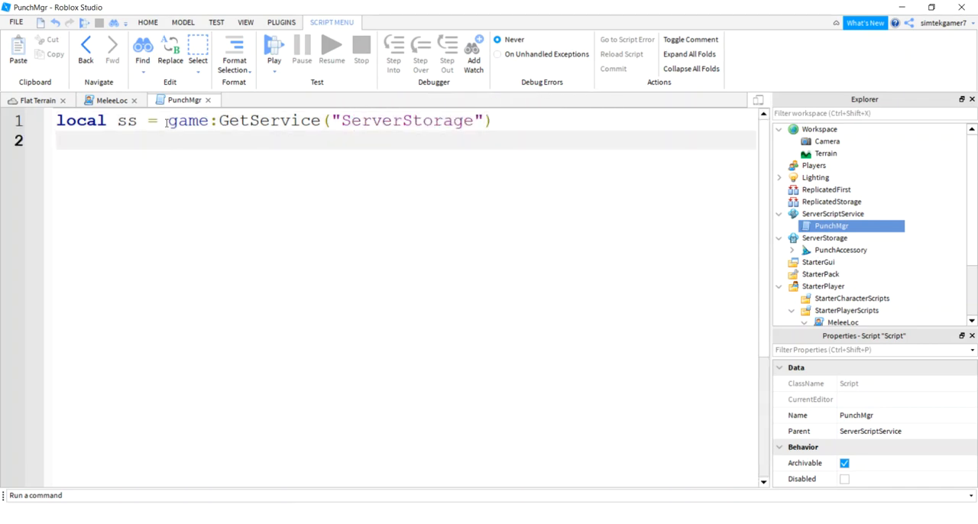
Write local punchAccessory = ss:WaitForChild("PunchAccessory"), confirming the name in Explorer.
{"action": "type", "text": "local punch"}
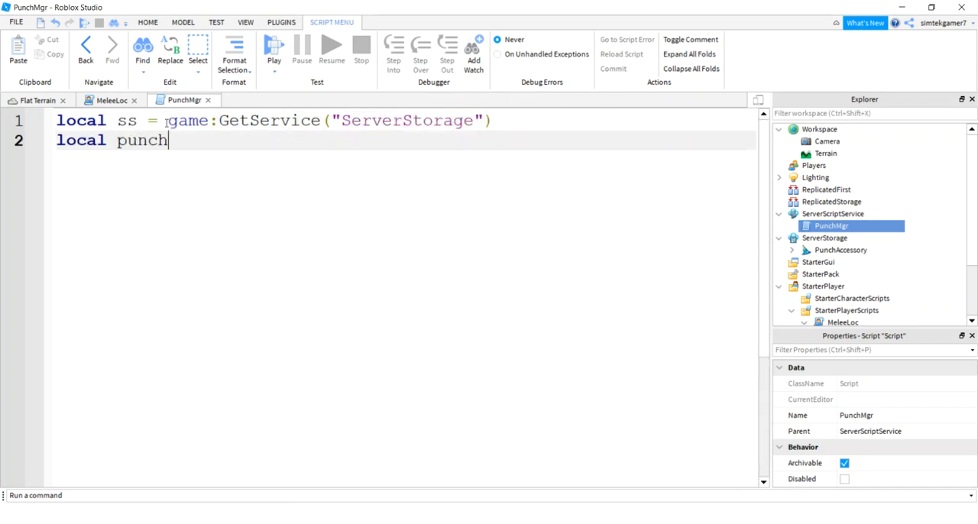
{"action": "type", "text": "Accessory ="}
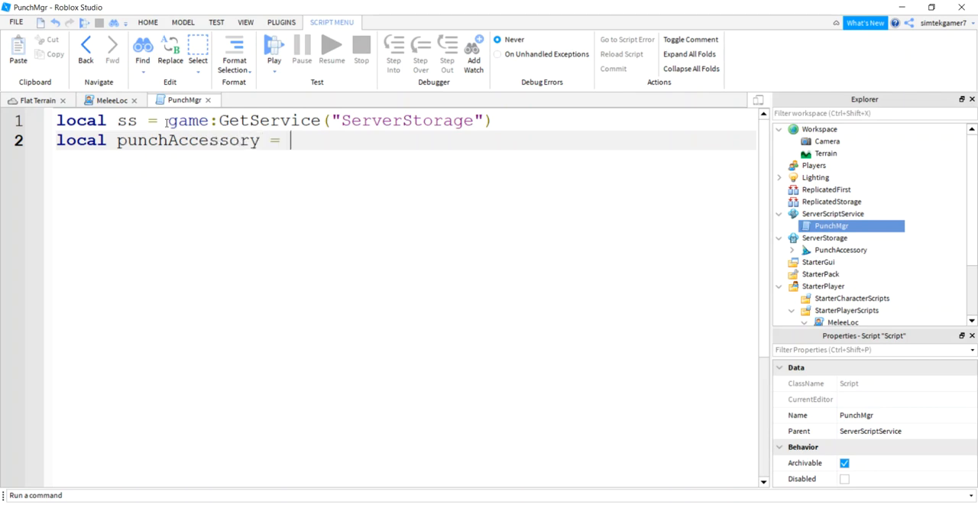
{"action": "type", "text": "ss:WaitForChild(\""}
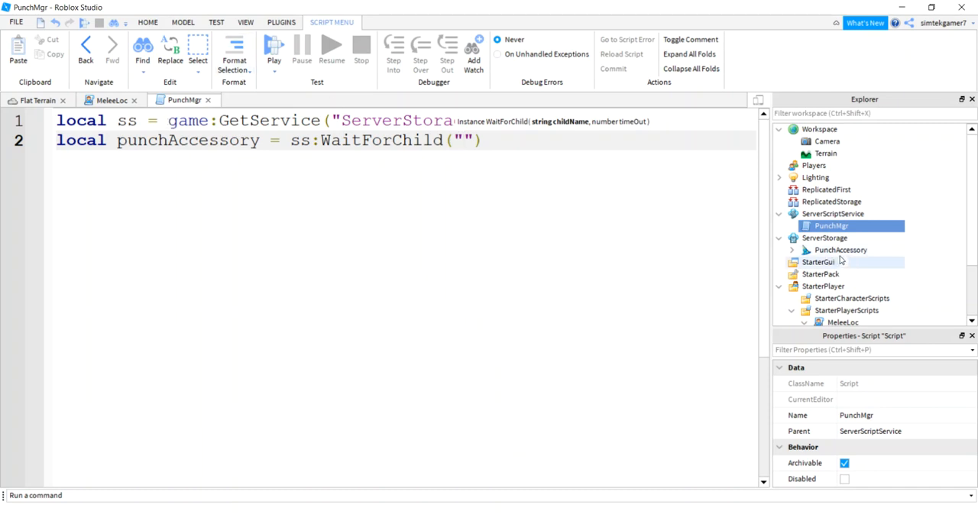
{"action": "left_click", "coordinate": [841, 250]}
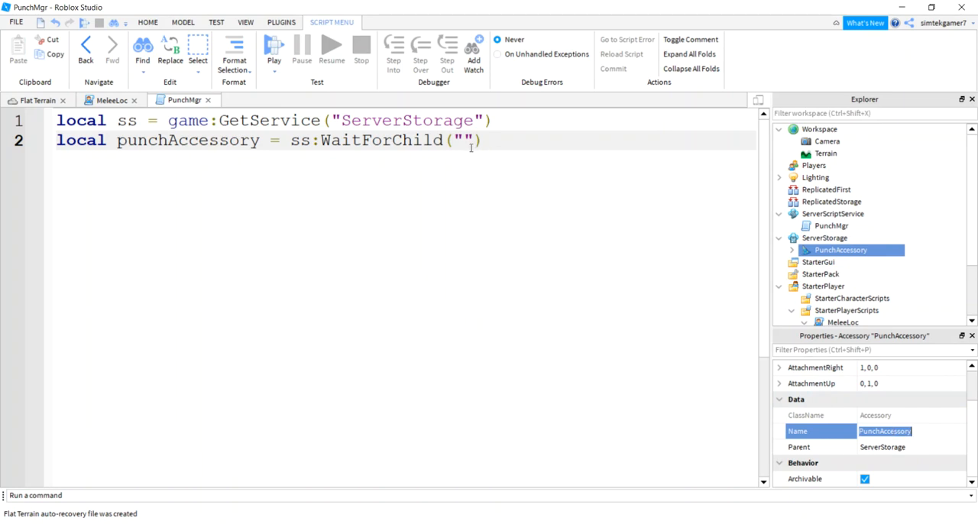
{"action": "type", "text": "PunchAccessory"}
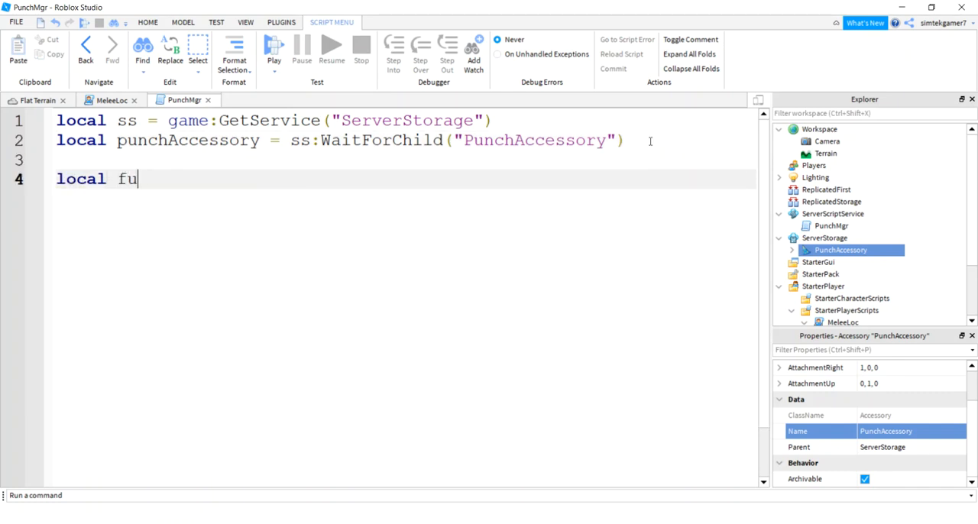
Begin function onCharAdded(char) with local hum = char:WaitForChild("Humanoid").
{"action": "type", "text": "nction"}
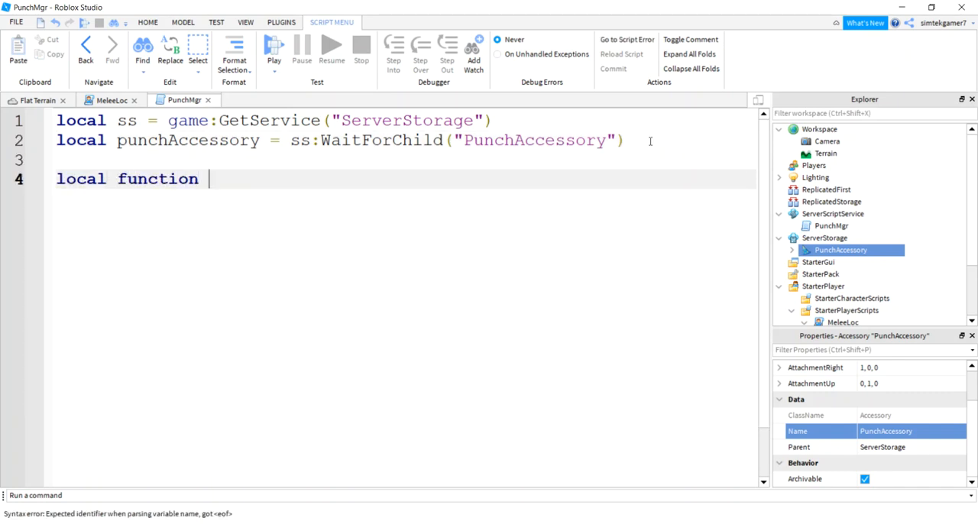
{"action": "type", "text": "onCharA"}
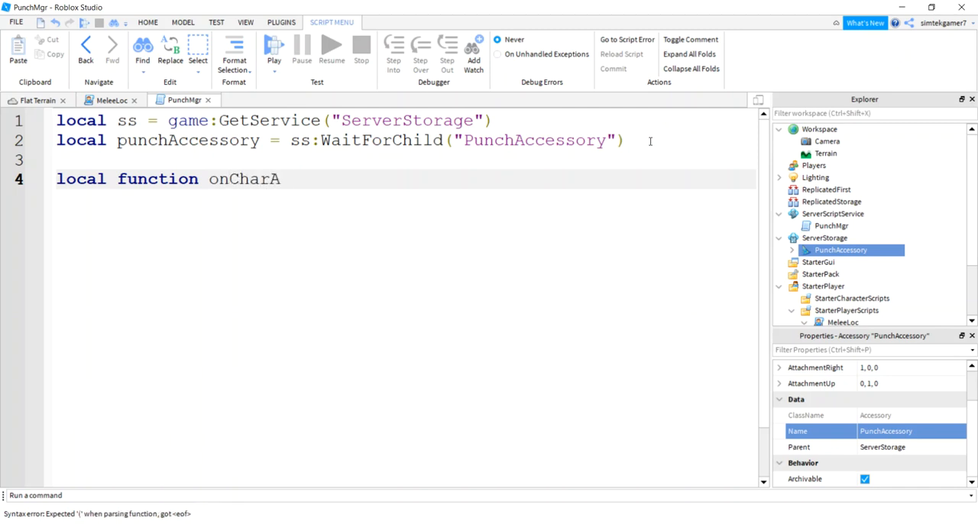
{"action": "type", "text": "dded(char)"}
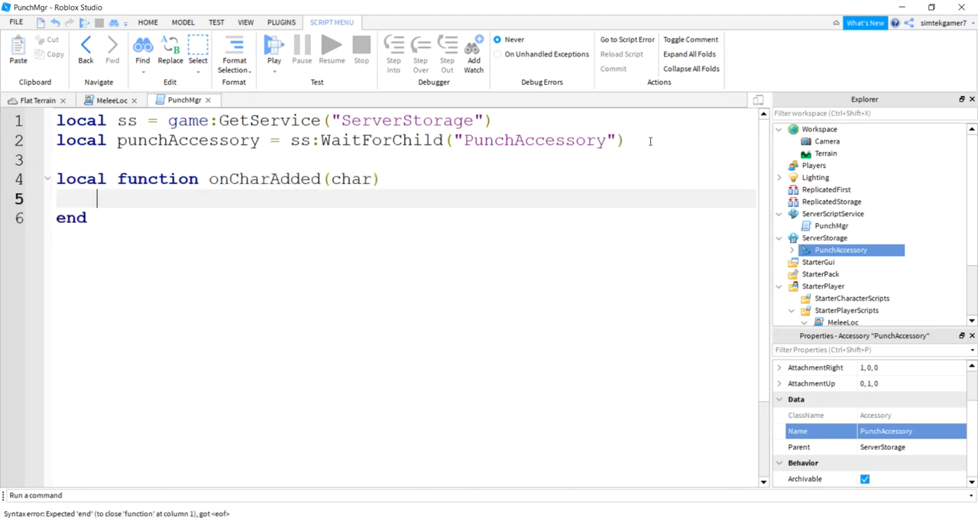
{"action": "type", "text": "localh"}
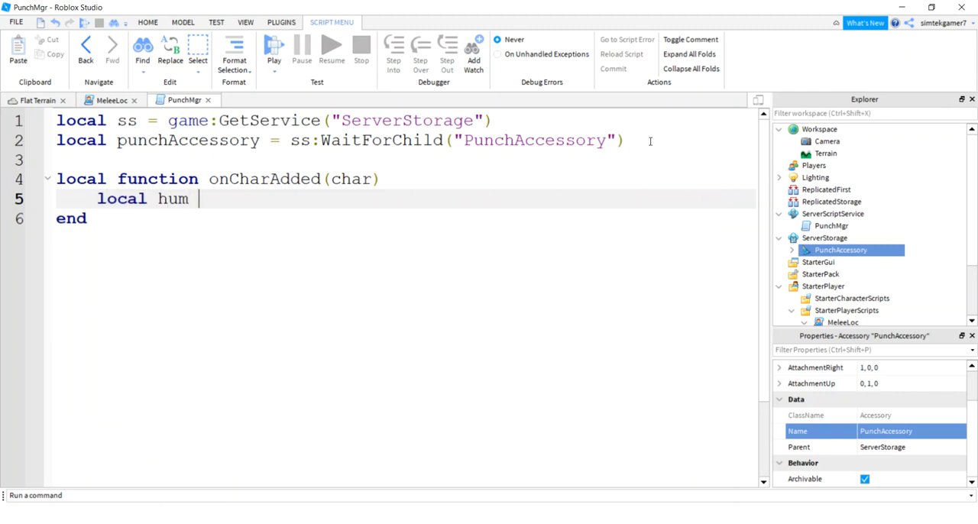
{"action": "type", "text": "= char:"}
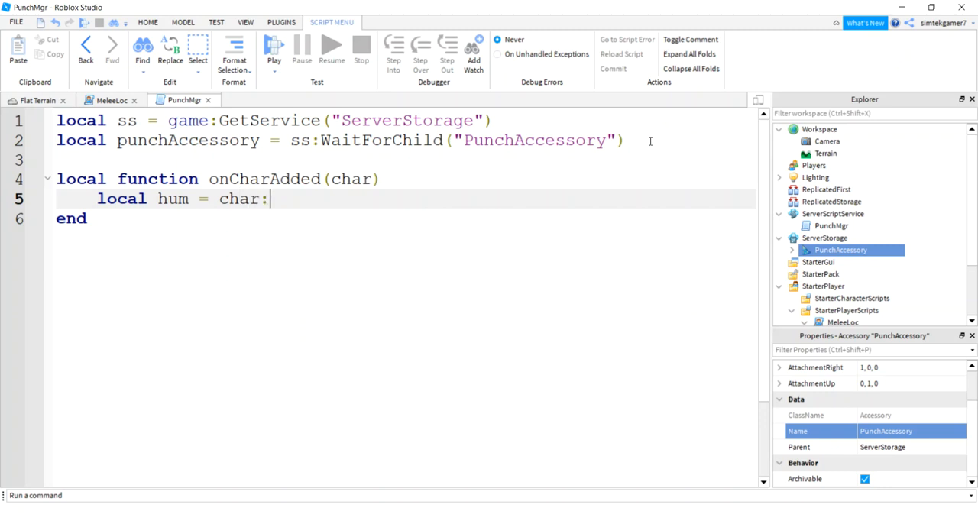
{"action": "type", "text": "WaitForChild(\"Hum"}
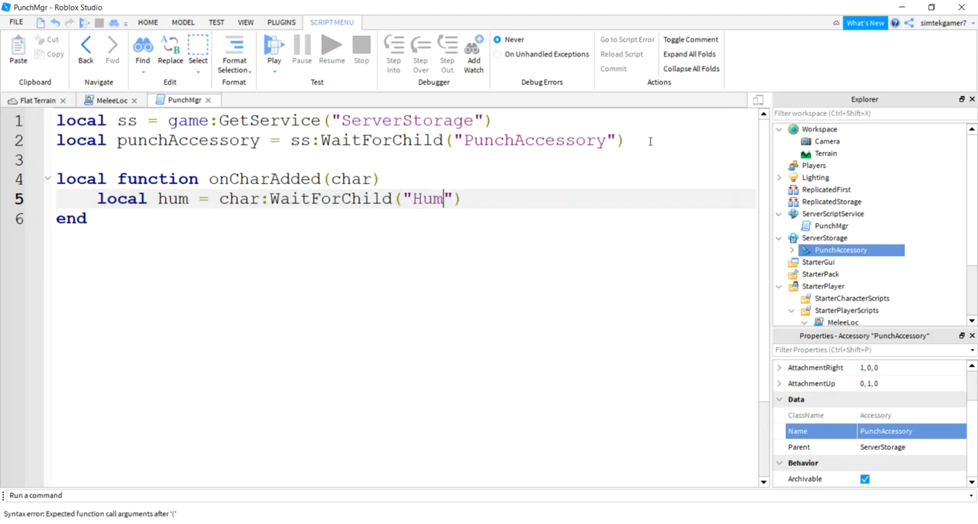
{"action": "type", "text": "anoid"}
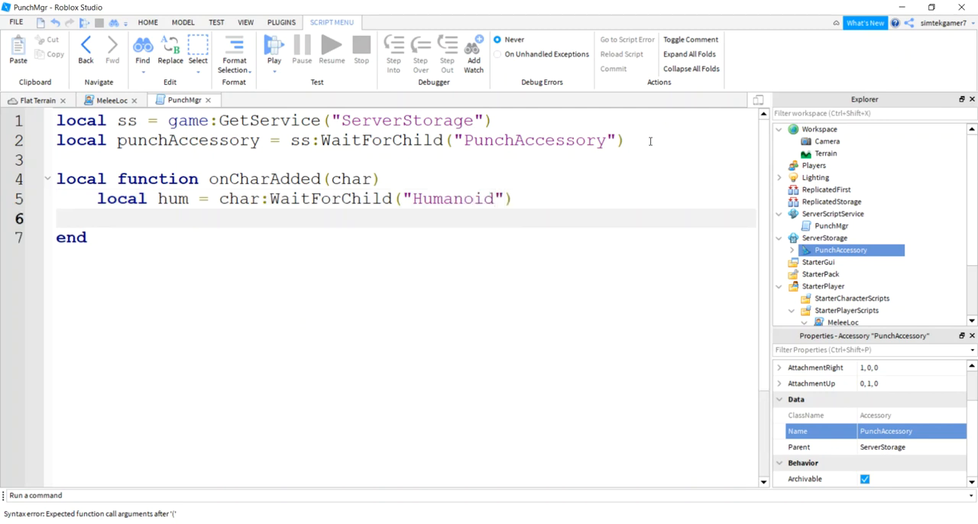
Clone punchAccessory into local punch and call hum:AddAccessory(punch).
{"action": "type", "text": "local pu"}
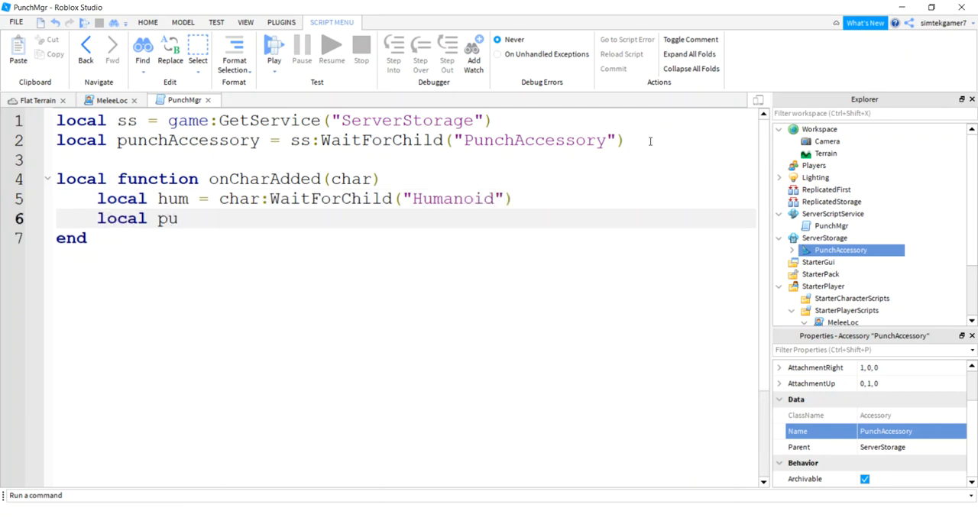
{"action": "type", "text": "nch ="}
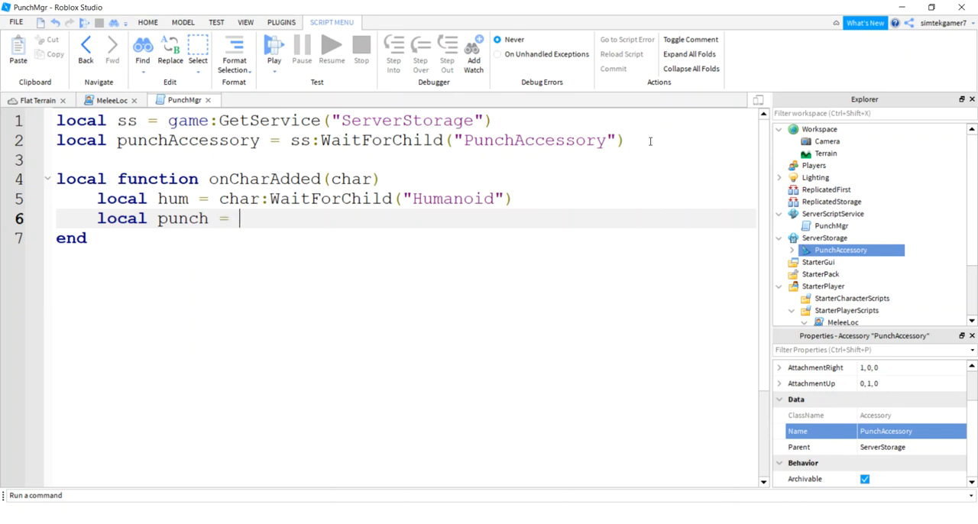
{"action": "type", "text": "punchAccessory"}
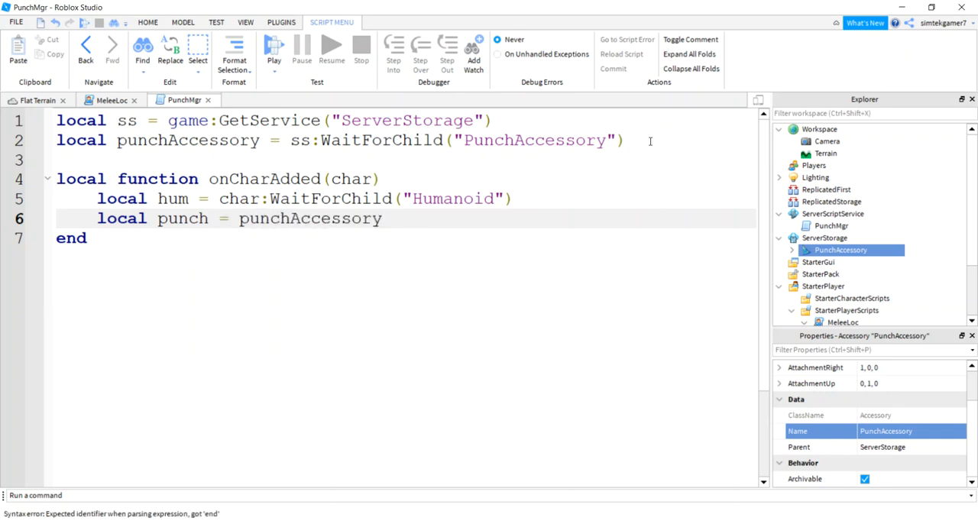
{"action": "type", "text": ":Clone()"}
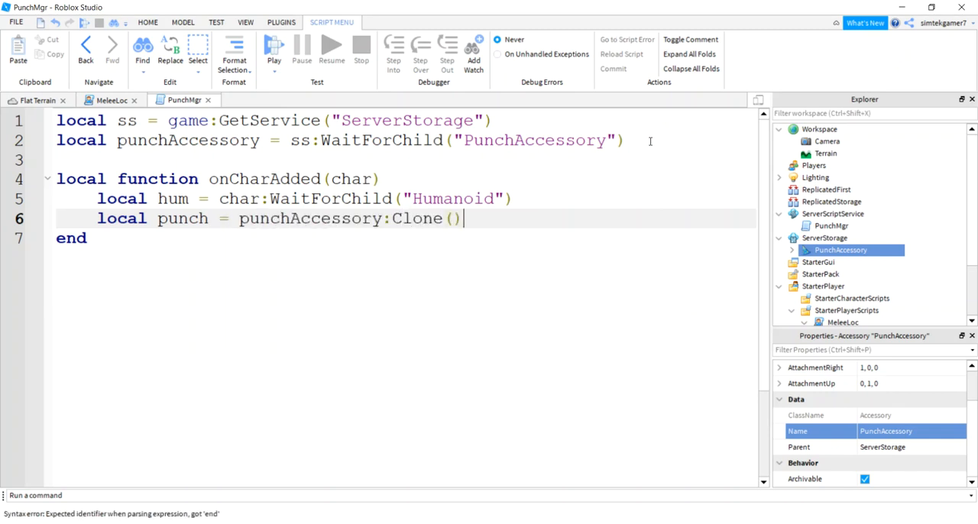
{"action": "type", "text": "h"}
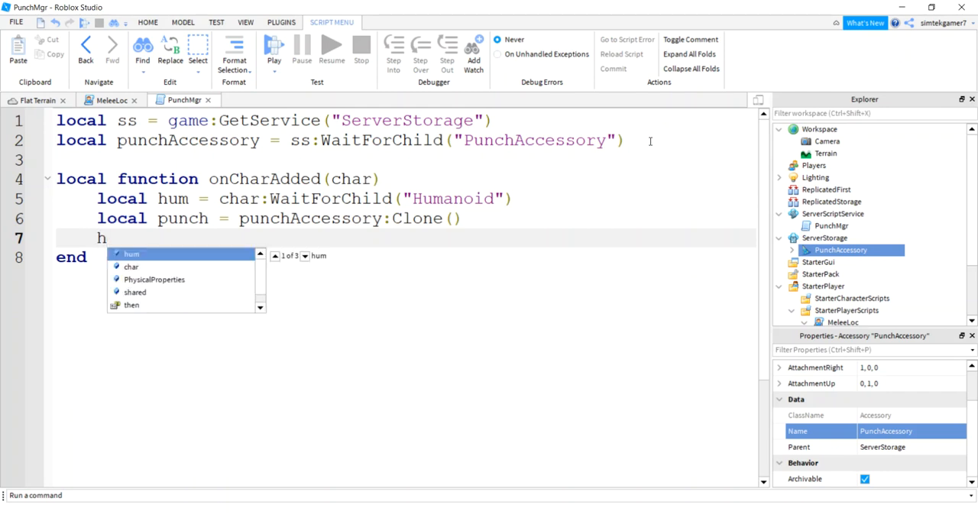
{"action": "type", "text": "um:AddA"}
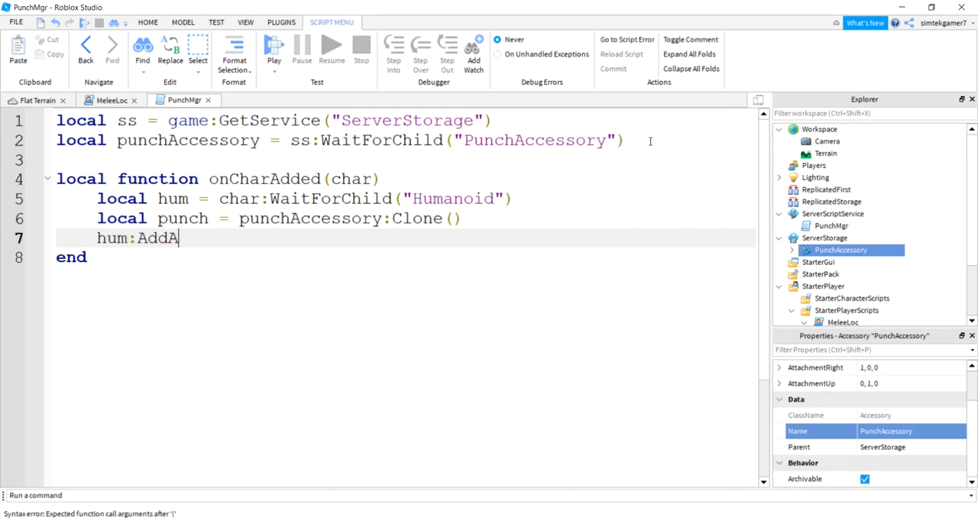
{"action": "type", "text": "cc"}
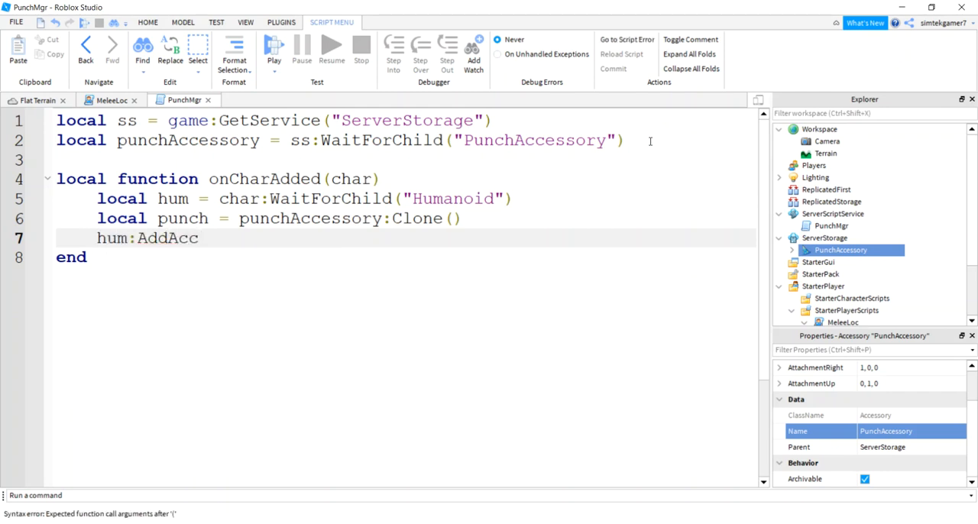
{"action": "type", "text": "essory"}
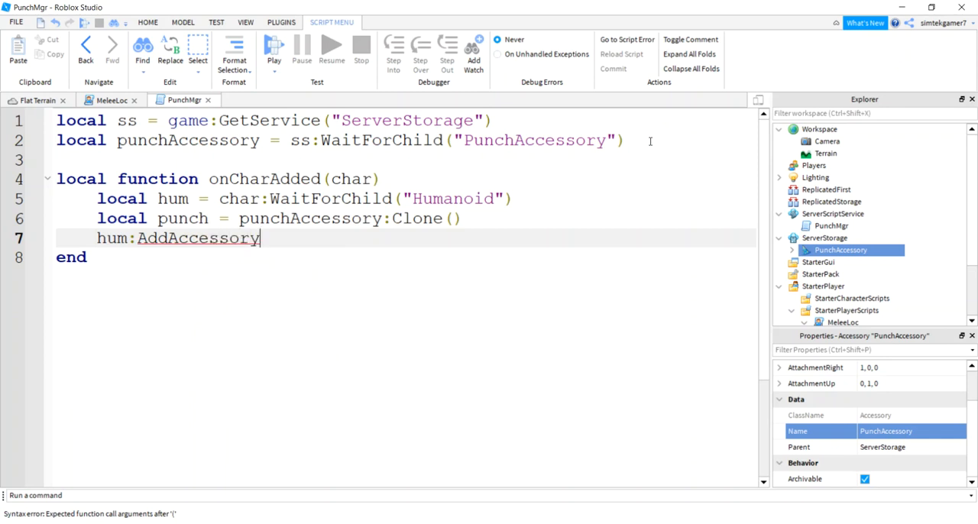
{"action": "type", "text": "(punch)"}
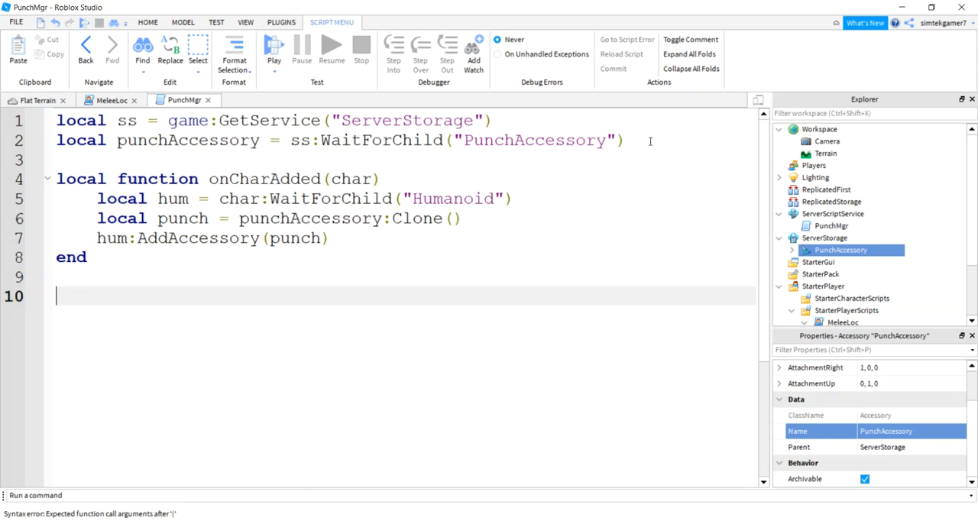
Write function onPlayerAdded(player) connecting player.CharacterAdded to onCharAdded.
{"action": "type", "text": "local"}
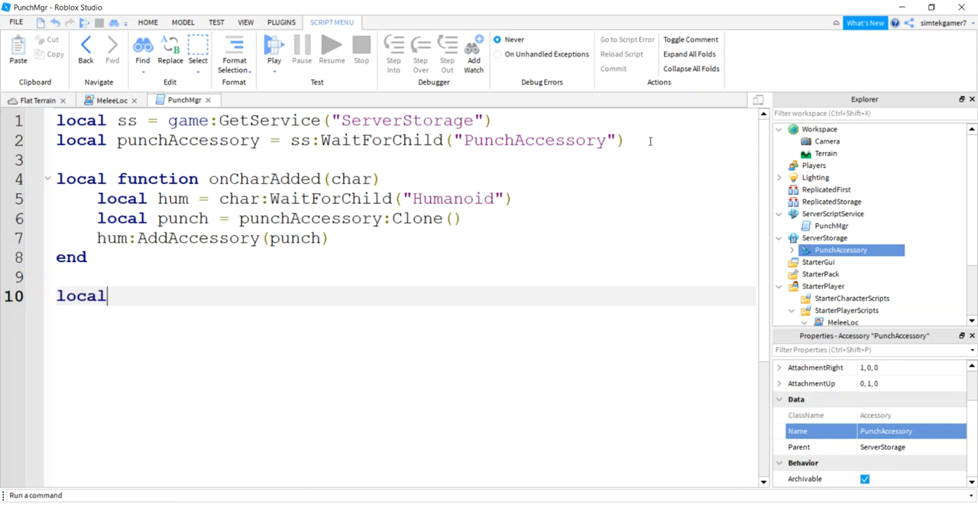
{"action": "type", "text": "function"}
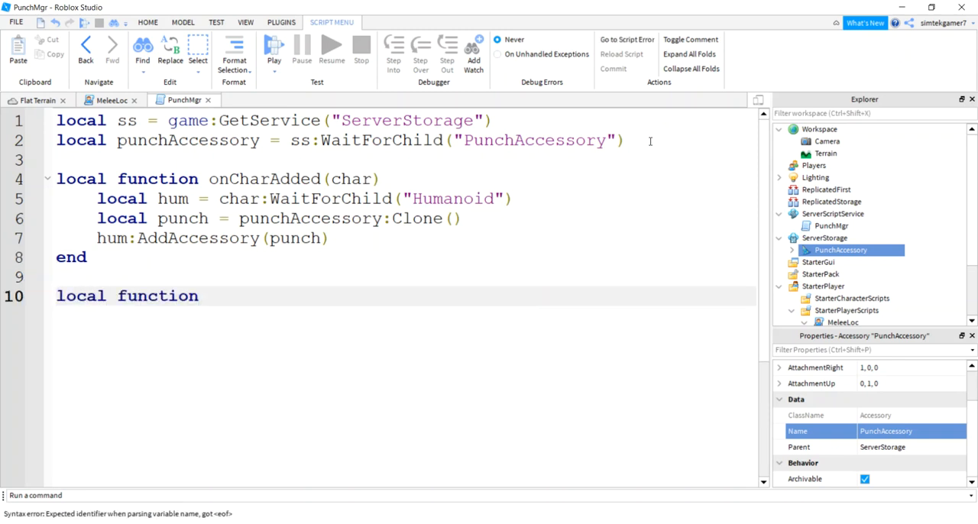
{"action": "type", "text": "onPlayerA"}
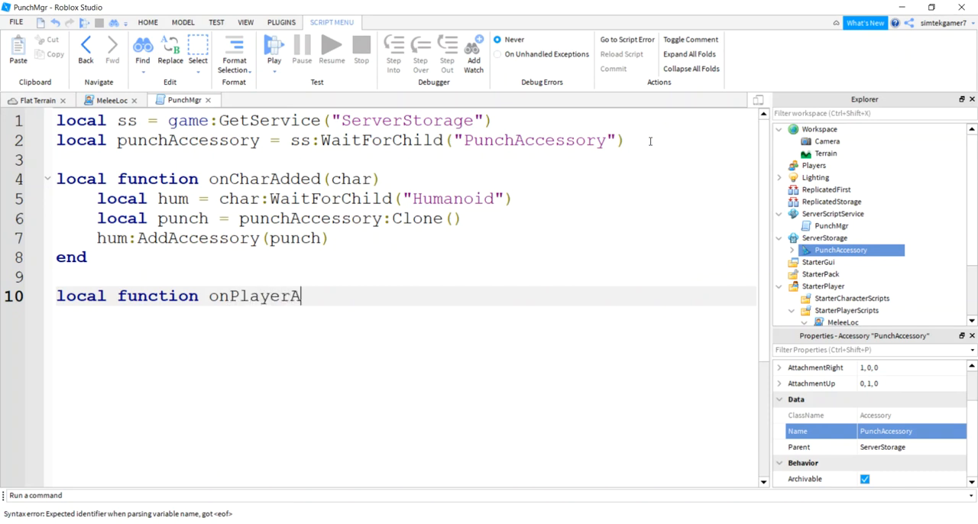
{"action": "type", "text": "dded()"}
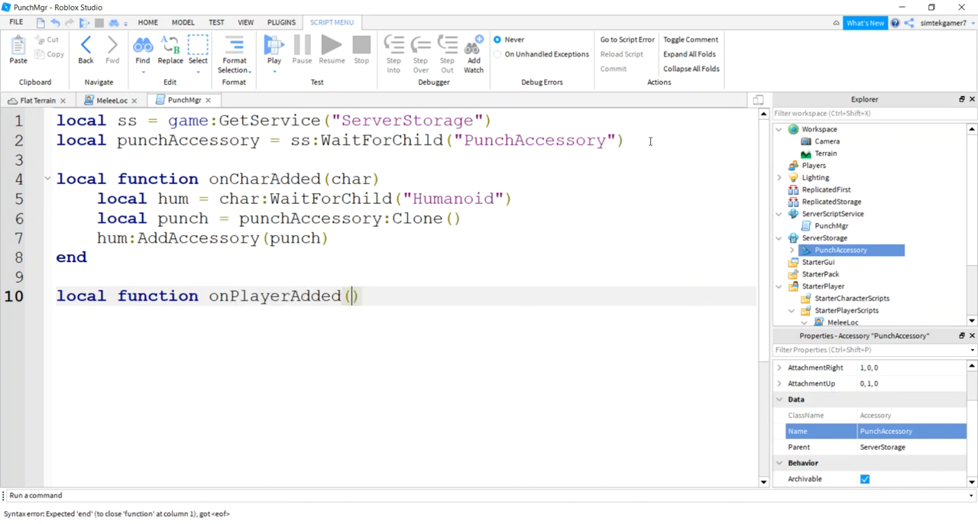
{"action": "type", "text": "player"}
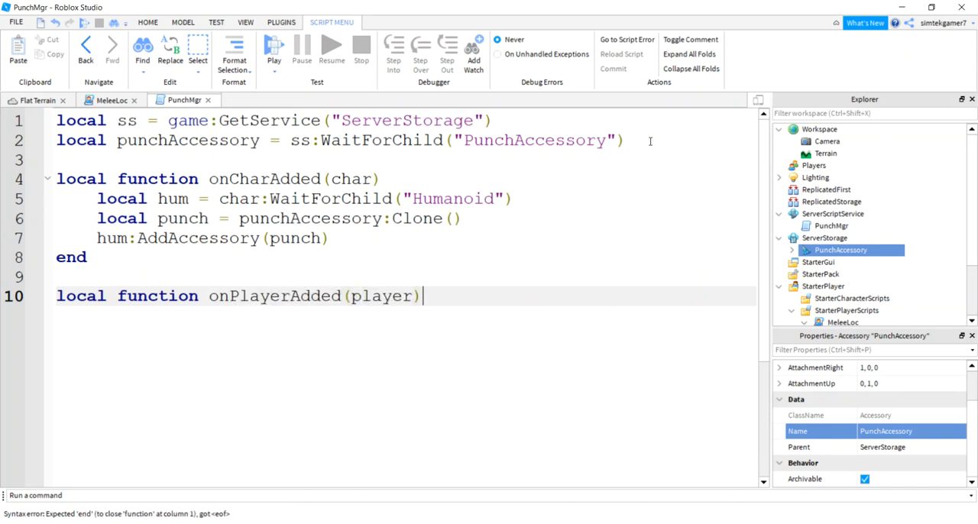
{"action": "type", "text": "p"}
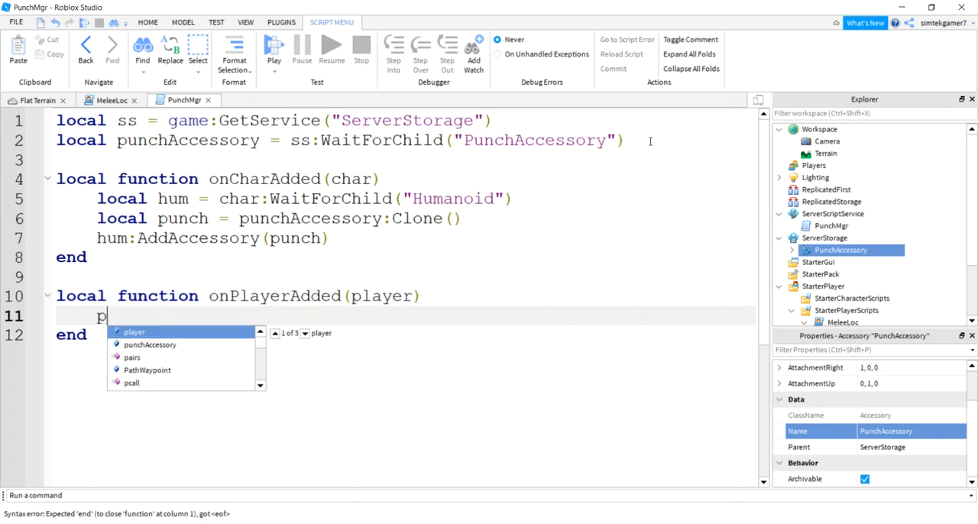
{"action": "type", "text": "layer.C"}
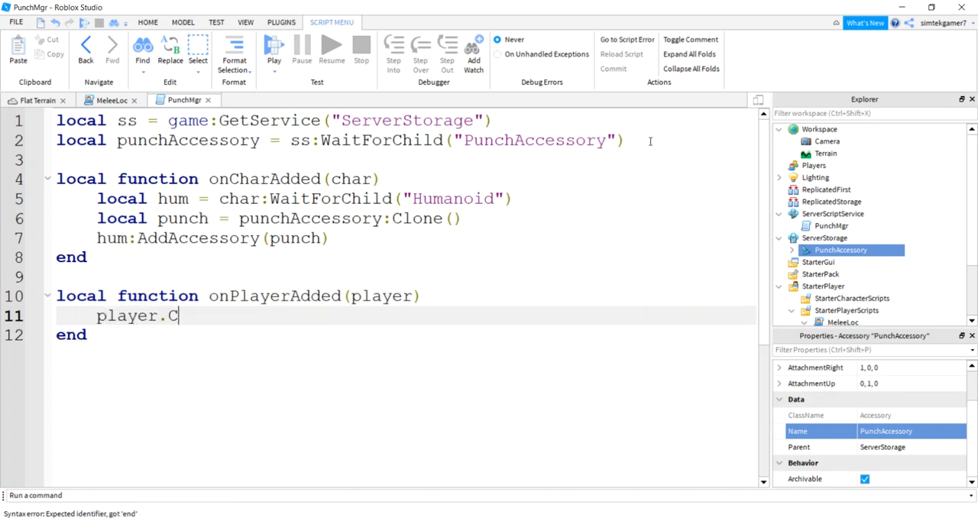
{"action": "type", "text": "haracte"}
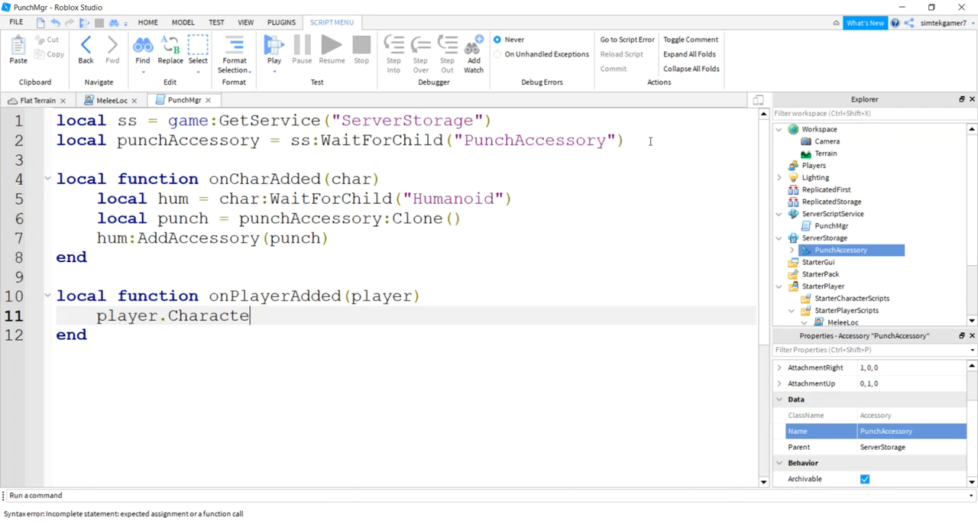
{"action": "type", "text": "rAdded:"}
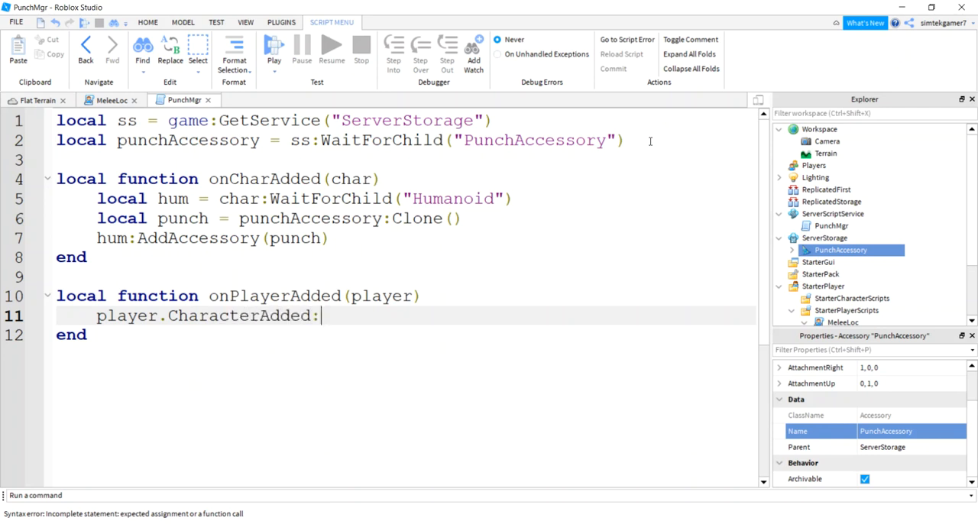
{"action": "type", "text": "Connect"}
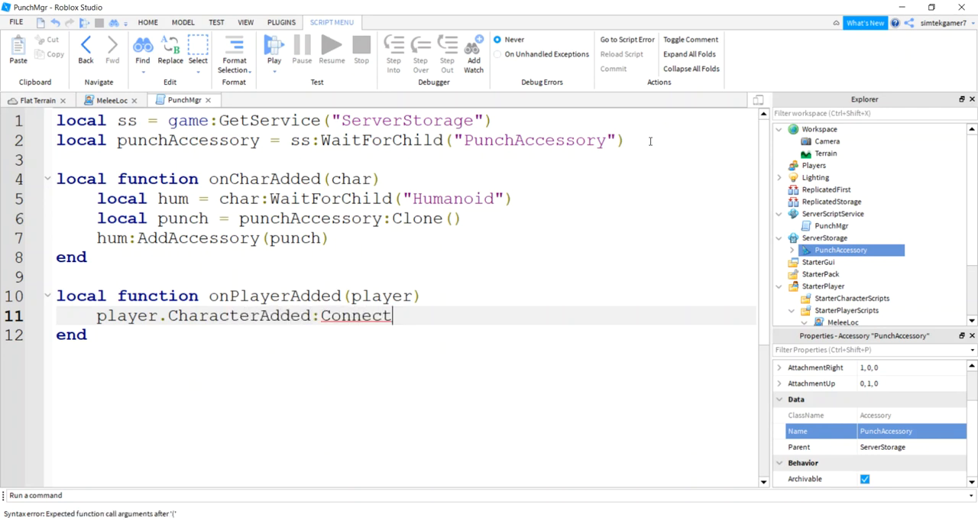
{"action": "type", "text": "(onCharAdded())"}
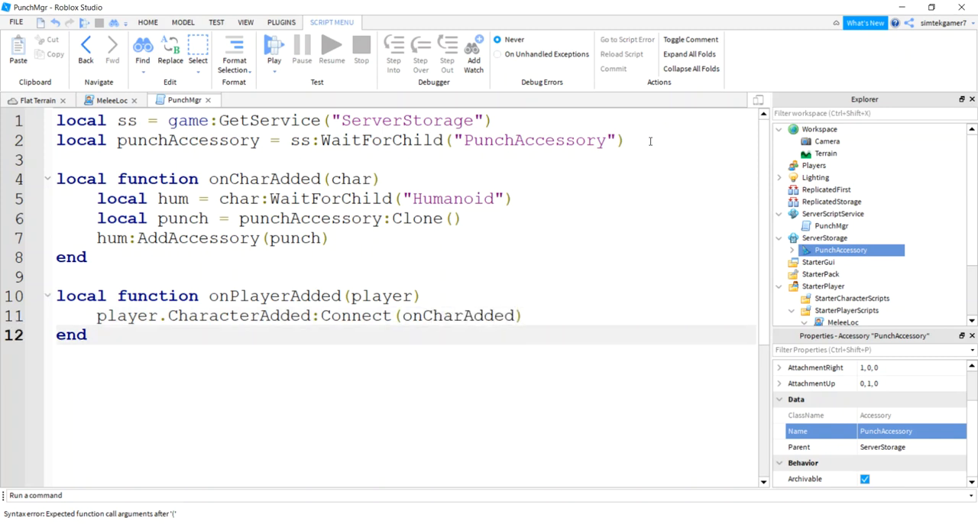
Begin the game.Players.PlayerAdded:Connect line to hook up onPlayerAdded.
{"action": "type", "text": "game.Players"}
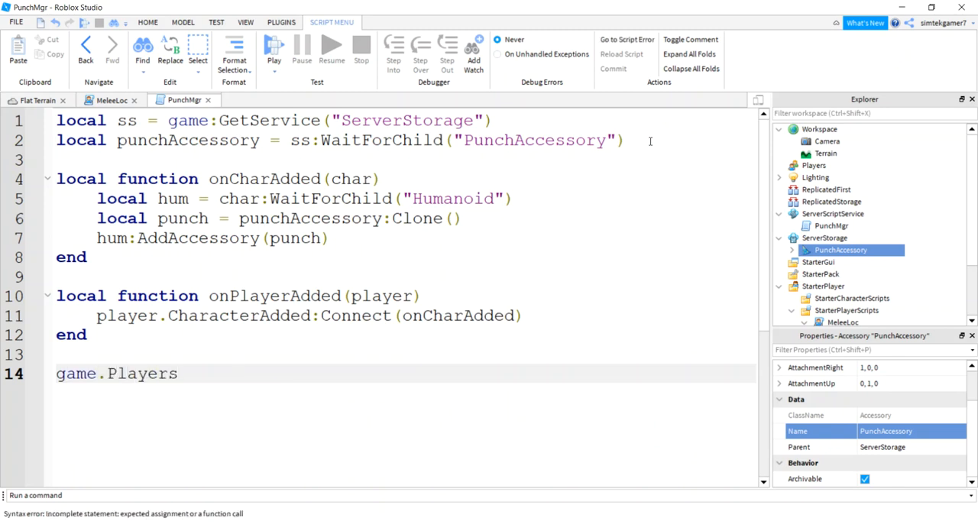
{"action": "type", "text": ".P"}
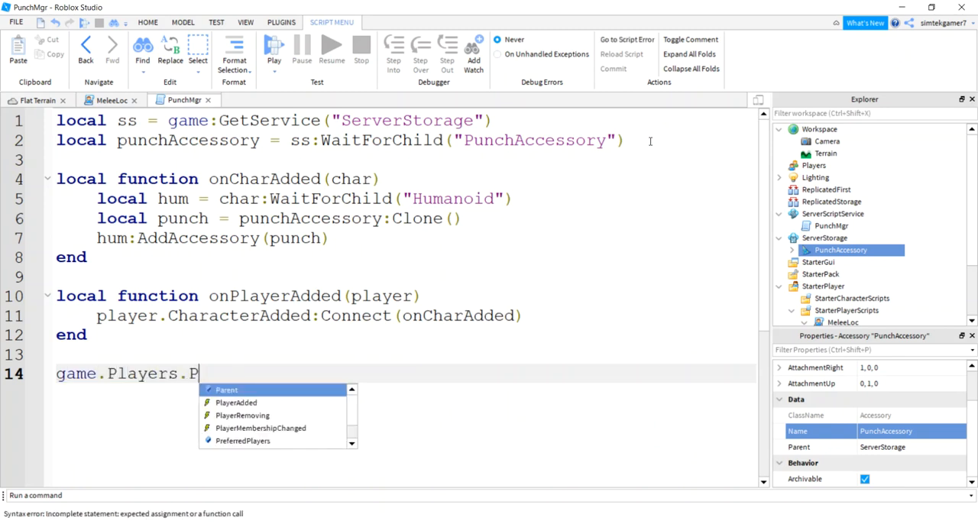
{"action": "type", "text": "layerAdded:C"}
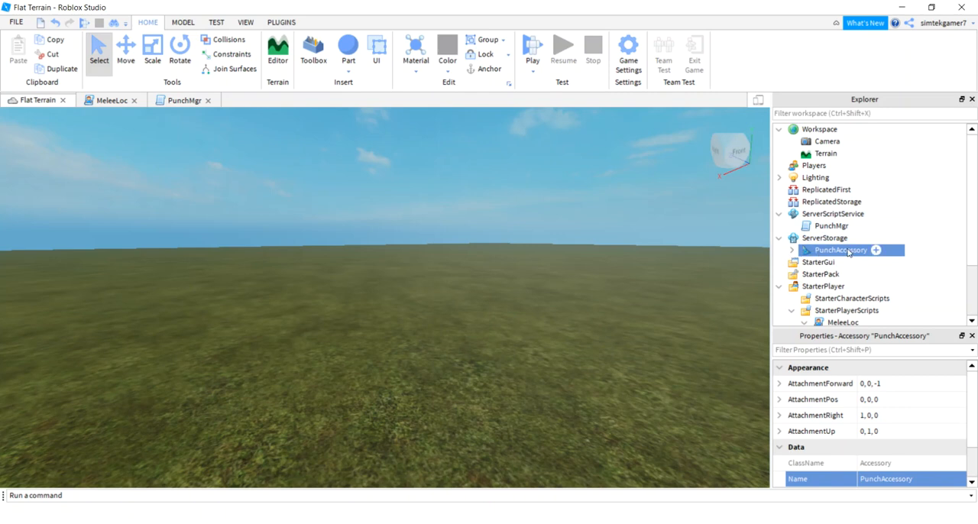
Expand PunchAccessory in the Explorer and select its Glove part.
{"action": "left_click", "coordinate": [793, 250]}
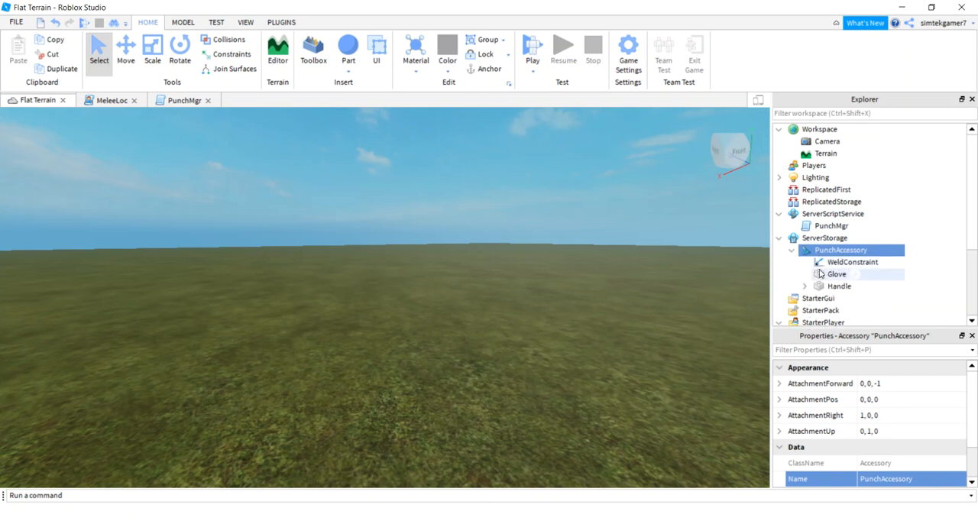
{"action": "left_click", "coordinate": [837, 274]}
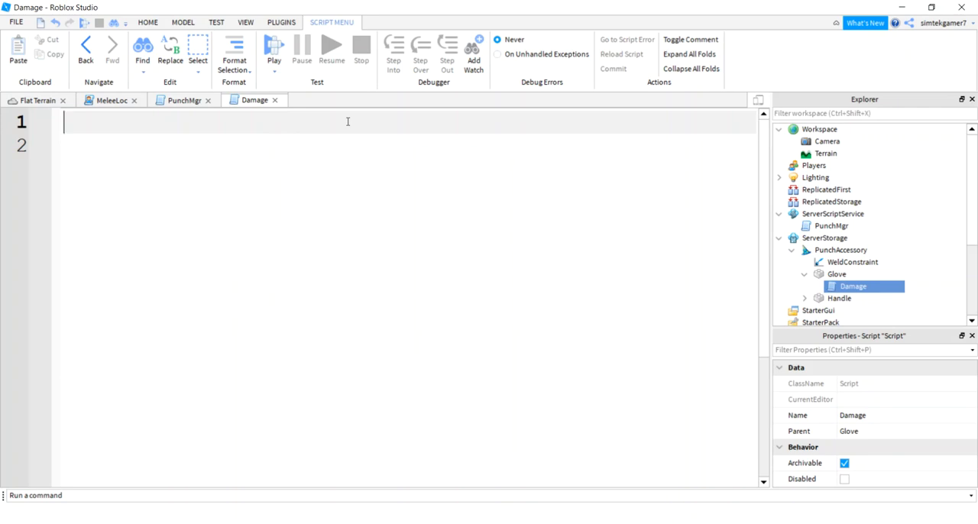
Define local glove = script.Parent and local myChar = script.Parent.Parent.Parent.
{"action": "type", "text": "local gl"}
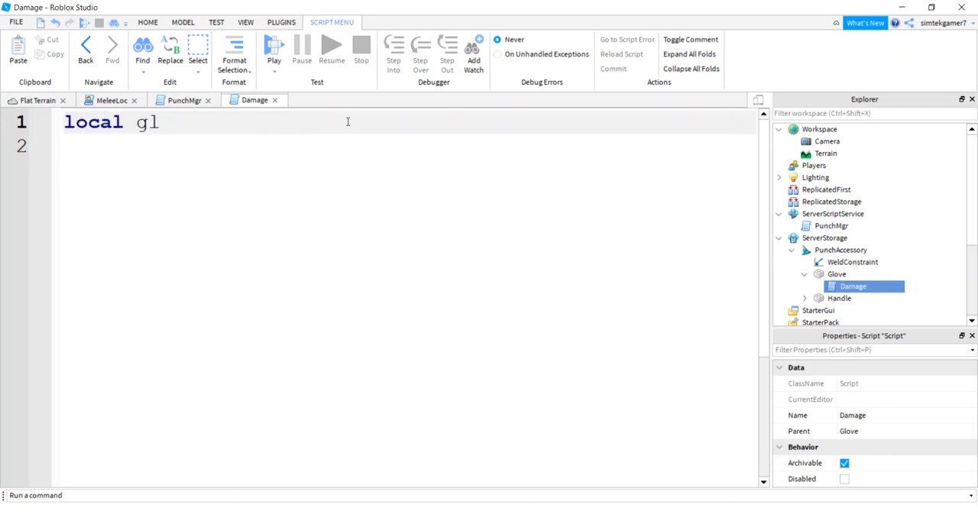
{"action": "type", "text": "ove = s"}
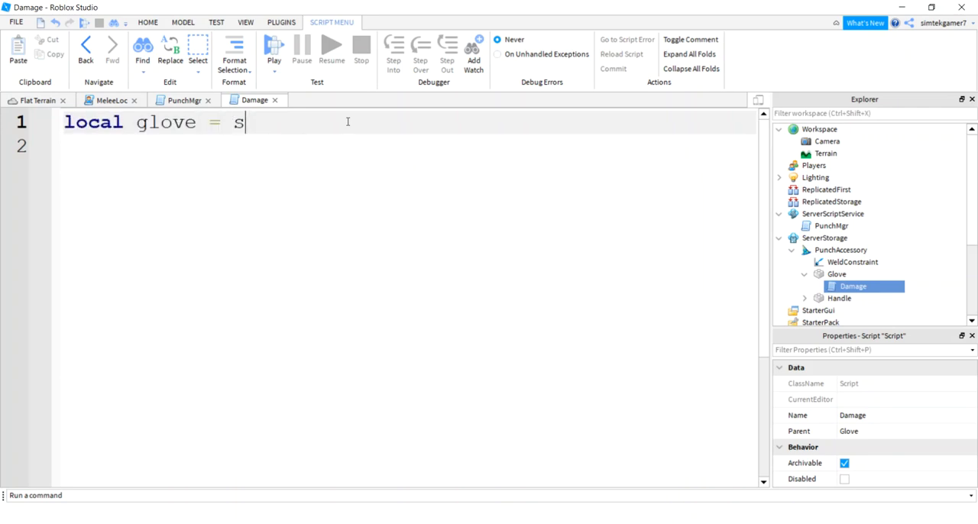
{"action": "type", "text": "cript.Parent"}
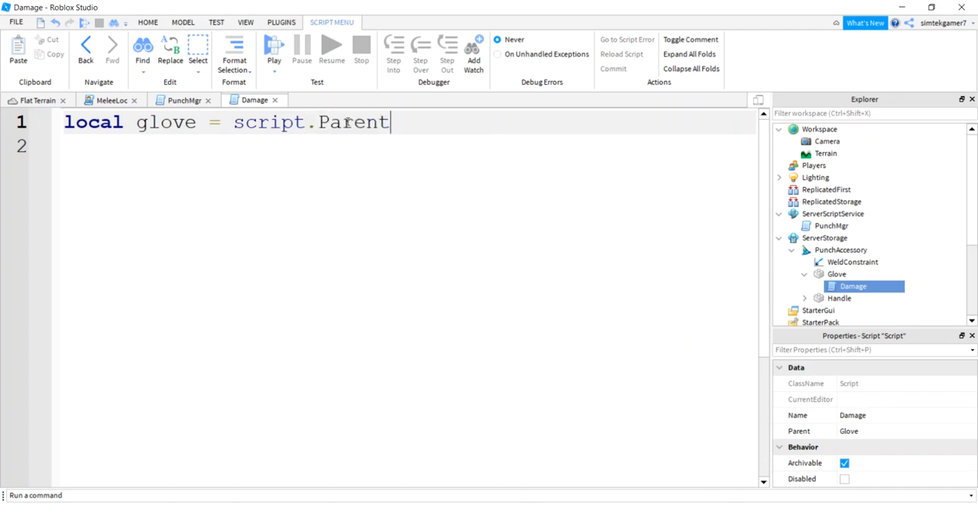
{"action": "type", "text": "local"}
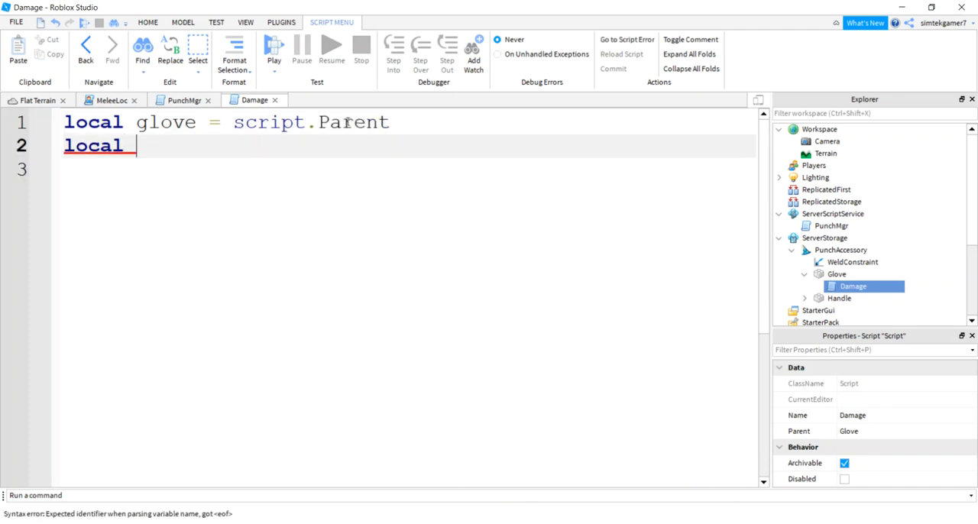
{"action": "type", "text": "cha"}
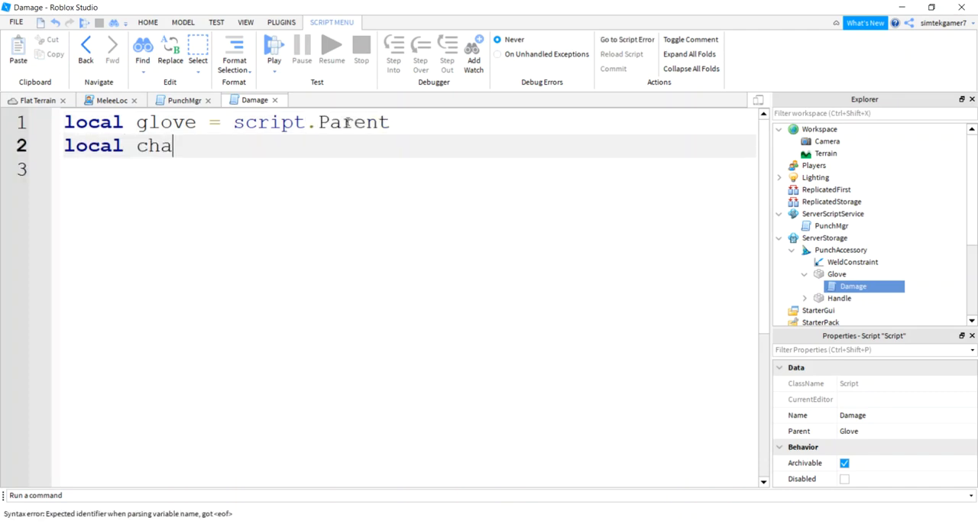
{"action": "type", "text": "r"}
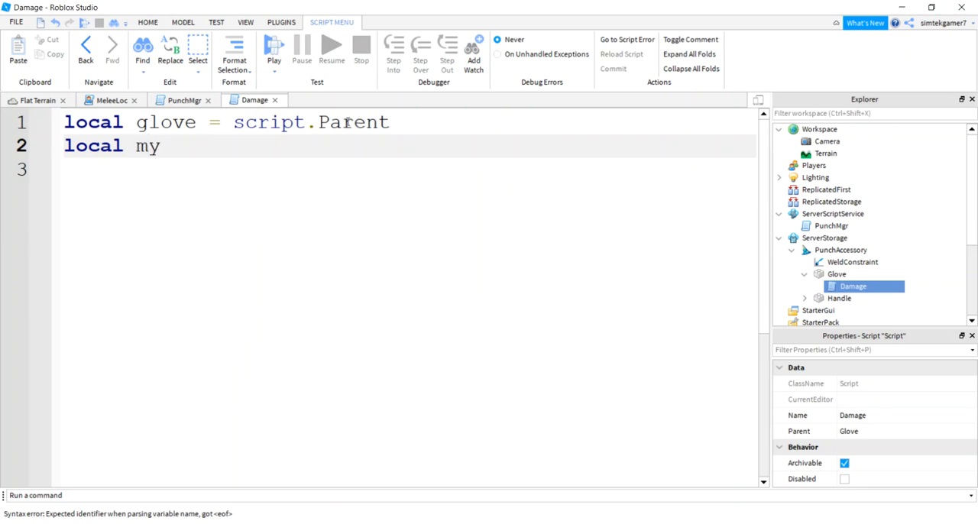
{"action": "type", "text": "Char ="}
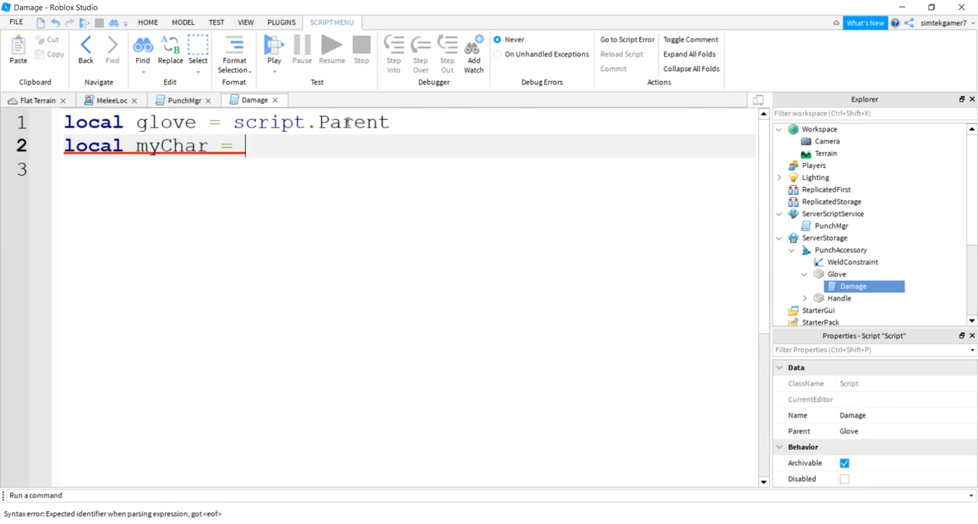
{"action": "type", "text": "script.Parent"}
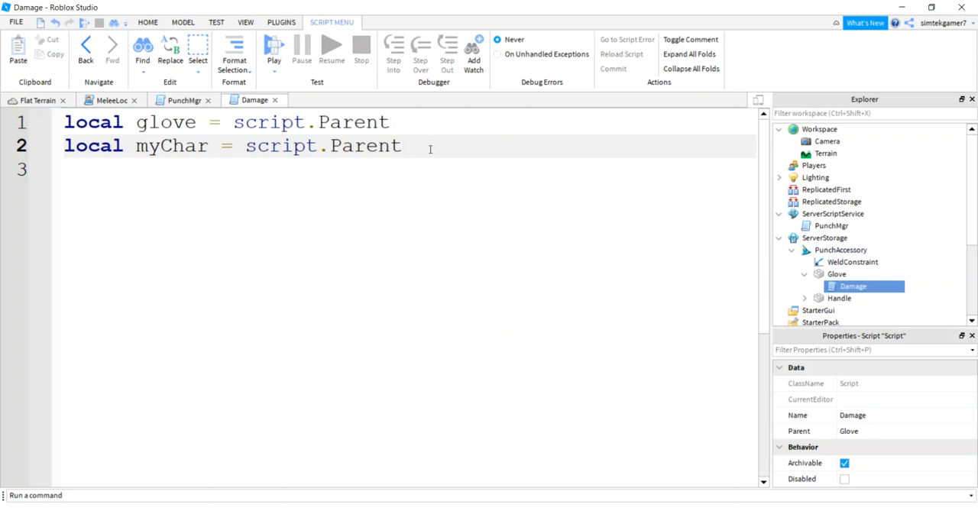
{"action": "type", "text": ".Parent.Parent"}
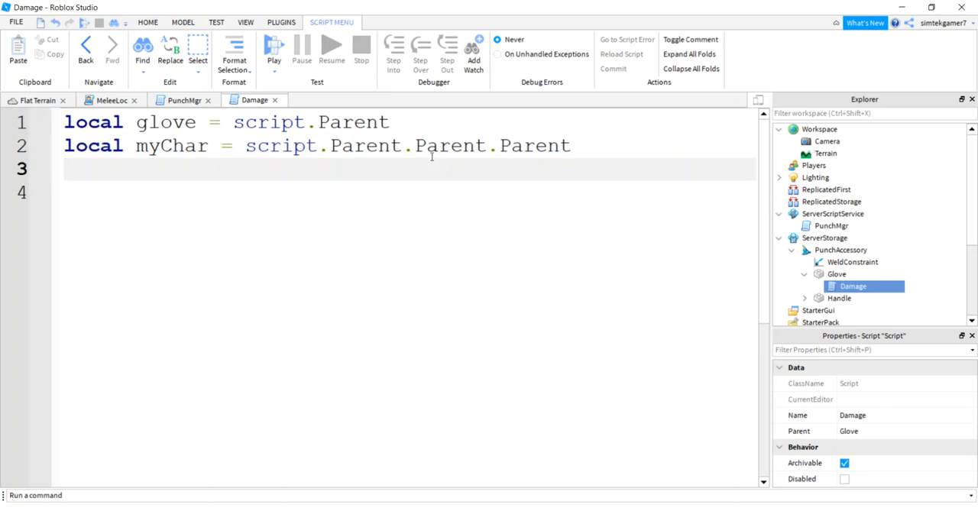
Add local canPunch = true and begin the next local line.
{"action": "type", "text": "local"}
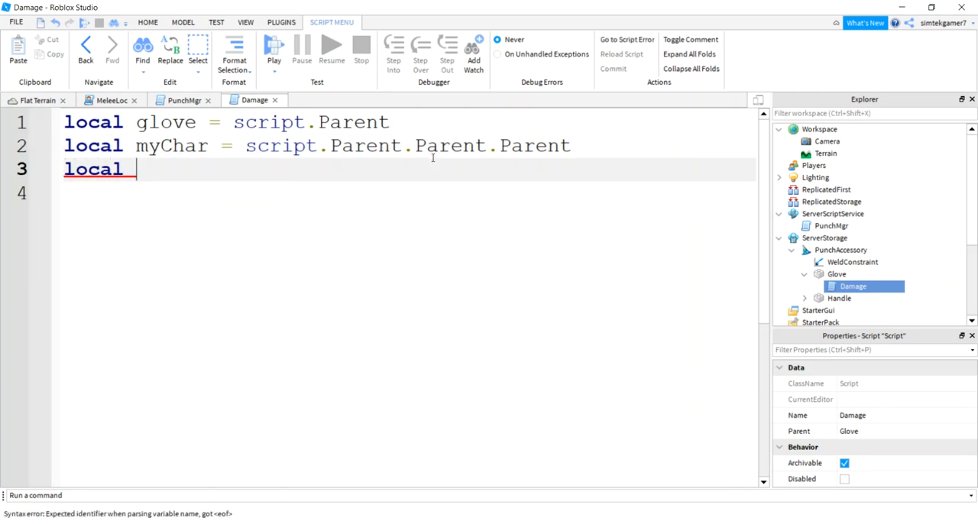
{"action": "type", "text": "can"}
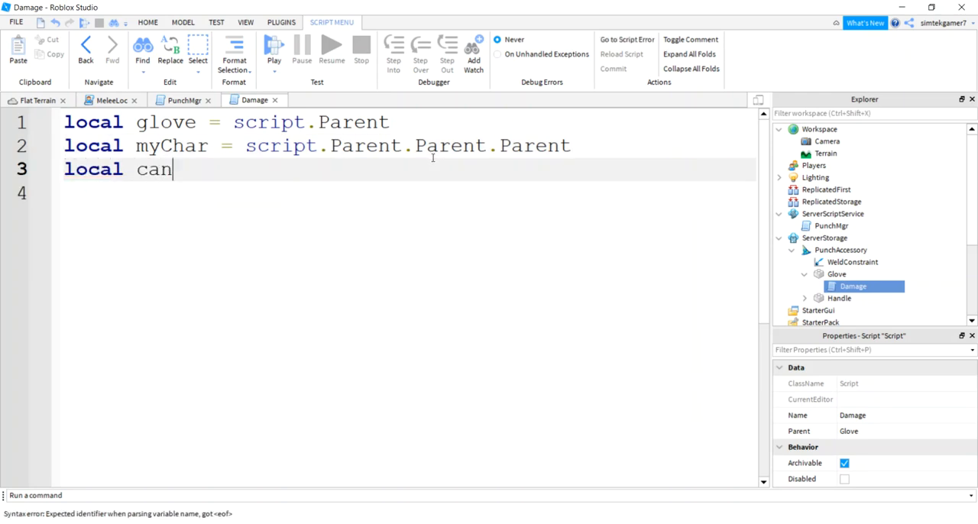
{"action": "type", "text": "Punch"}
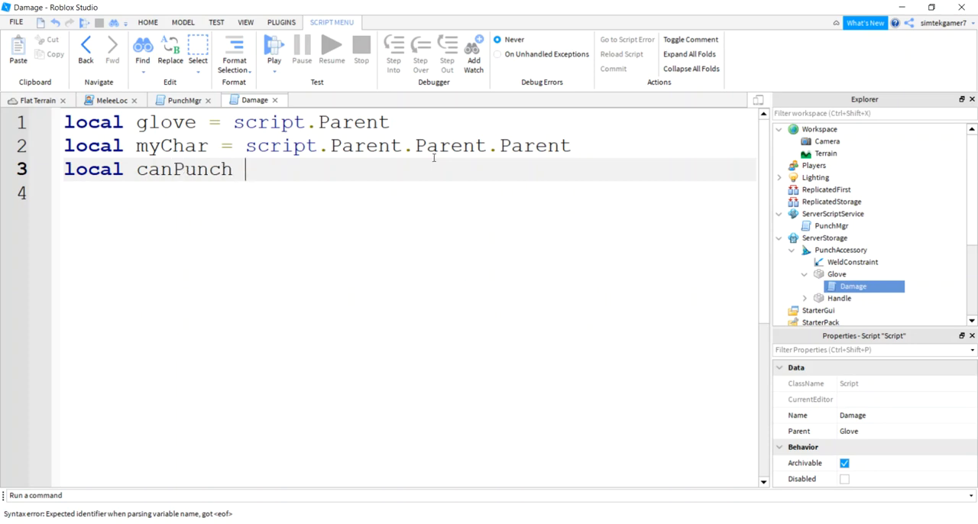
{"action": "type", "text": "= true"}
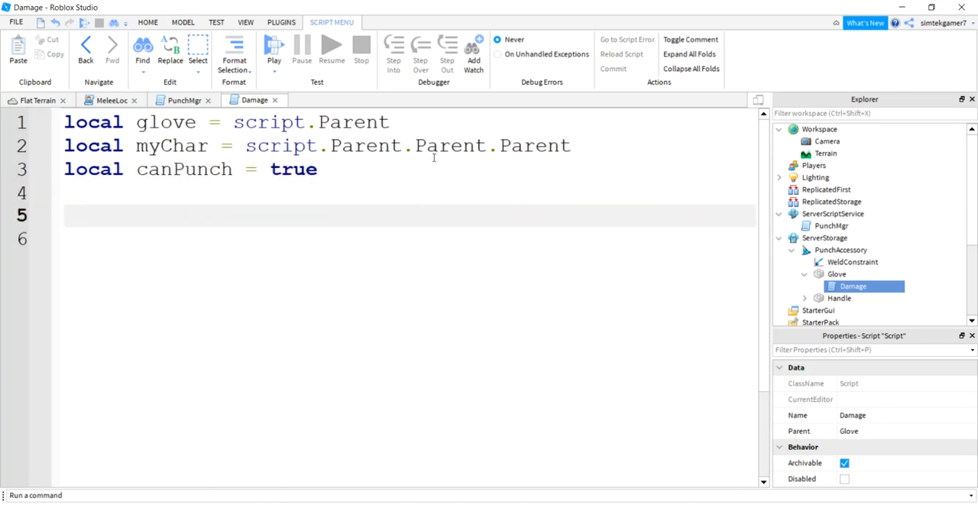
{"action": "type", "text": "local"}
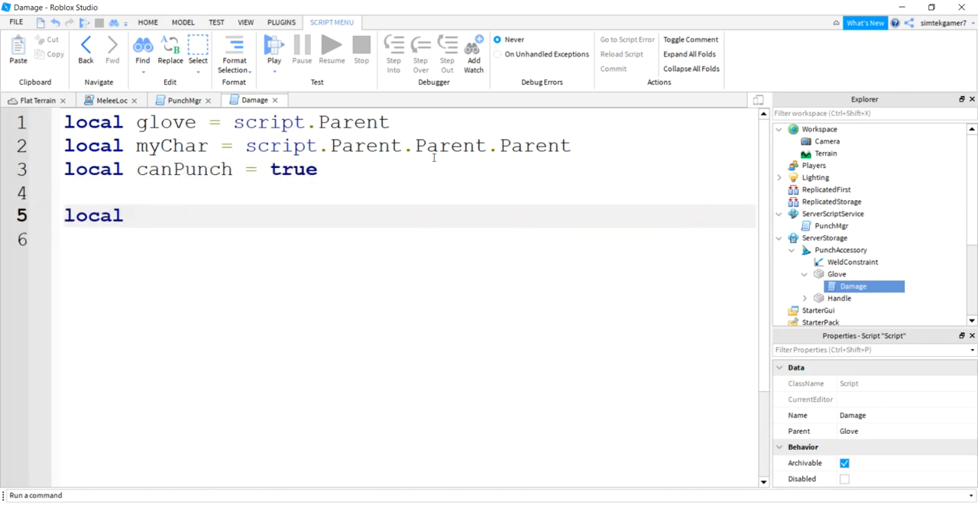
Declare function onHit(otherPart) and look up the Humanoid in otherPart's parent.
{"action": "type", "text": "function on"}
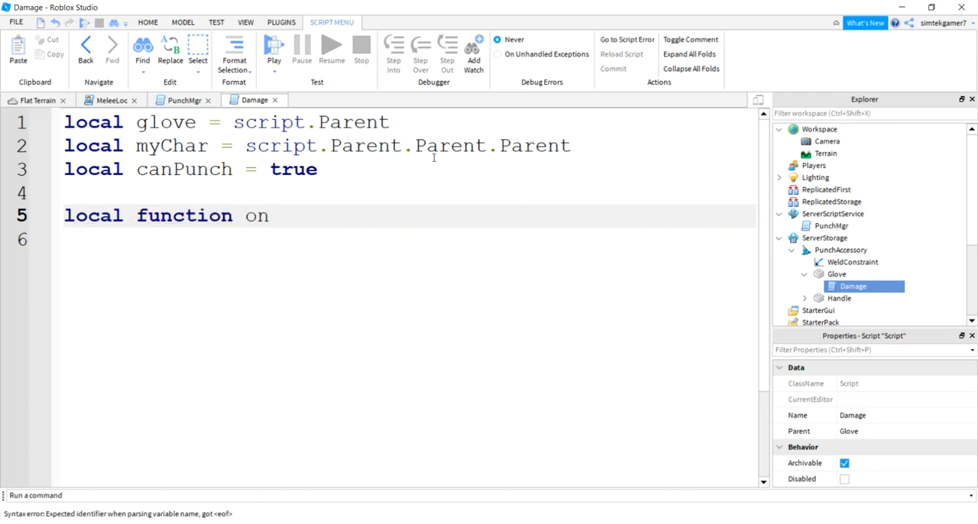
{"action": "type", "text": "Hit(i"}
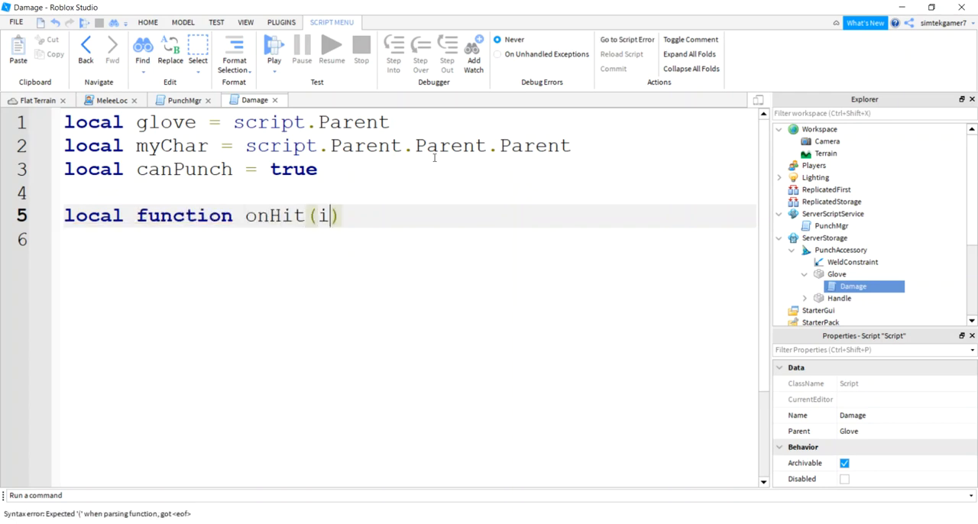
{"action": "type", "text": "therPart"}
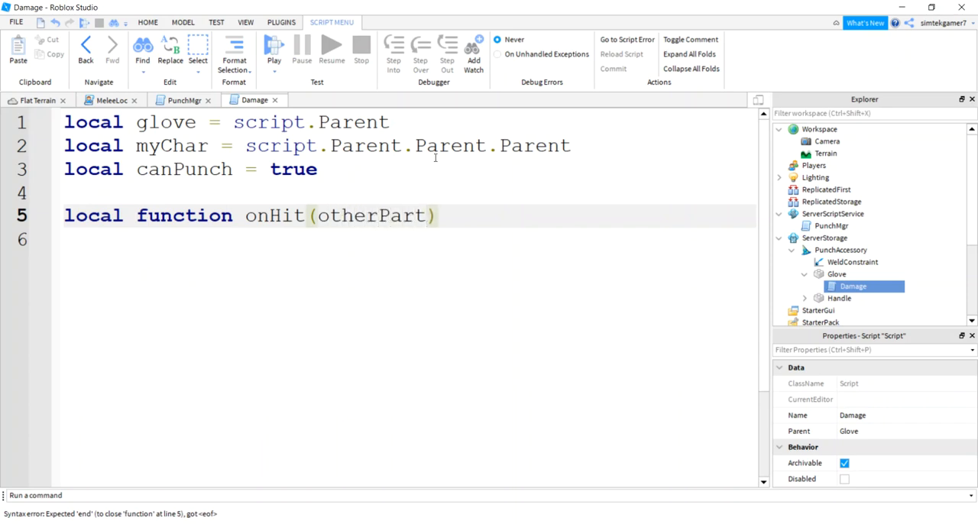
{"action": "key", "text": "Enter"}
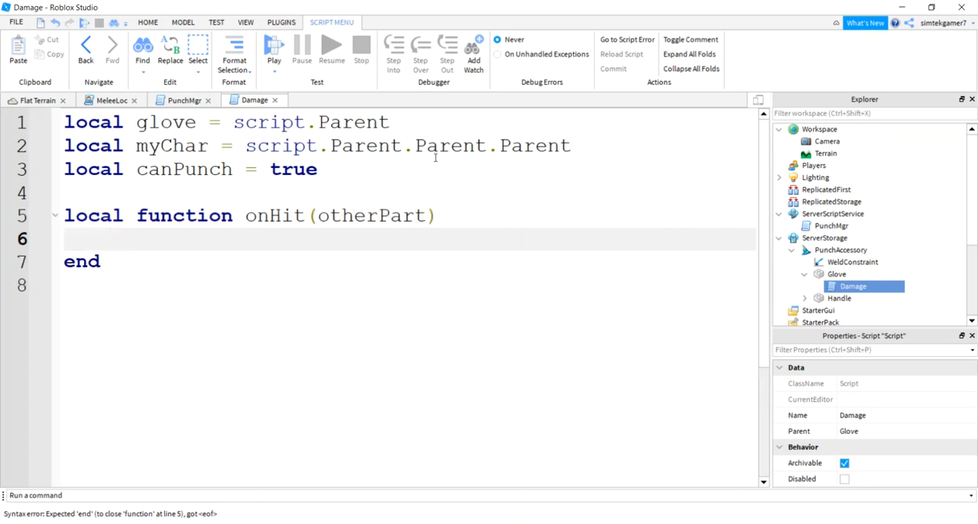
{"action": "type", "text": "local hum"}
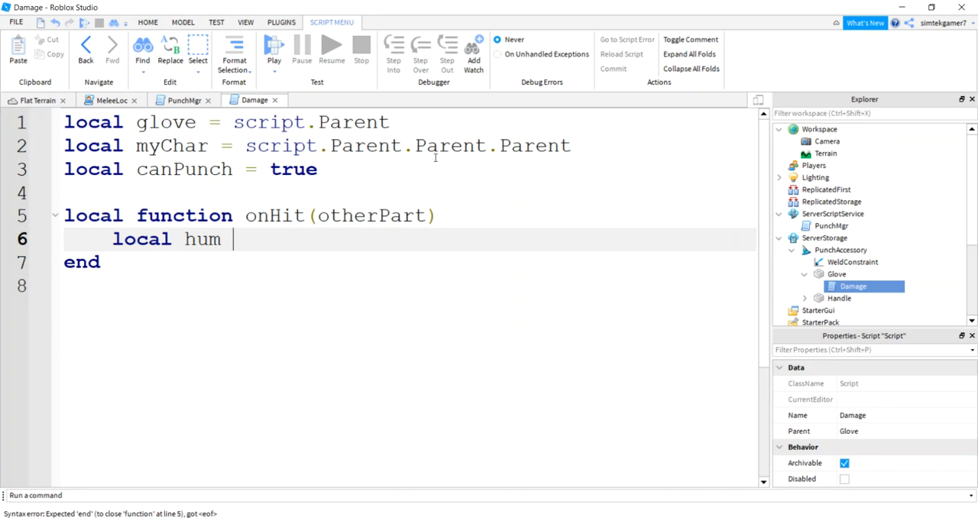
{"action": "type", "text": "= otherPart.Parent:Find"}
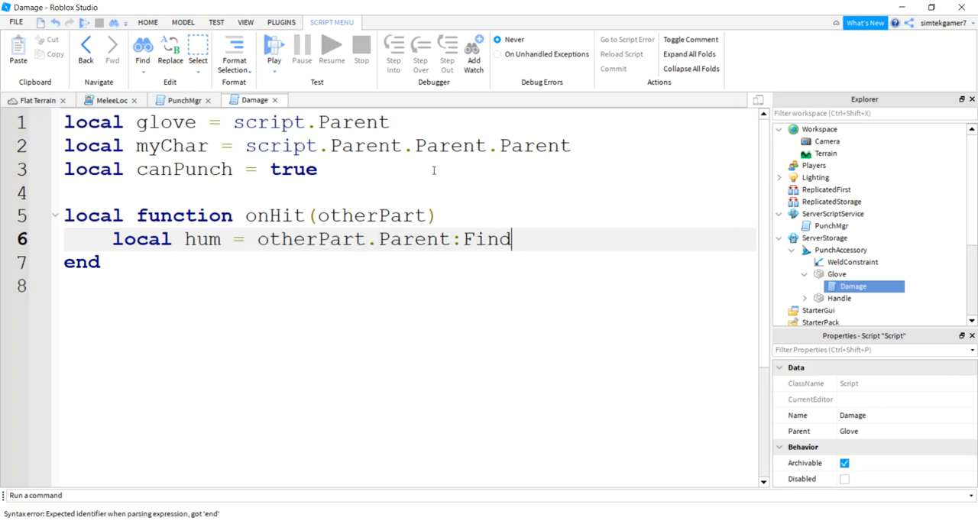
{"action": "type", "text": "FirstChild(\"\")"}
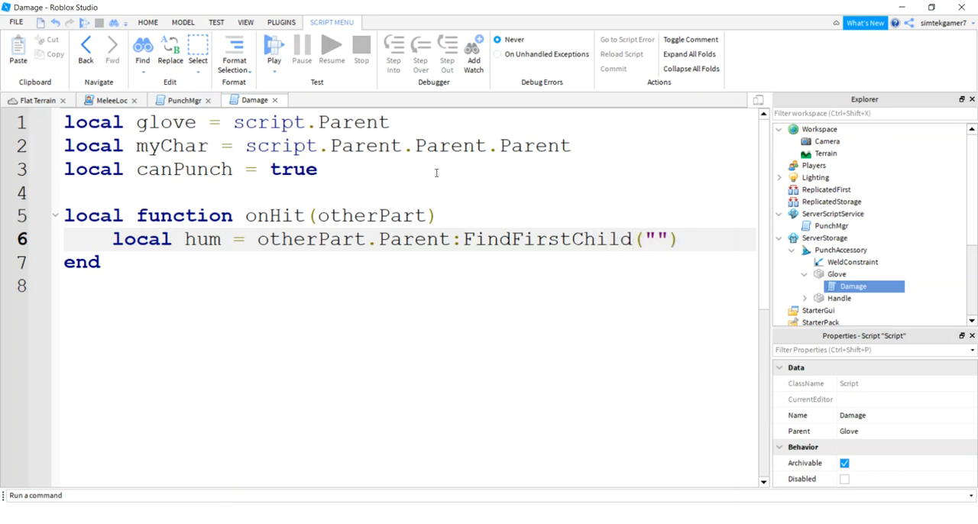
{"action": "type", "text": "Hum"}
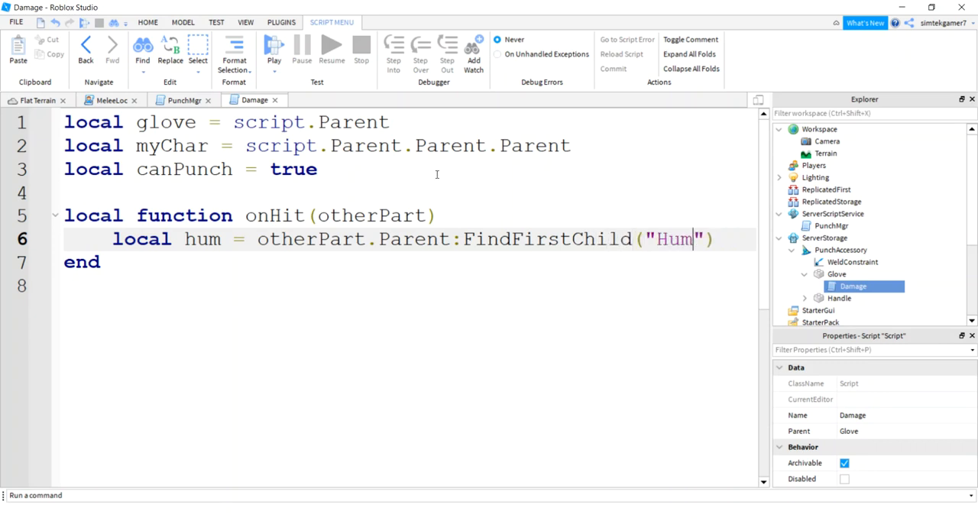
{"action": "type", "text": "anoid"}
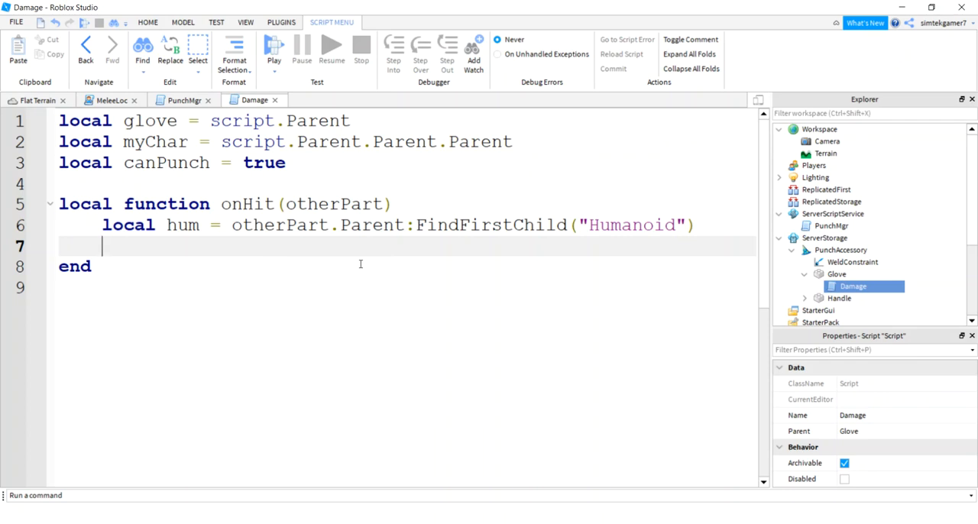
Guard with 'if hum ~= myChar and canPunch then' and set canPunch = false.
{"action": "type", "text": "if hum and otherPart.Parent"}
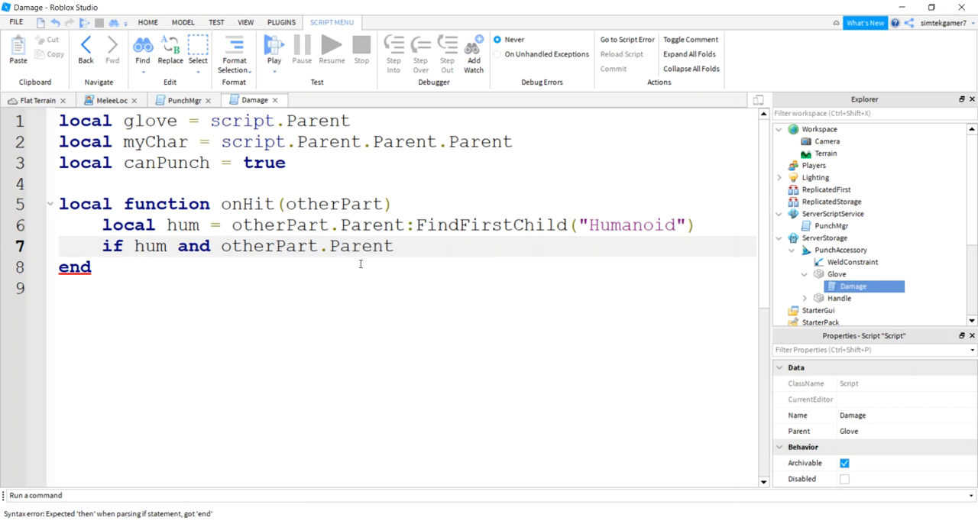
{"action": "type", "text": "~="}
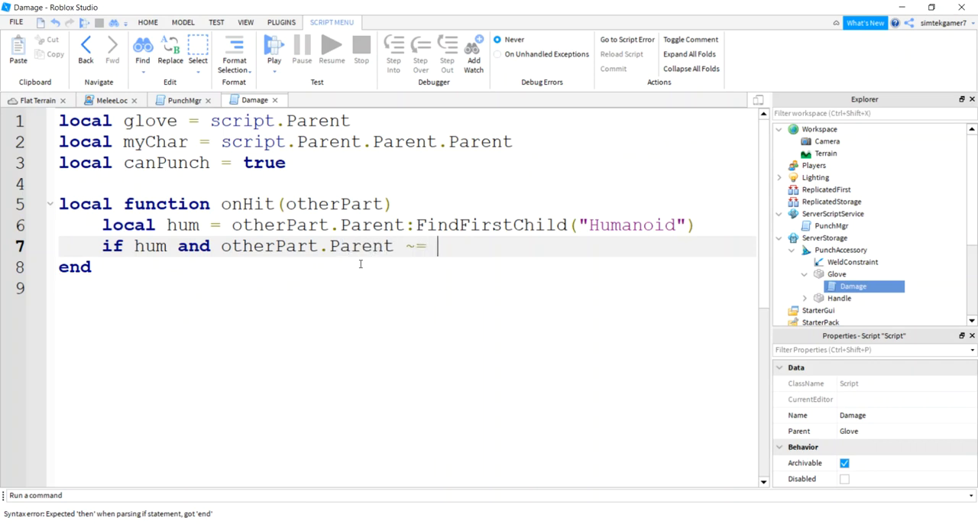
{"action": "type", "text": "myChar"}
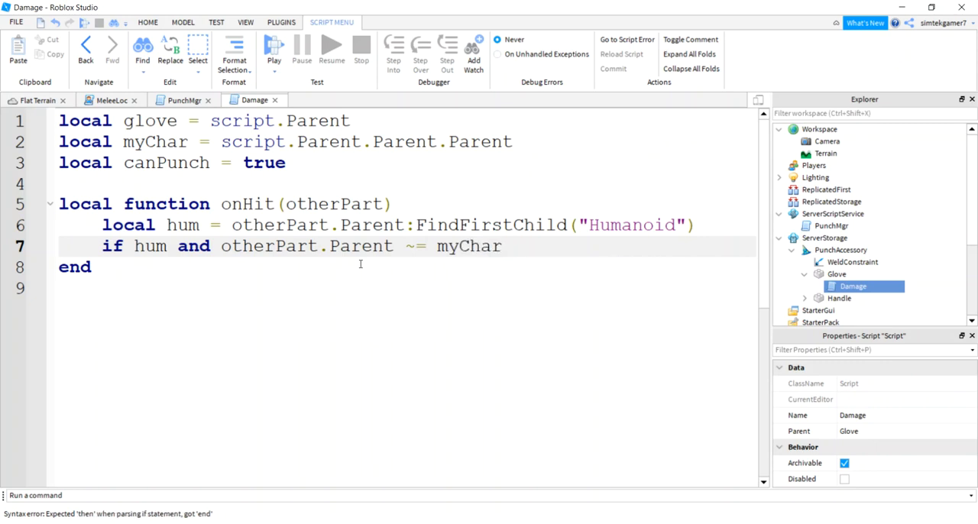
{"action": "type", "text": "and c"}
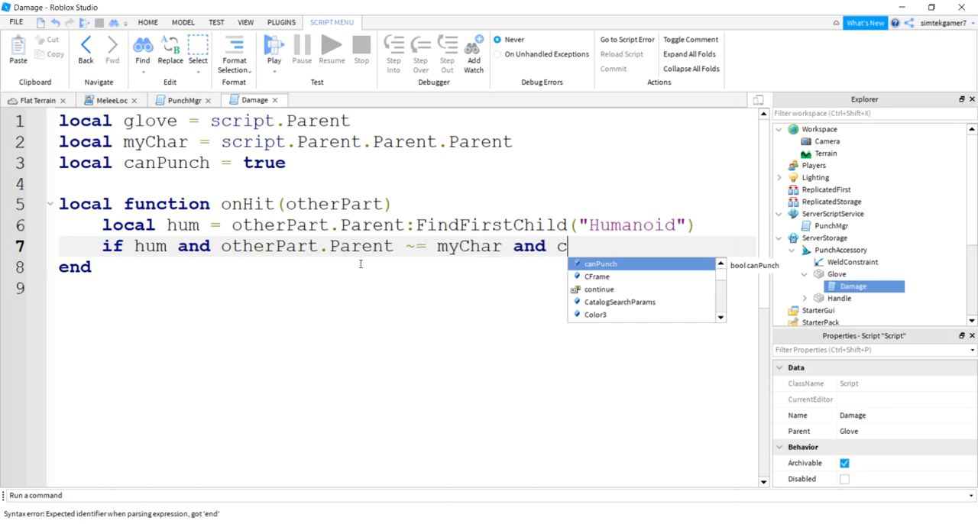
{"action": "type", "text": "anPunch"}
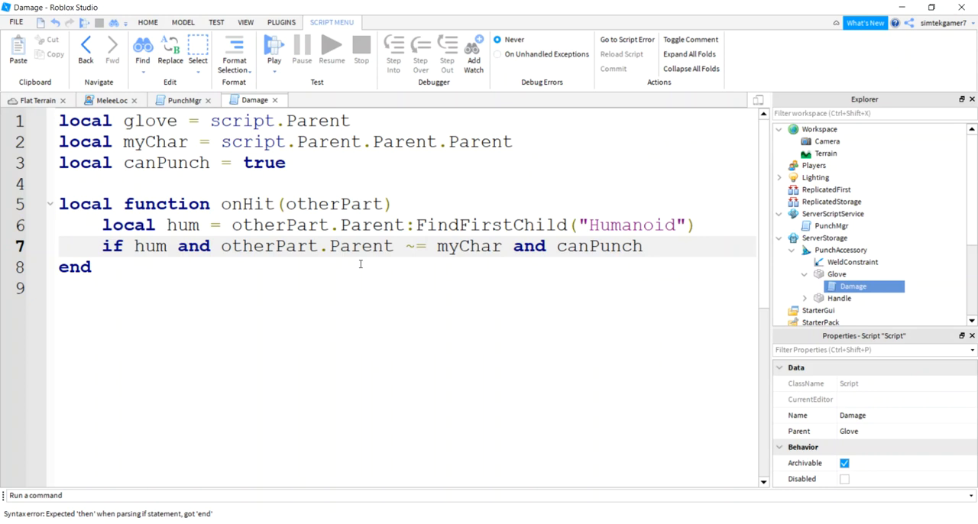
{"action": "type", "text": "then"}
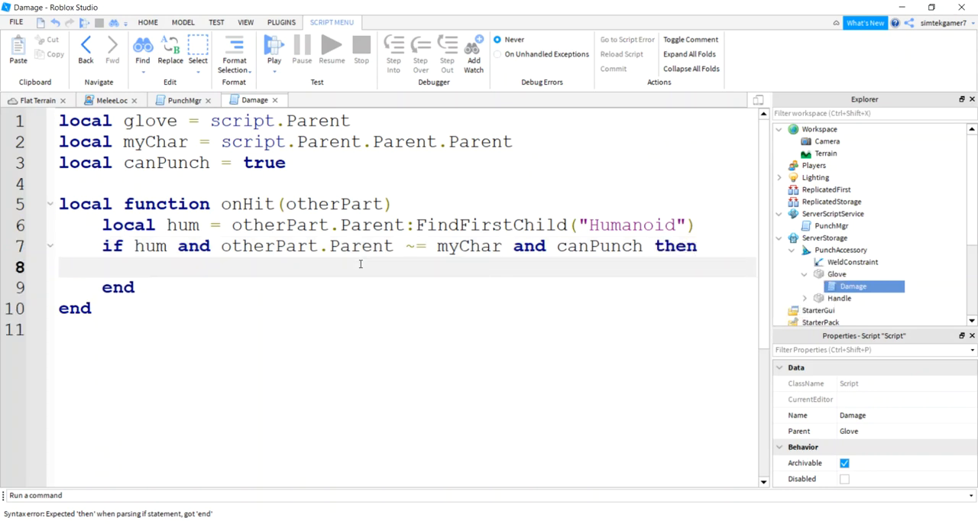
{"action": "type", "text": "canPunch ="}
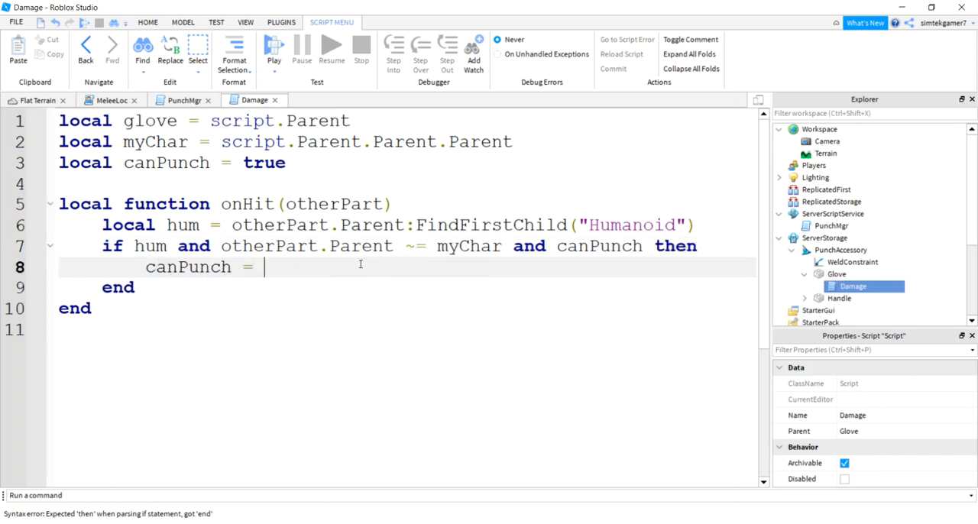
{"action": "type", "text": "false"}
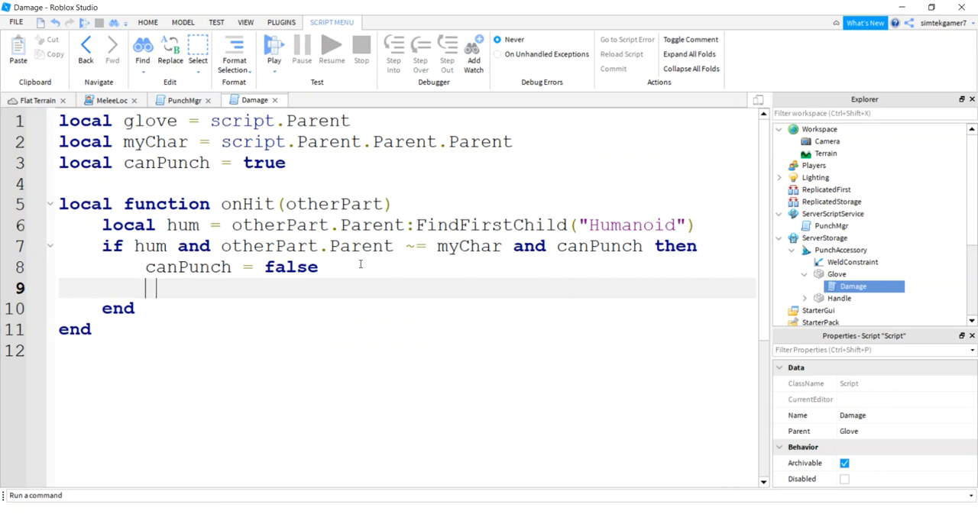
Call hum:TakeDamage(30), wait(.5), then reset canPunch to true.
{"action": "type", "text": "hum:TakeDa"}
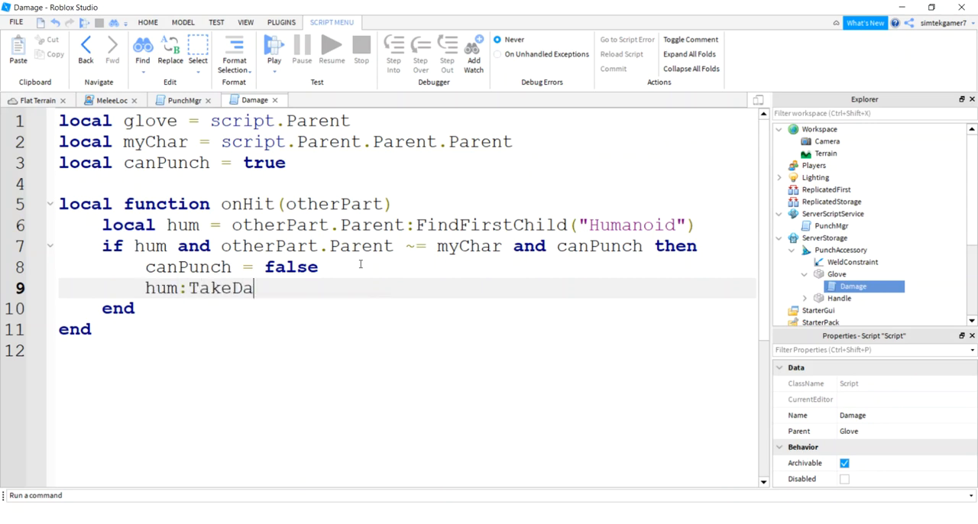
{"action": "type", "text": "mage(30)"}
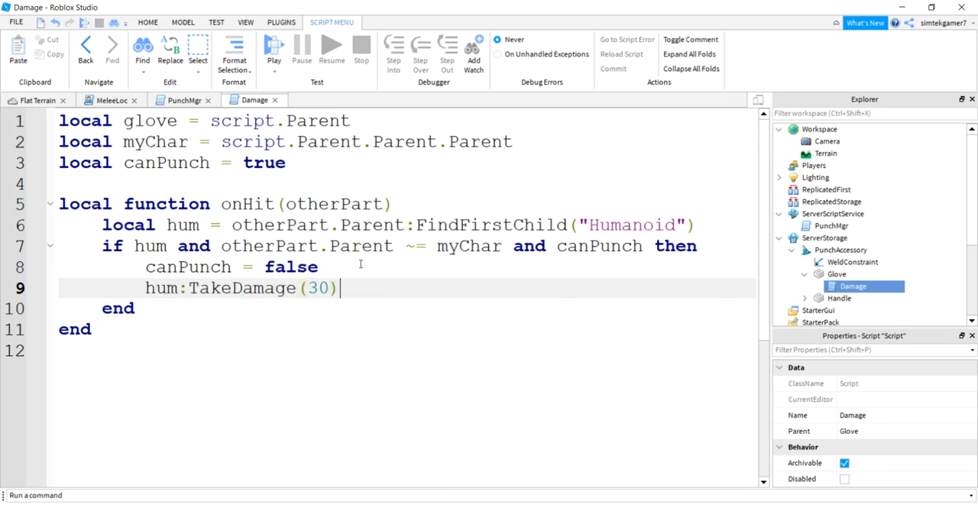
{"action": "type", "text": "wait()"}
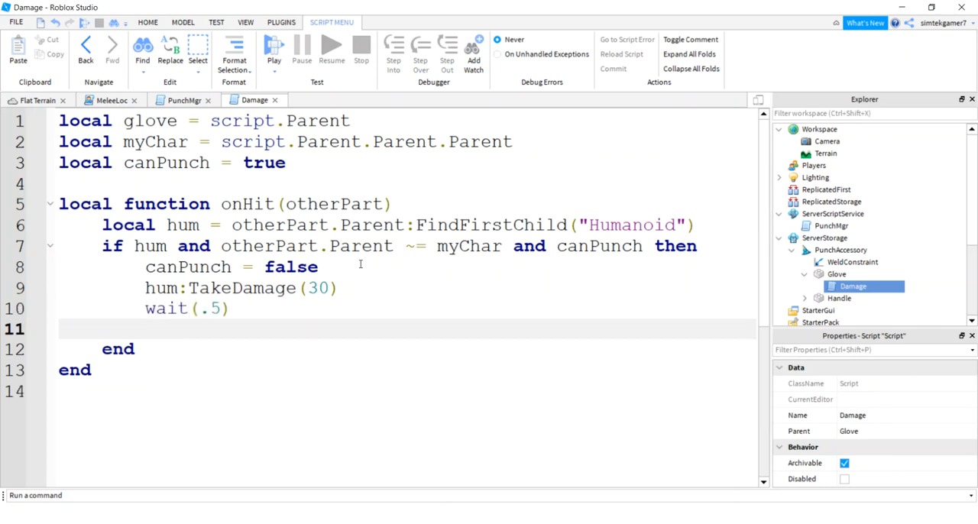
{"action": "type", "text": "canPunch ="}
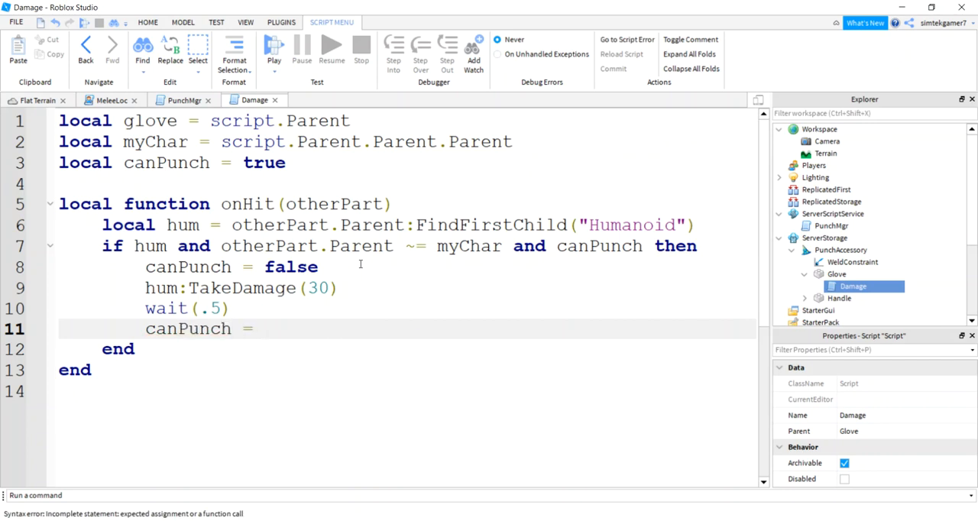
{"action": "type", "text": "true"}
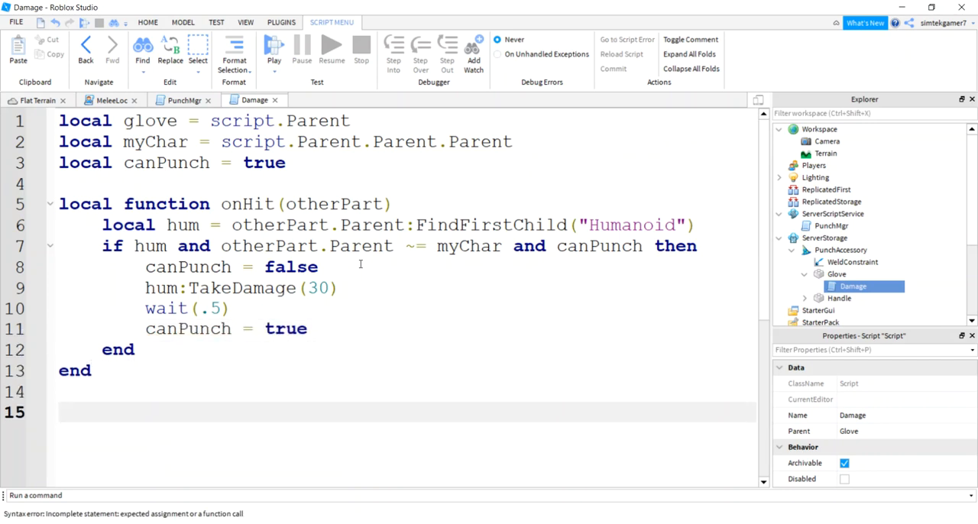
Connect glove.Touched to onHit with glove.Touched:Connect(onHit).
{"action": "type", "text": "glov"}
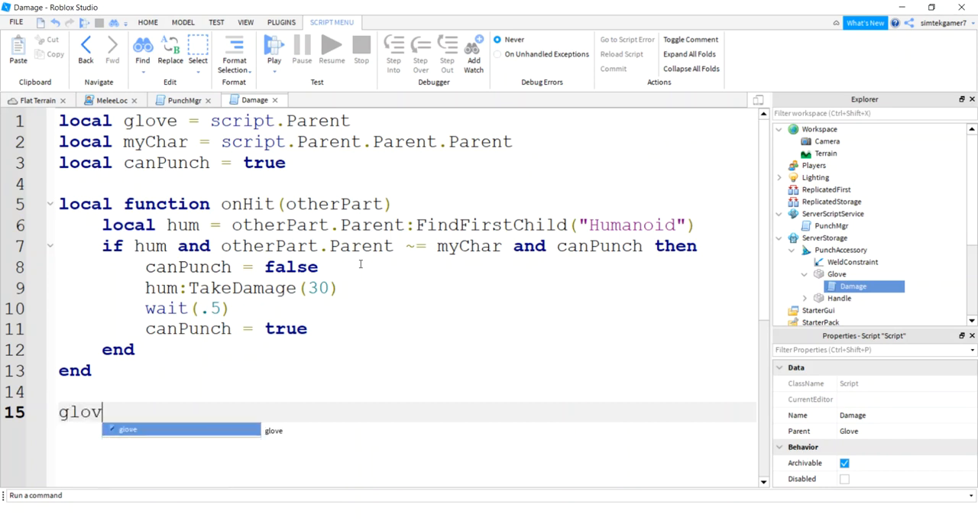
{"action": "type", "text": ".Touched"}
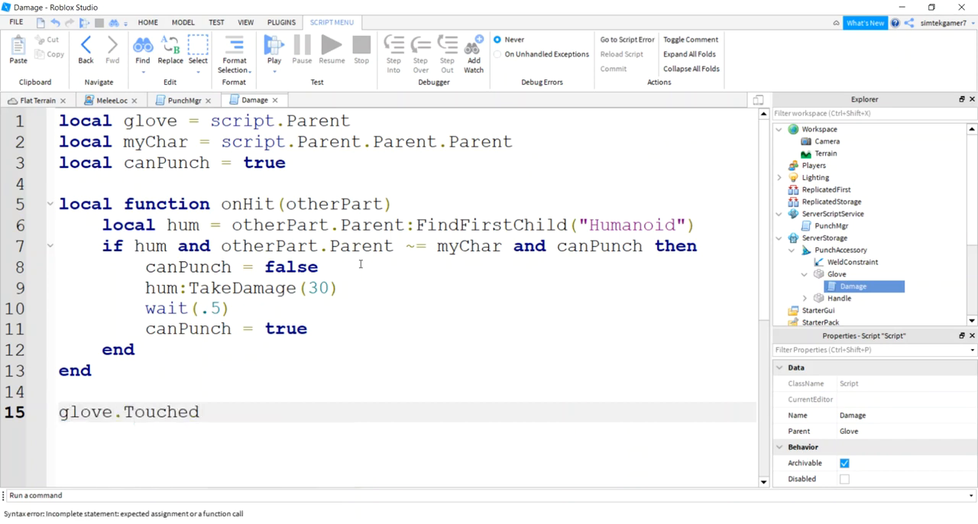
{"action": "type", "text": ":Connect()"}
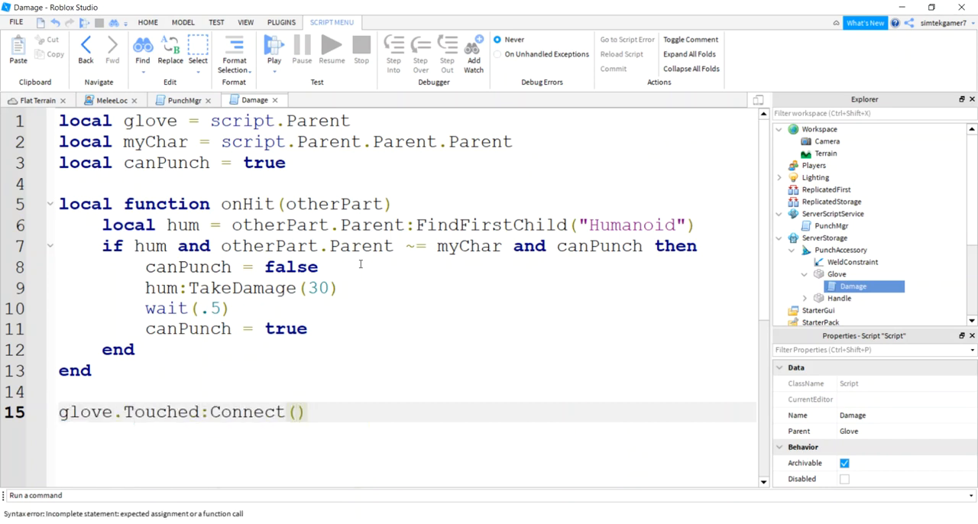
{"action": "type", "text": "onHit"}
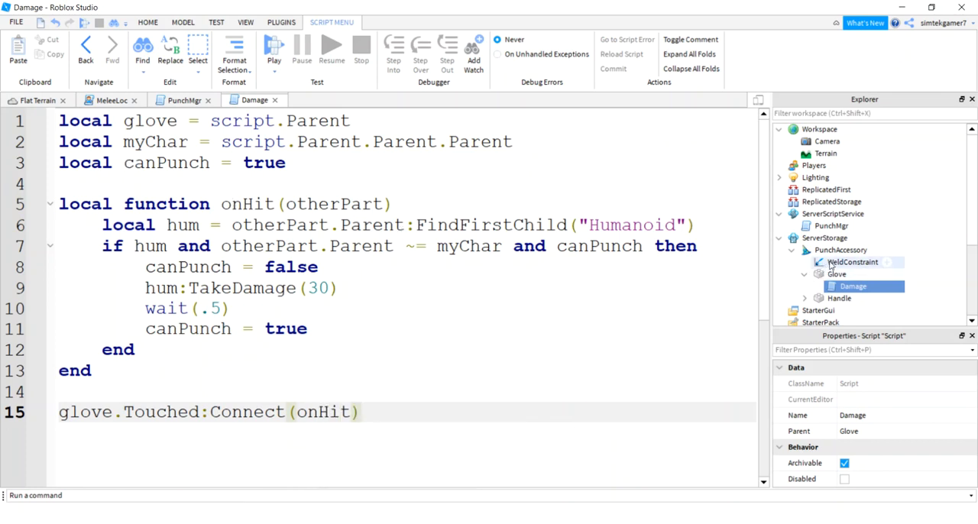
Back in the 3D view, select Glove and Handle together and set their Transparency to 1.
{"action": "left_click", "coordinate": [38, 101]}
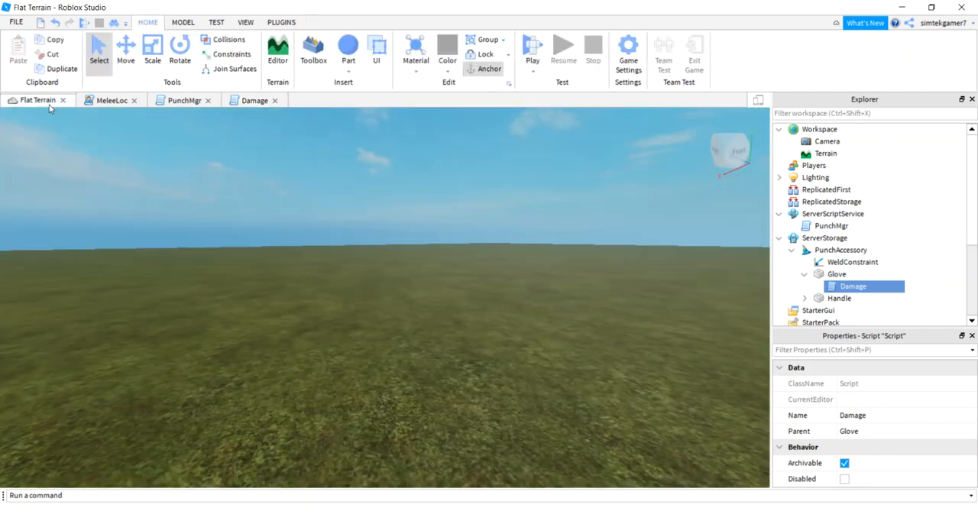
{"action": "left_click", "coordinate": [836, 274]}
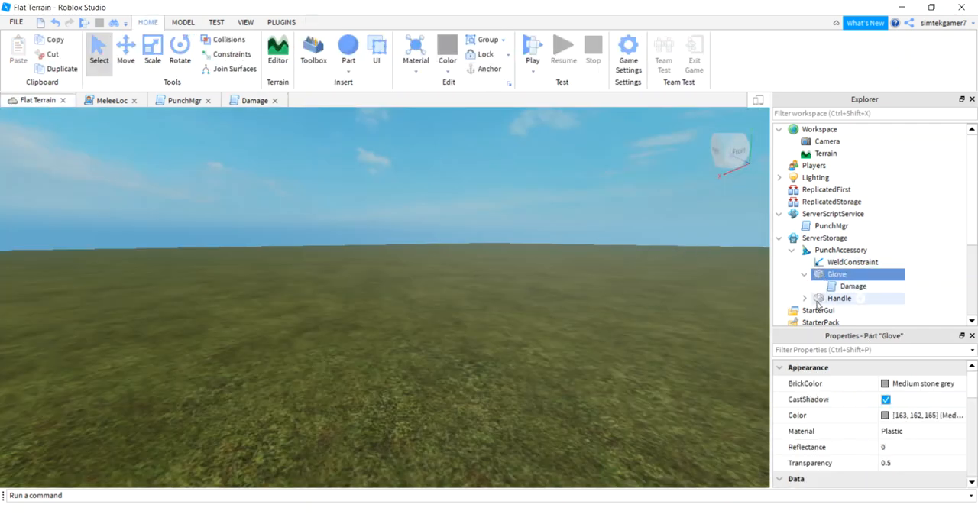
{"action": "left_click", "coordinate": [839, 298]}
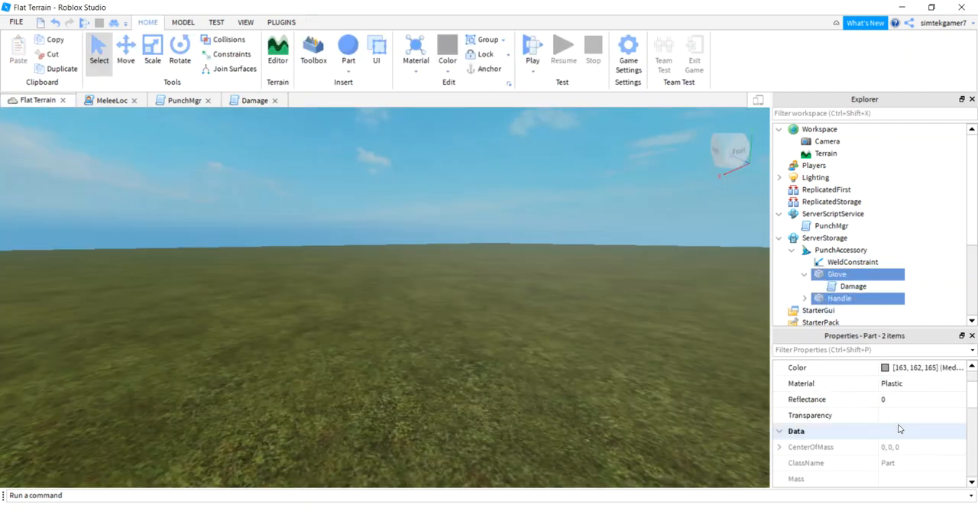
{"action": "left_click", "coordinate": [918, 415]}
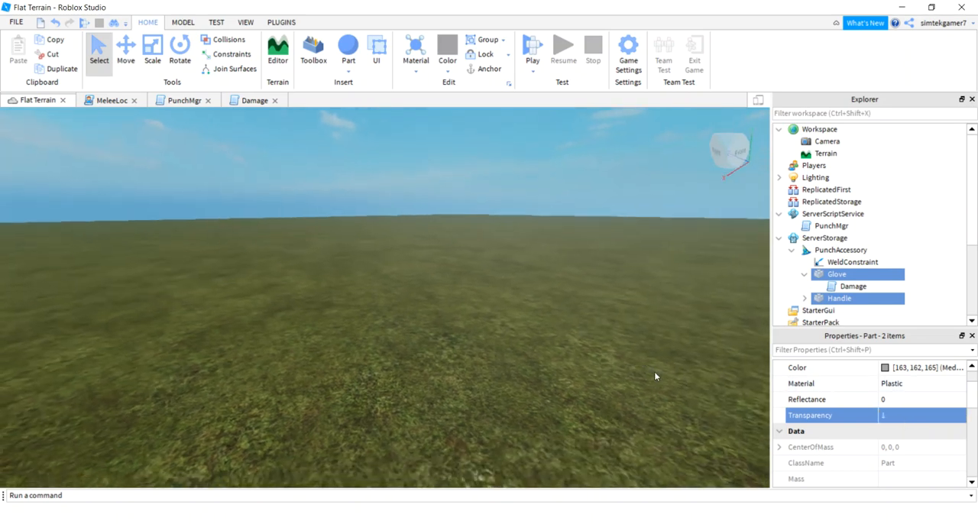
{"action": "left_click_drag", "start_coordinate": [655, 376], "coordinate": [591, 352]}
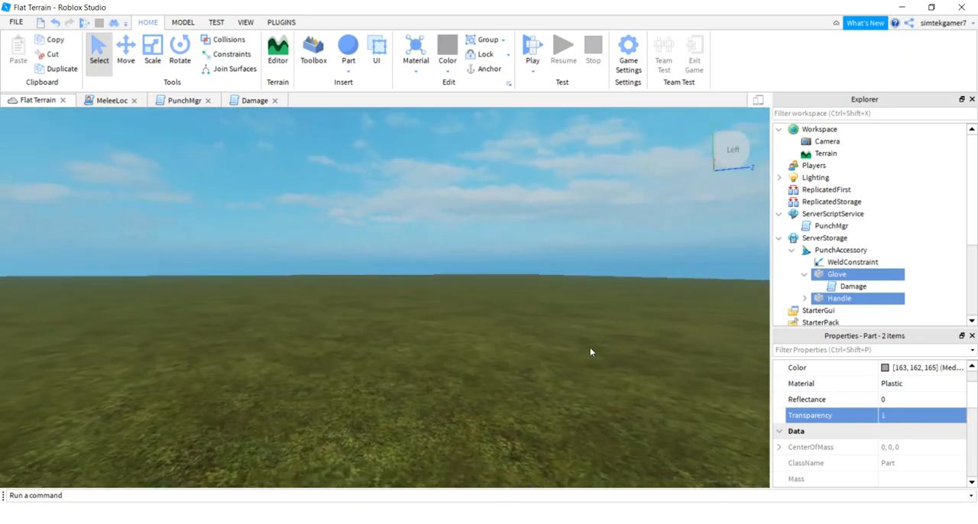
Insert a Zombie model from the Toolbox into the Workspace and start a Play test.
{"action": "left_click", "coordinate": [313, 49]}
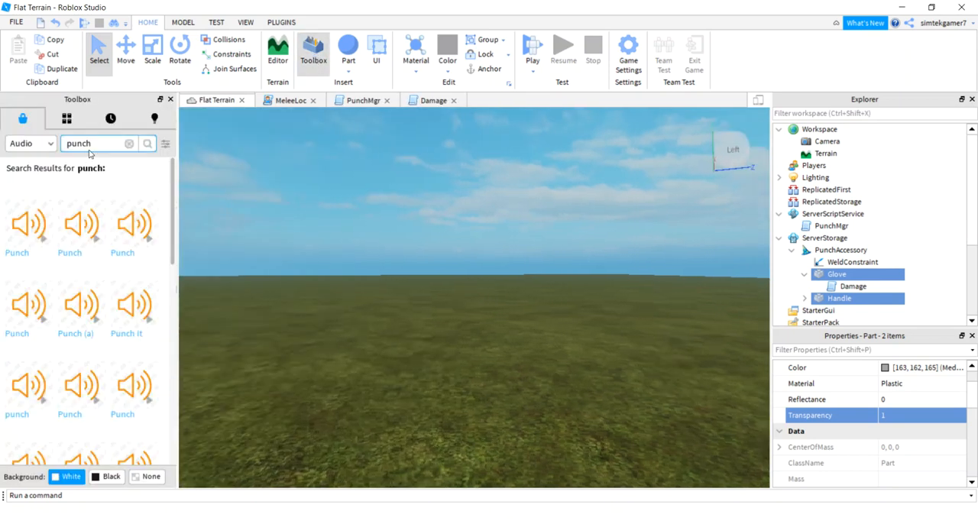
{"action": "left_click", "coordinate": [30, 143]}
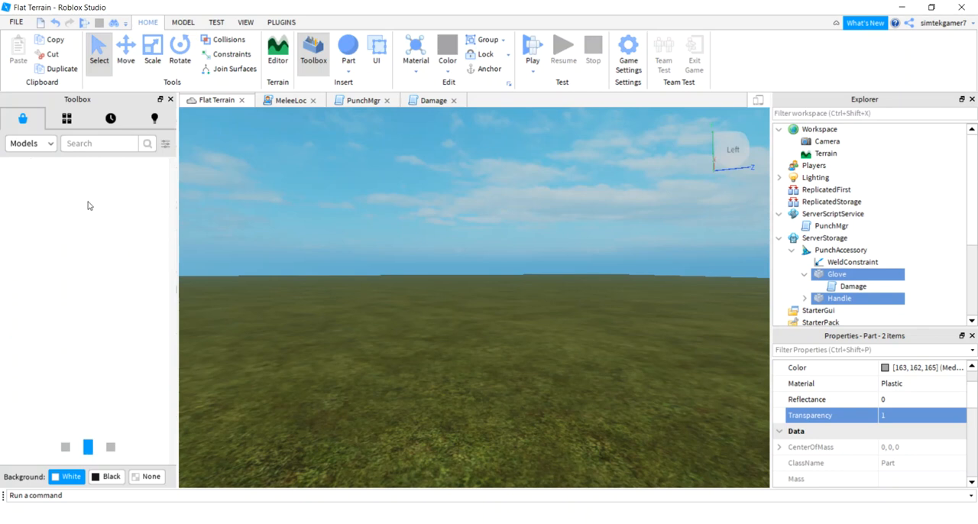
{"action": "mouse_move", "coordinate": [72, 322]}
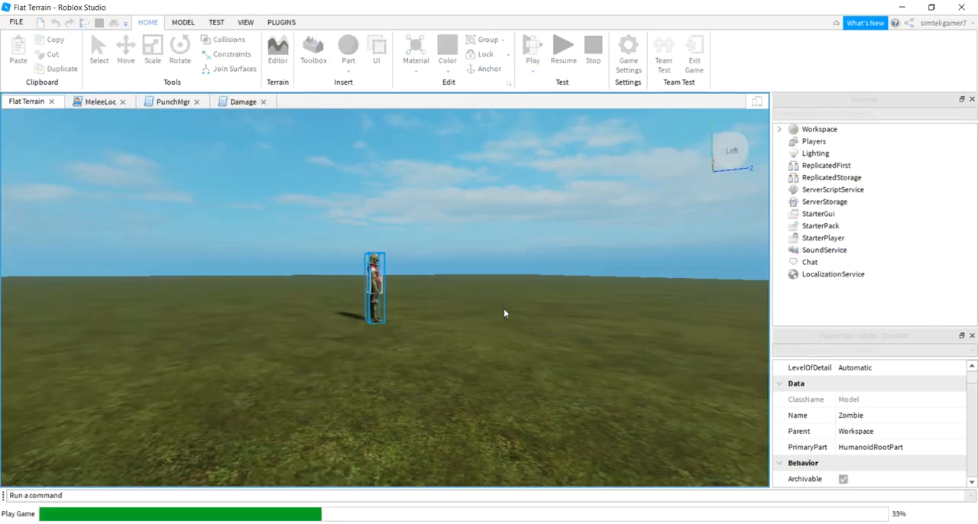
{"action": "left_click", "coordinate": [533, 50]}
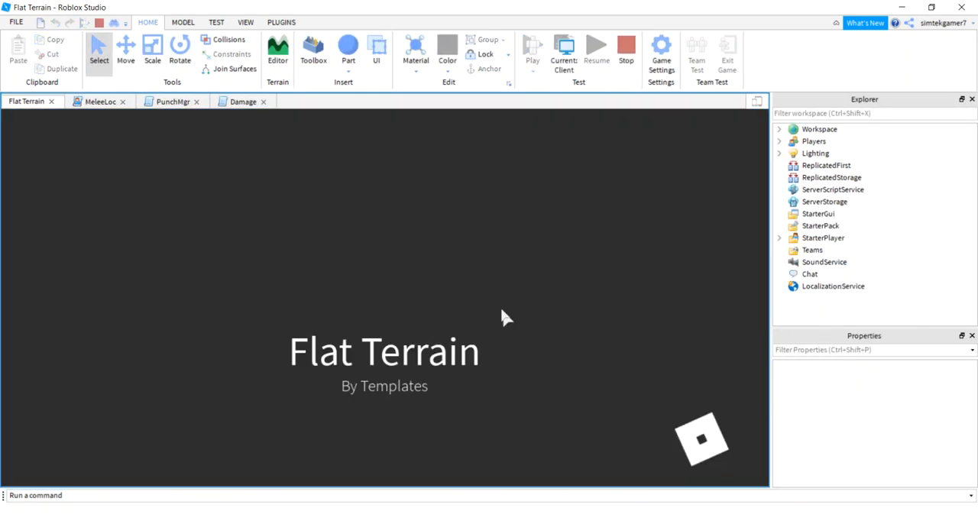
{"action": "left_click", "coordinate": [532, 50]}
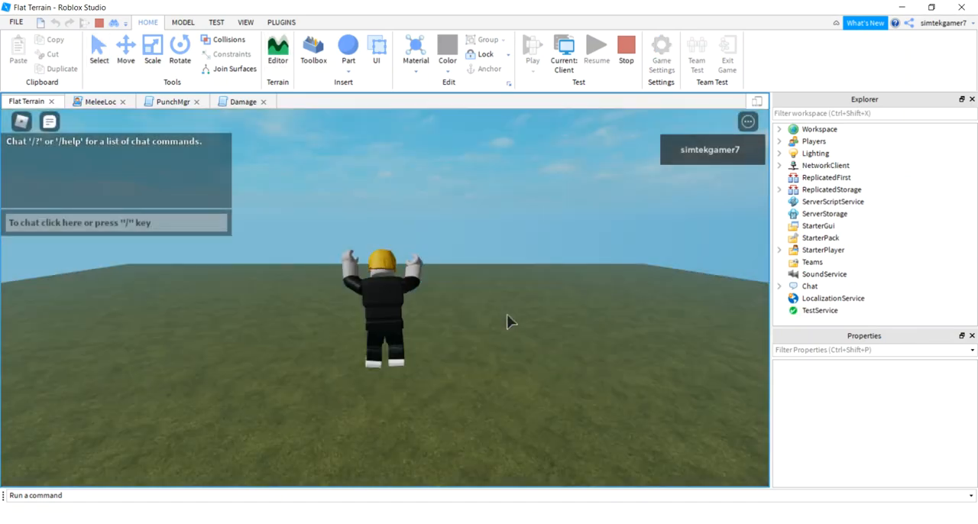